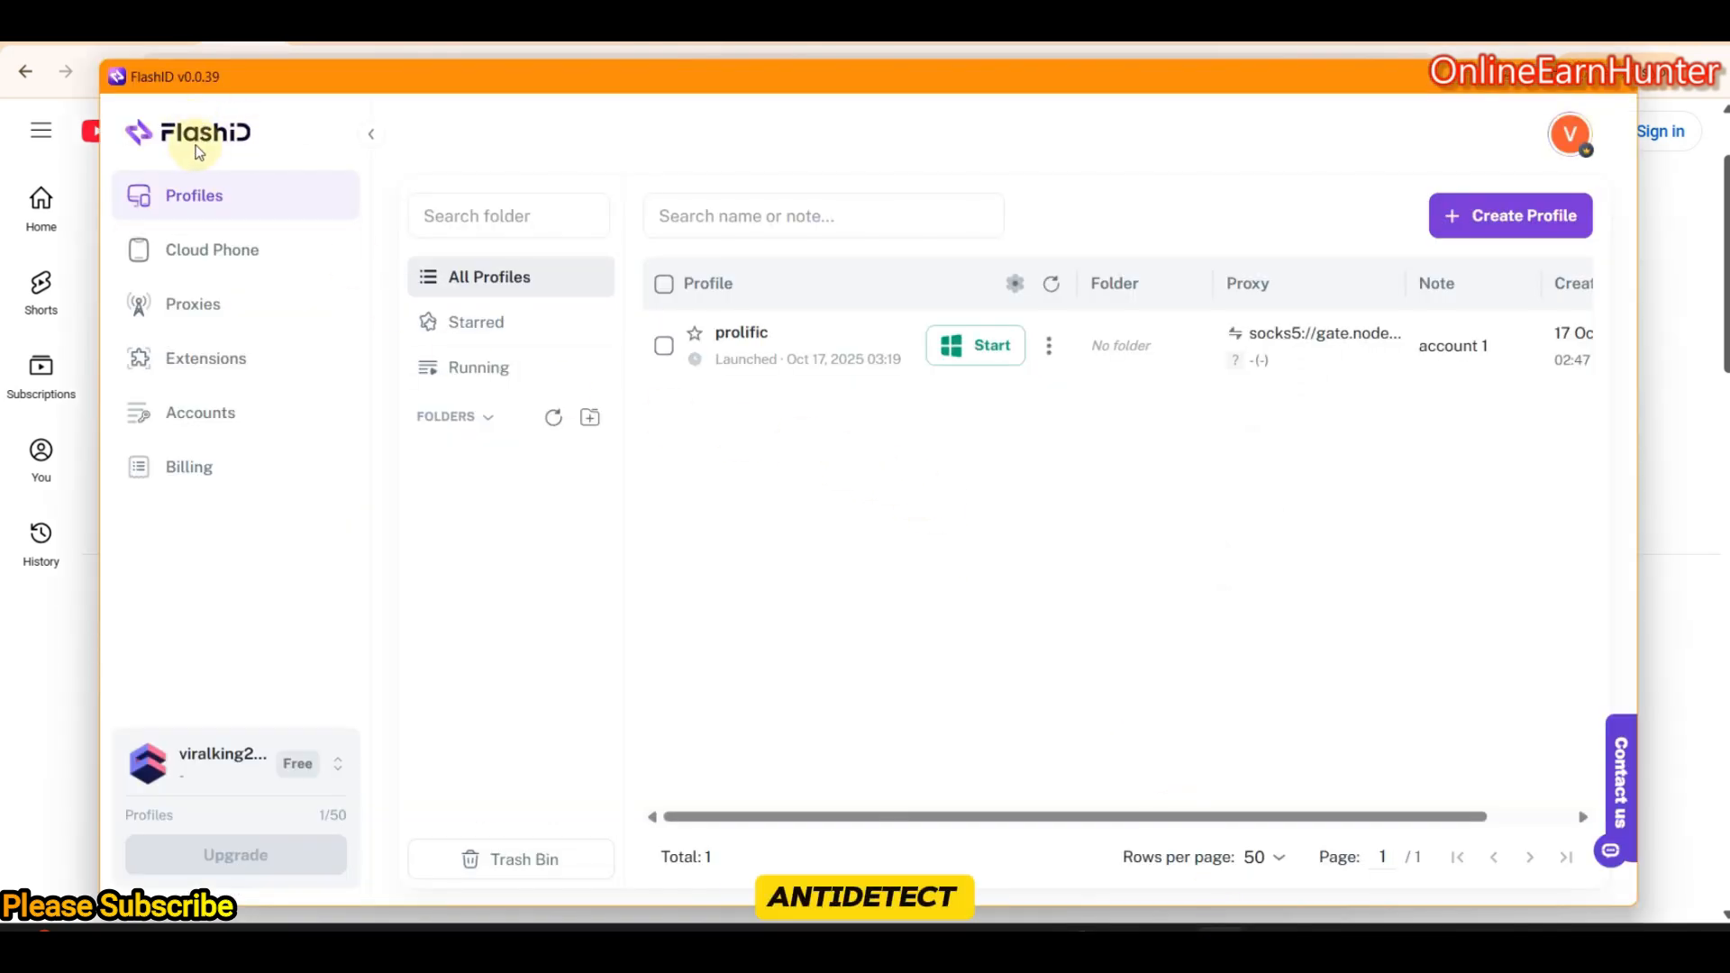
{"action": "mouse_move", "coordinate": [877, 414]}
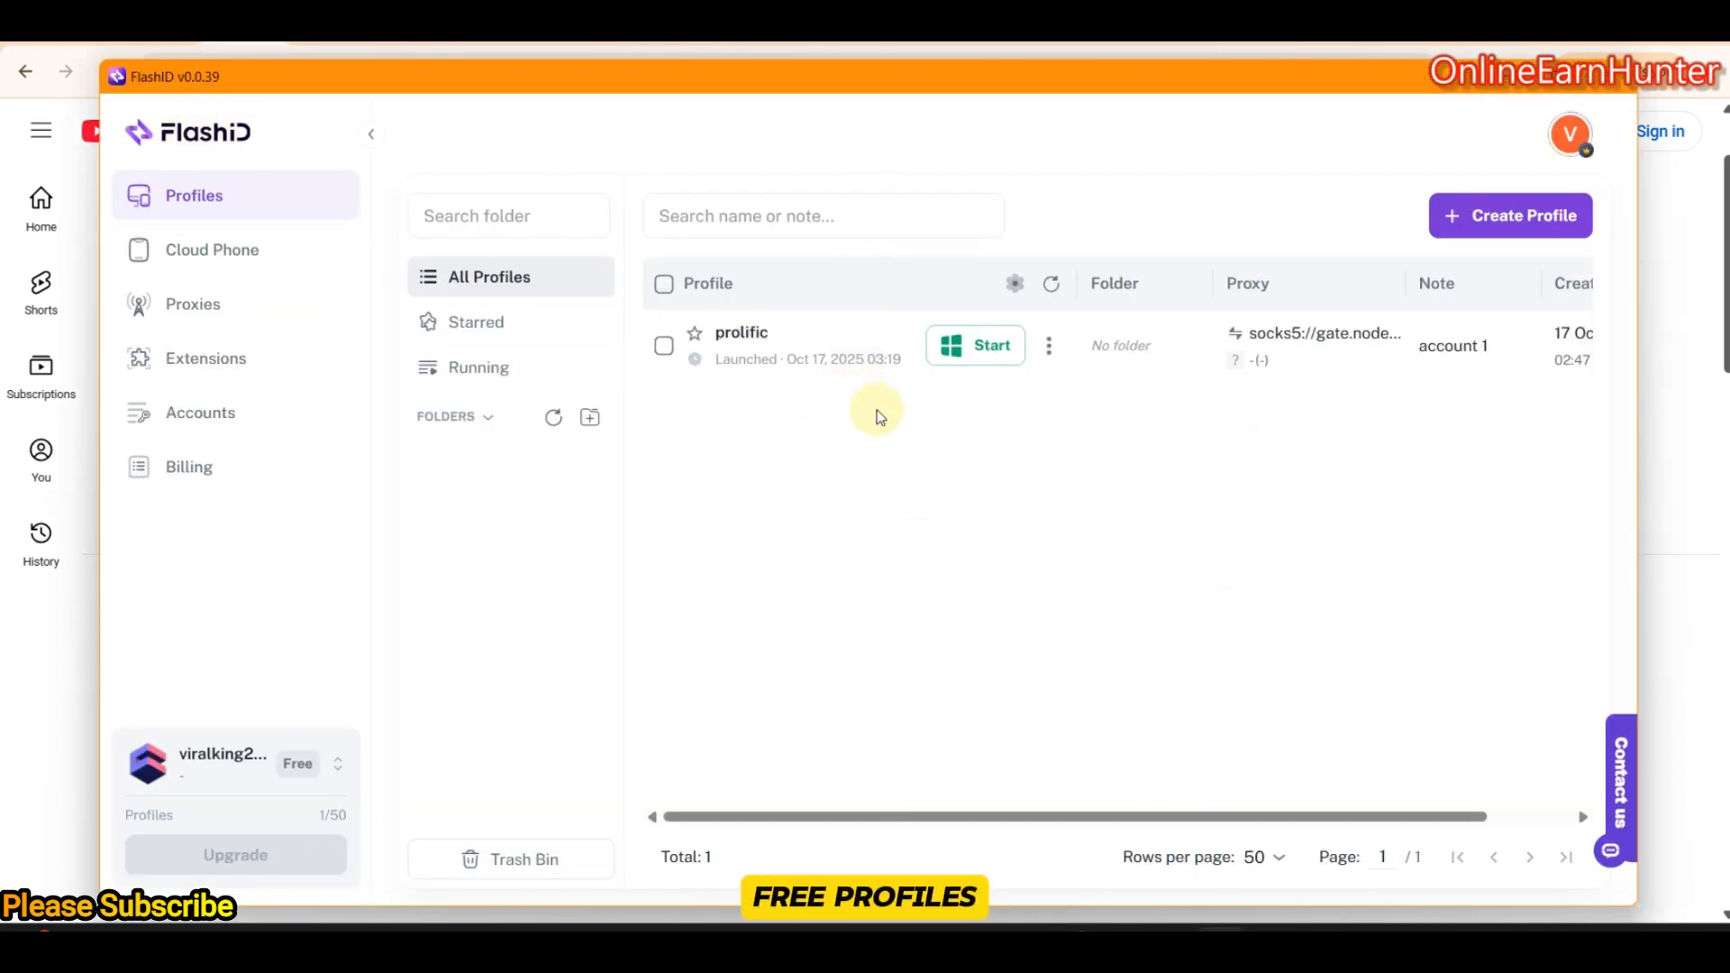
{"action": "mouse_move", "coordinate": [791, 417]}
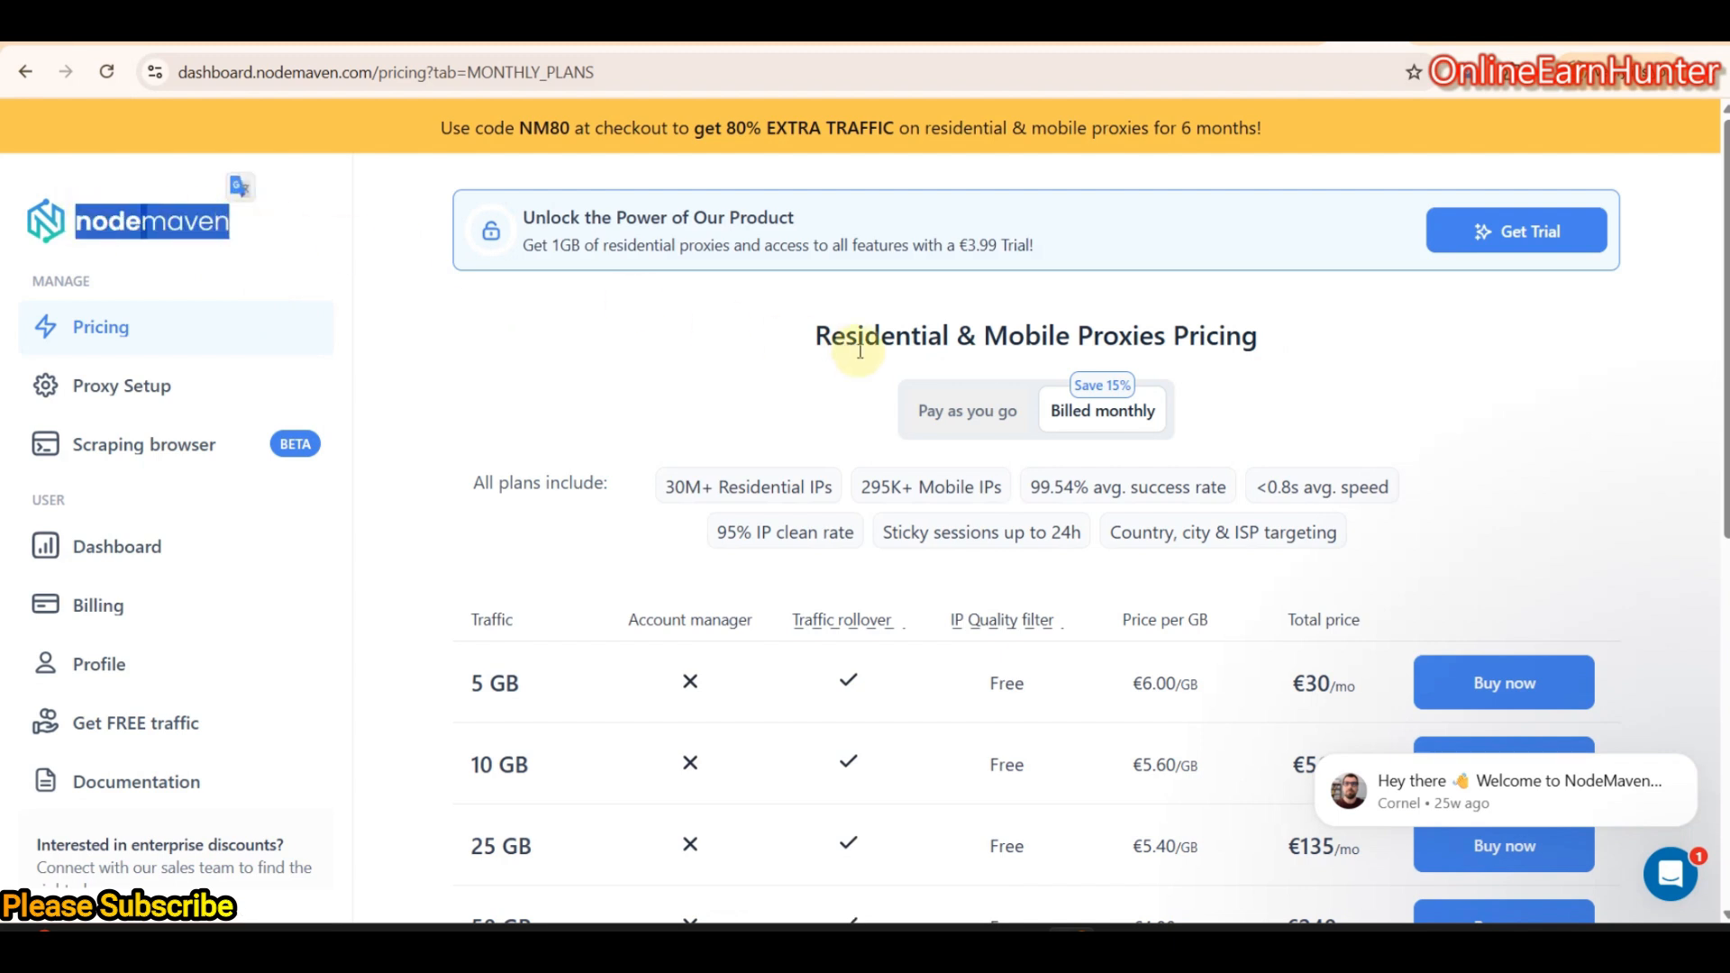
Open NodeMaven's proxy setup and set the connection type to Mobile.
{"action": "double_click", "coordinate": [893, 335]}
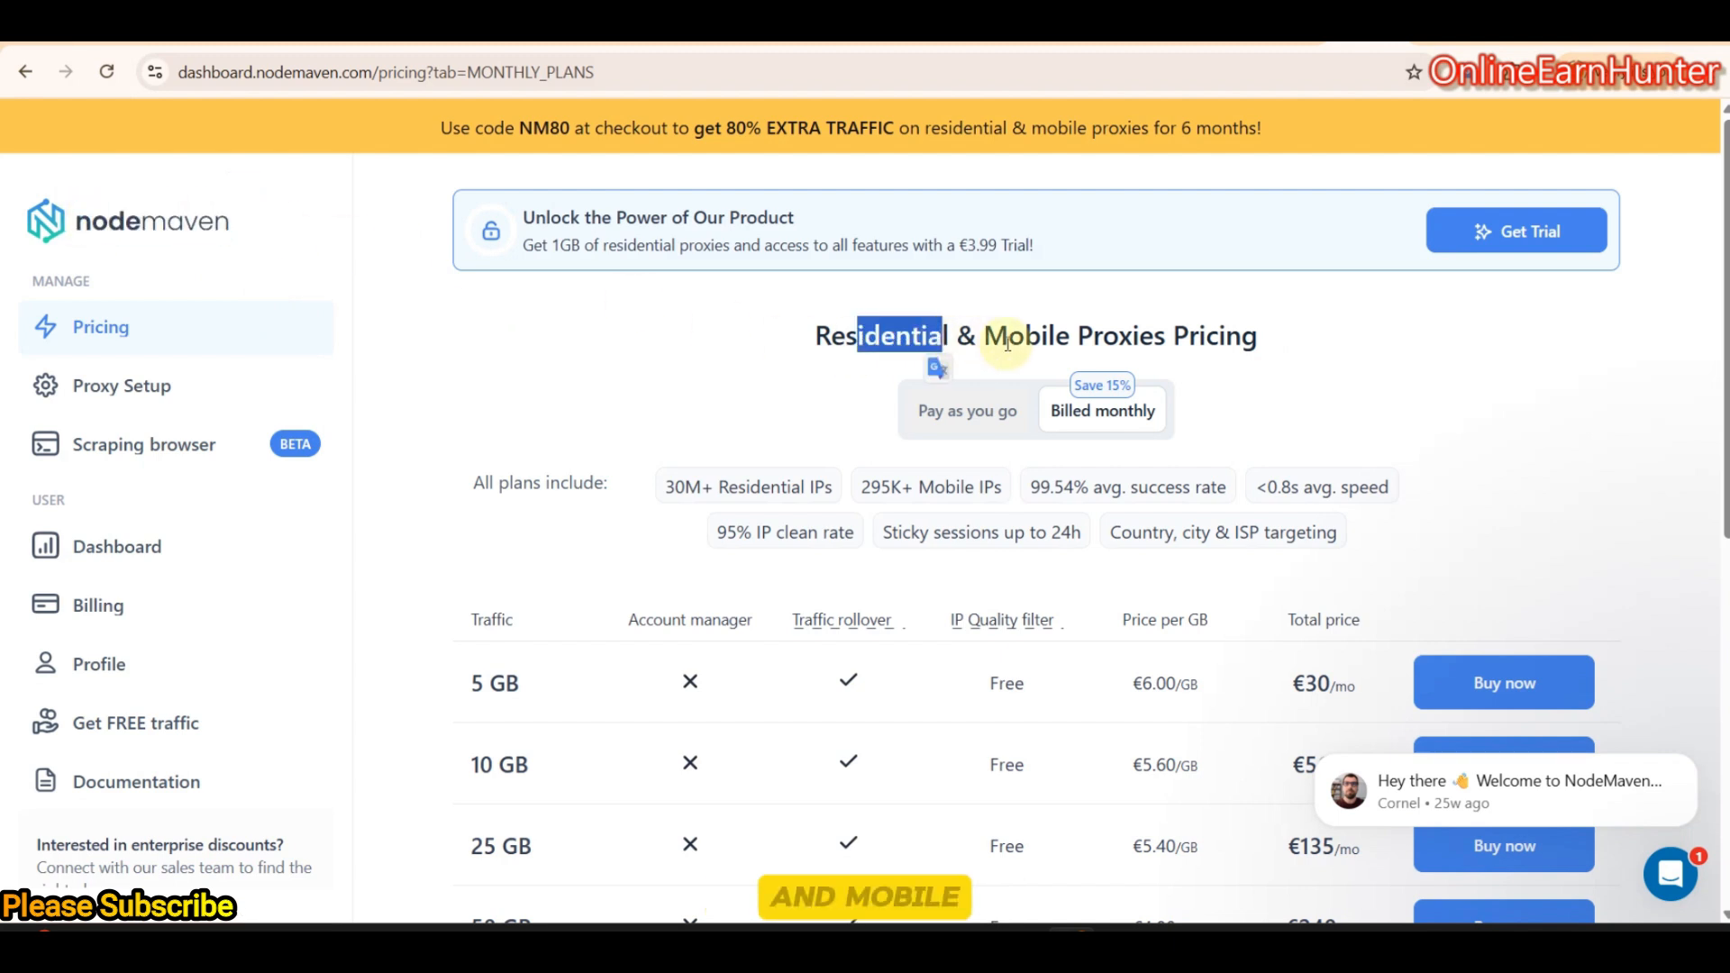
{"action": "mouse_move", "coordinate": [1187, 320]}
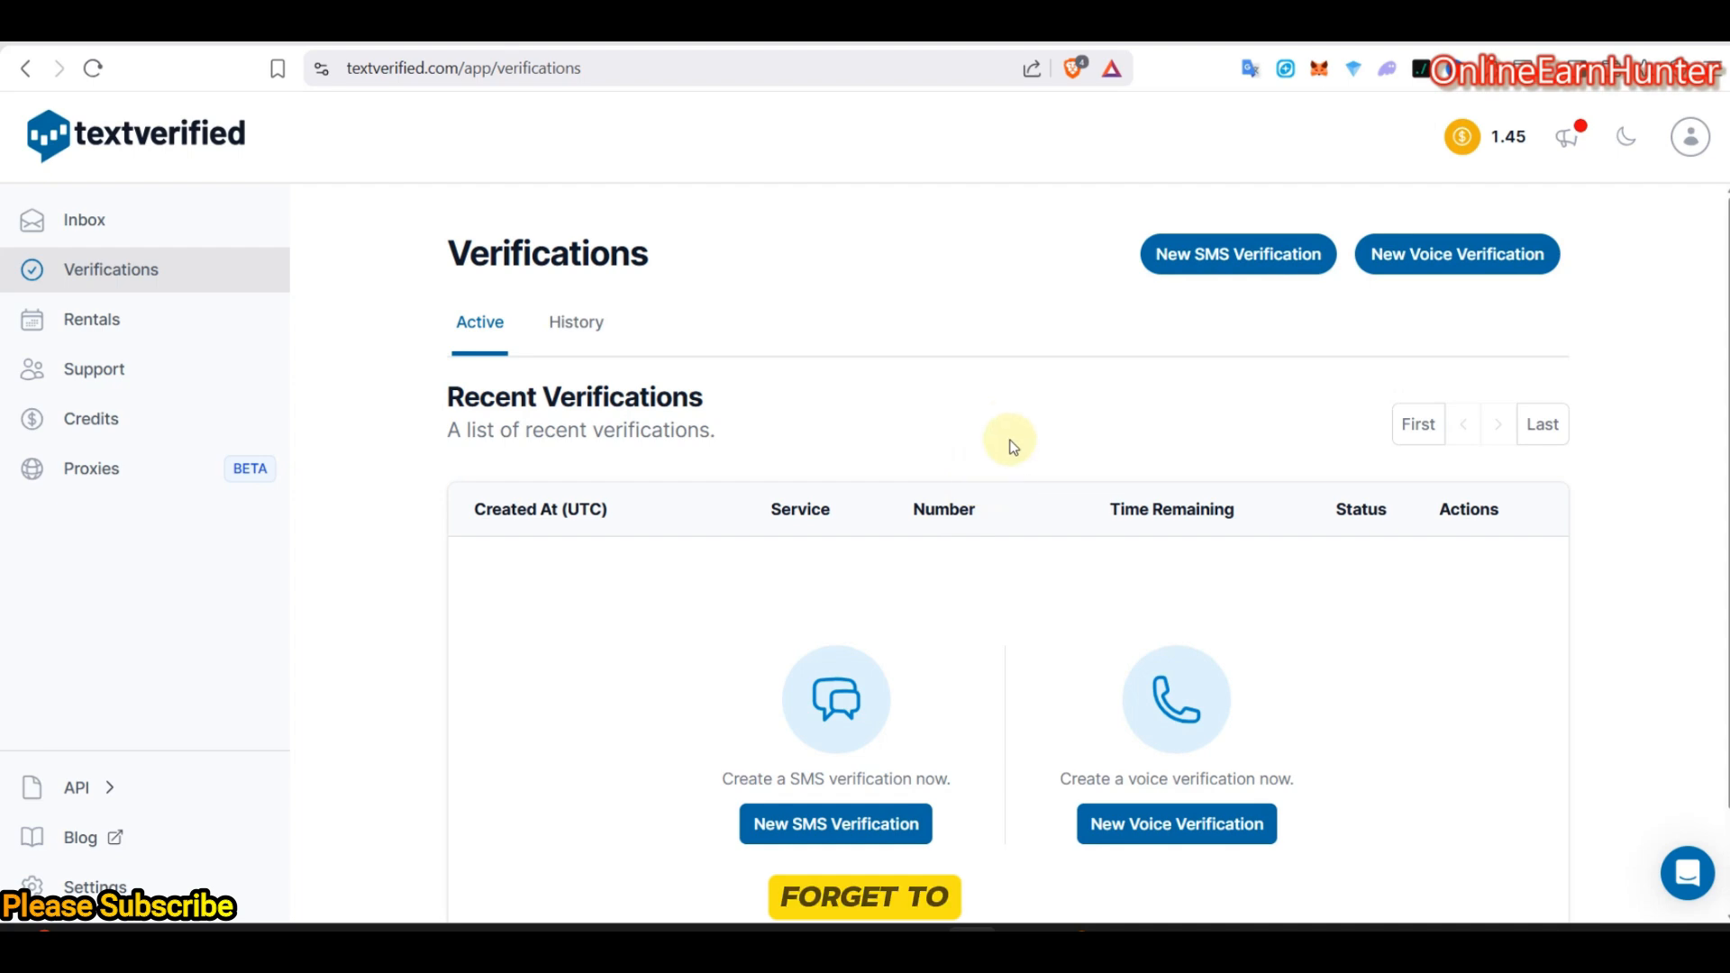
{"action": "mouse_move", "coordinate": [1086, 393]}
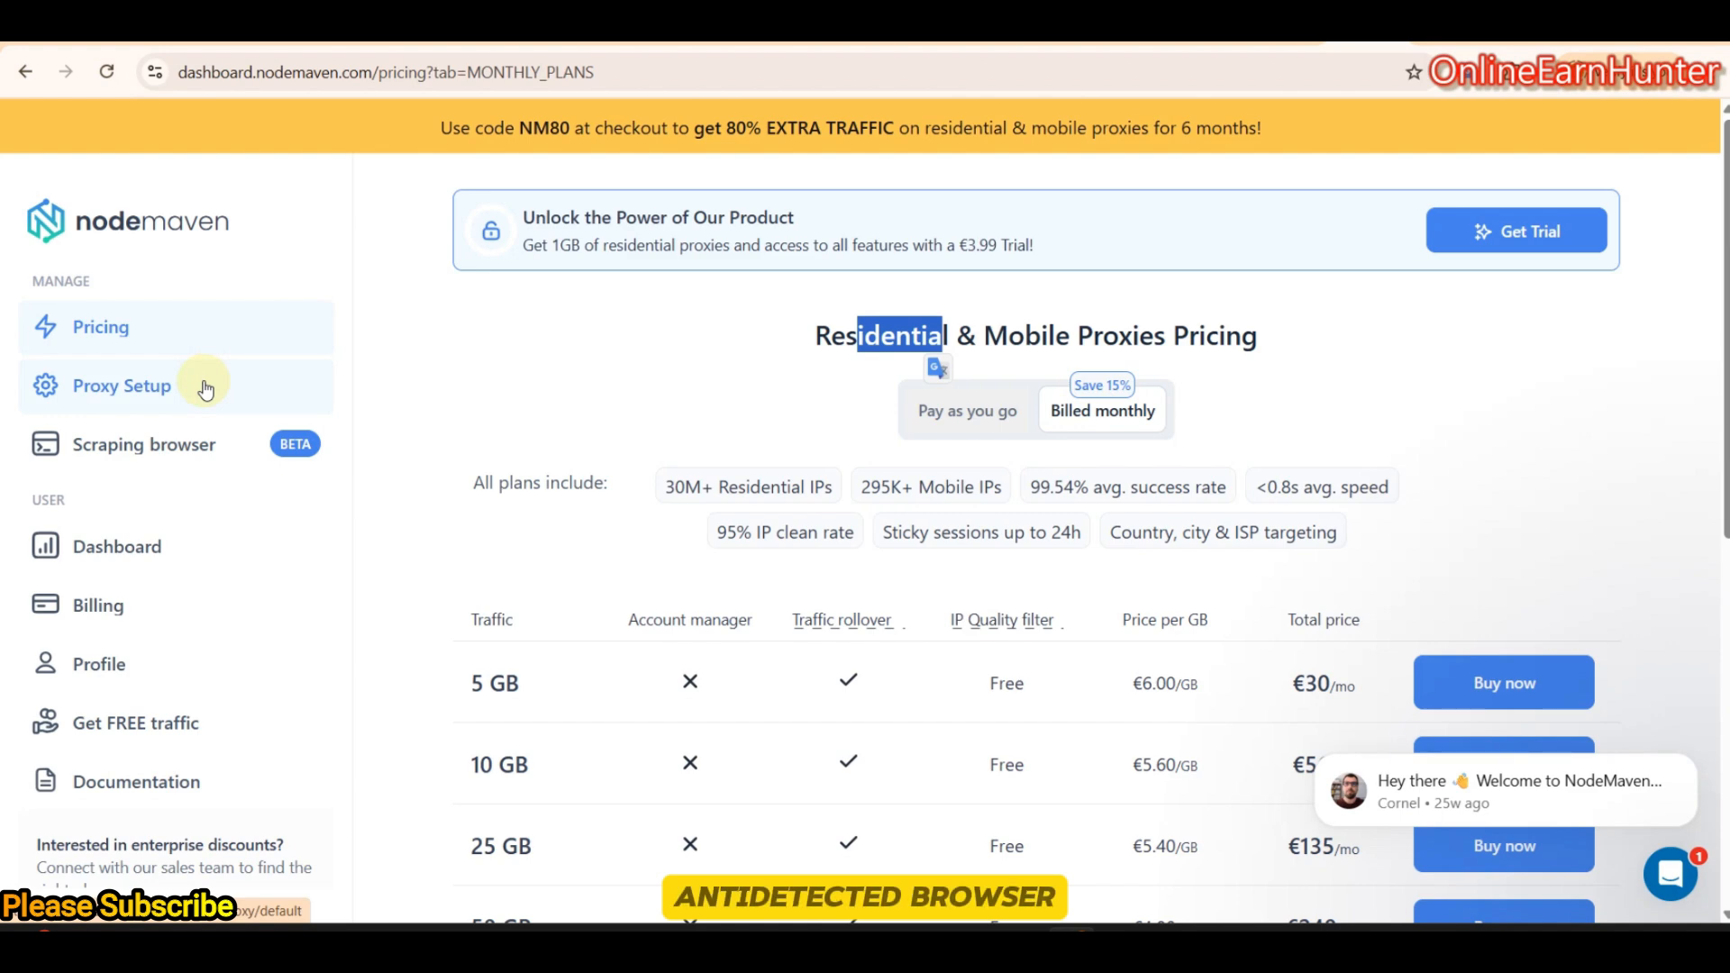
{"action": "left_click", "coordinate": [121, 384]}
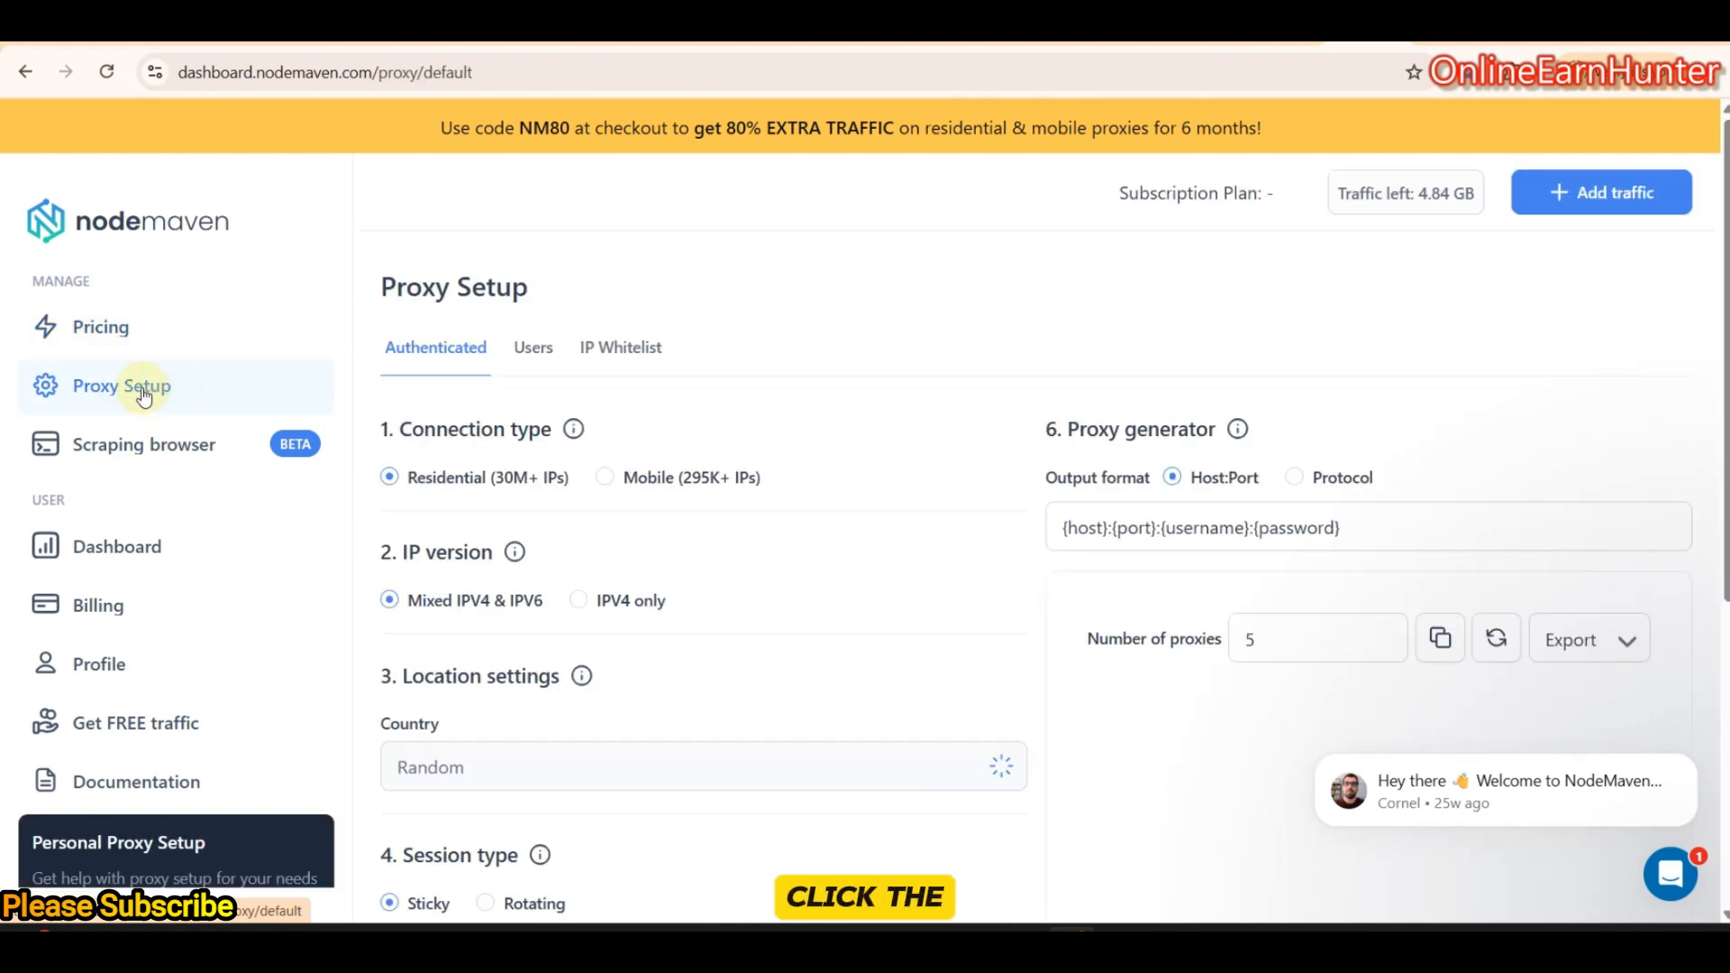
{"action": "scroll", "scroll_direction": "down", "scroll_amount": 3}
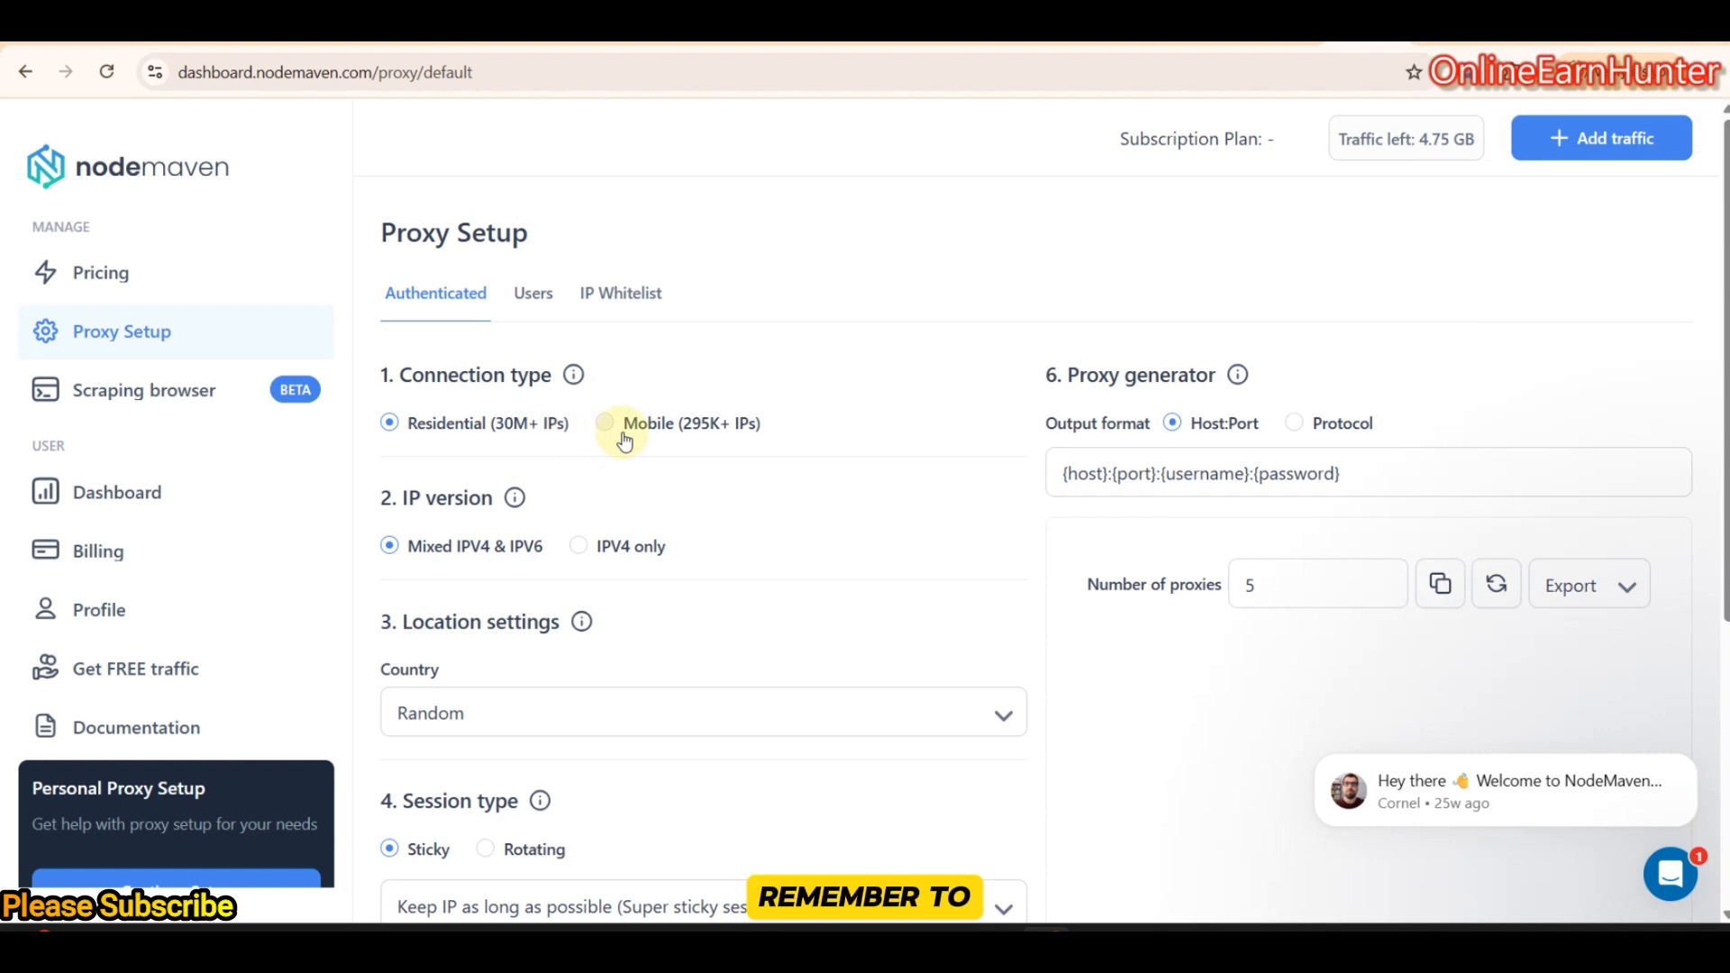
{"action": "left_click", "coordinate": [604, 423]}
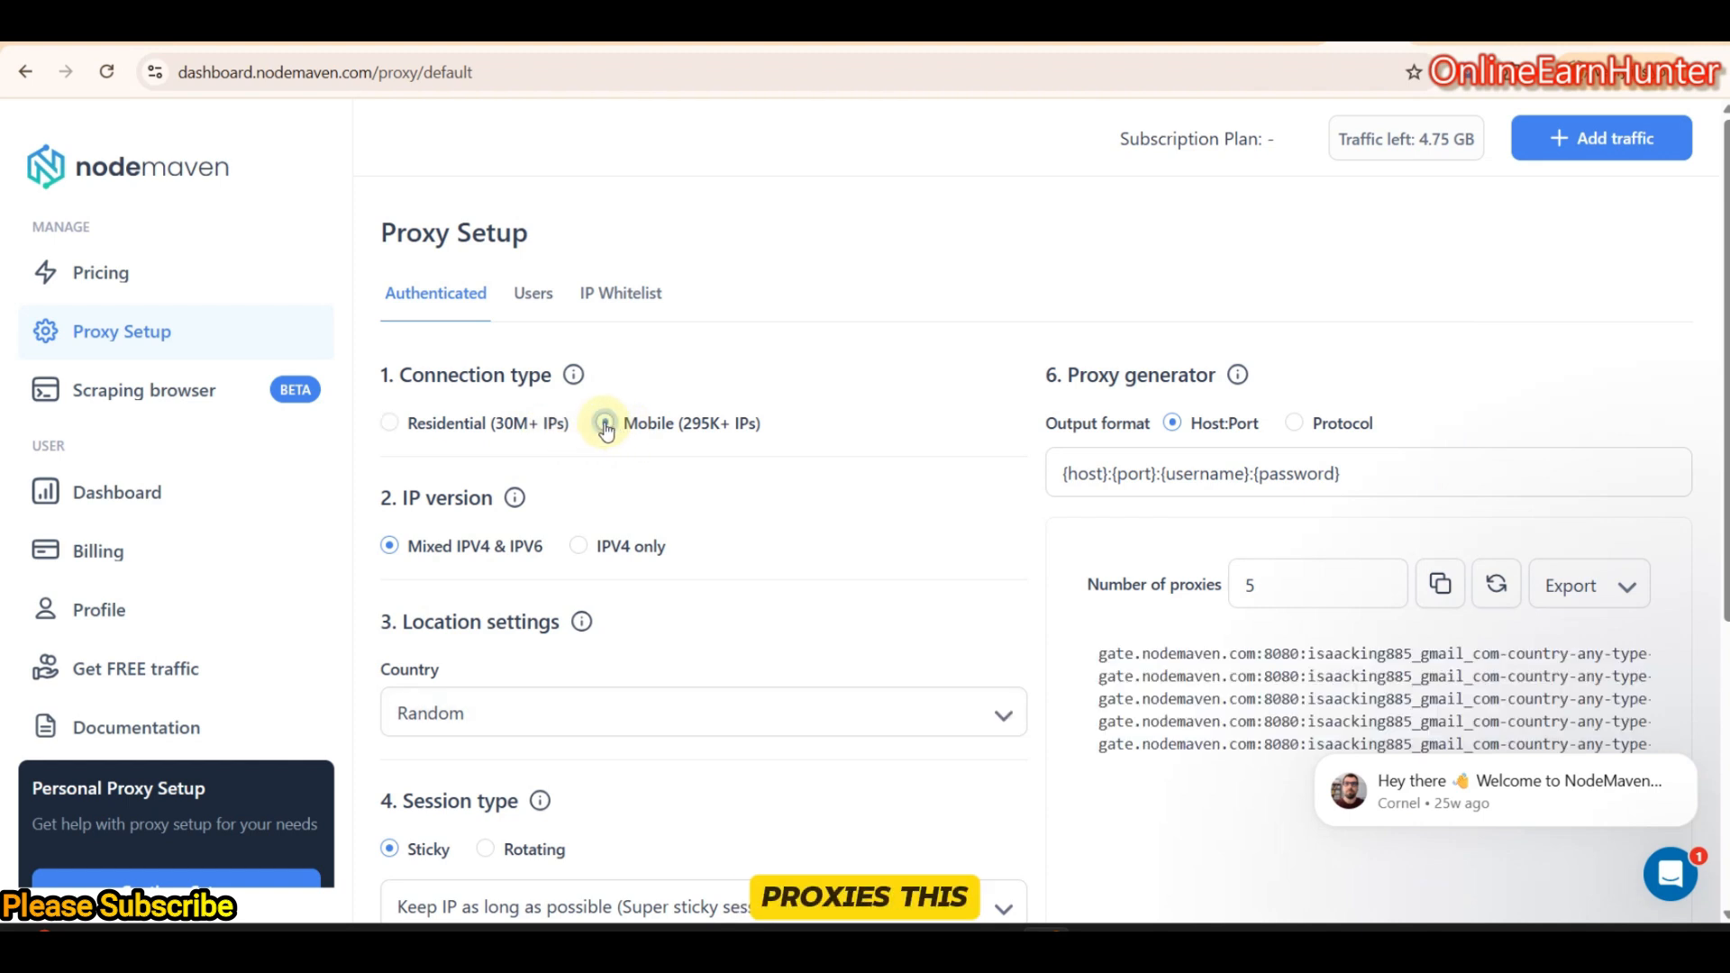
{"action": "left_click", "coordinate": [605, 422]}
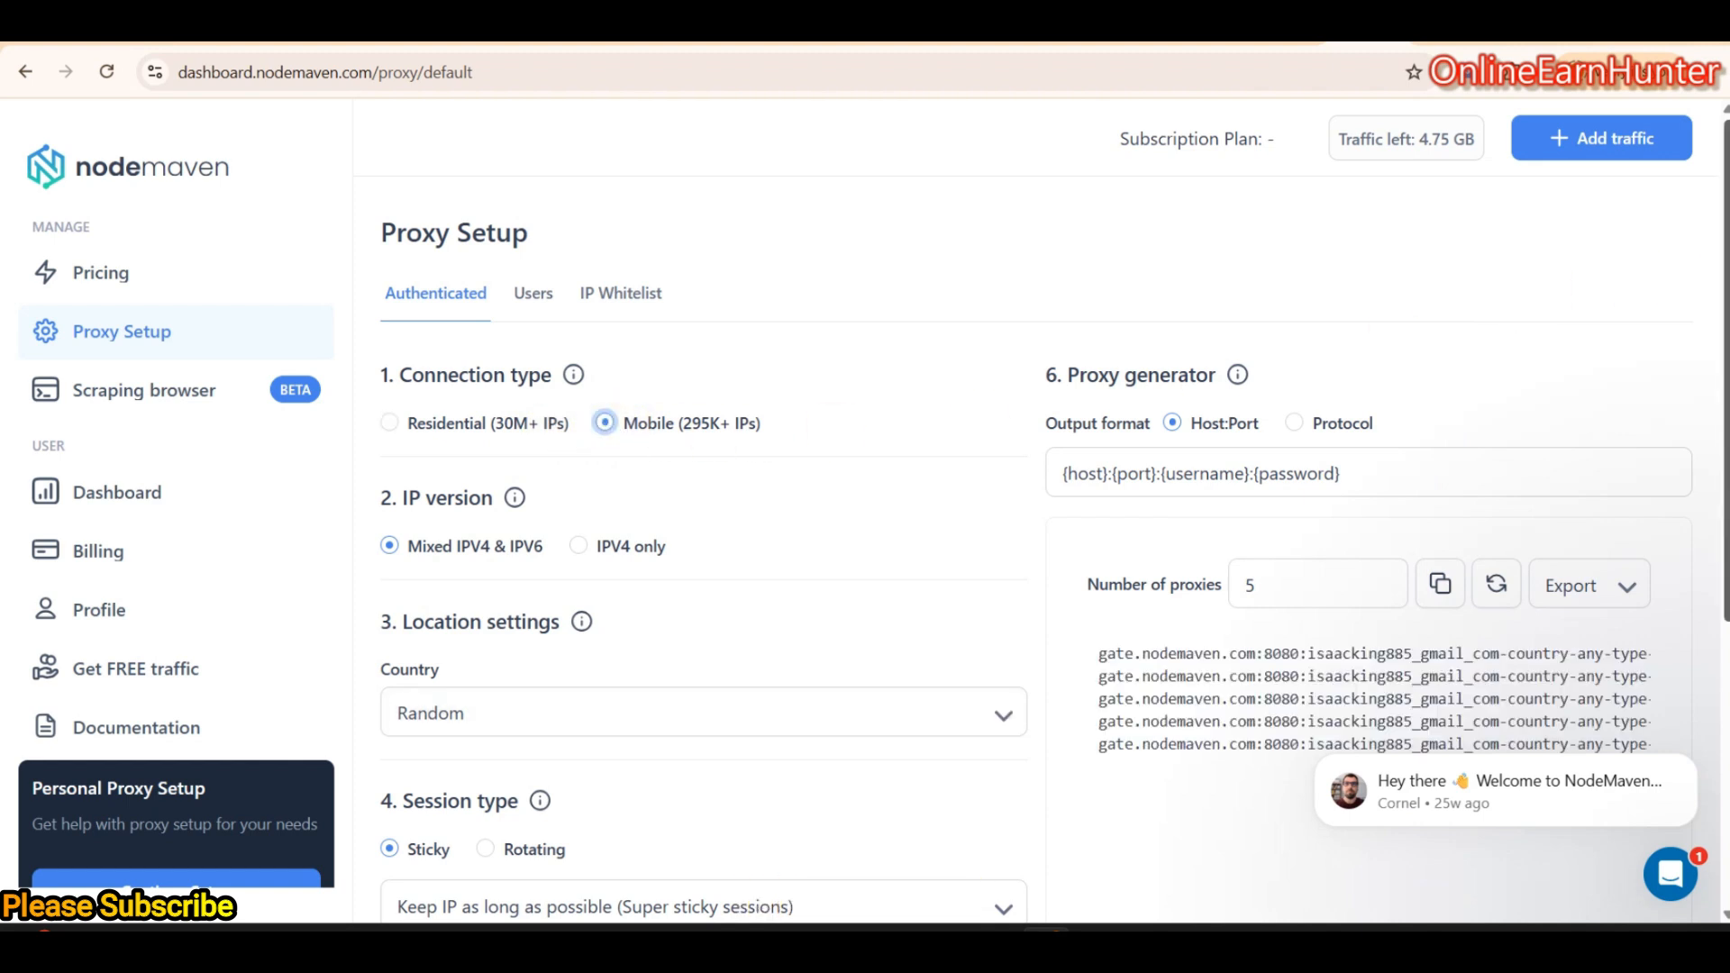
Set the proxy location to United States, Georgia region.
{"action": "scroll", "scroll_direction": "down", "scroll_amount": 3}
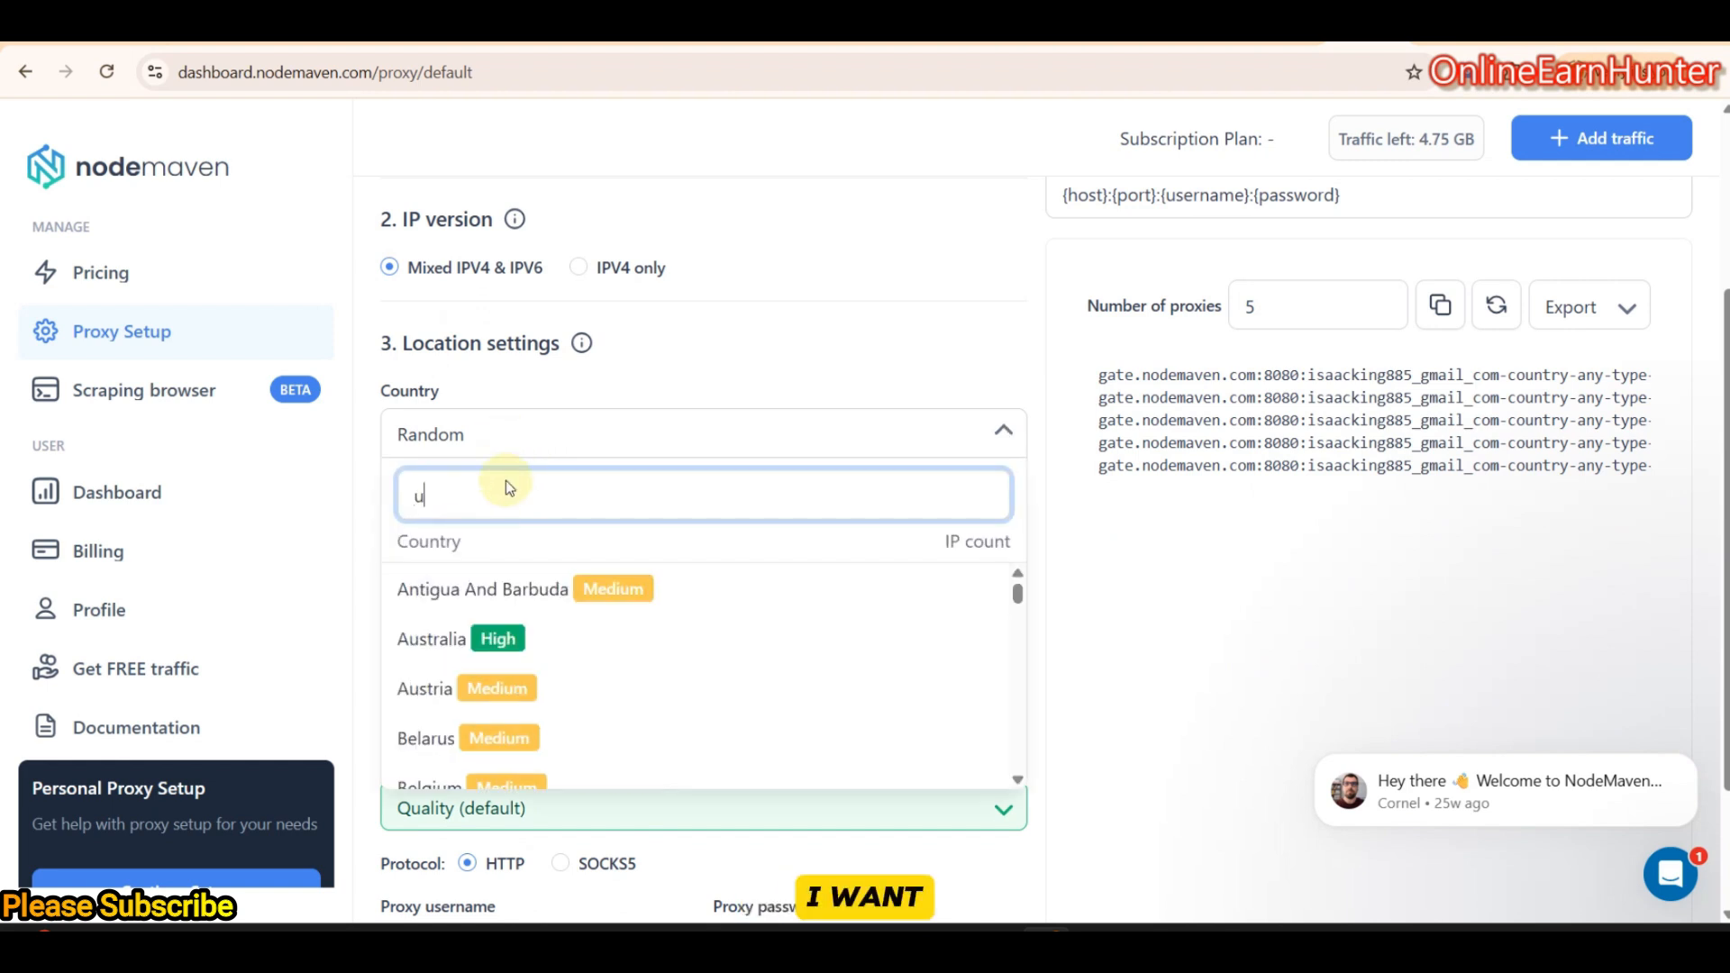
{"action": "type", "text": "nited"}
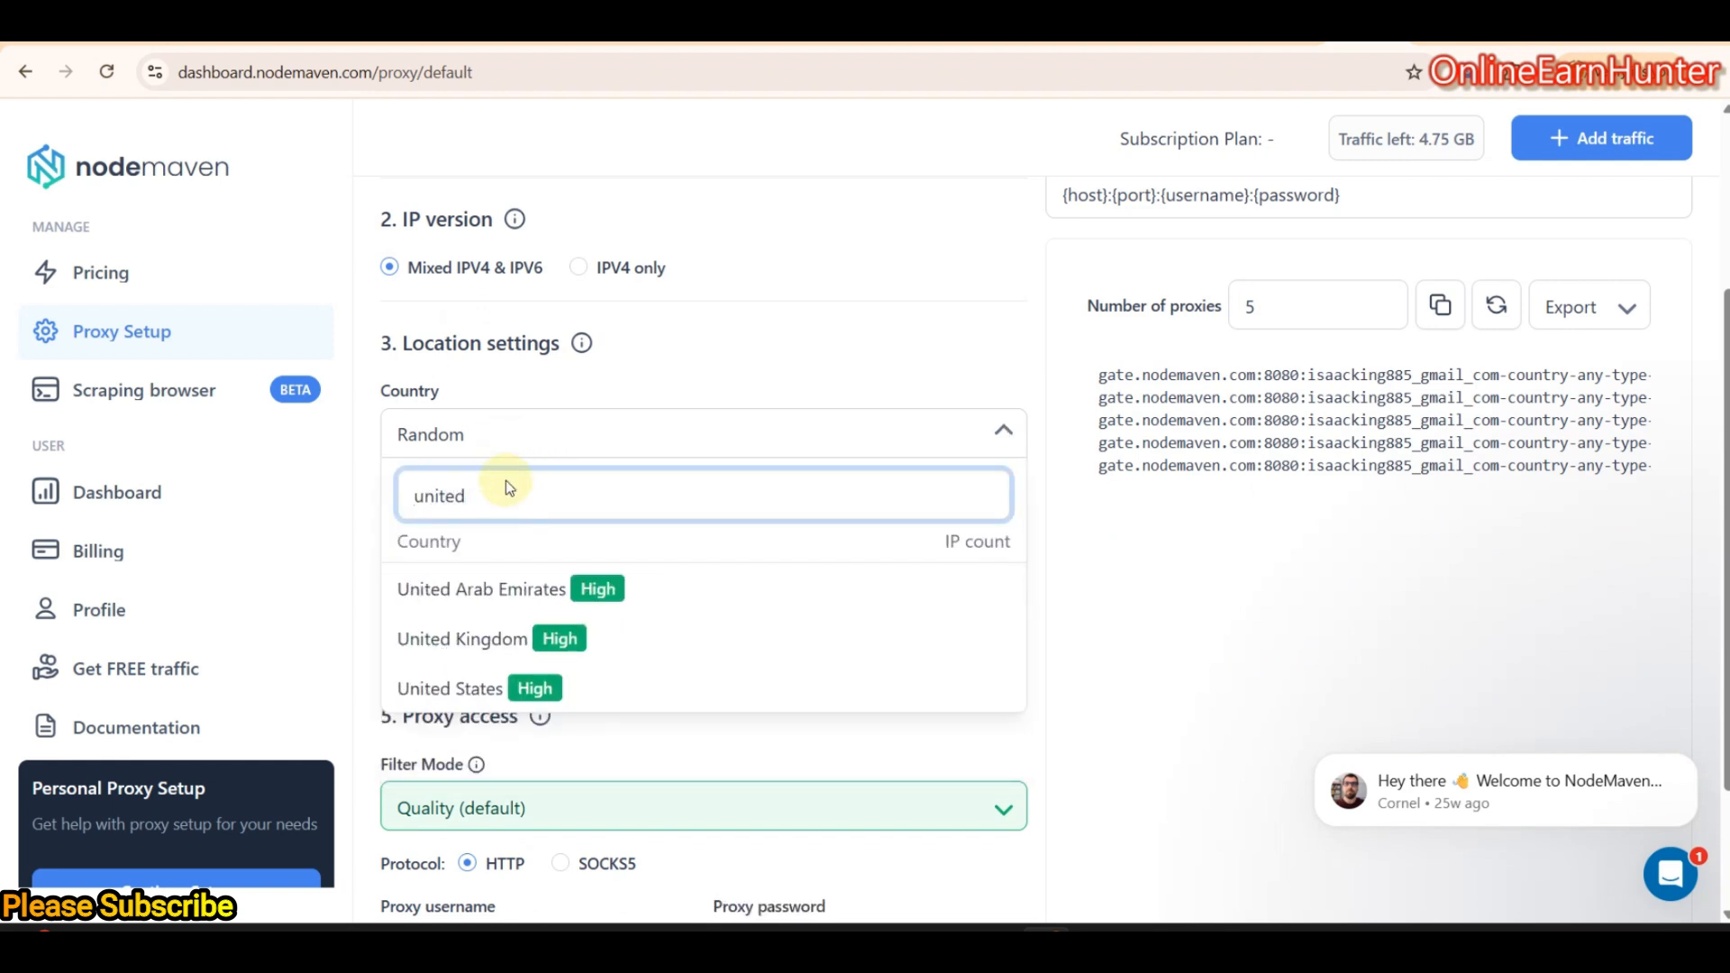
{"action": "left_click", "coordinate": [448, 688]}
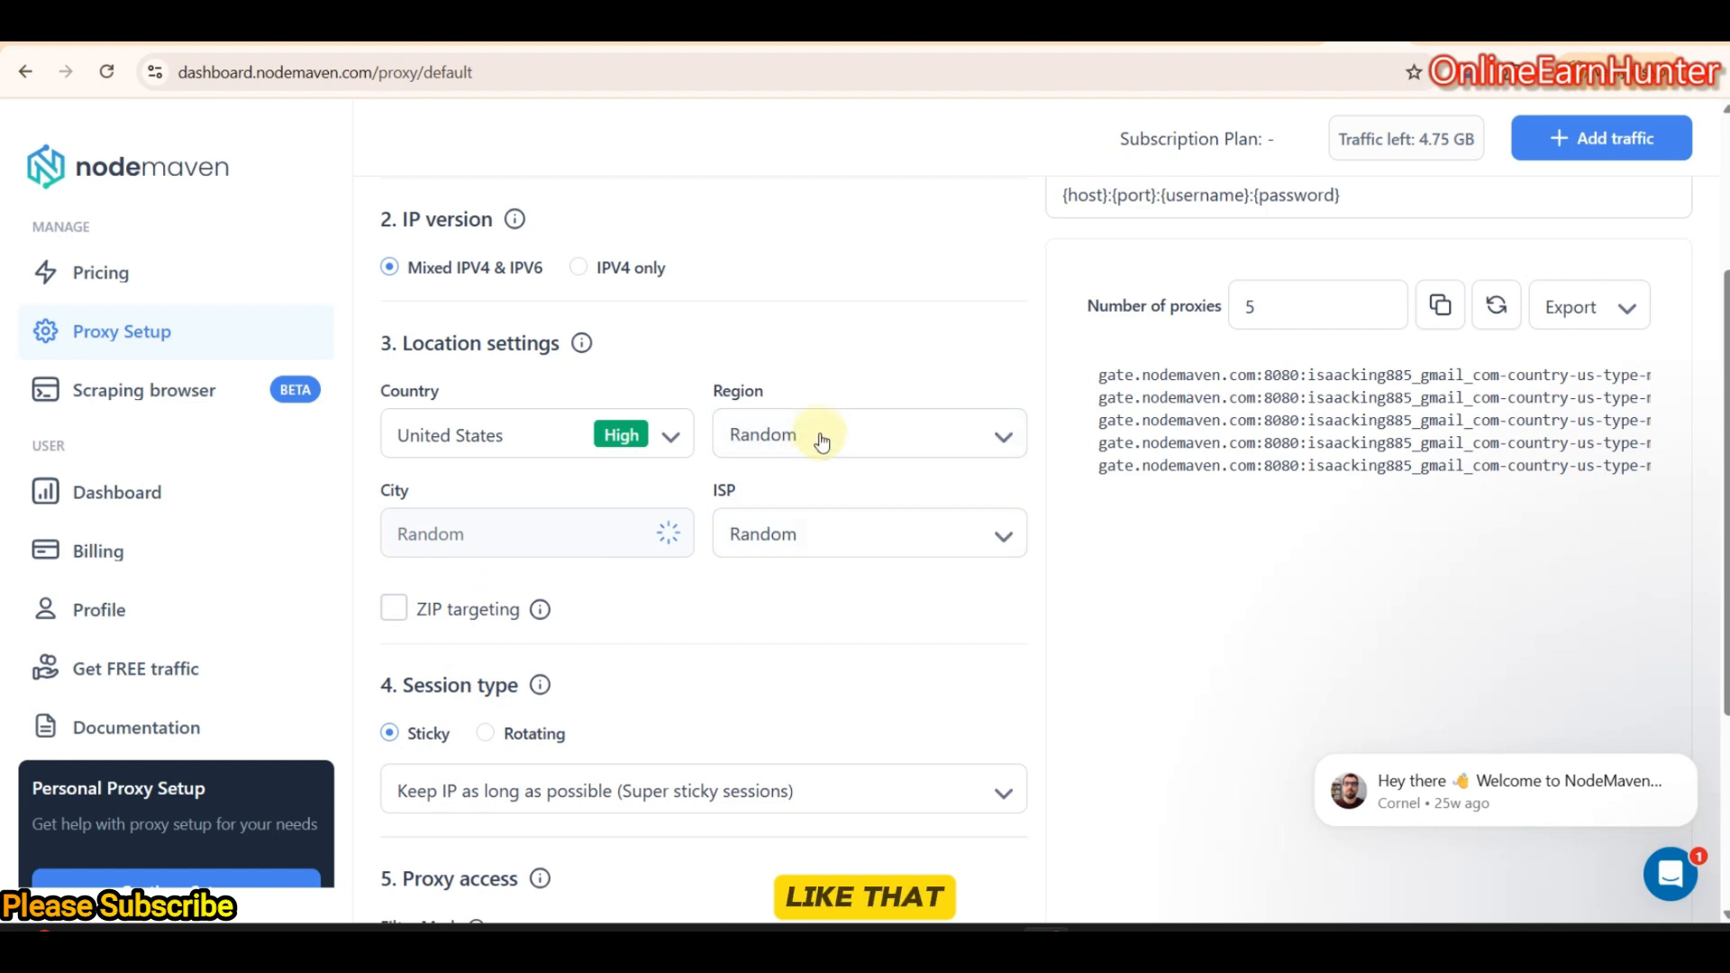
{"action": "left_click", "coordinate": [868, 433]}
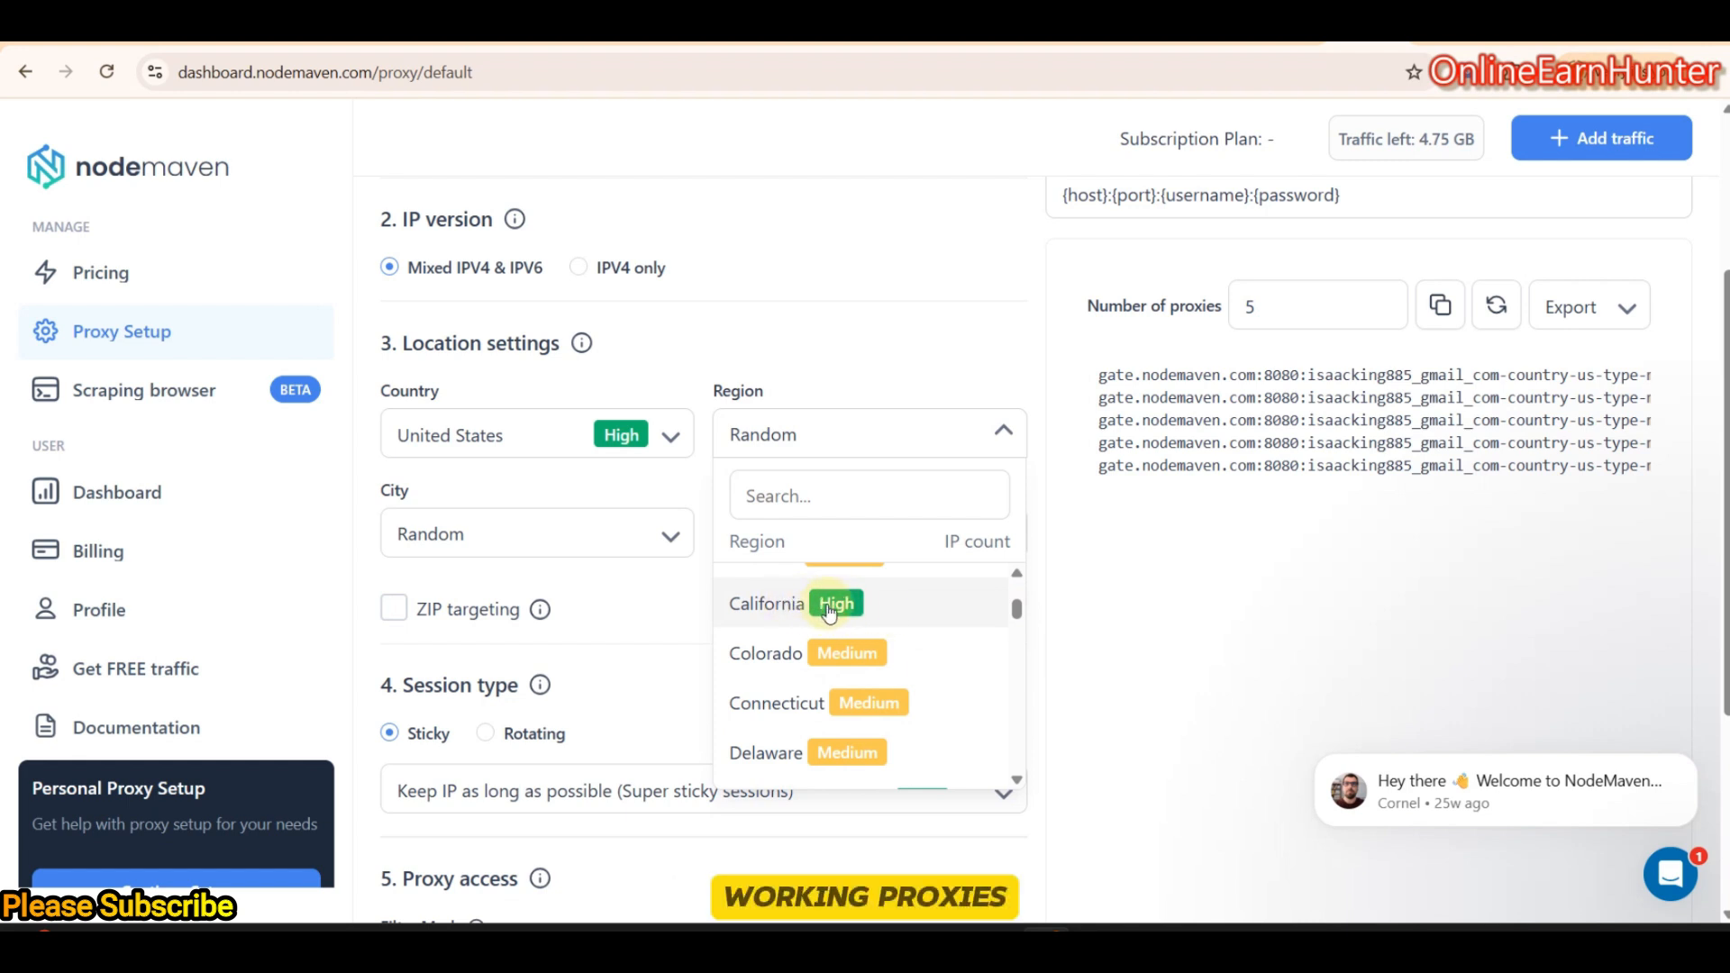
{"action": "scroll", "scroll_direction": "down", "scroll_amount": 3}
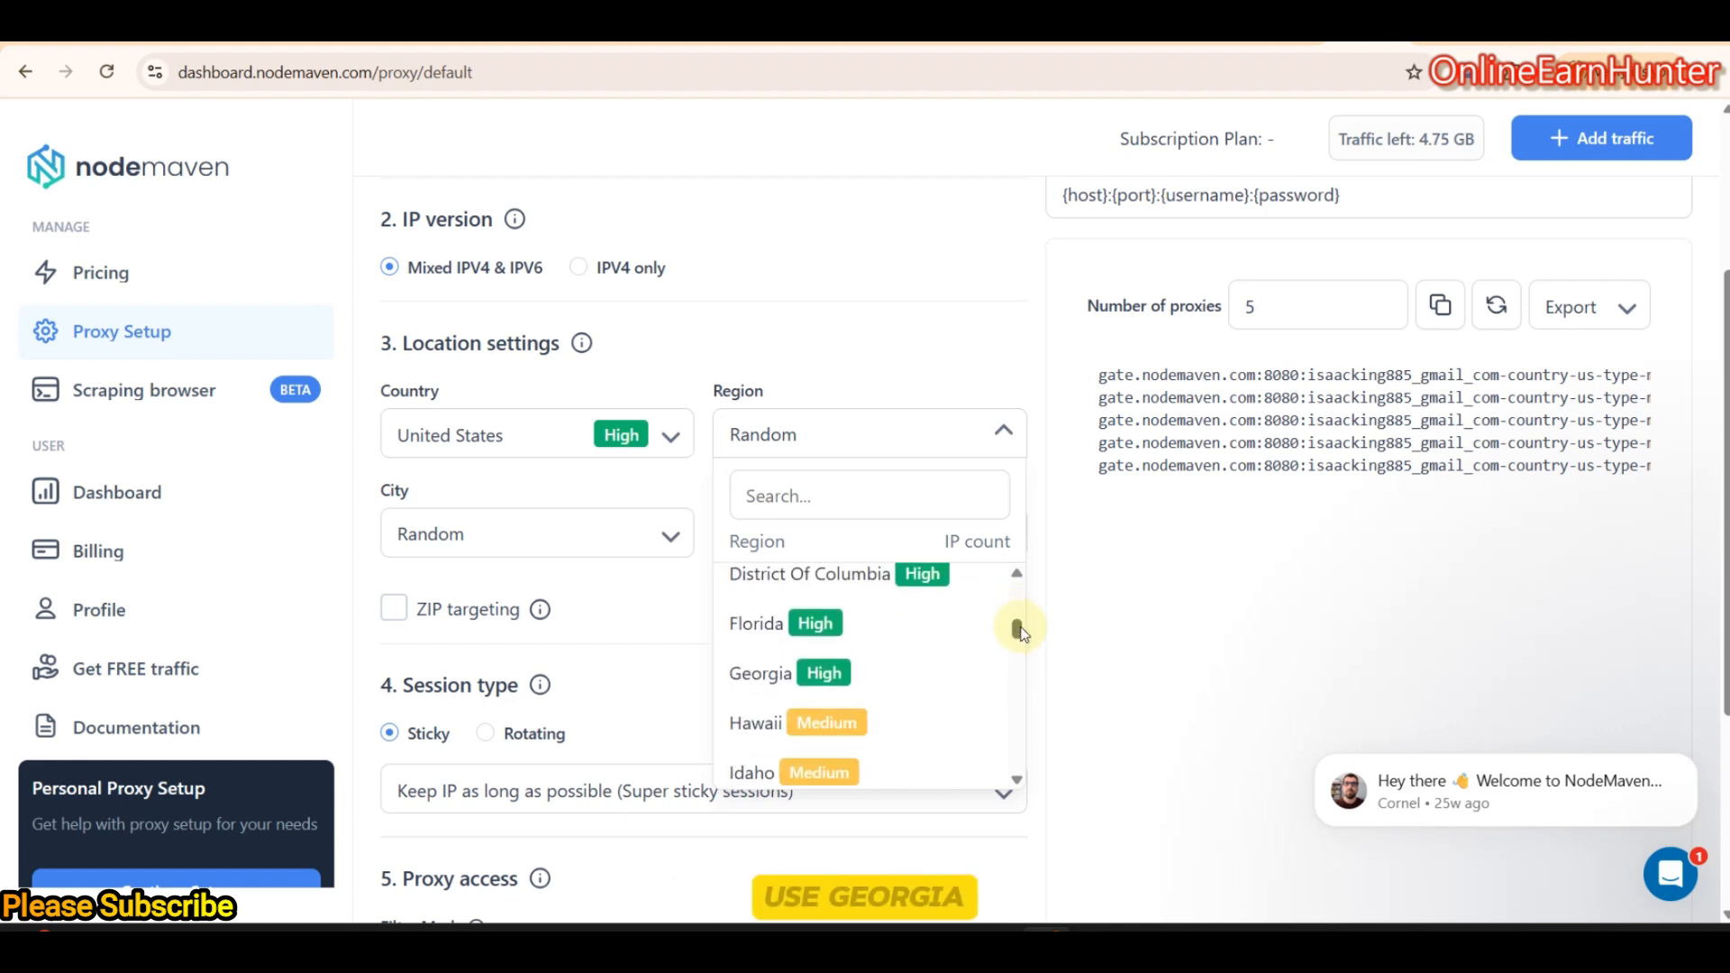
{"action": "left_click", "coordinate": [760, 672]}
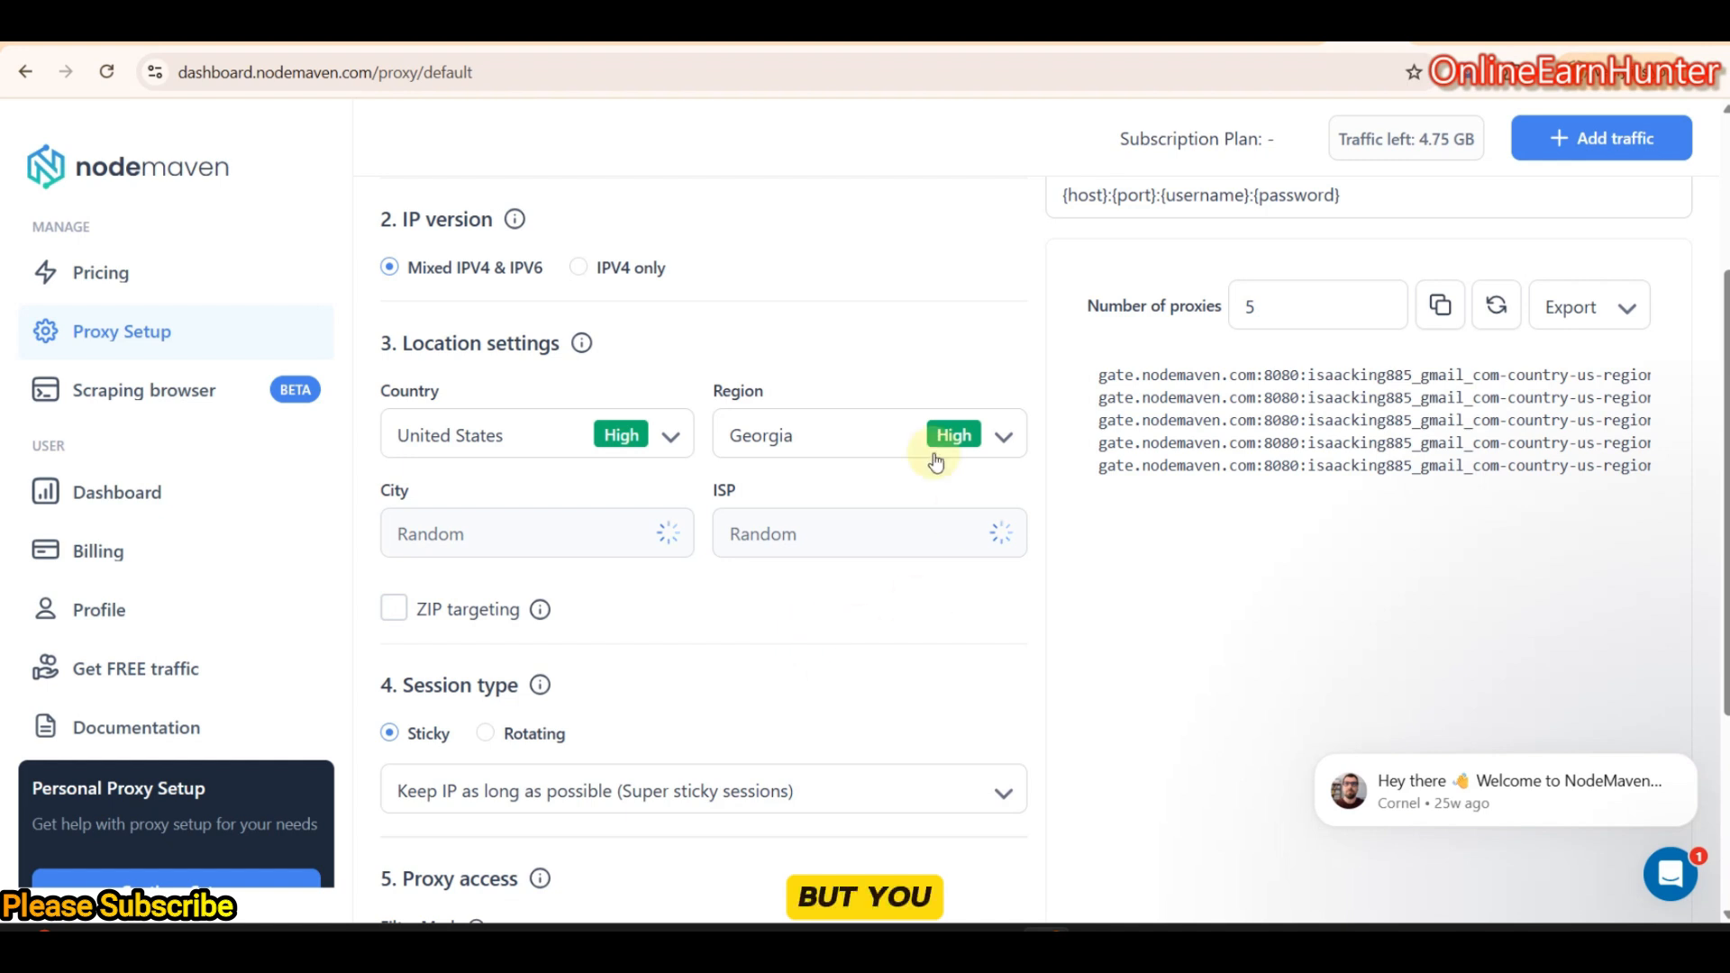
{"action": "left_click", "coordinate": [535, 533]}
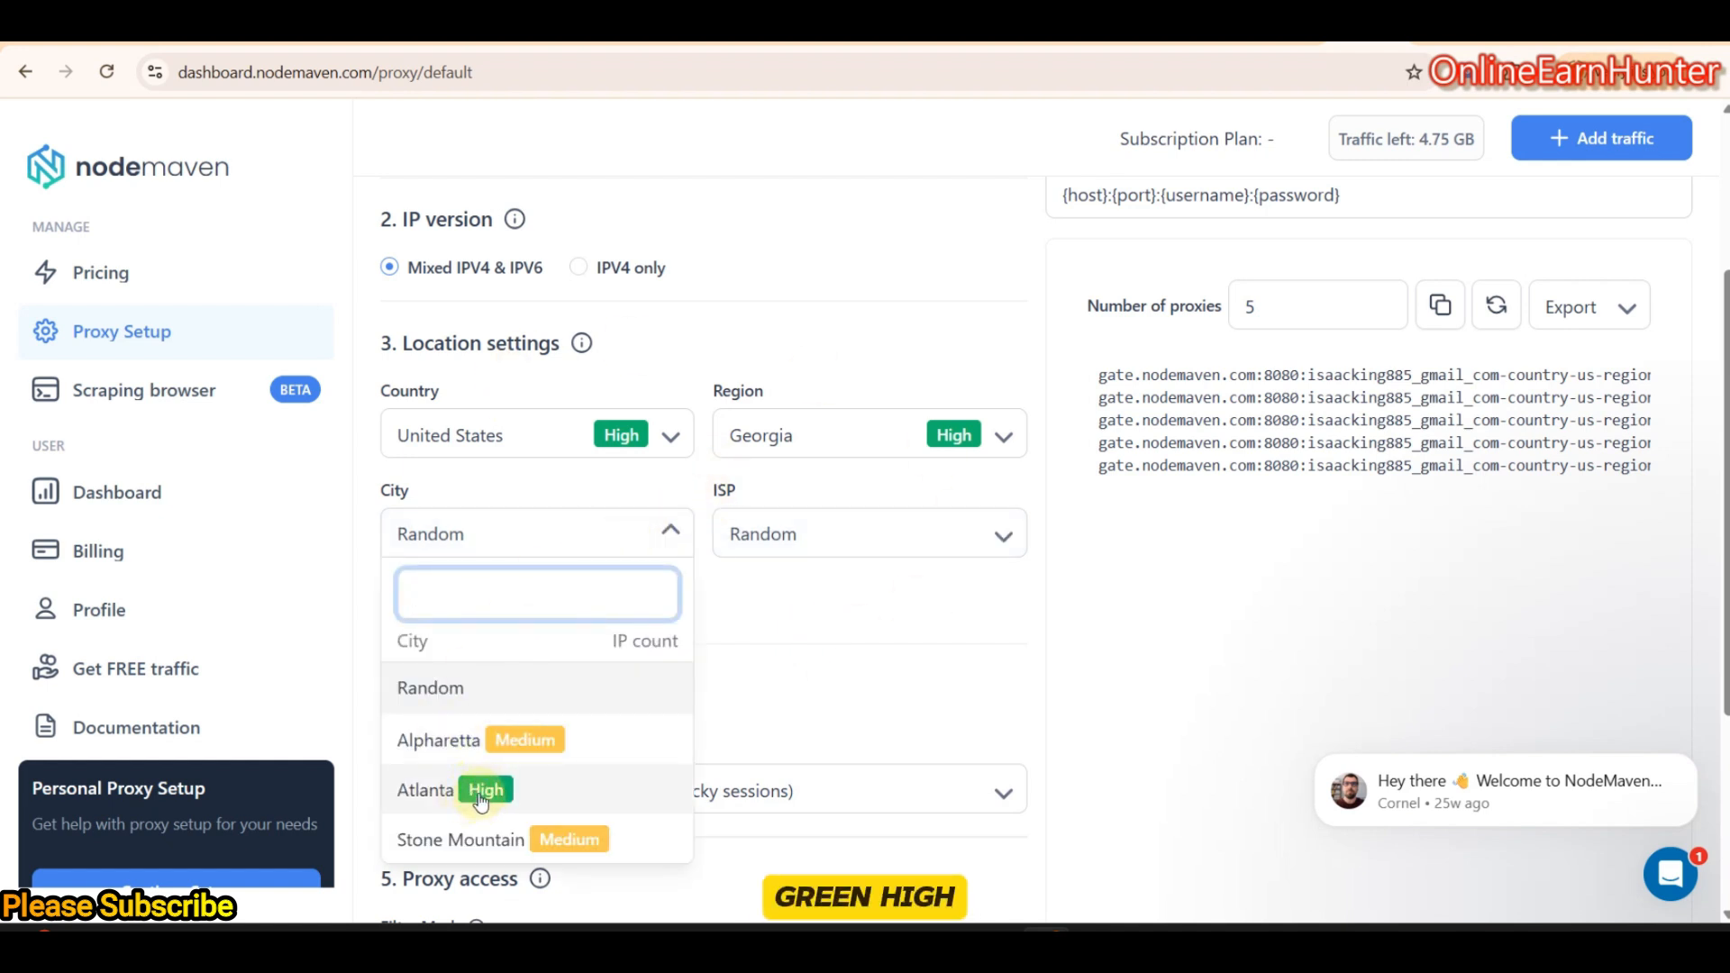
Pick Atlanta as city and Verizon Wireless as ISP, and enable random ZIP targeting.
{"action": "left_click", "coordinate": [424, 790]}
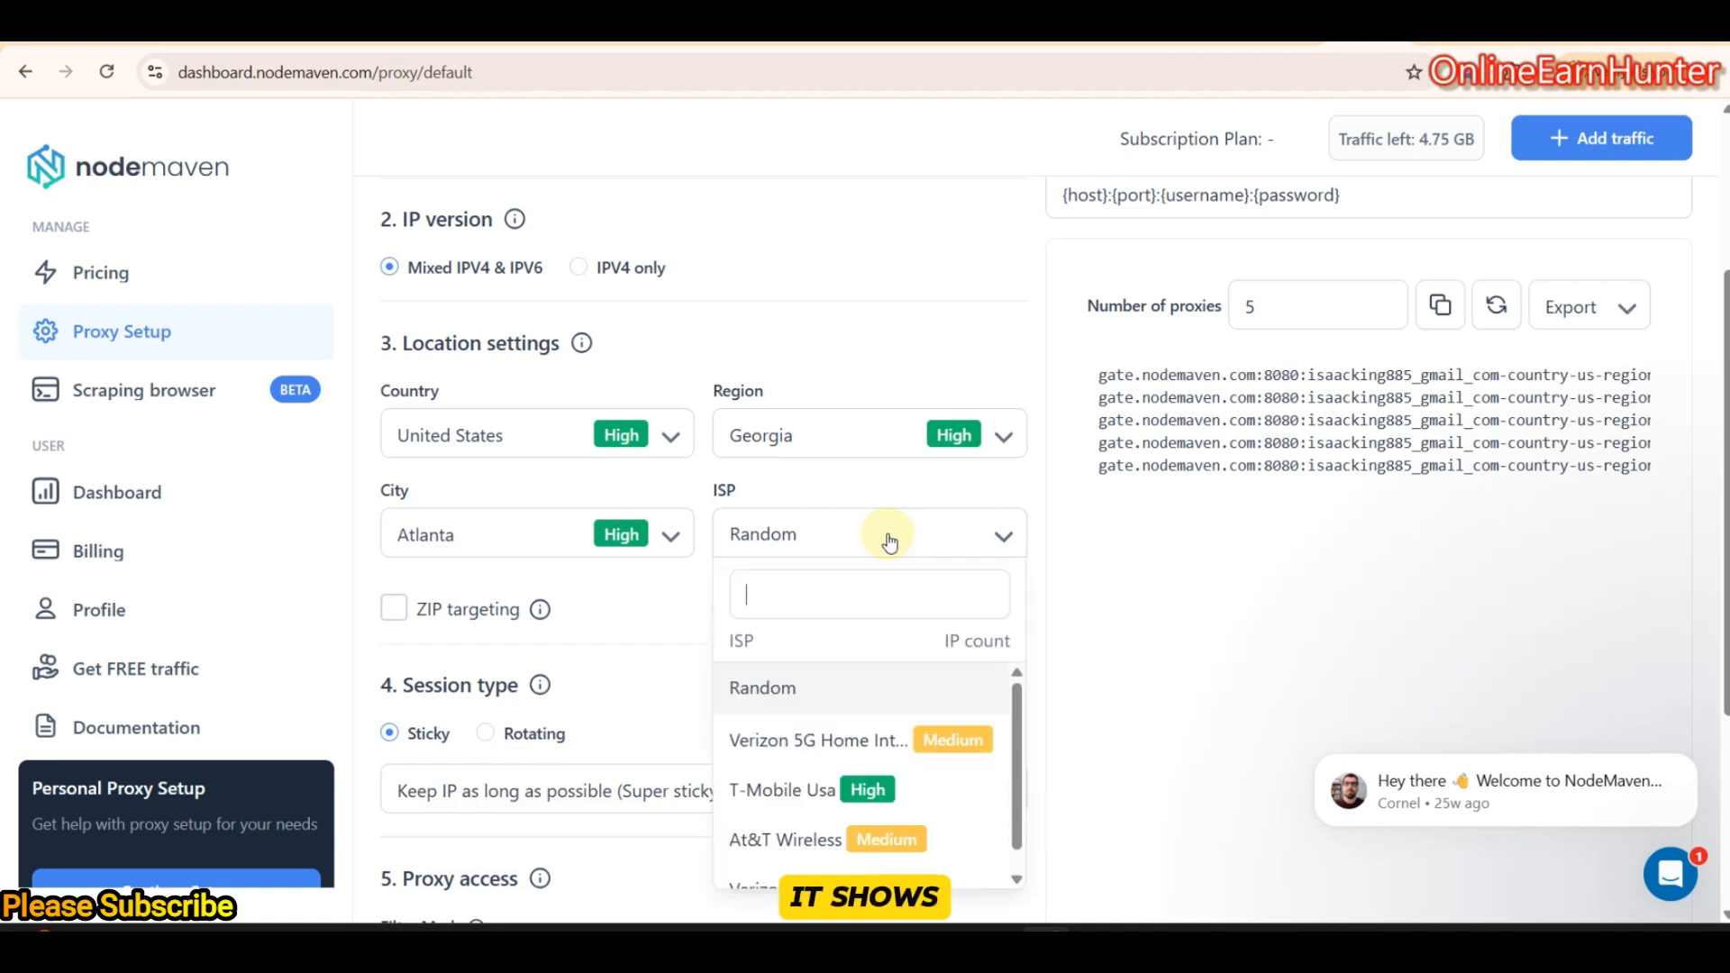
{"action": "scroll", "scroll_direction": "down", "scroll_amount": 3}
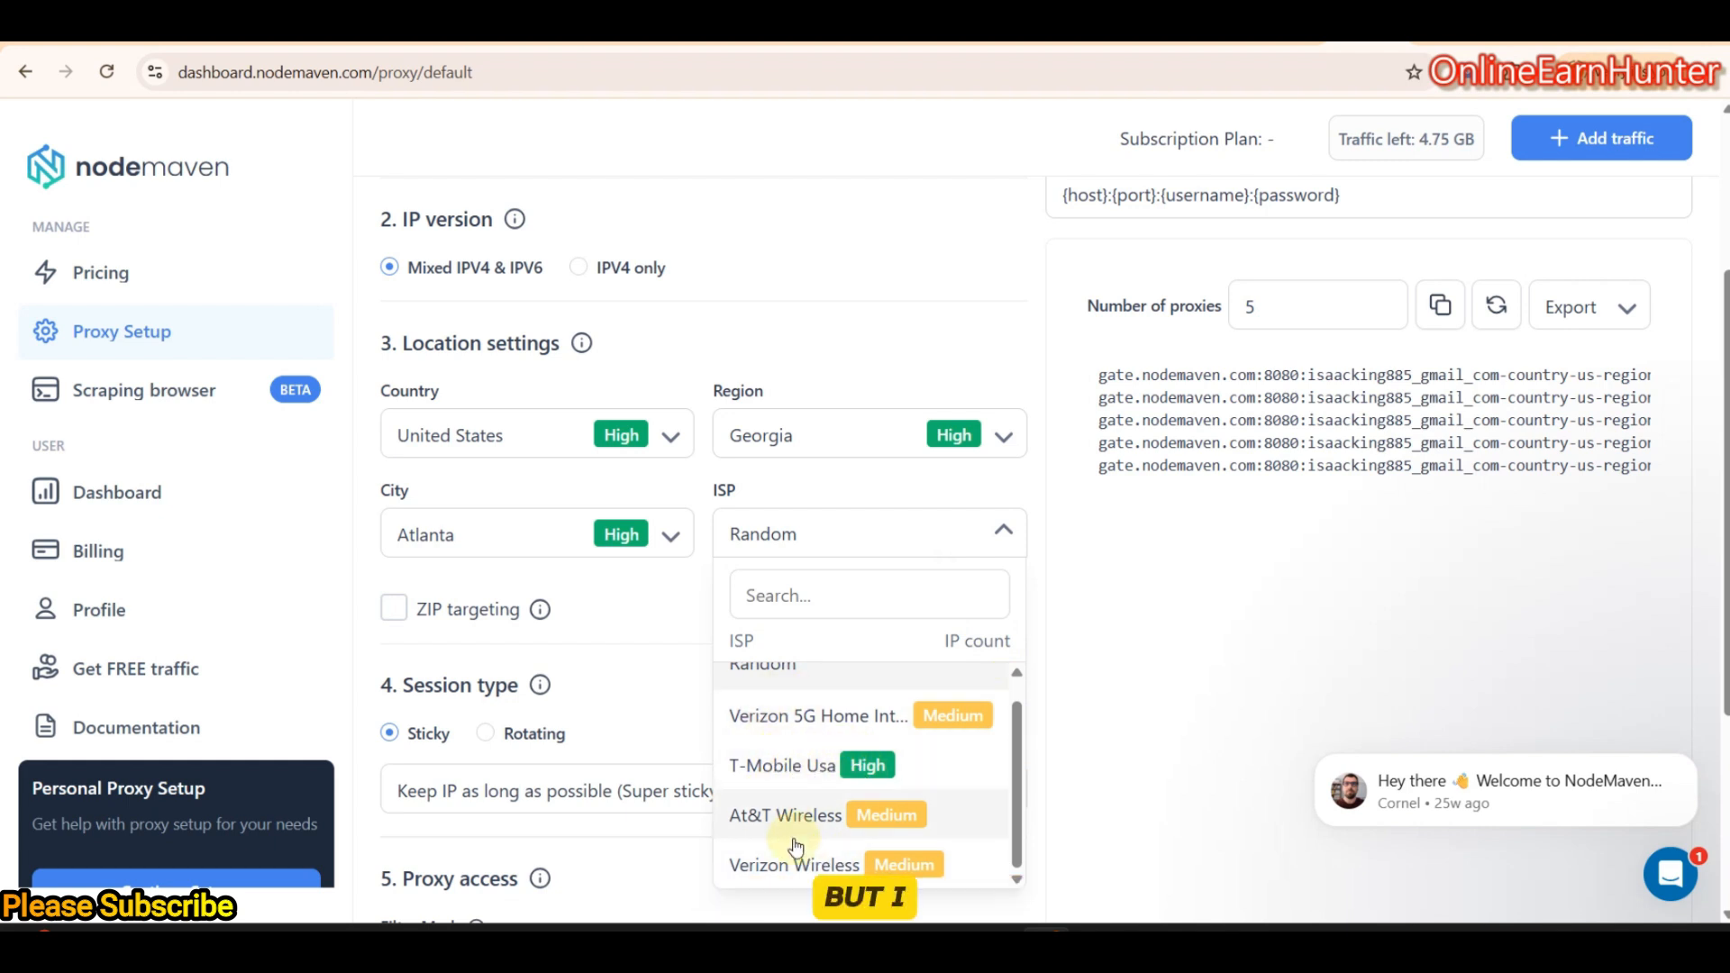
{"action": "left_click", "coordinate": [793, 864]}
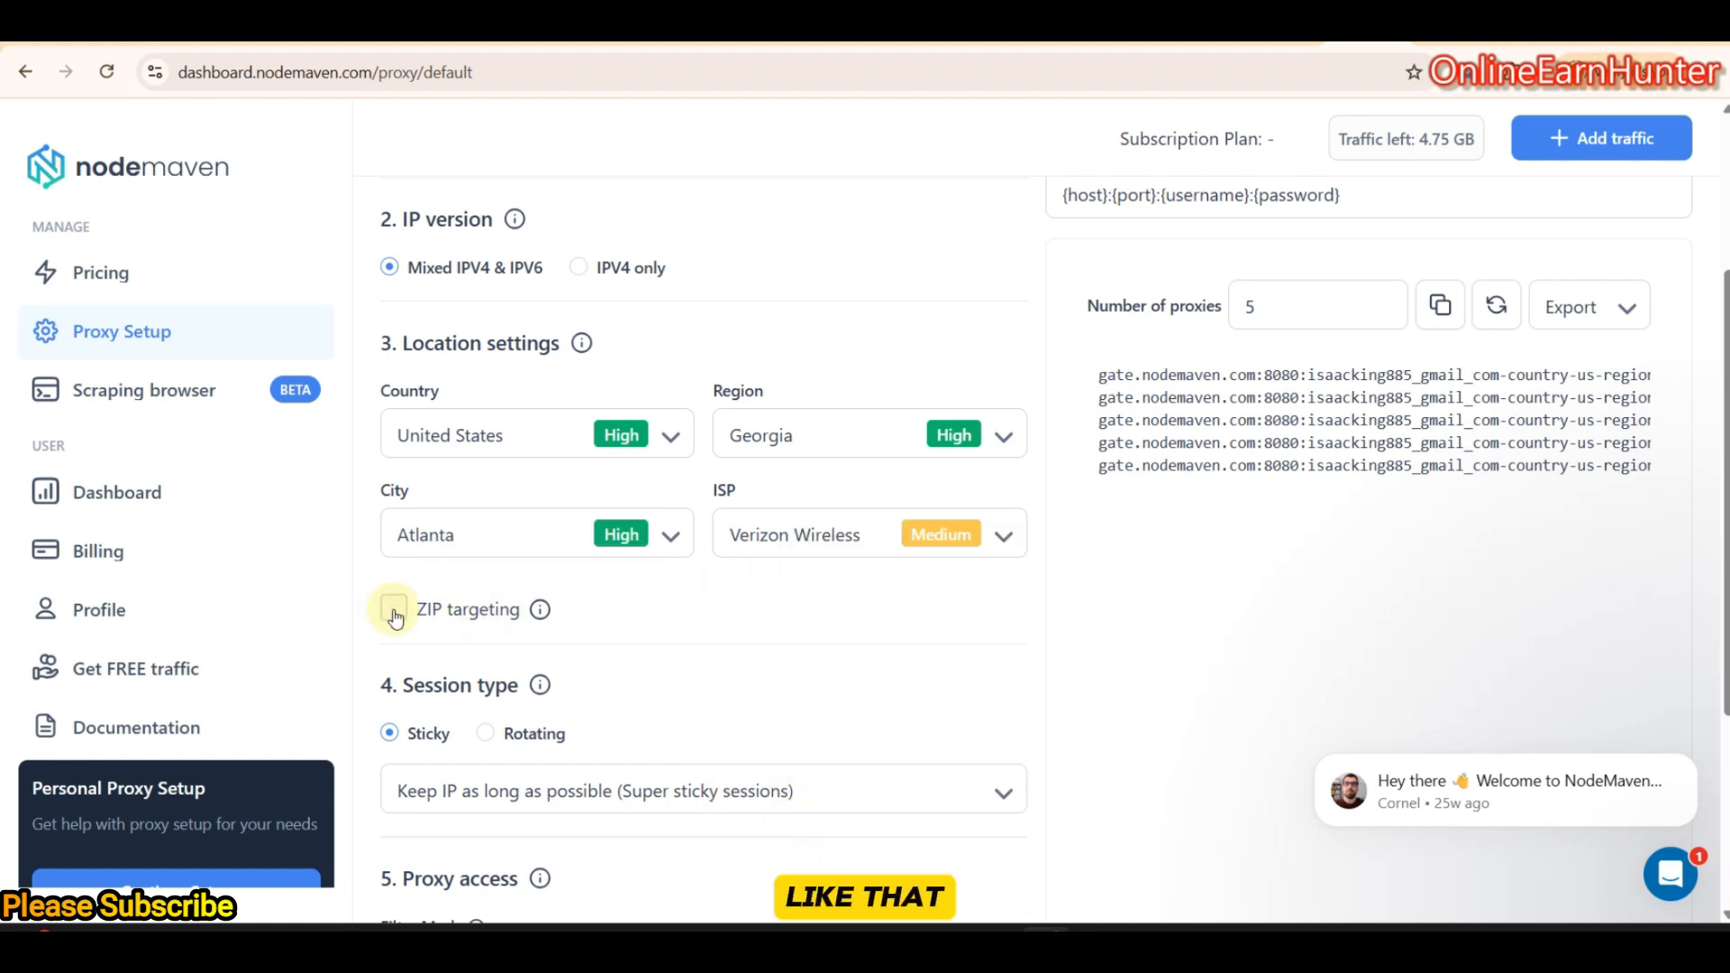
{"action": "left_click", "coordinate": [393, 608]}
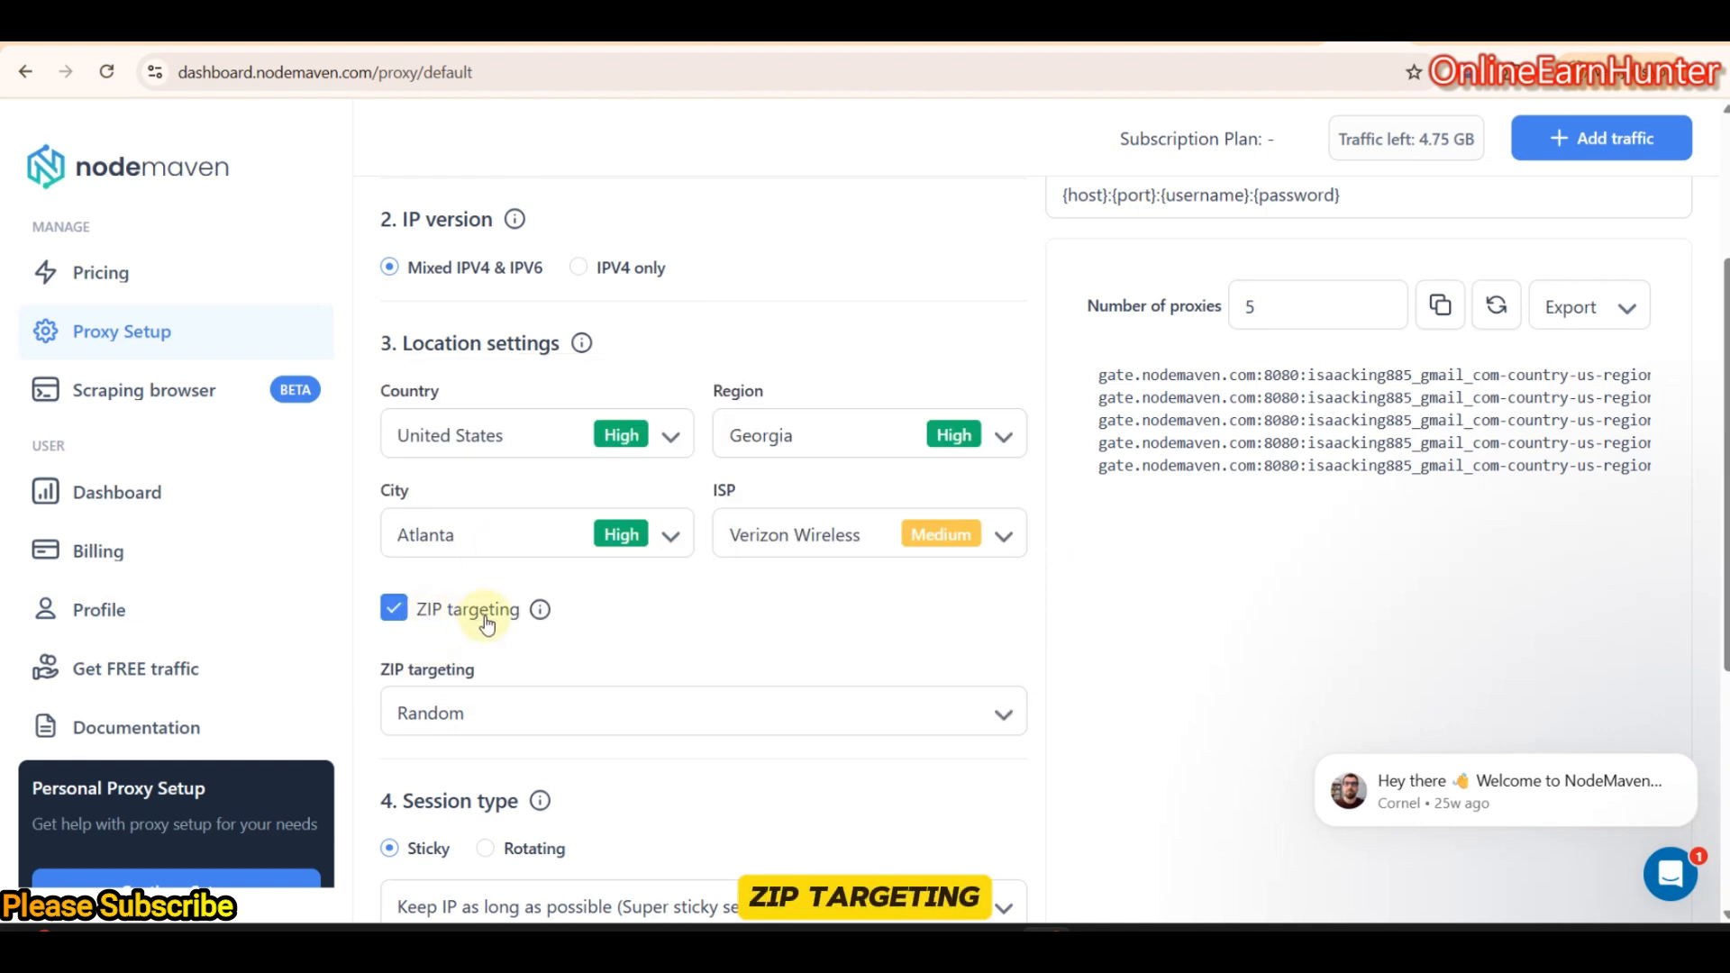
{"action": "mouse_move", "coordinate": [561, 550]}
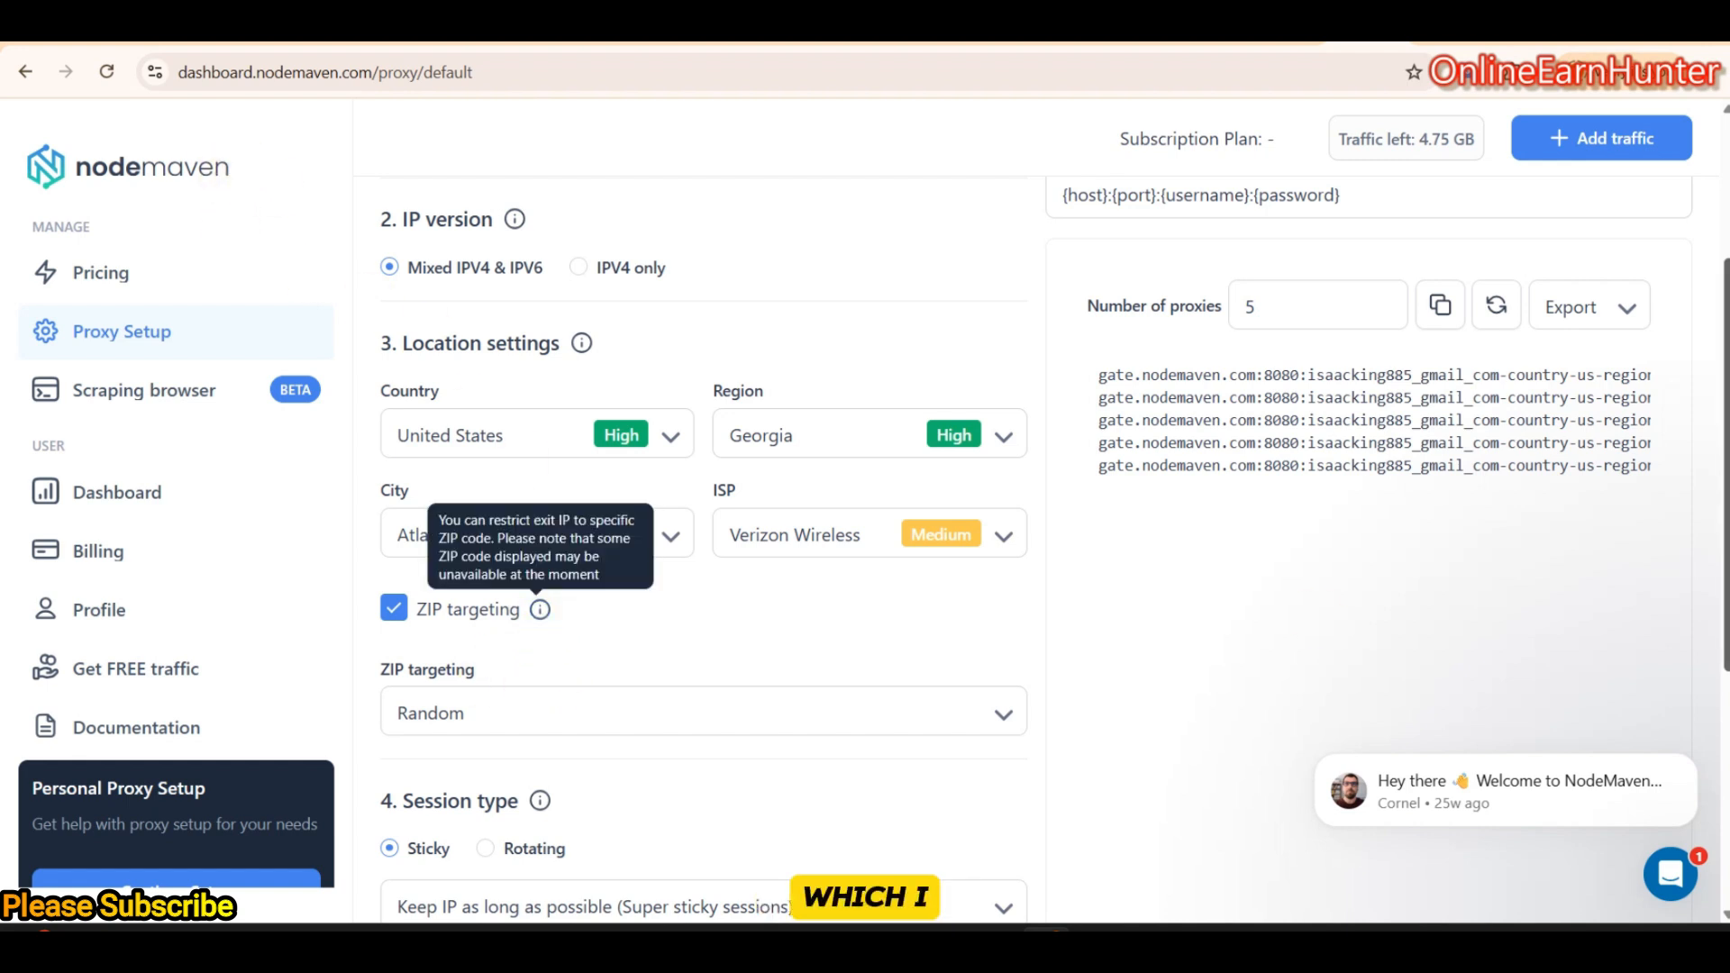
Switch the proxy protocol to SOCKS5 (port 1080) and set the number of proxies to 1.
{"action": "scroll", "scroll_direction": "down", "scroll_amount": 3}
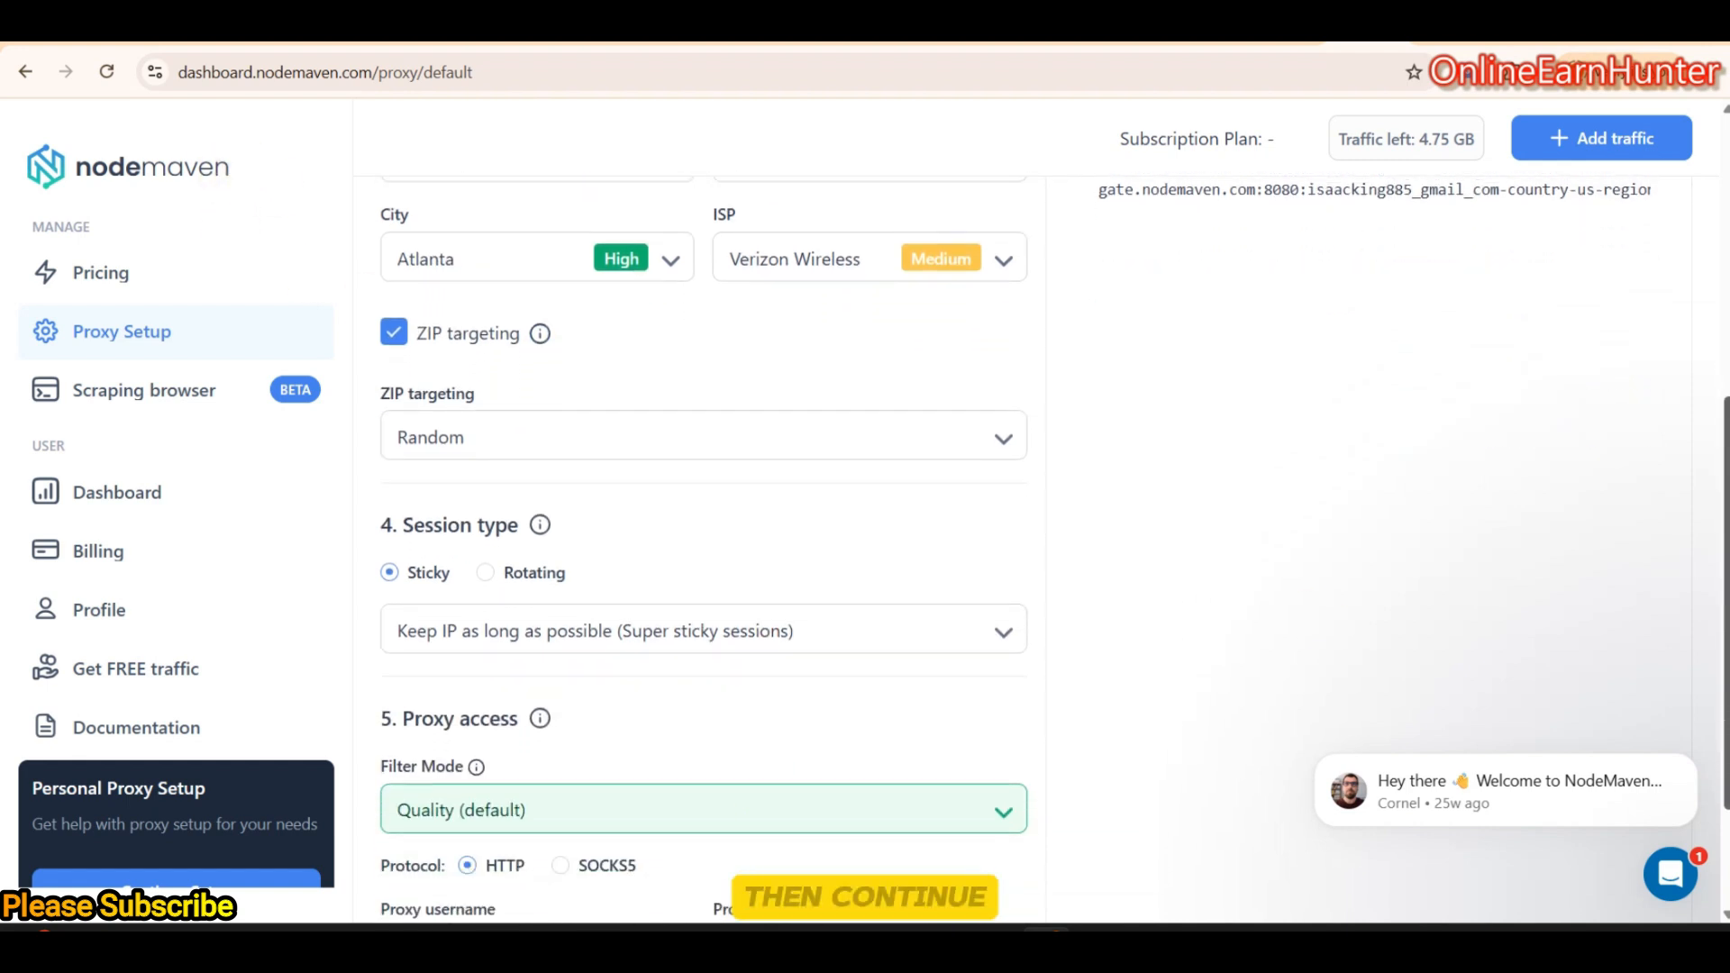
{"action": "scroll", "scroll_direction": "down", "scroll_amount": 3}
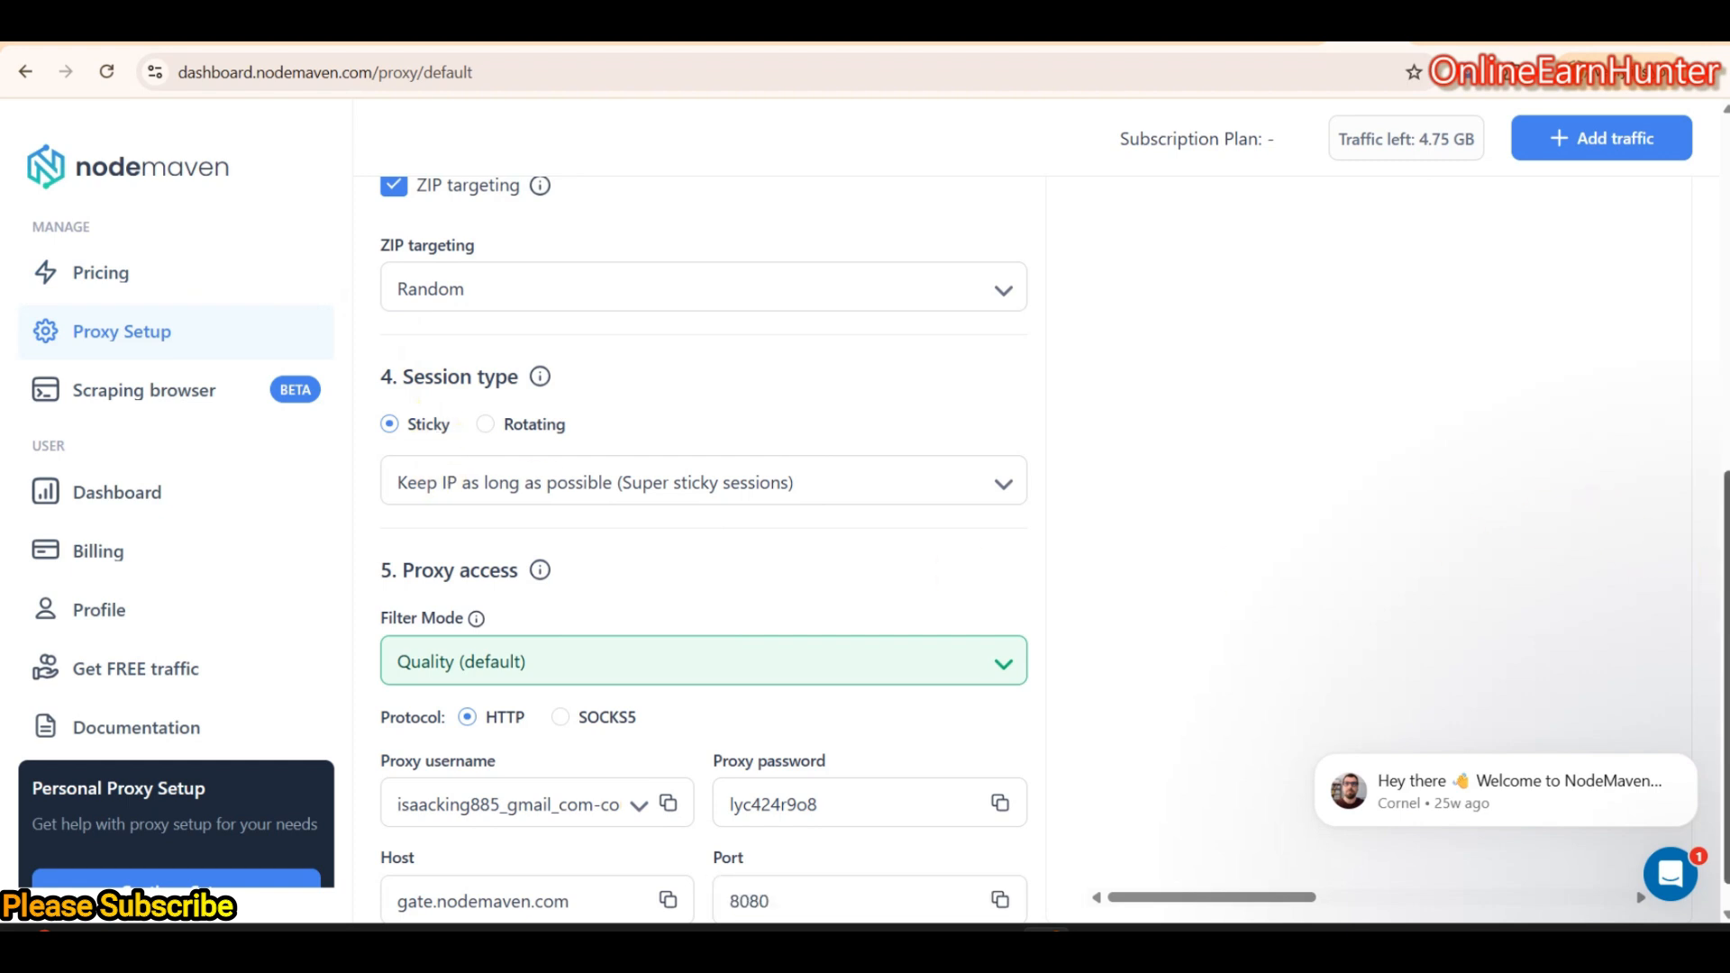
{"action": "left_click", "coordinate": [560, 680]}
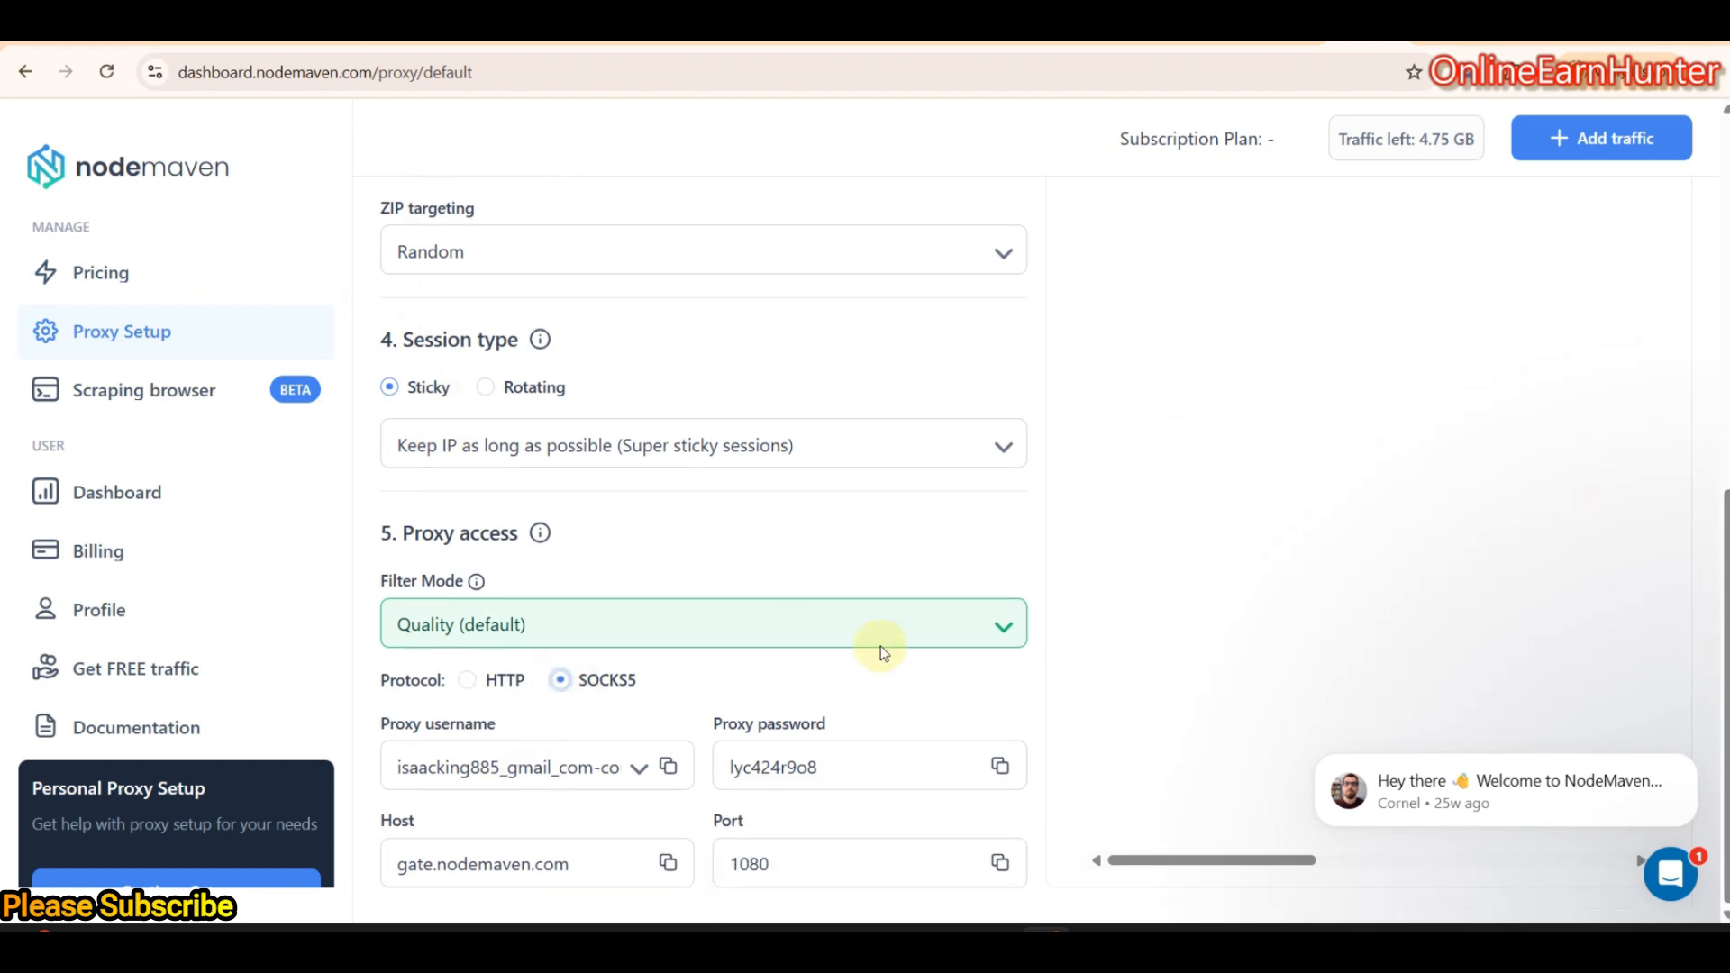
{"action": "mouse_move", "coordinate": [1589, 560]}
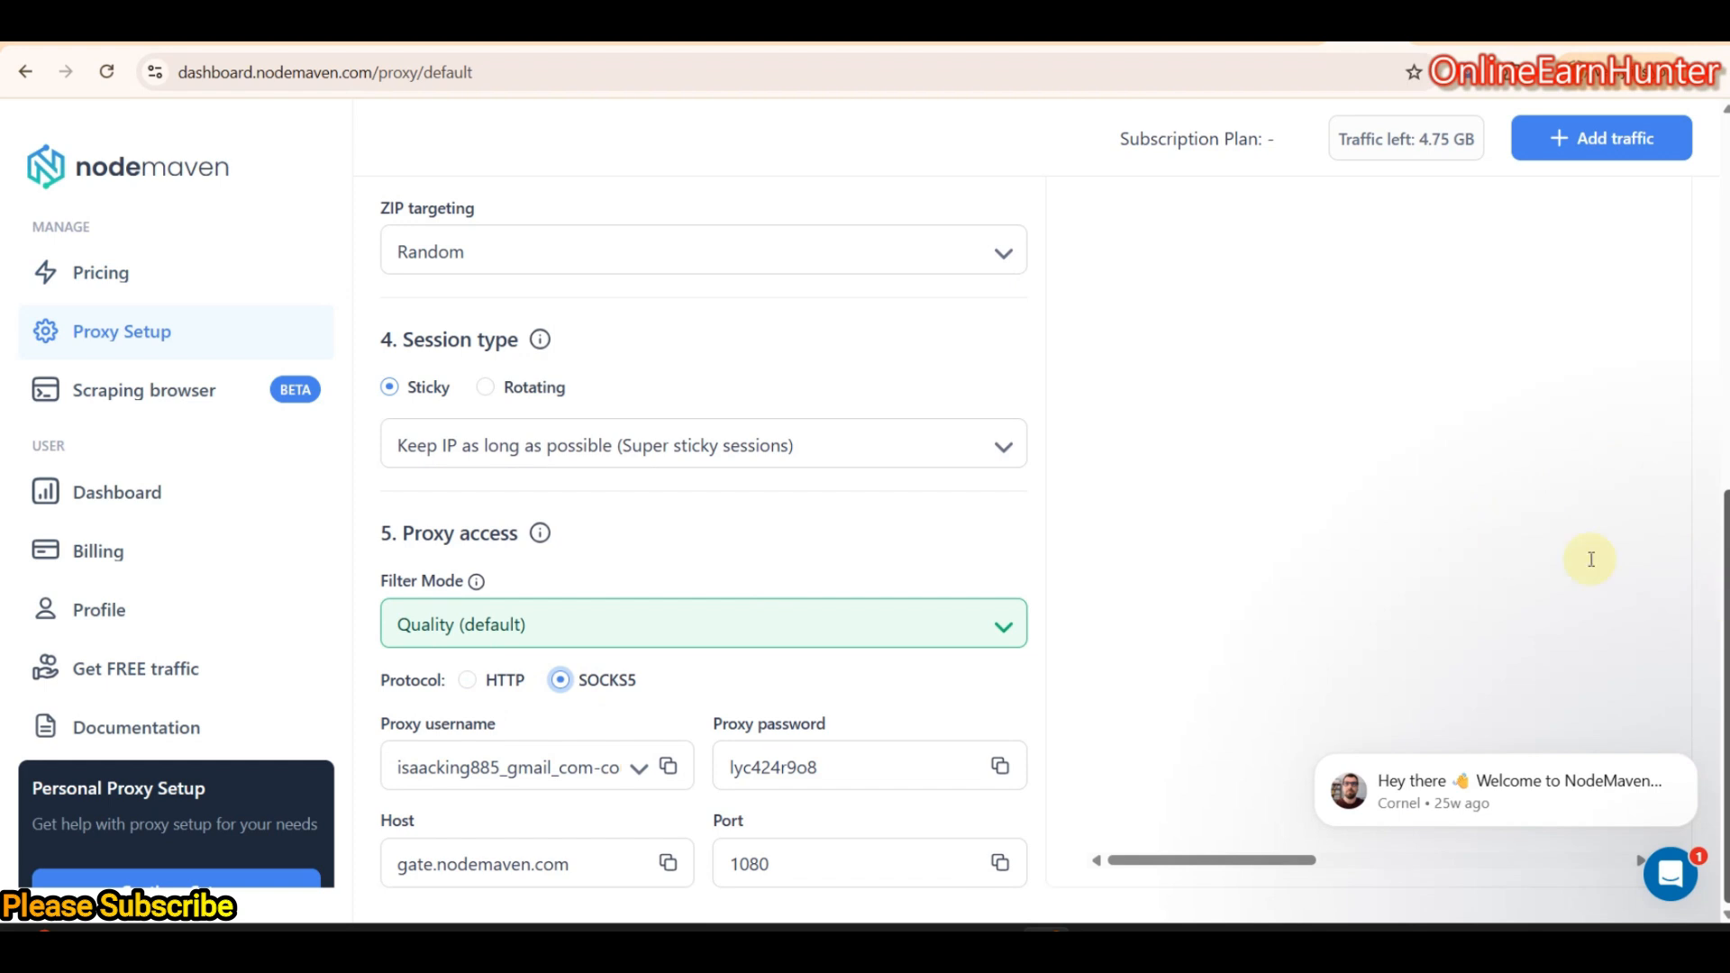
{"action": "mouse_move", "coordinate": [1147, 674]}
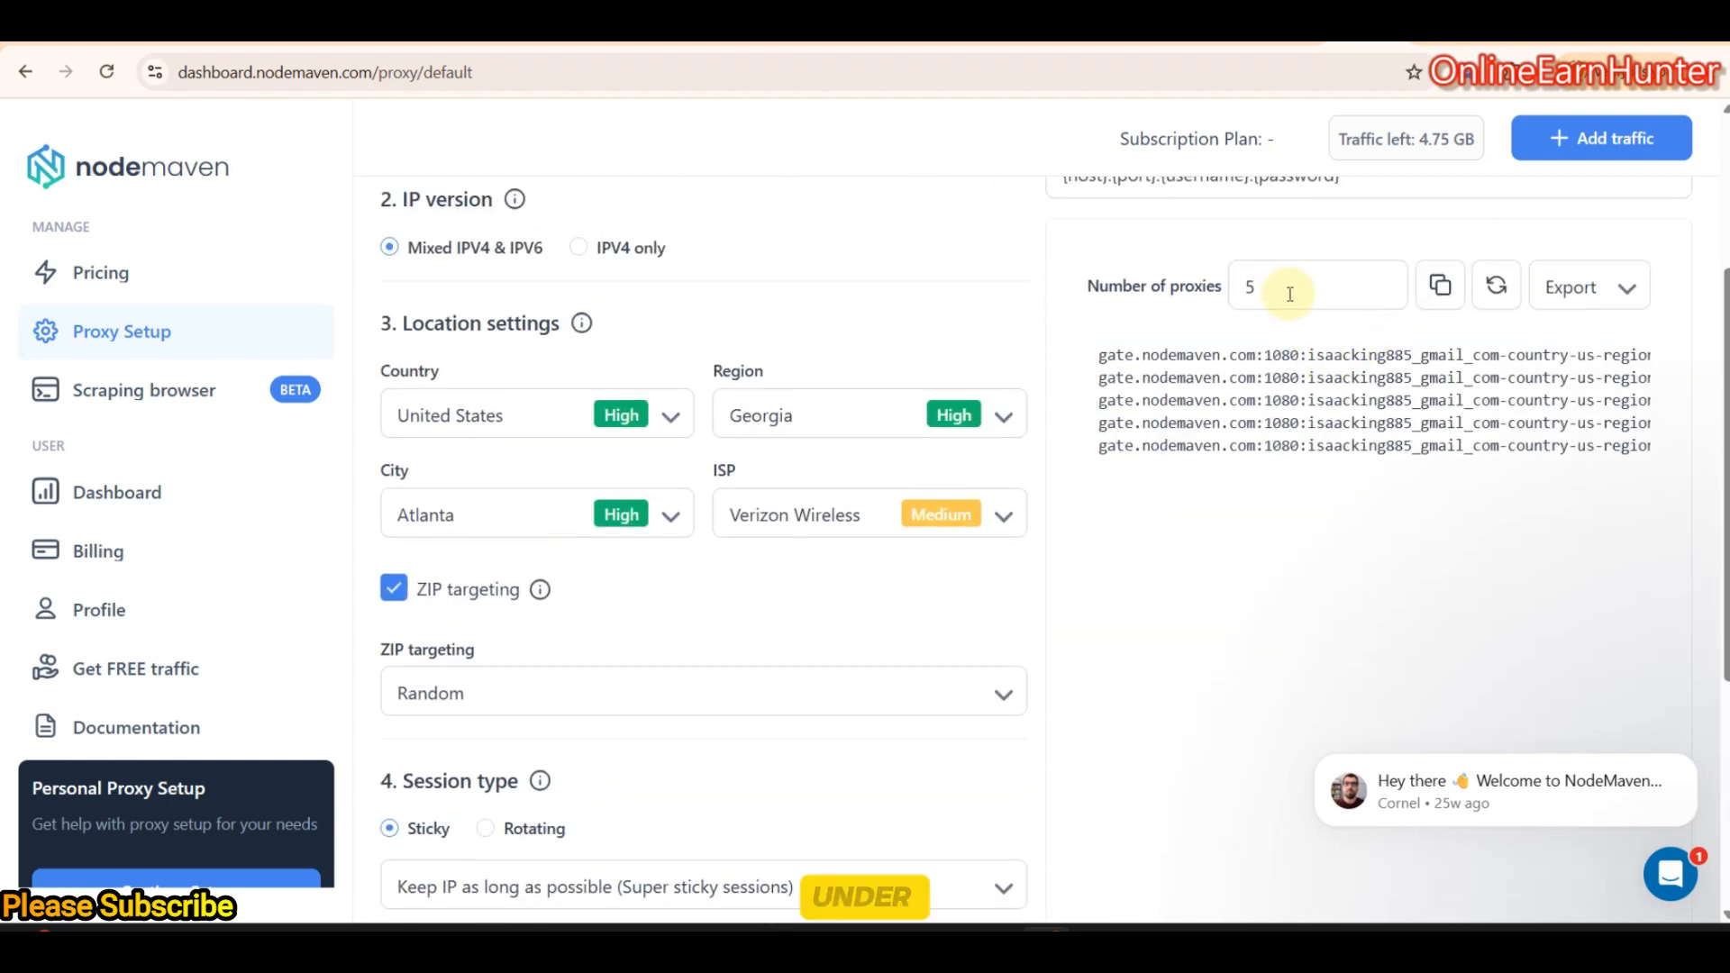
{"action": "left_click", "coordinate": [1313, 284]}
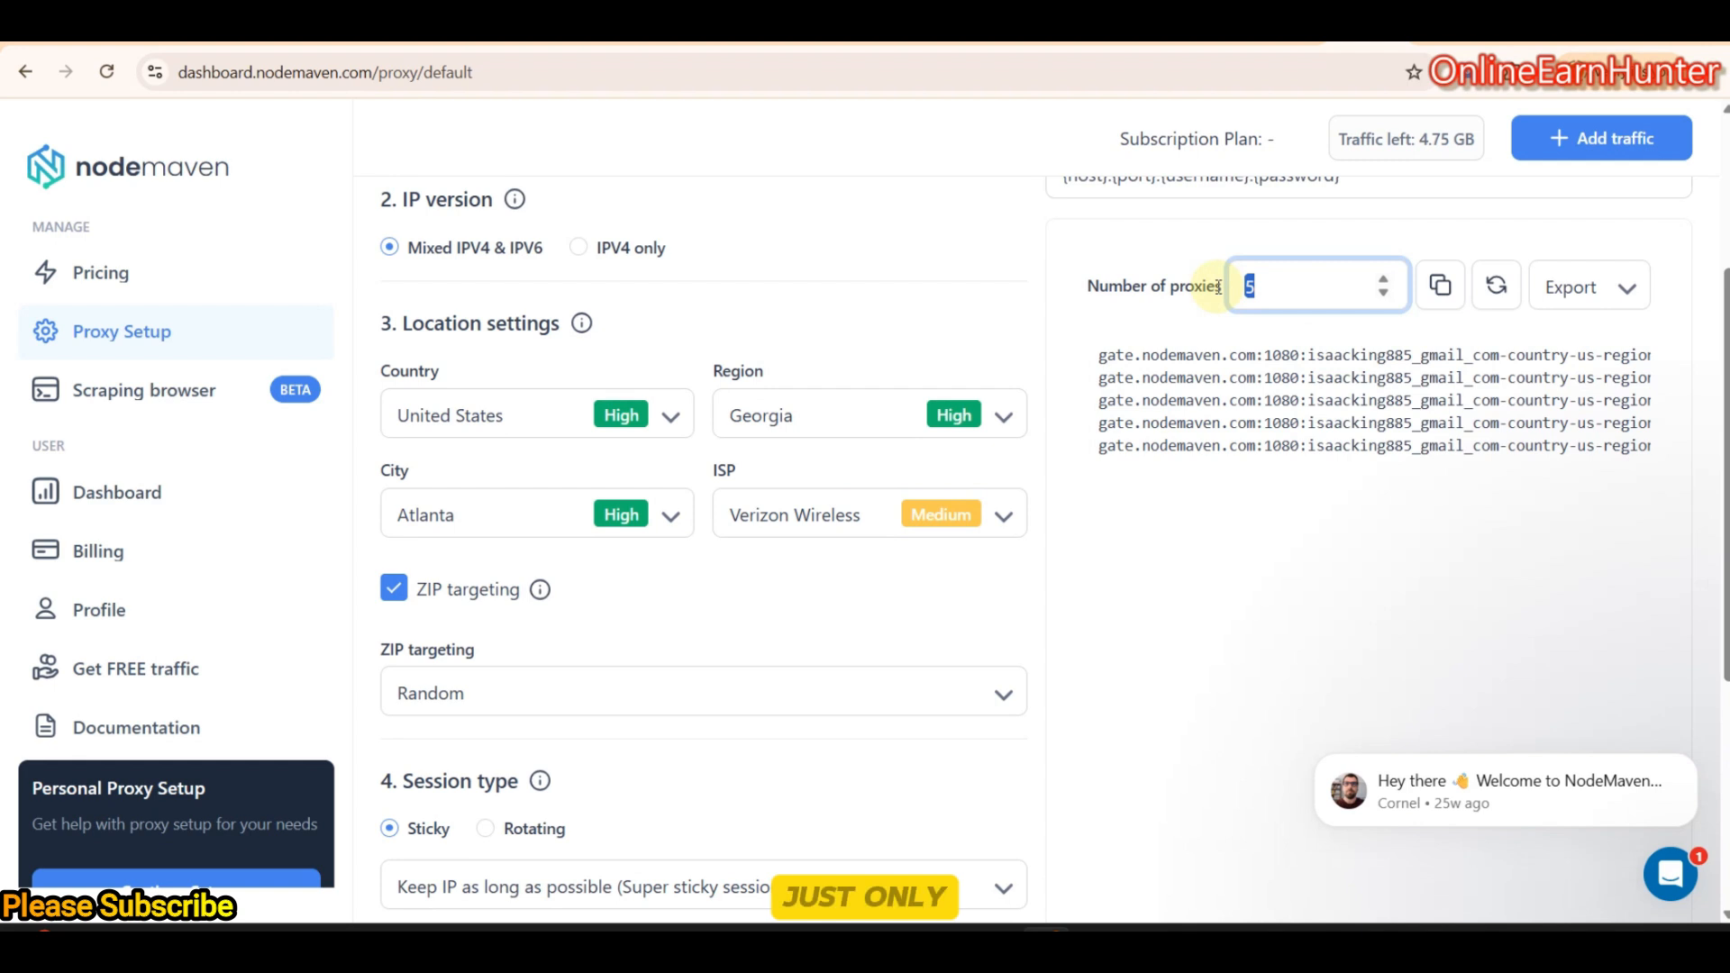
{"action": "type", "text": "1"}
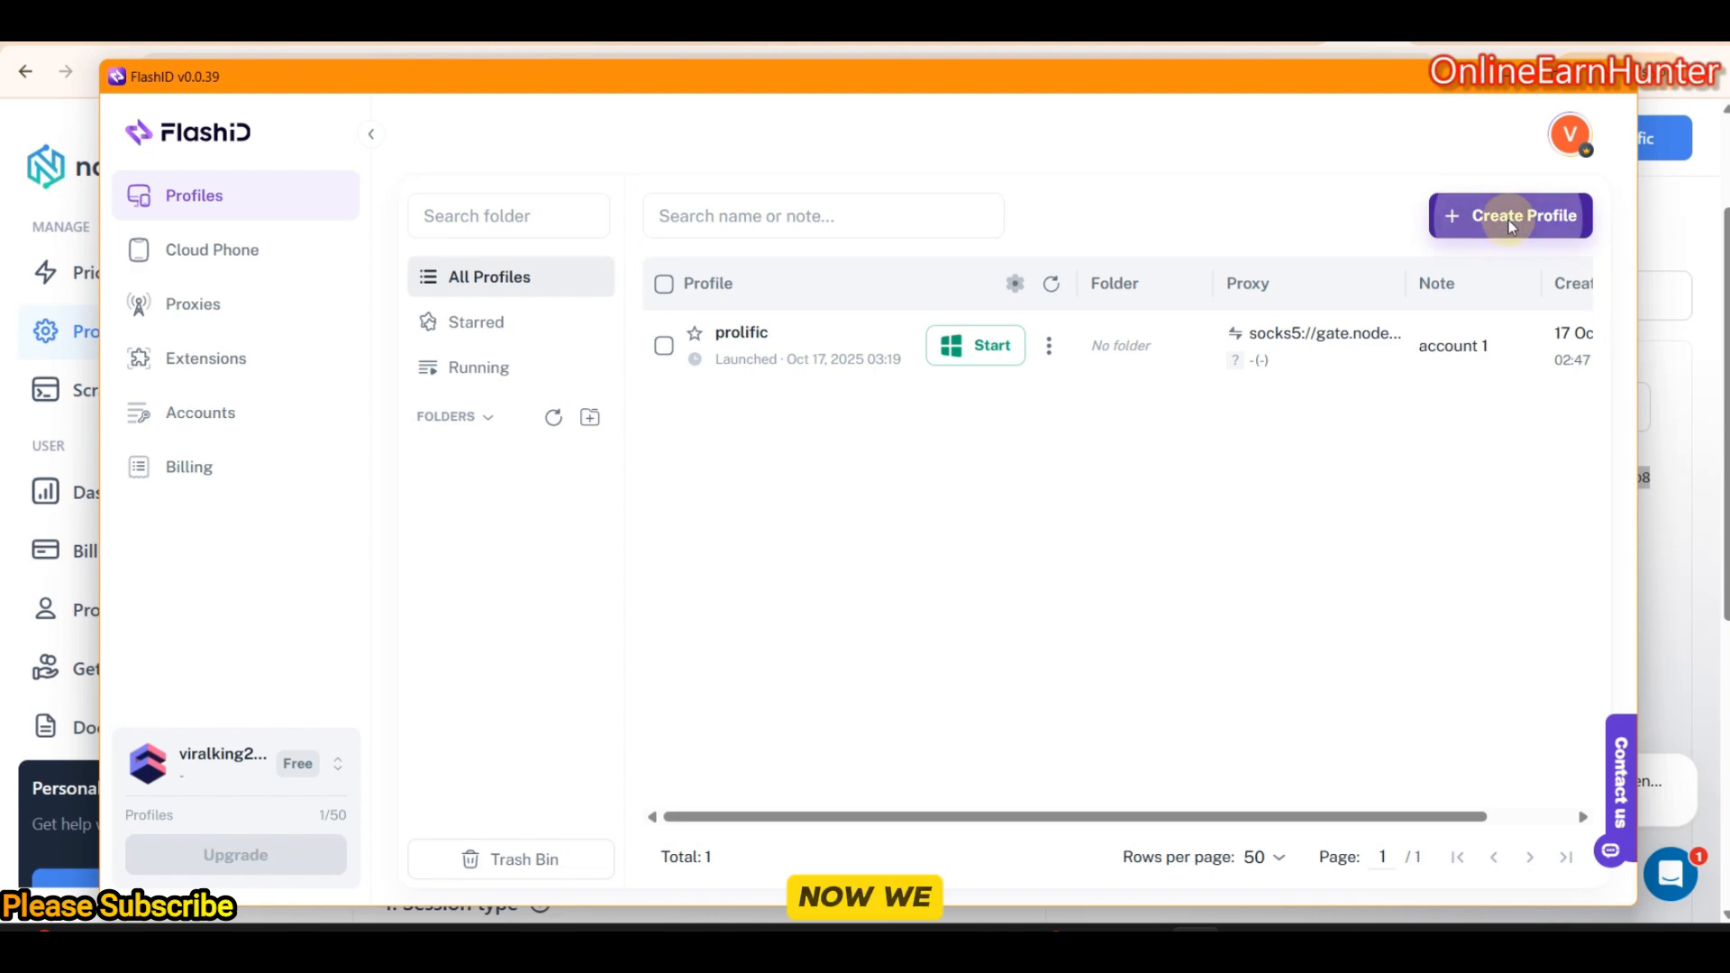
Create profile 'Attapoll 2 update' with the NodeMaven SOCKS5 proxy, checked to a Georgia IP.
{"action": "left_click", "coordinate": [1510, 216]}
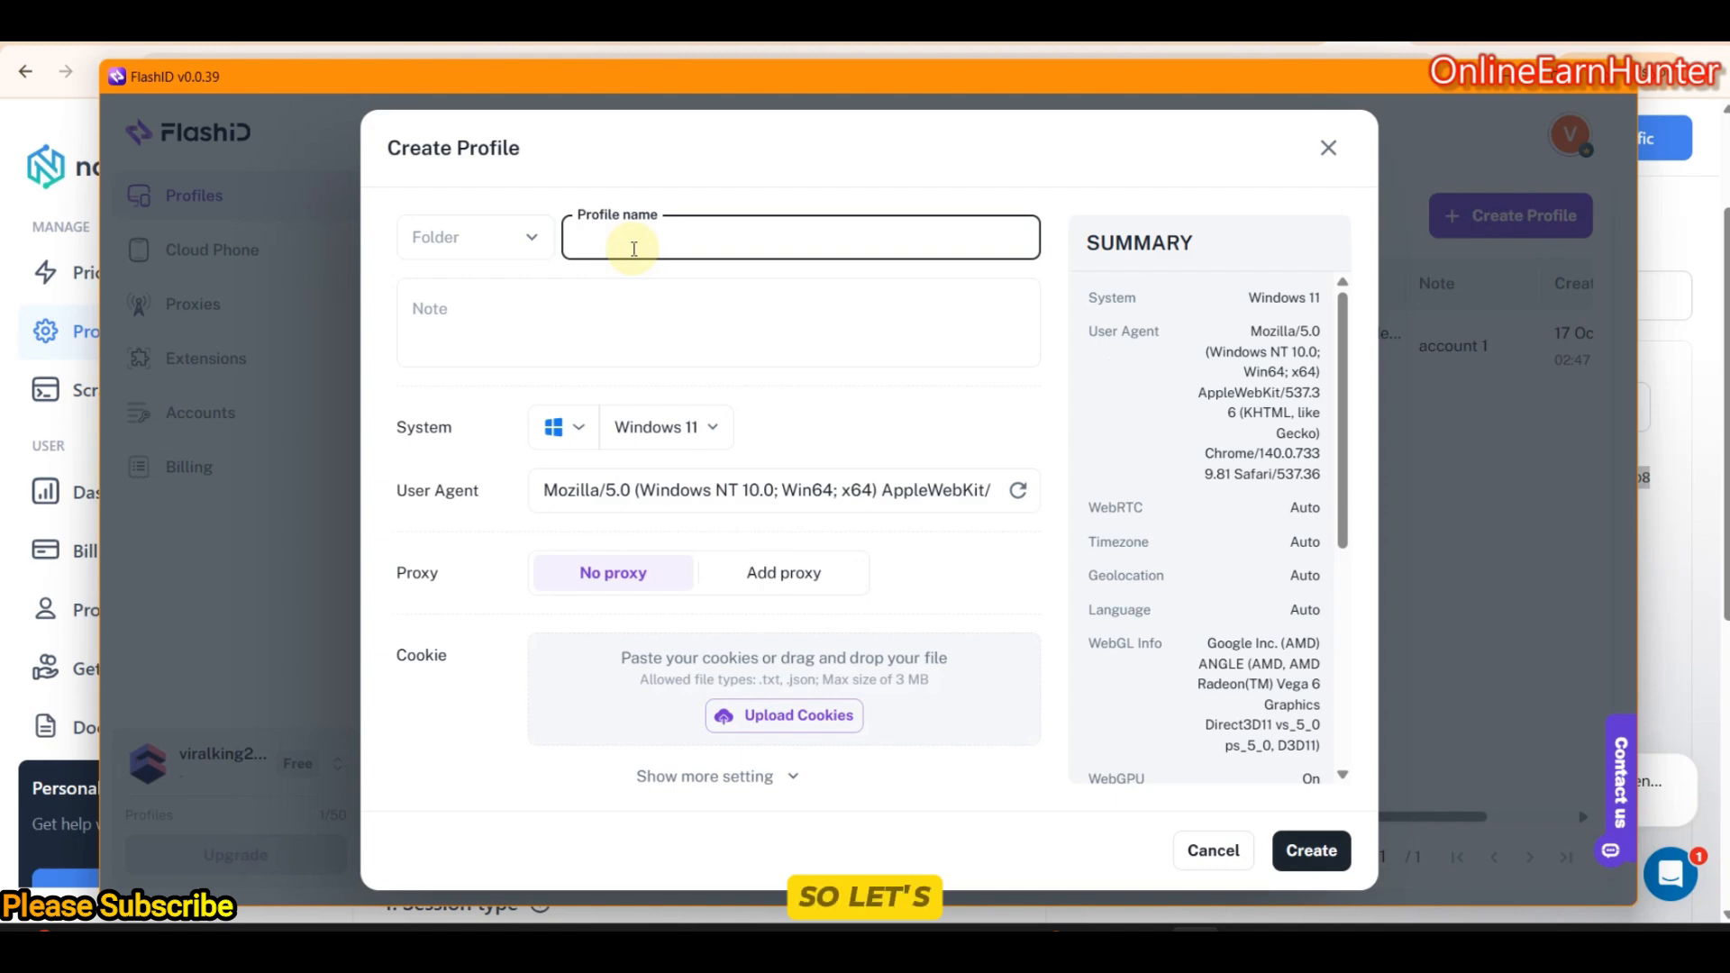
{"action": "type", "text": "Attapoll 2 update"}
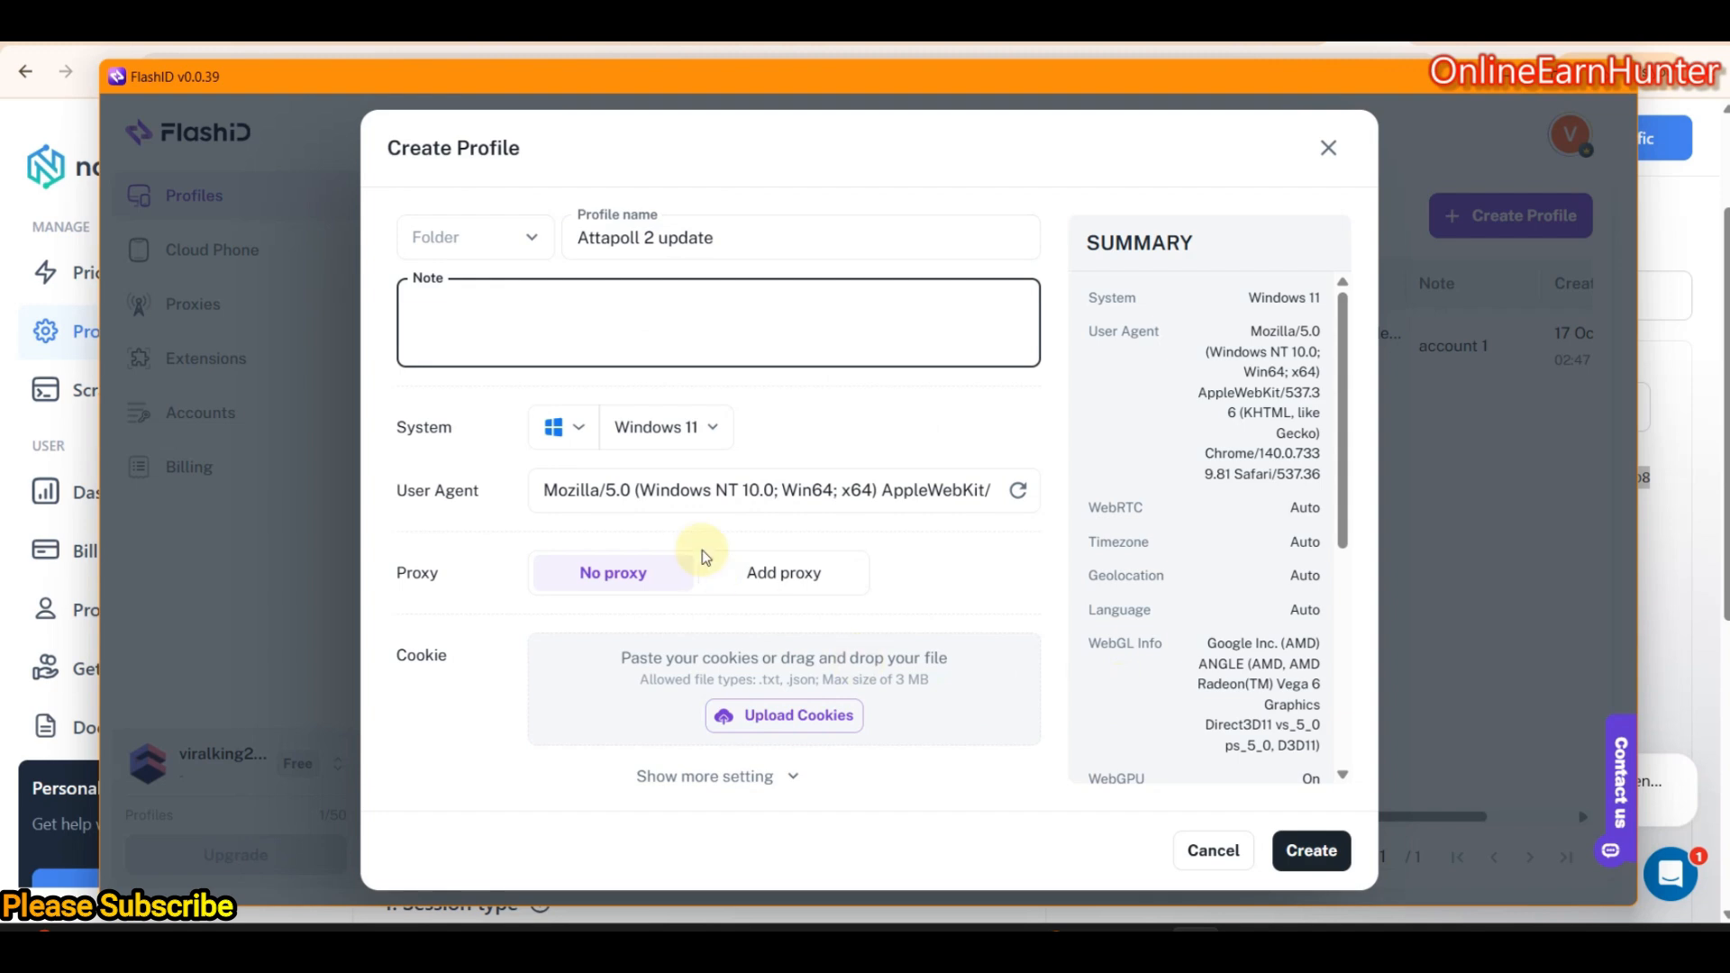
{"action": "left_click", "coordinate": [783, 571]}
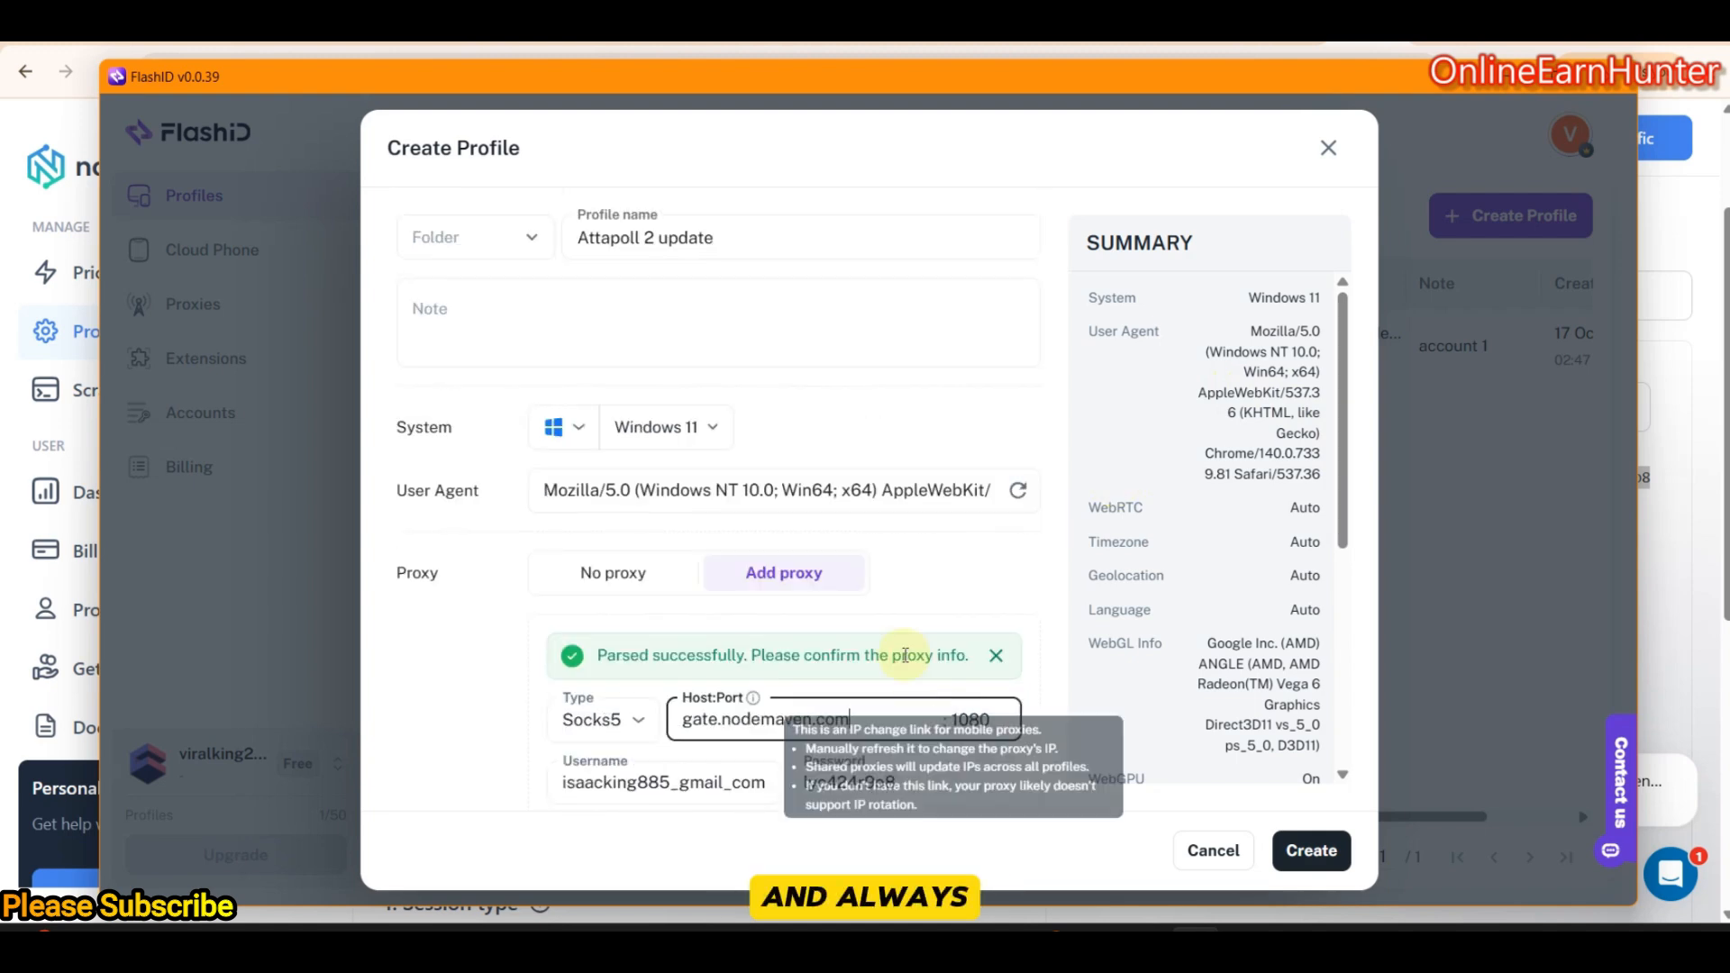
{"action": "scroll", "scroll_direction": "down", "scroll_amount": 3}
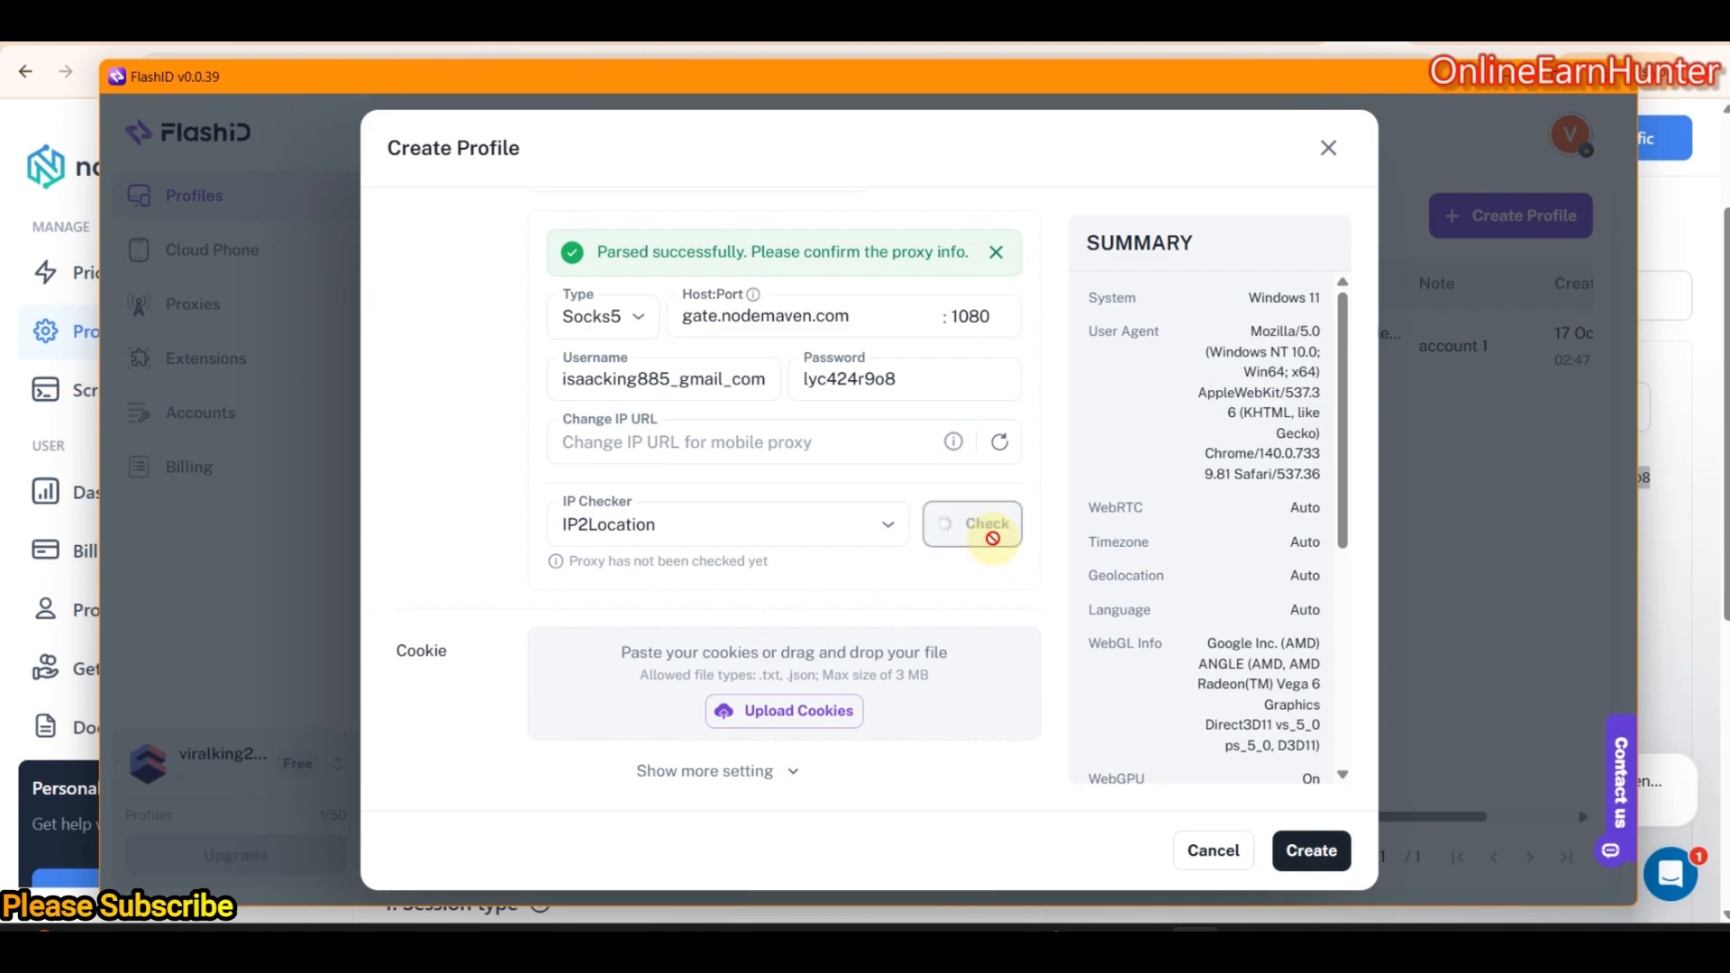
{"action": "left_click", "coordinate": [971, 523]}
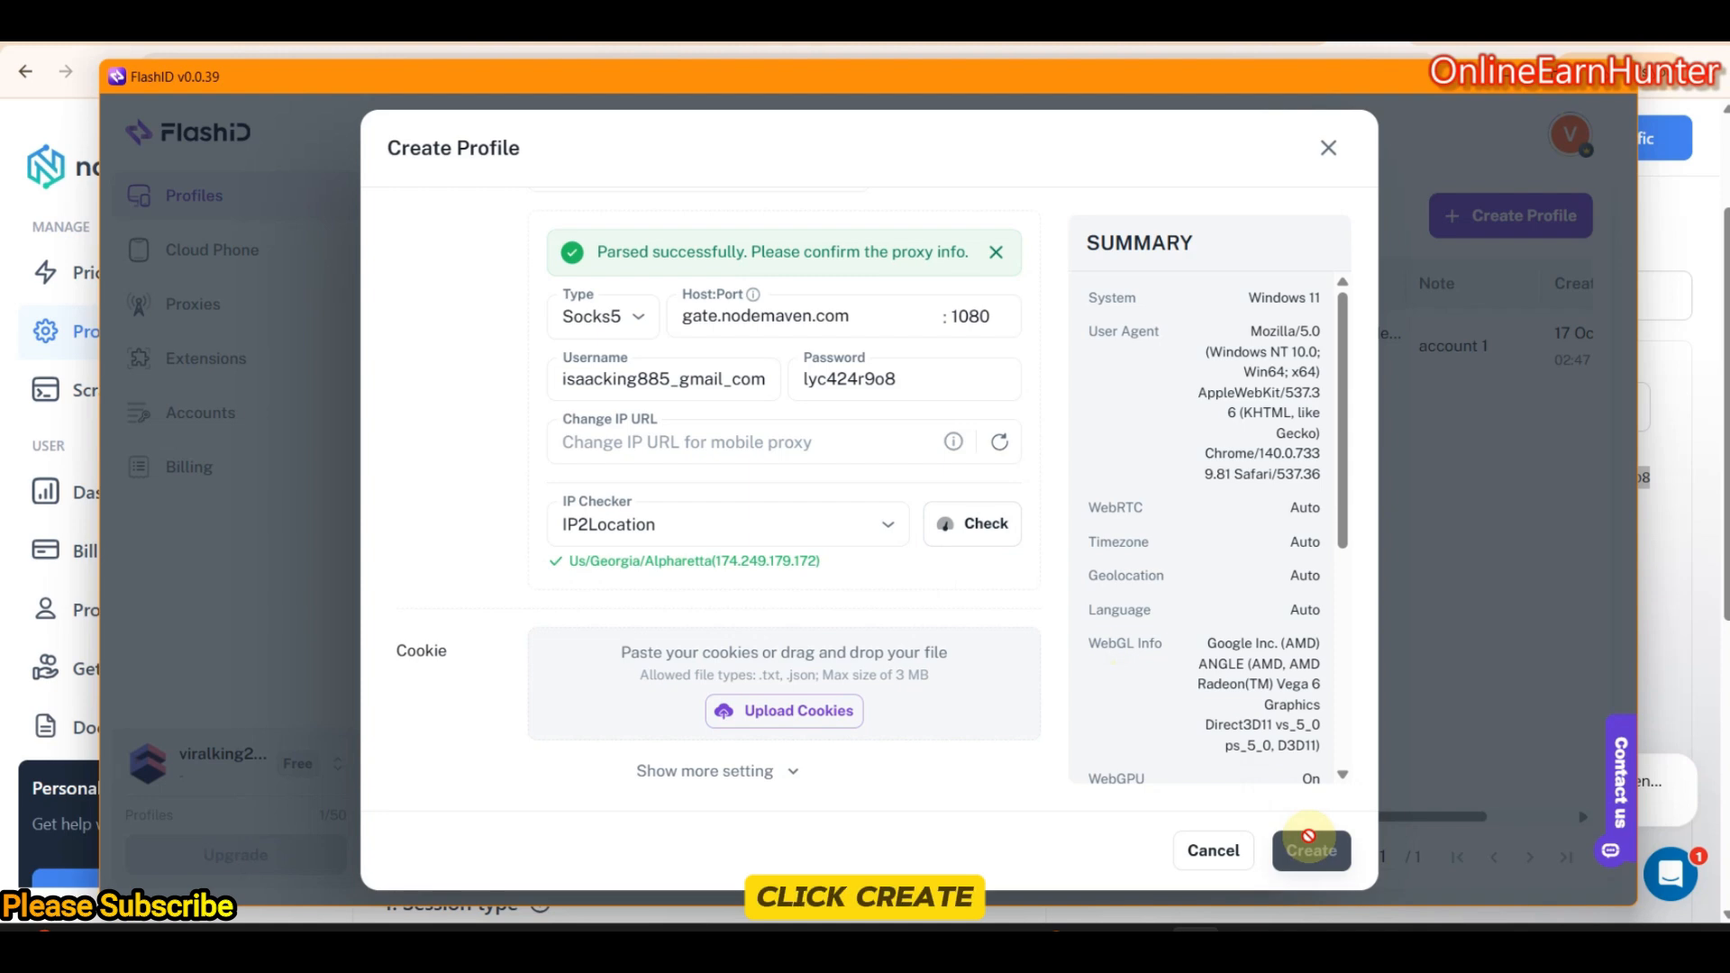
{"action": "left_click", "coordinate": [1311, 850]}
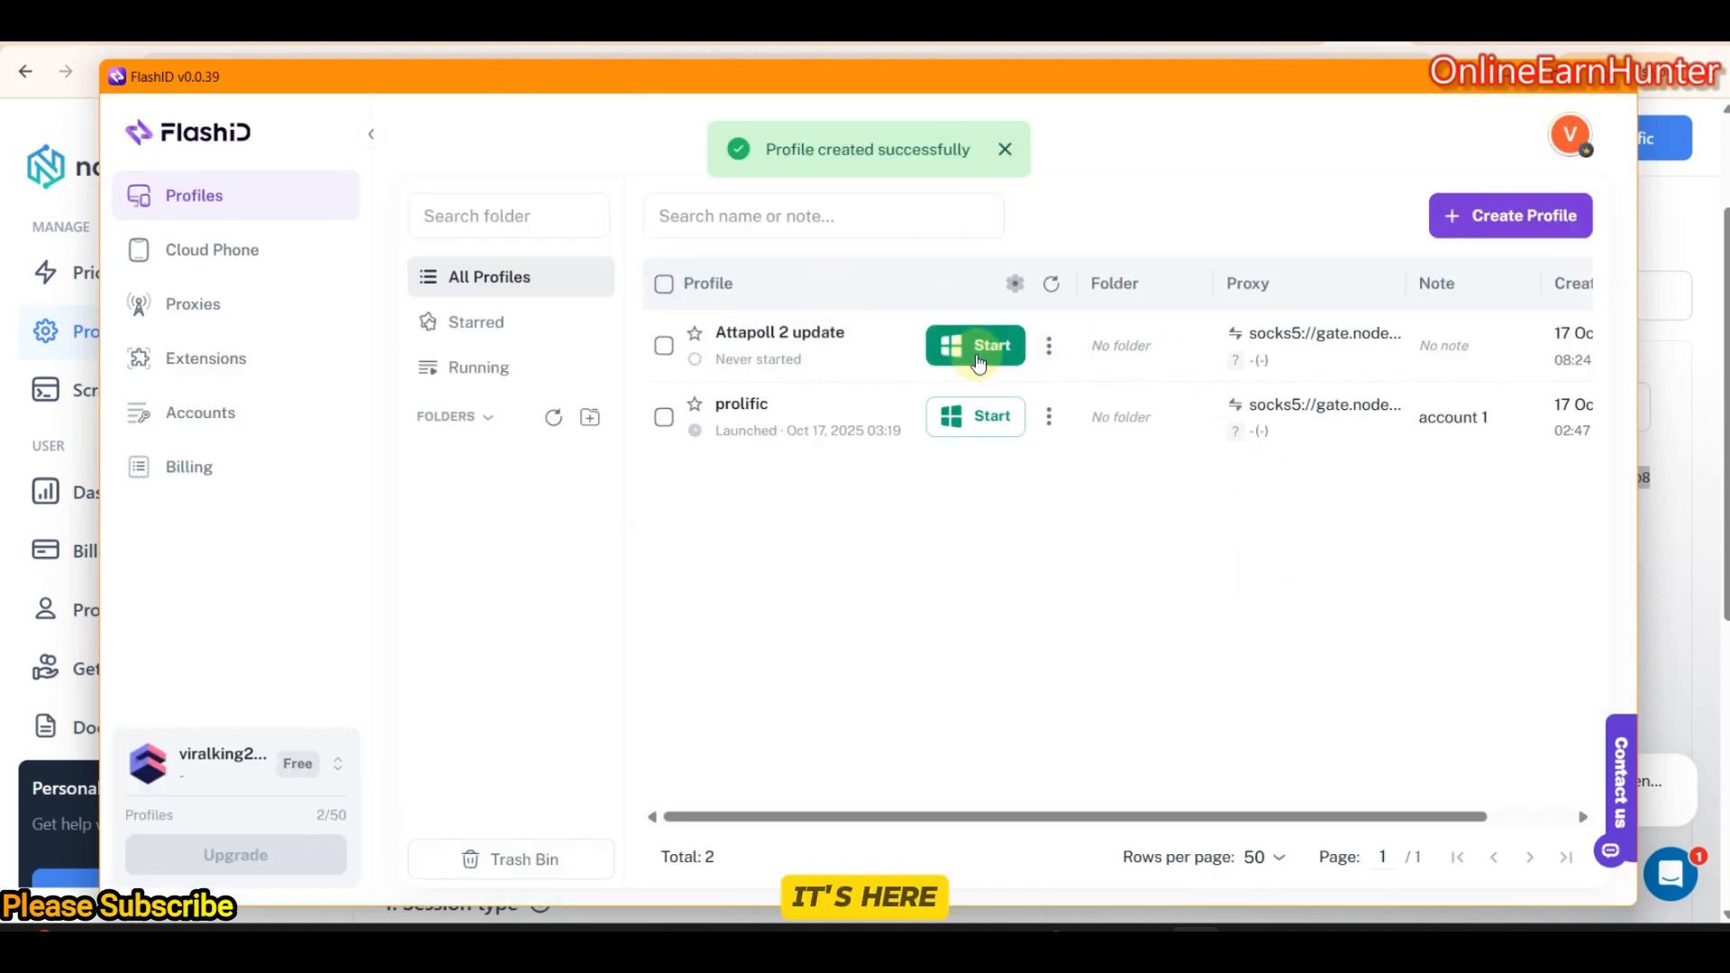
Start the 'Attapoll 2 update' profile to open its browser on a blank tab.
{"action": "left_click", "coordinate": [974, 345]}
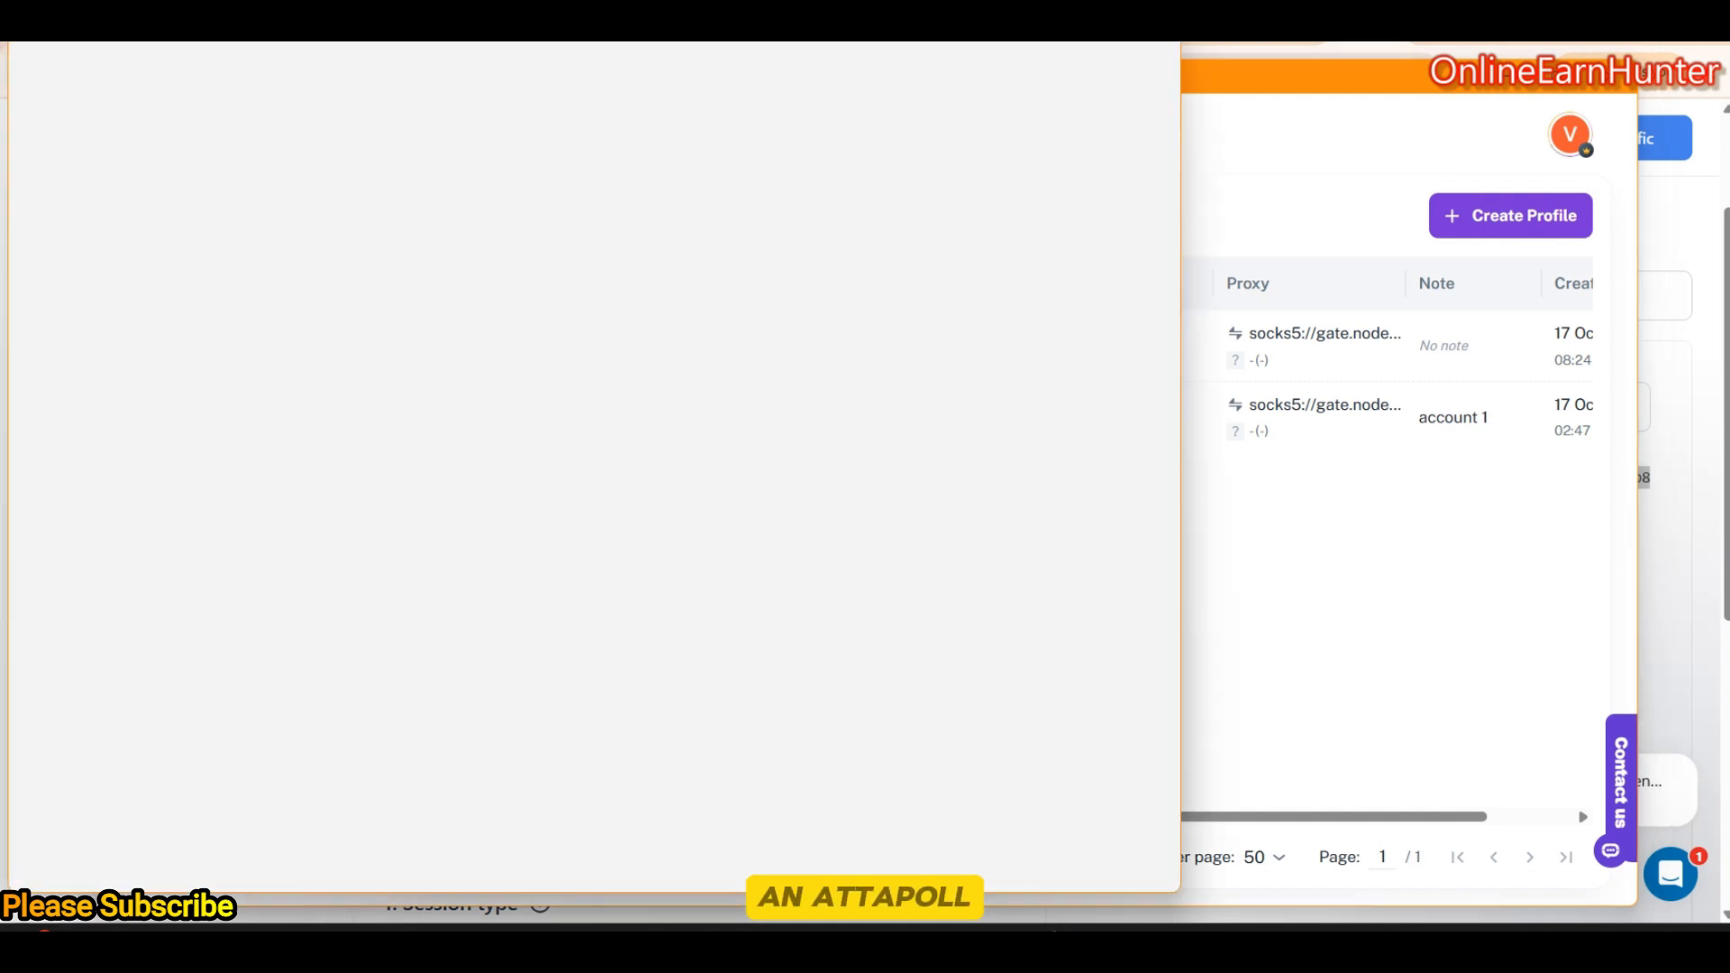
{"action": "left_click", "coordinate": [601, 70]}
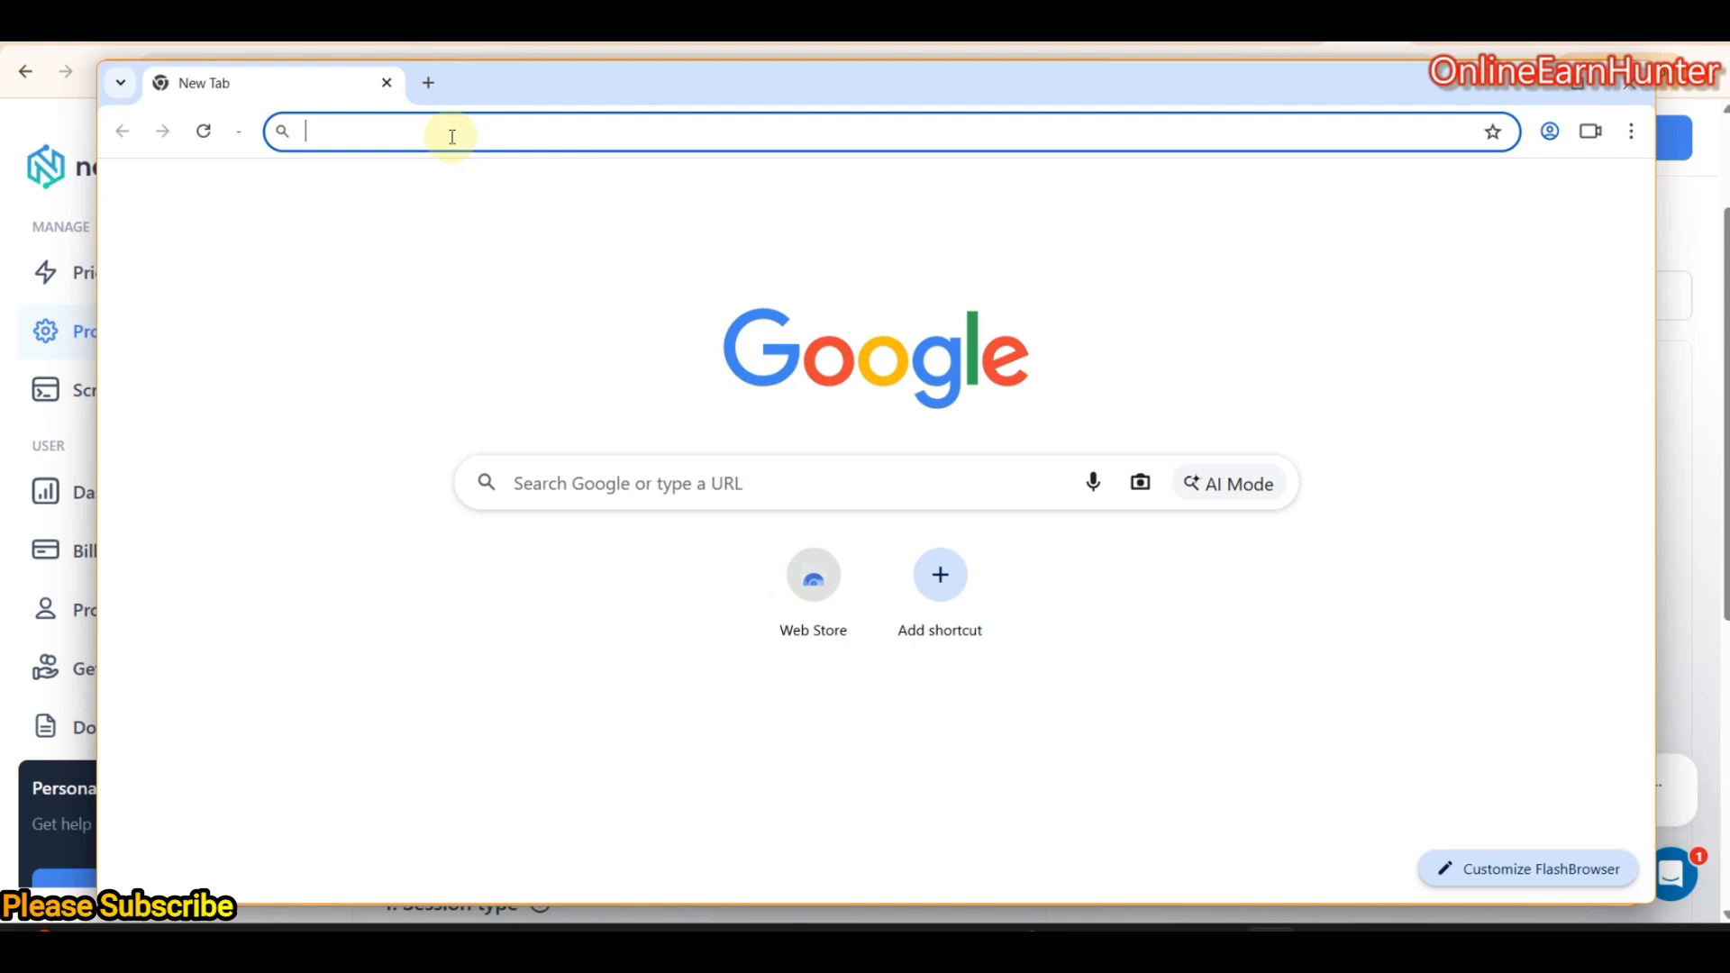
Check the IP on whoer.net: Verizon Wireless ISP, city Atlanta, Georgia.
{"action": "type", "text": "whoer.net"}
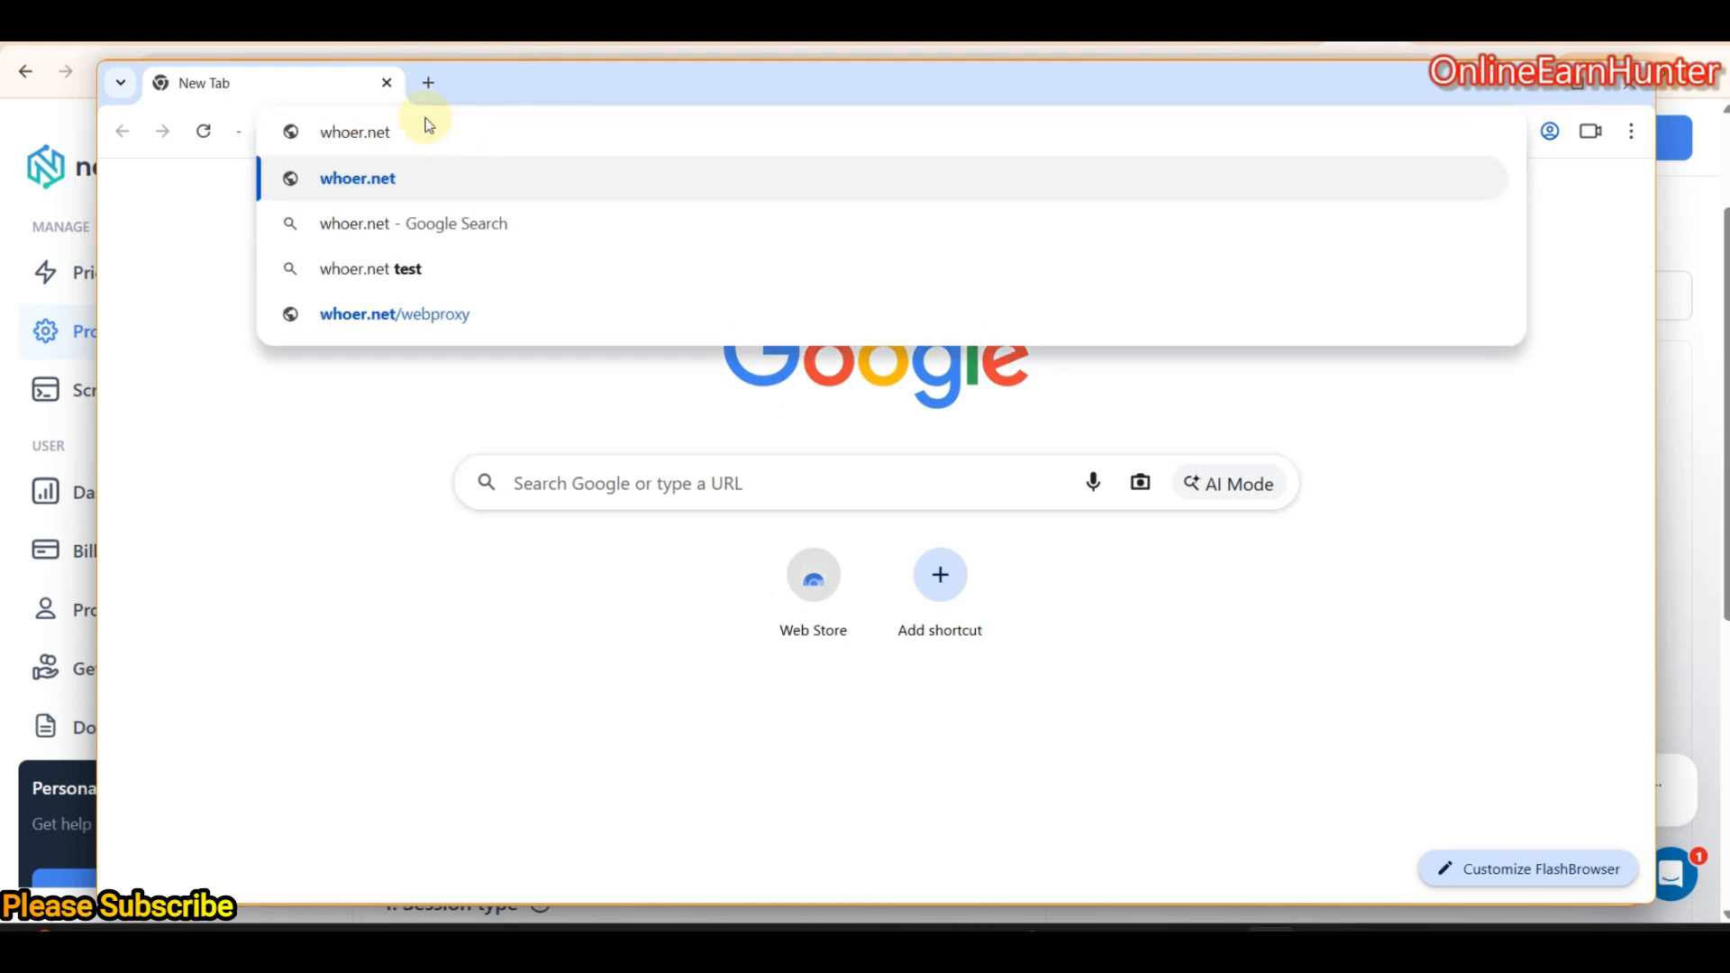
{"action": "left_click", "coordinate": [357, 177]}
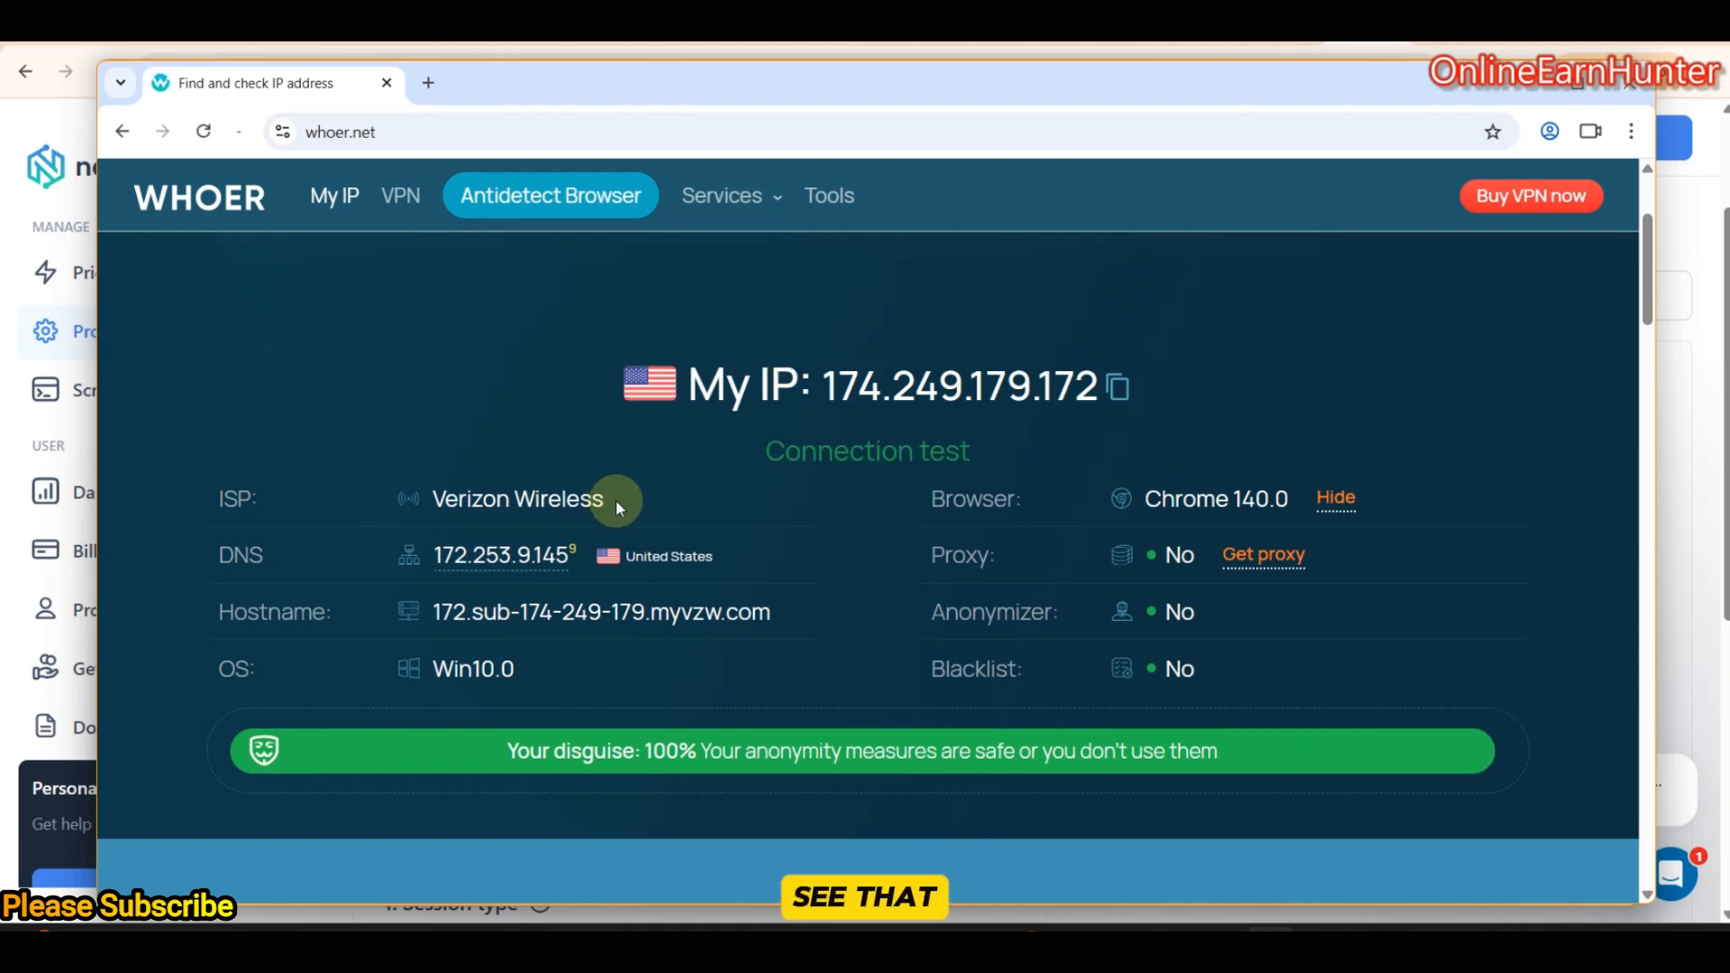
{"action": "double_click", "coordinate": [517, 498]}
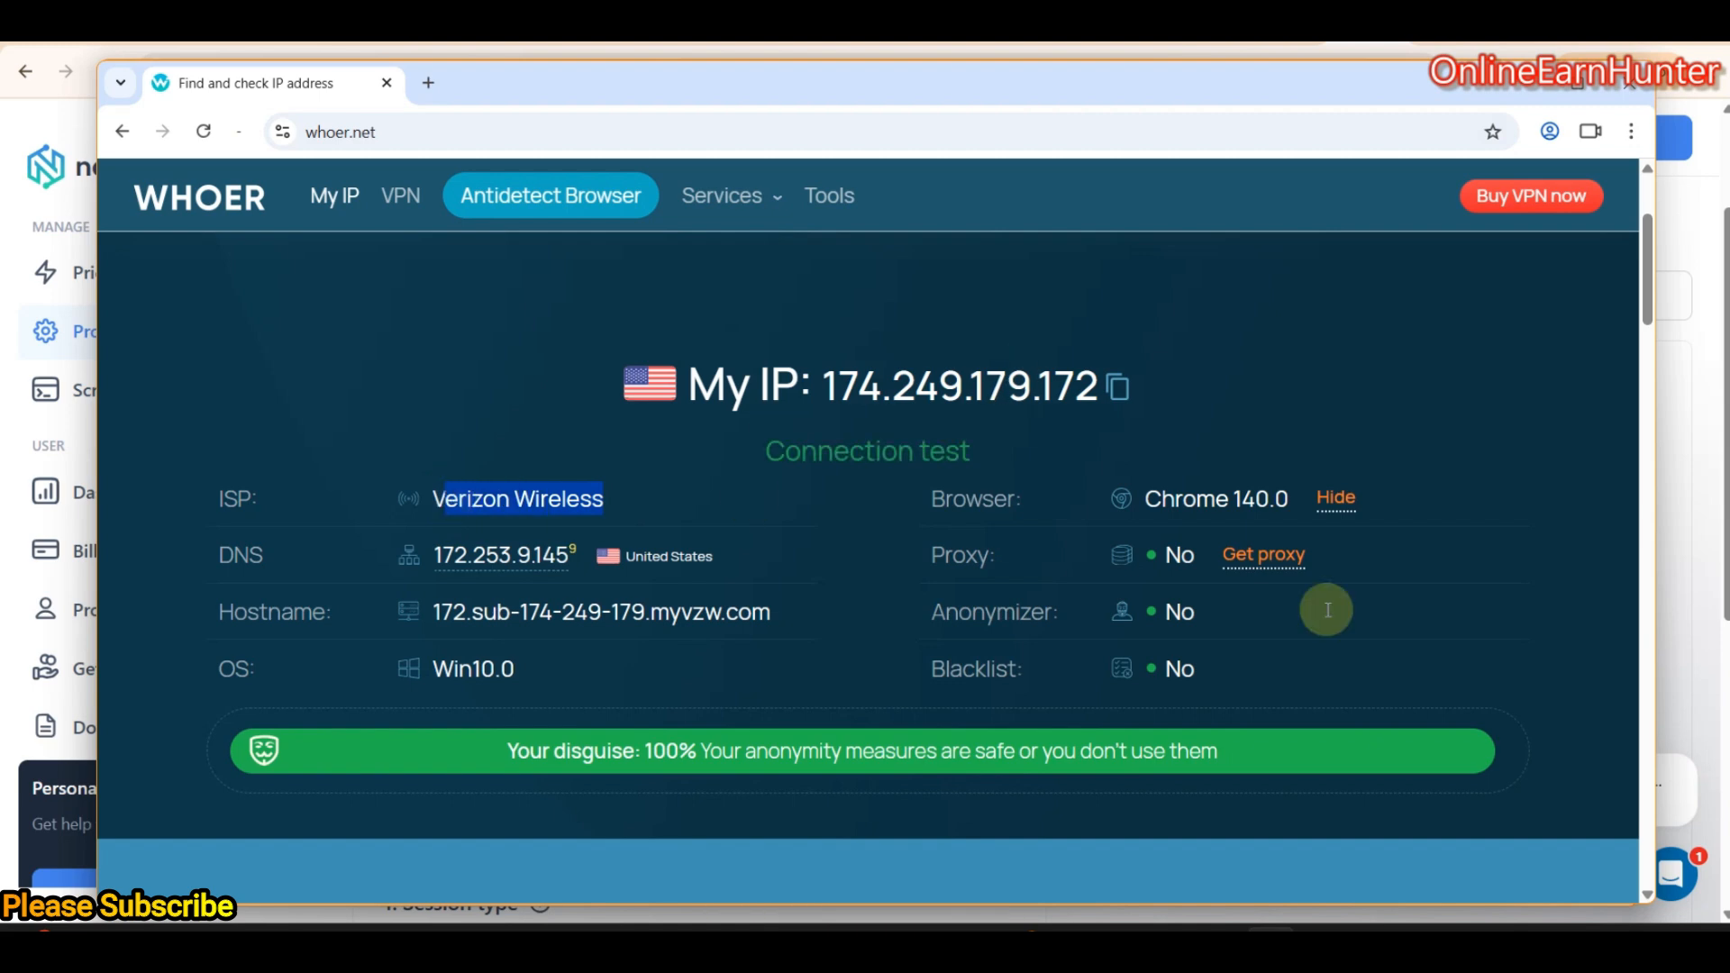
{"action": "scroll", "scroll_direction": "down", "scroll_amount": 3}
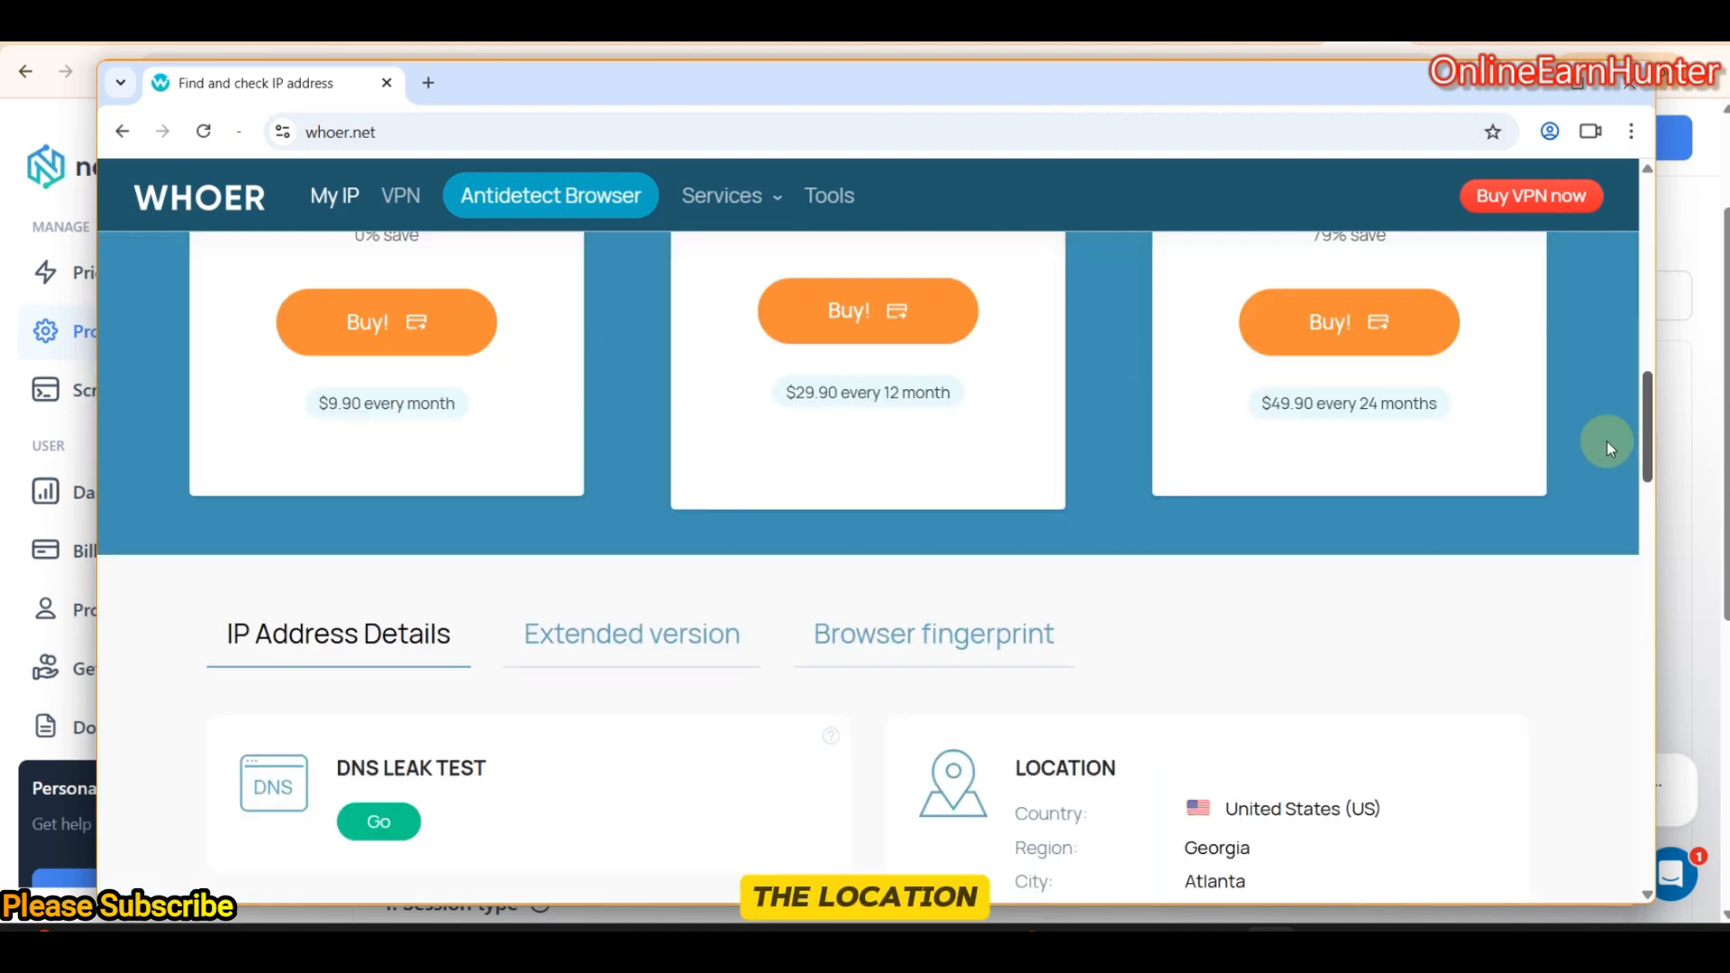
{"action": "scroll", "scroll_direction": "down", "scroll_amount": 3}
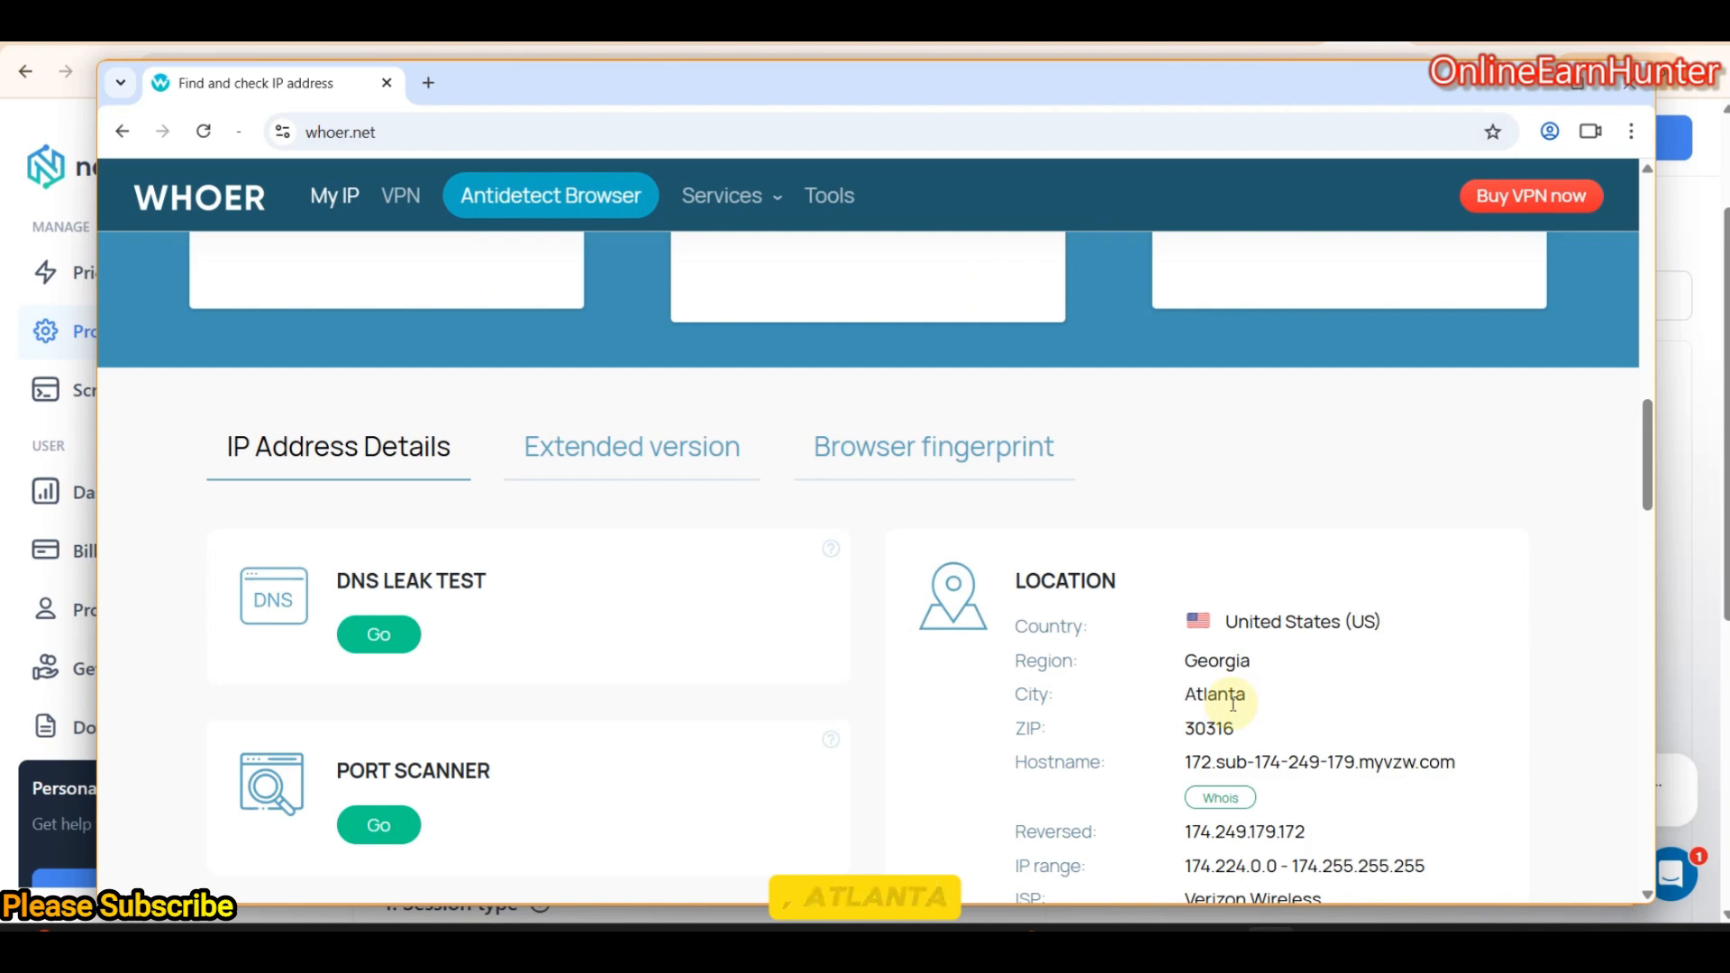
{"action": "double_click", "coordinate": [1213, 694]}
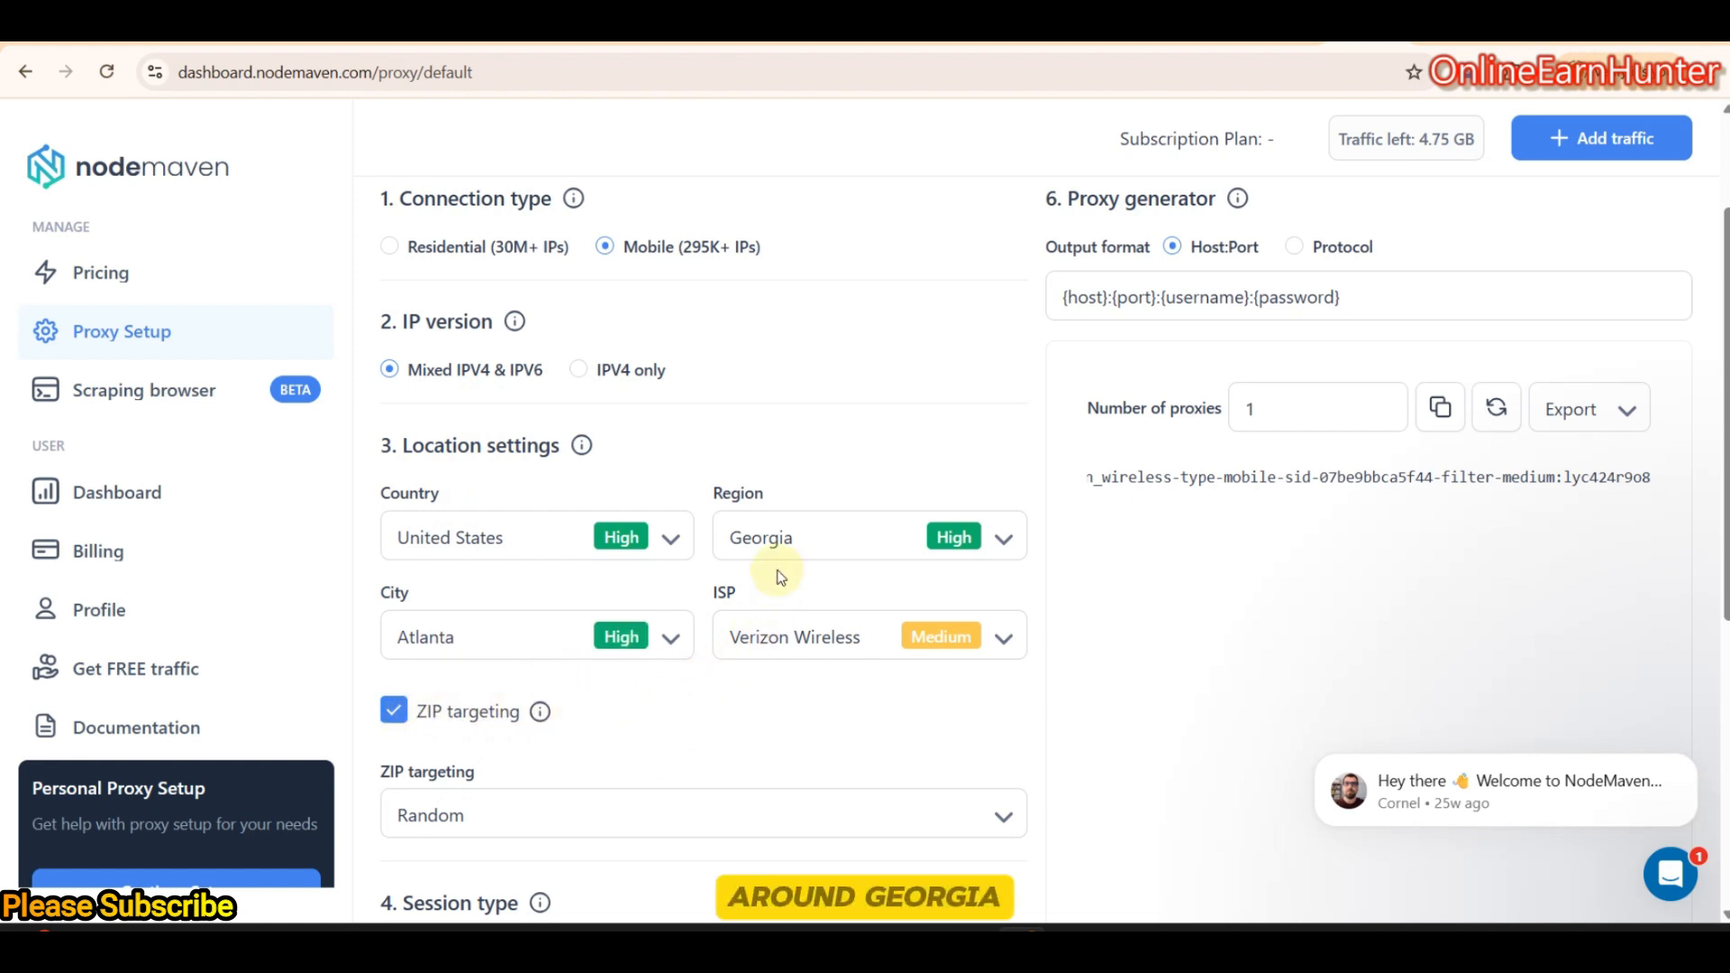
{"action": "mouse_move", "coordinate": [637, 774]}
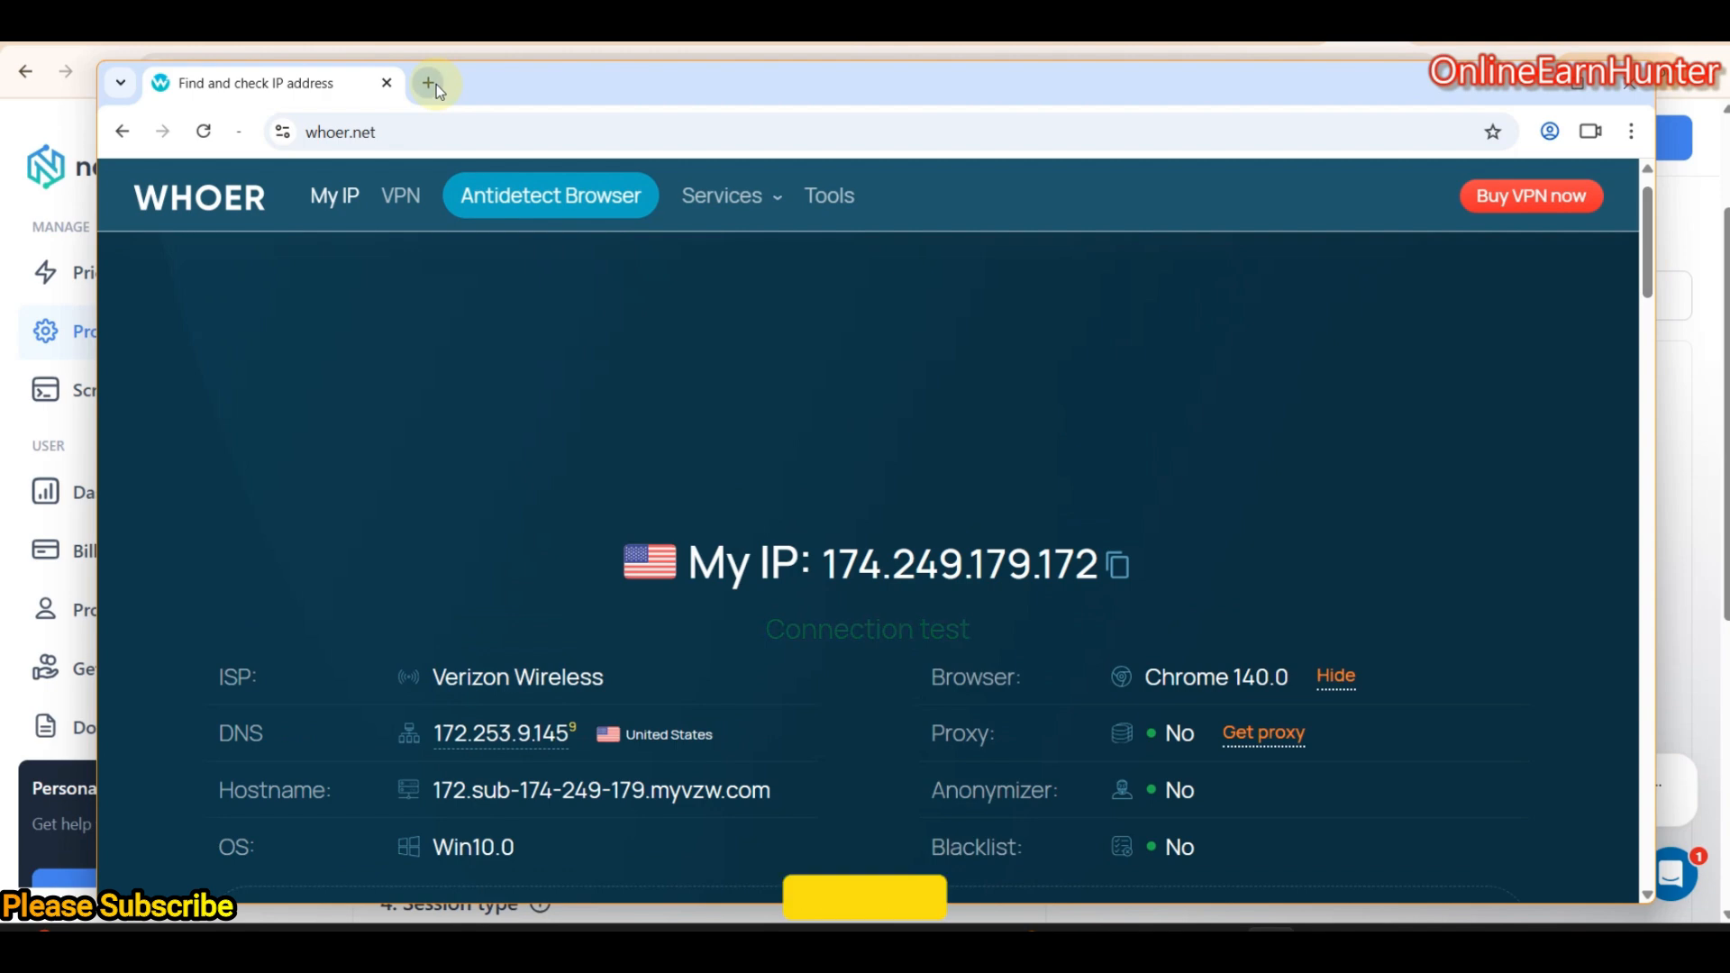
Load earn.attapoll.app in a new tab, accept all cookies, and open another blank tab.
{"action": "left_click", "coordinate": [428, 83]}
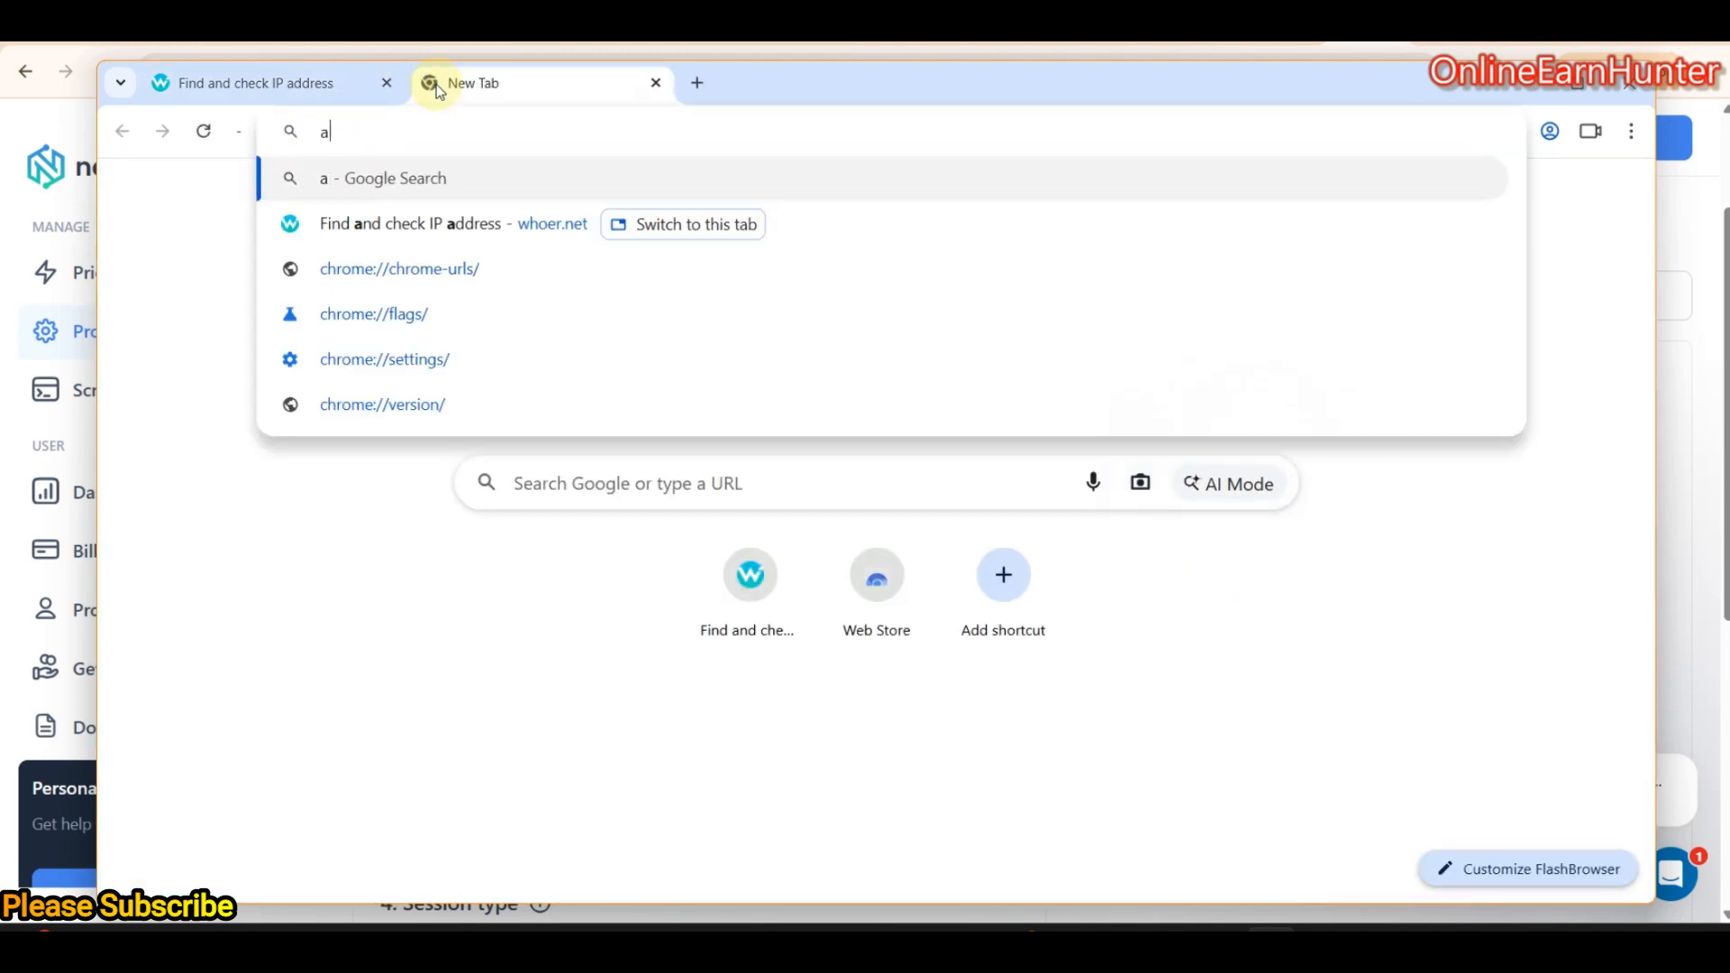
{"action": "type", "text": "earn.attapoll.app/#entry-point"}
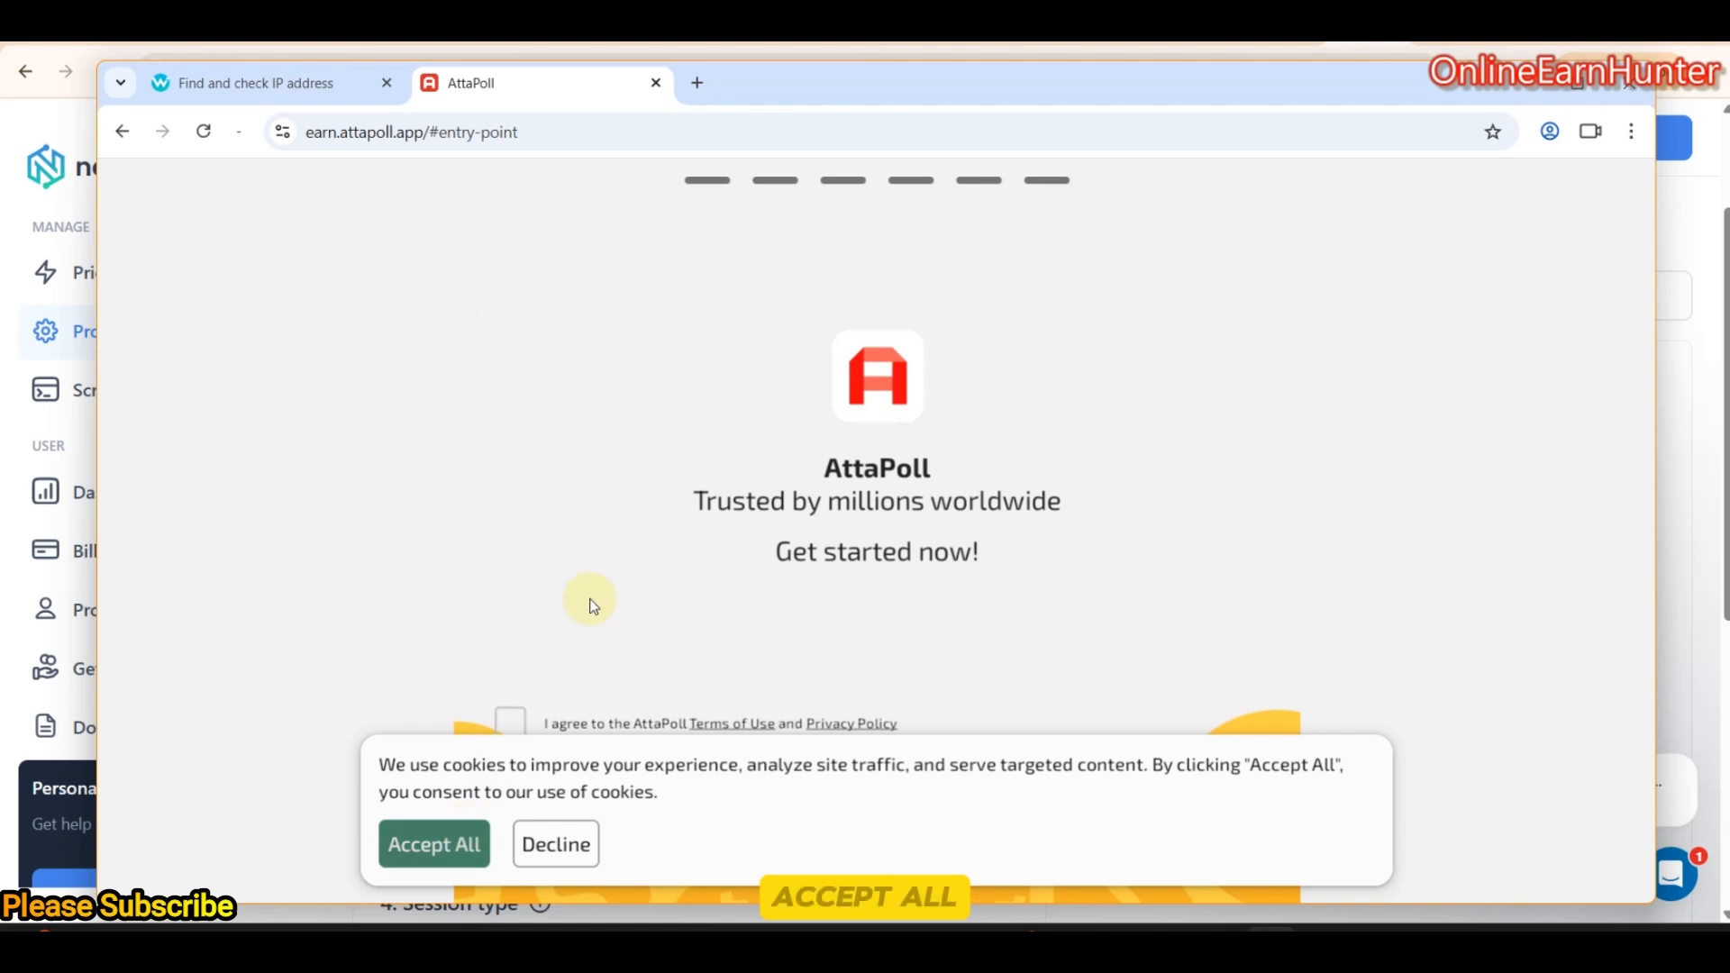
{"action": "left_click", "coordinate": [433, 845]}
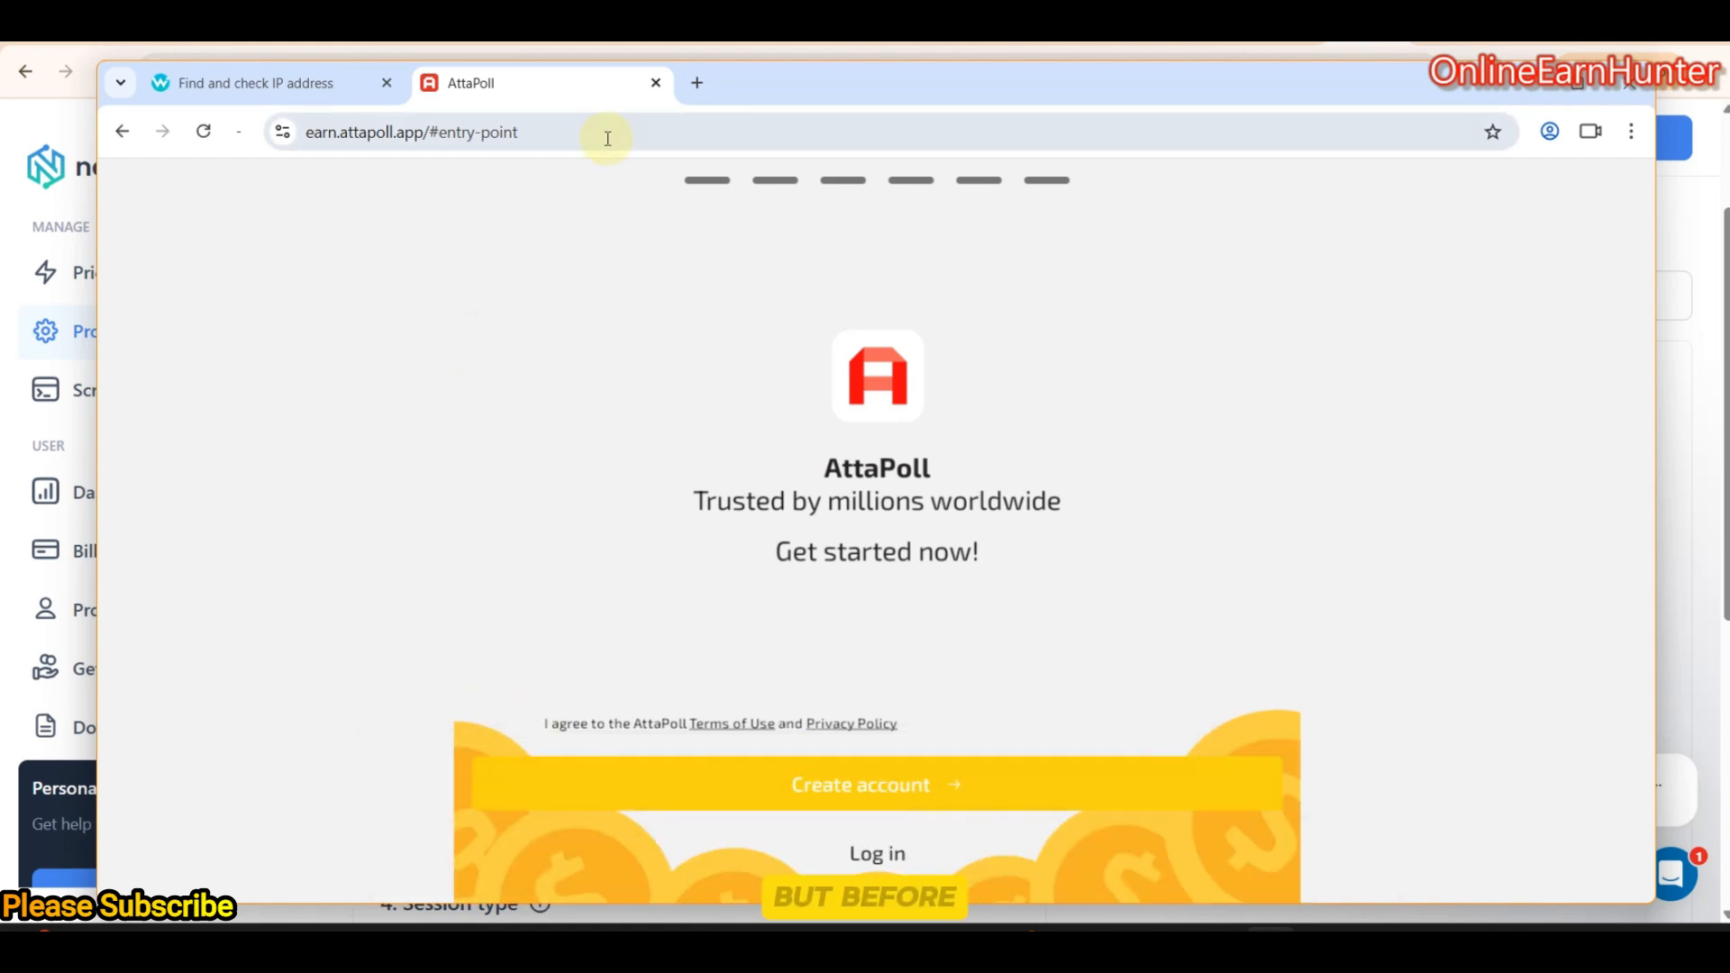
{"action": "left_click", "coordinate": [510, 723]}
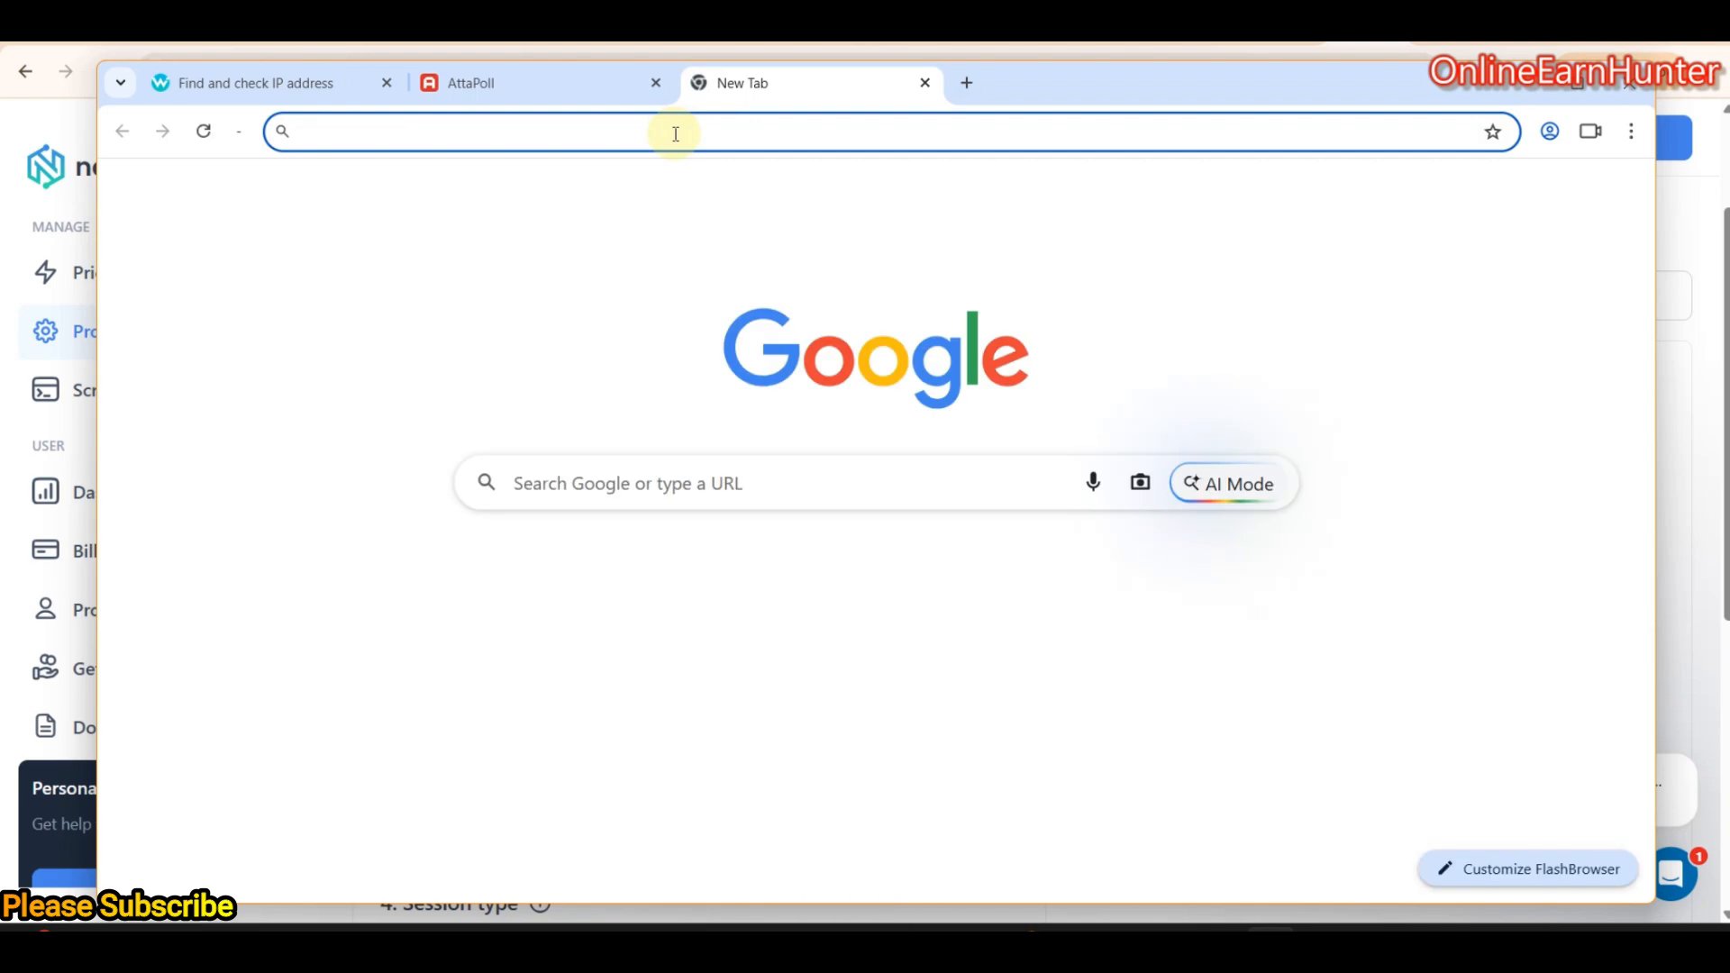
Search 'opinion edge', pass the reCAPTCHA check, and open the Opinion Edge result.
{"action": "type", "text": "opinion%2Bedge%26oq%3Dopinion%2Bedge%26gs_lcrp%3DEgZjaHJvbWUyDAgAEEU..."}
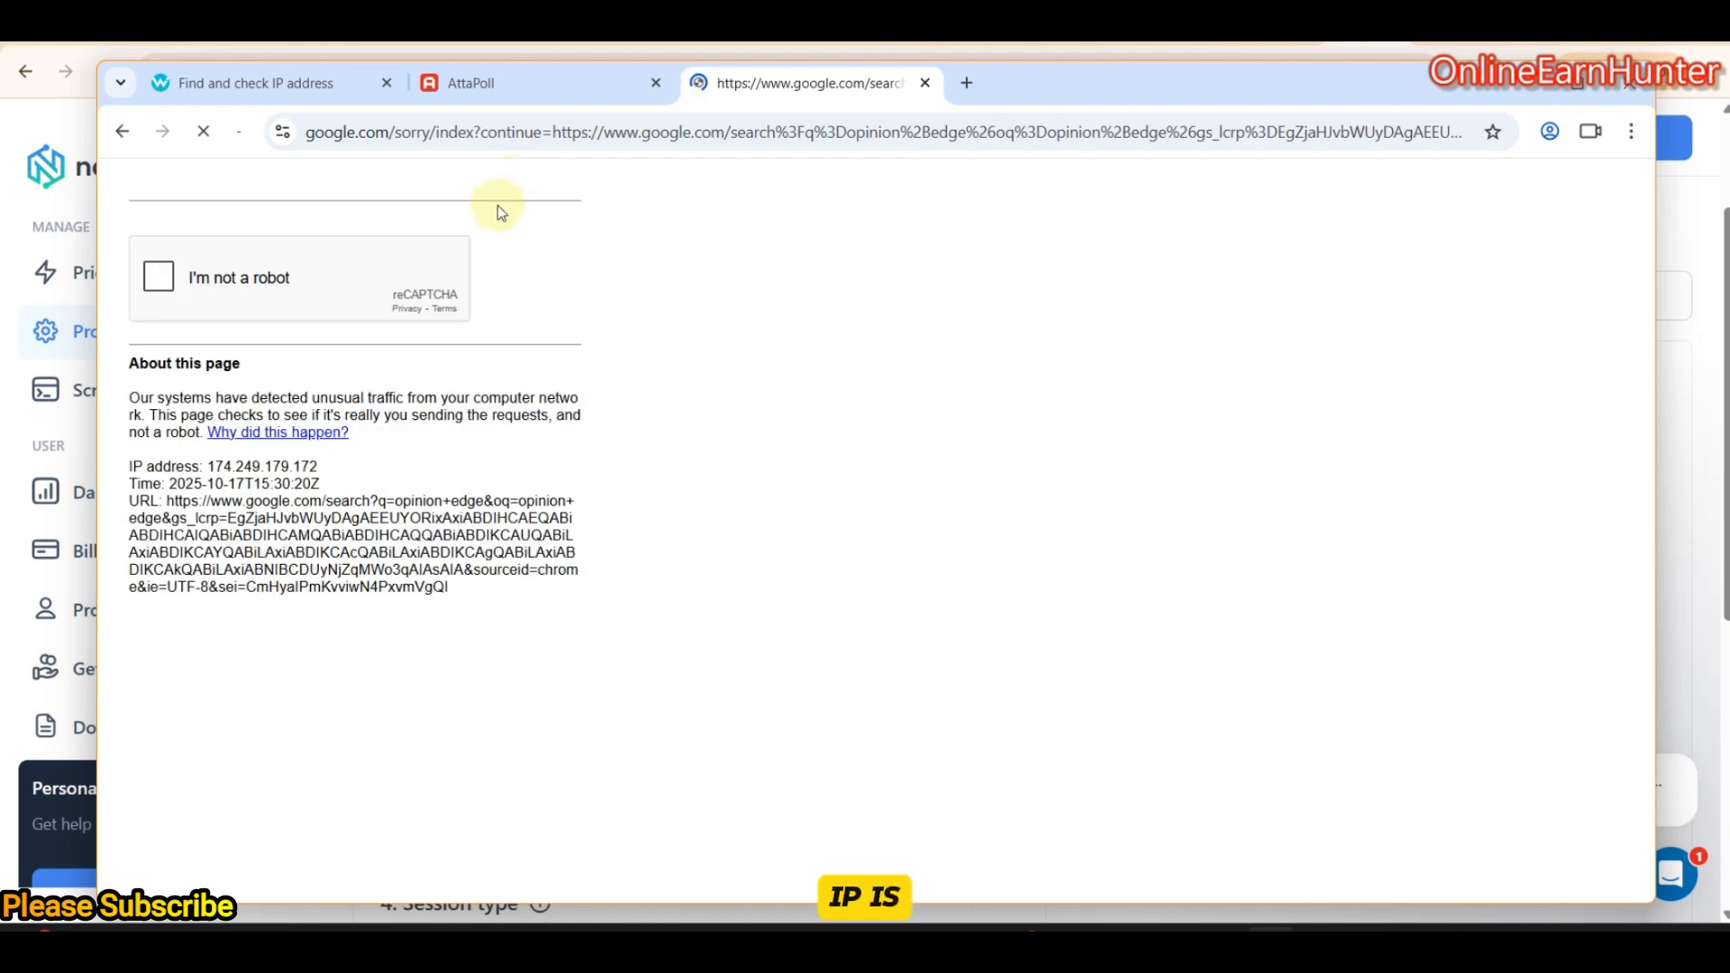
{"action": "left_click", "coordinate": [158, 276]}
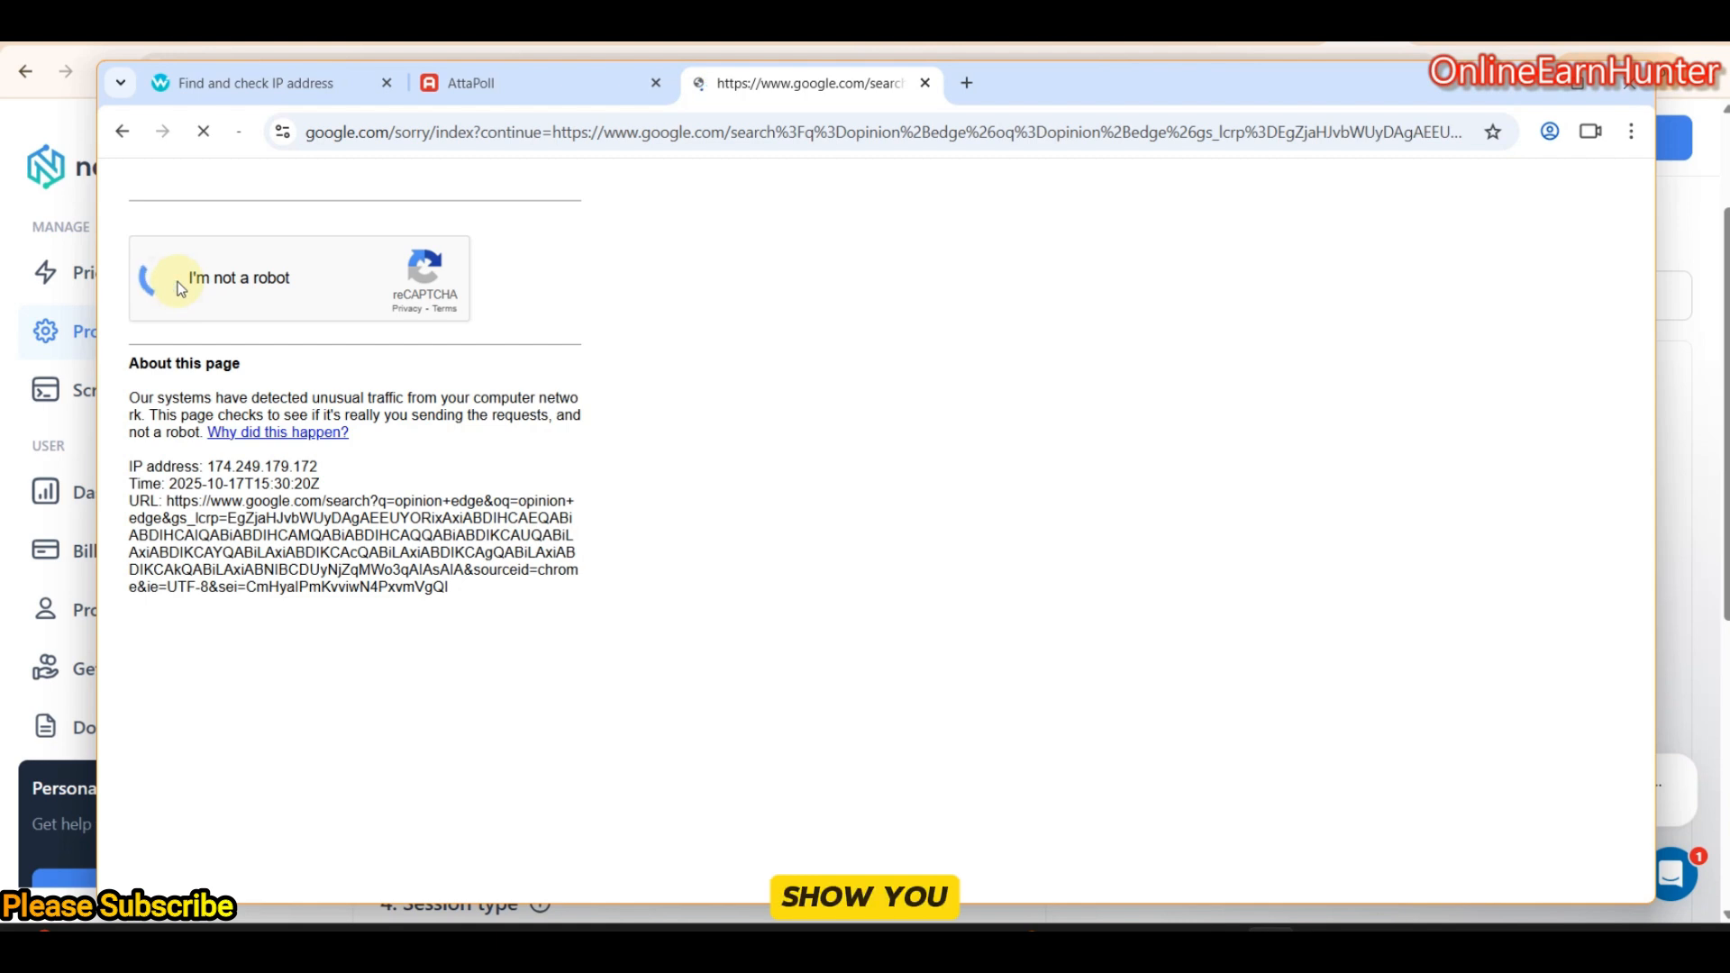
{"action": "left_click", "coordinate": [152, 279]}
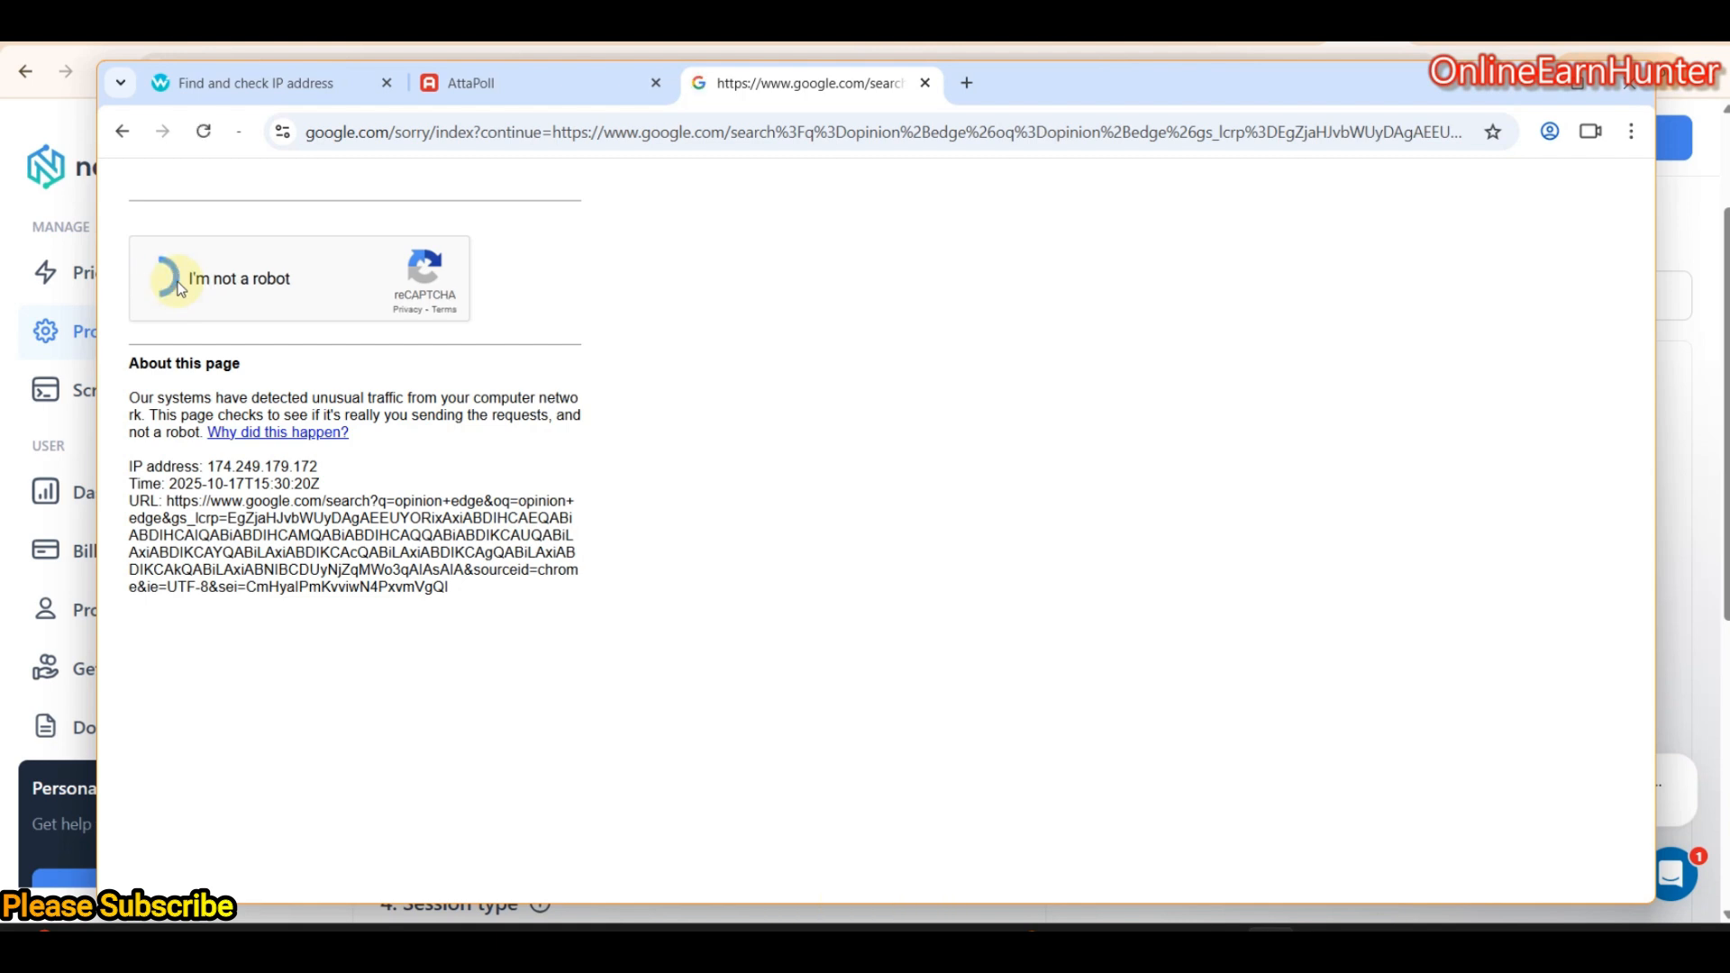
{"action": "left_click", "coordinate": [176, 279]}
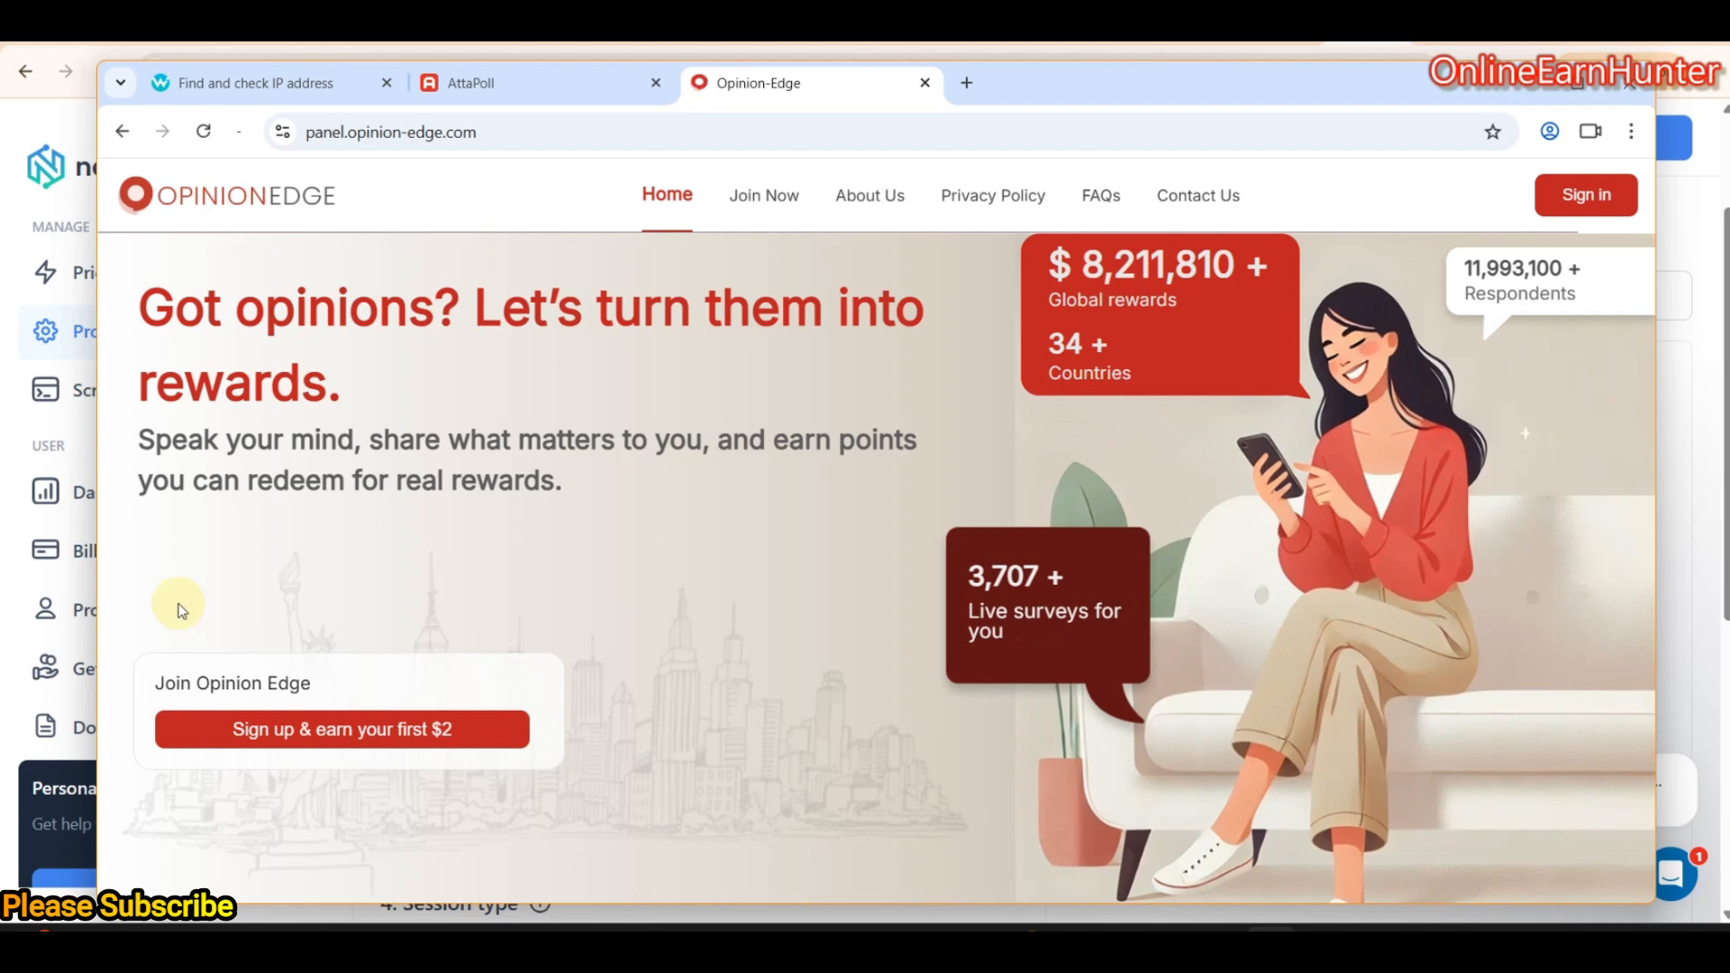
Open Opinion Edge's 'Sign up & earn your first $2' form.
{"action": "left_click", "coordinate": [342, 728]}
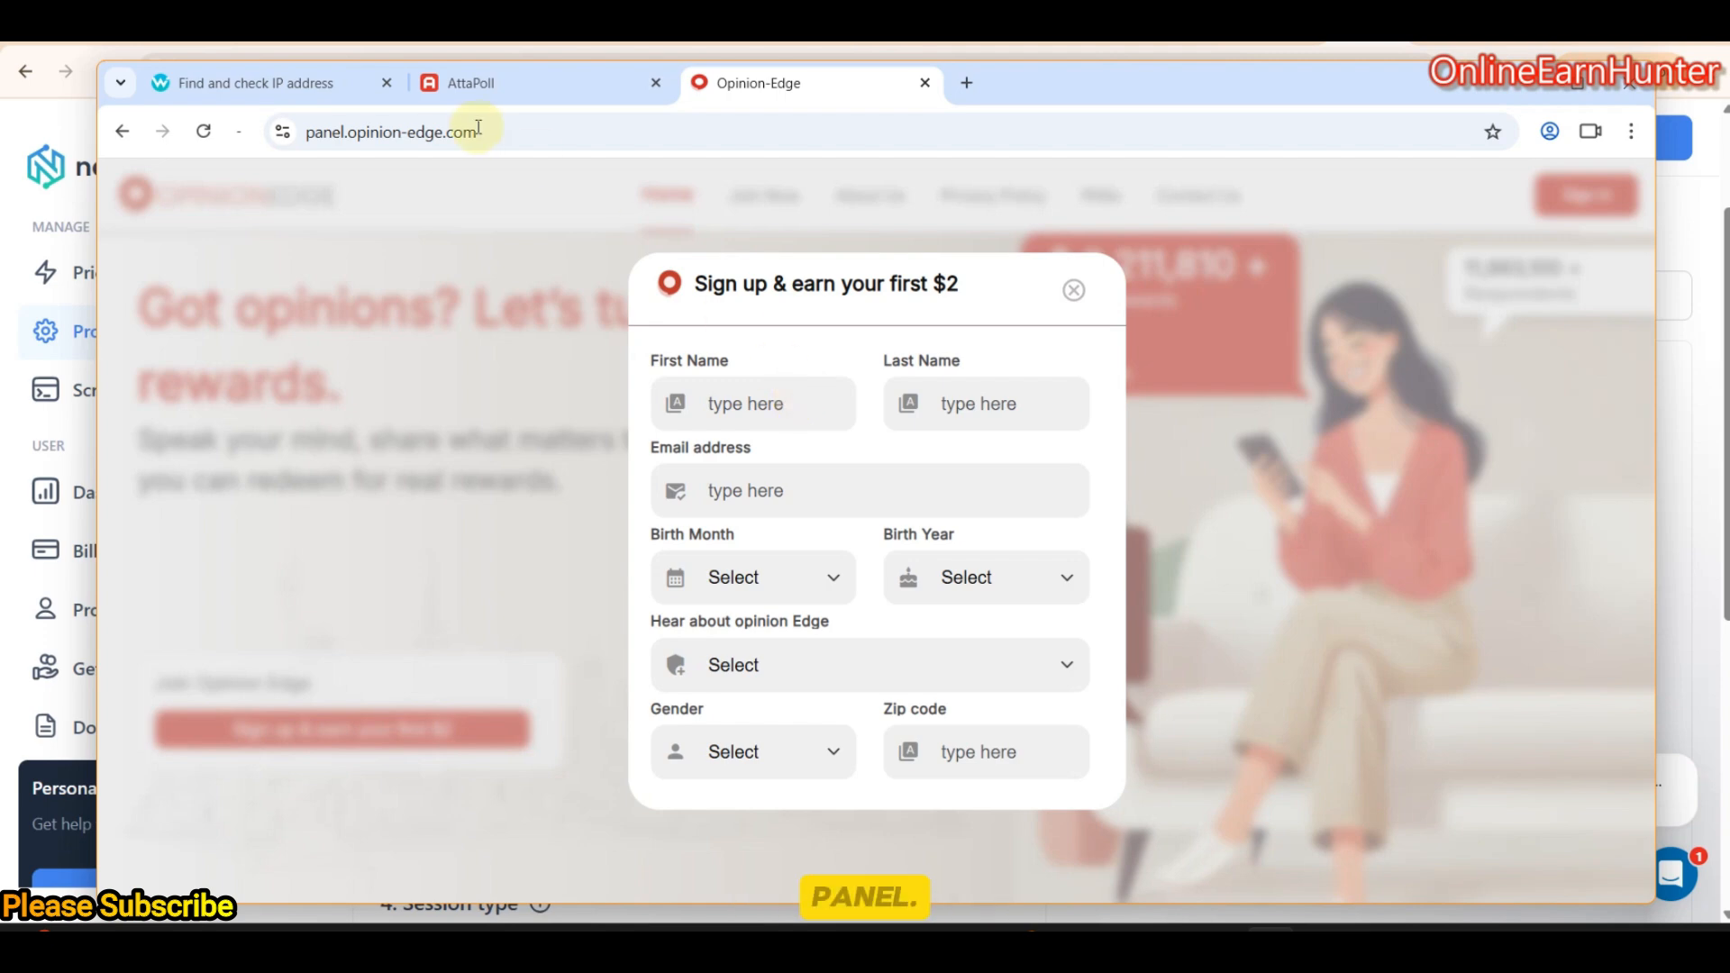
{"action": "mouse_move", "coordinate": [847, 324]}
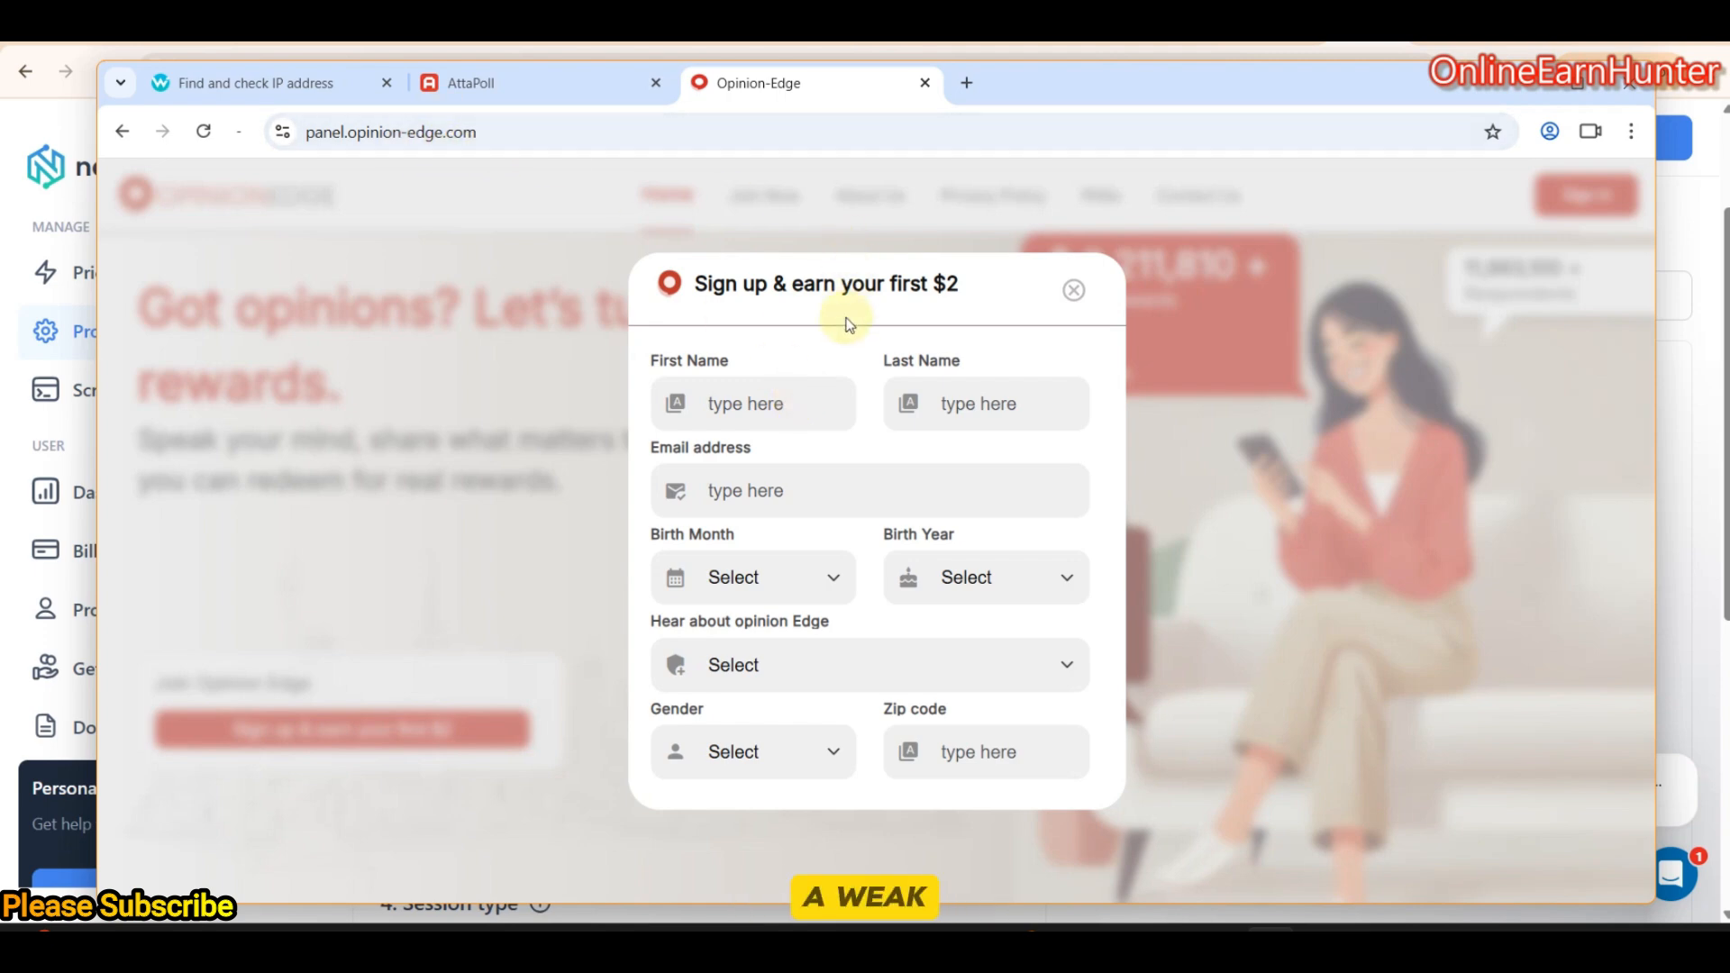
{"action": "mouse_move", "coordinate": [772, 319]}
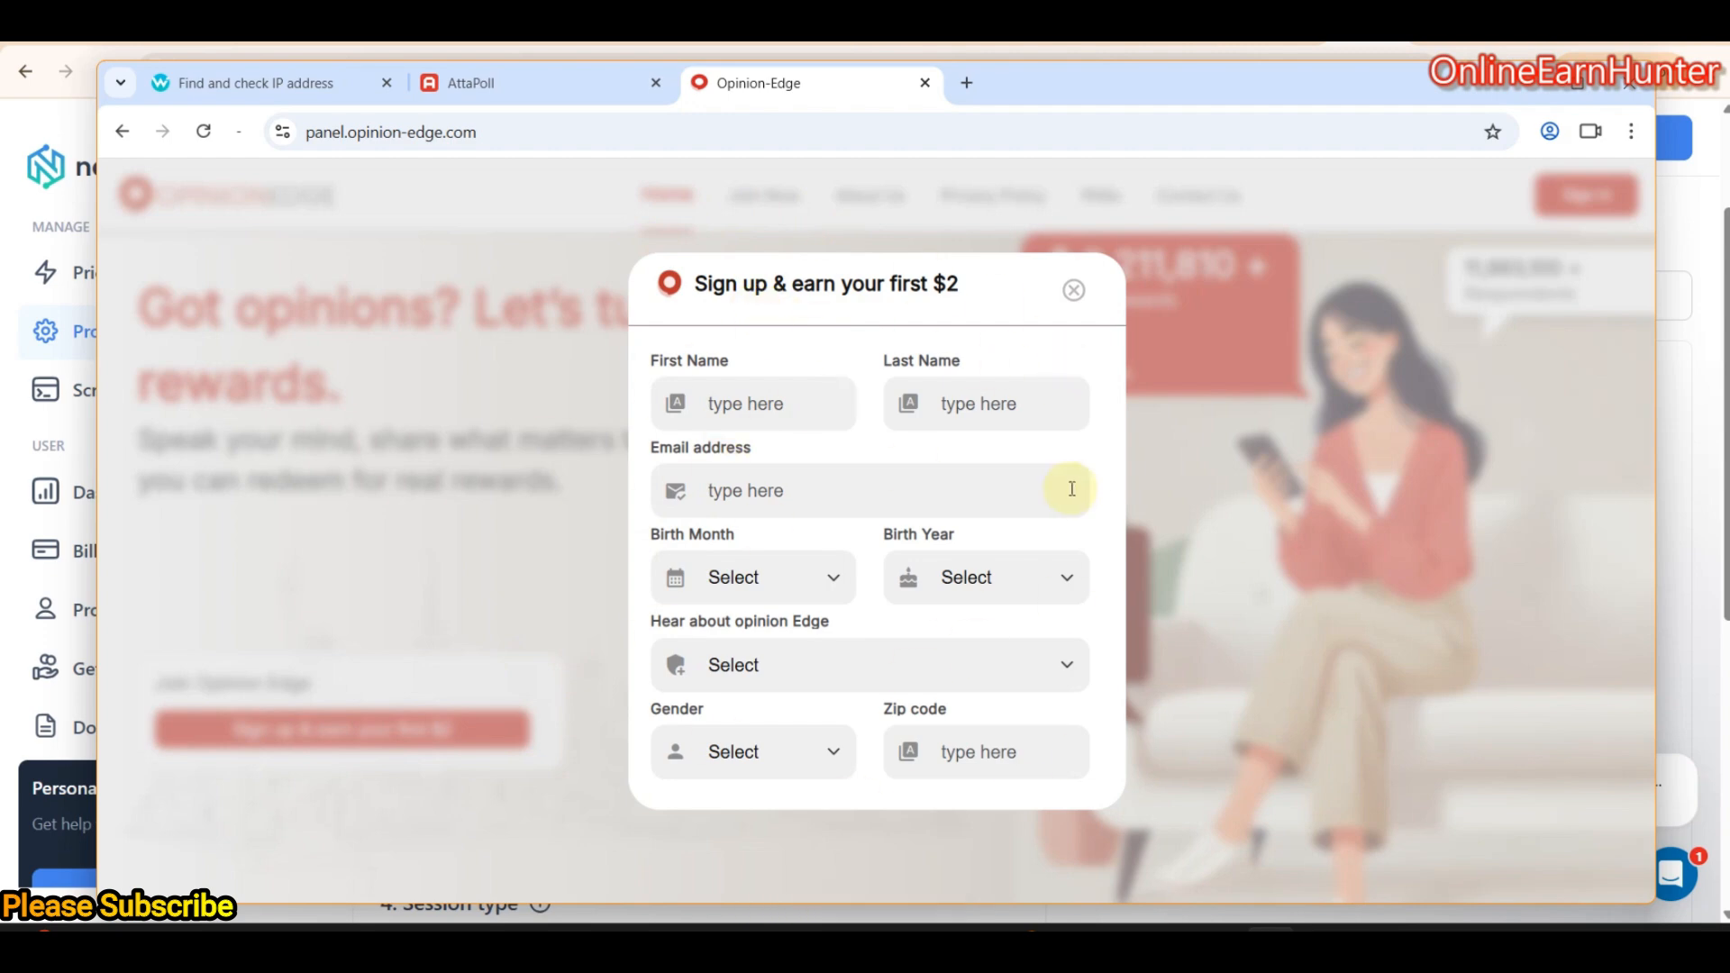
{"action": "mouse_move", "coordinate": [822, 413]}
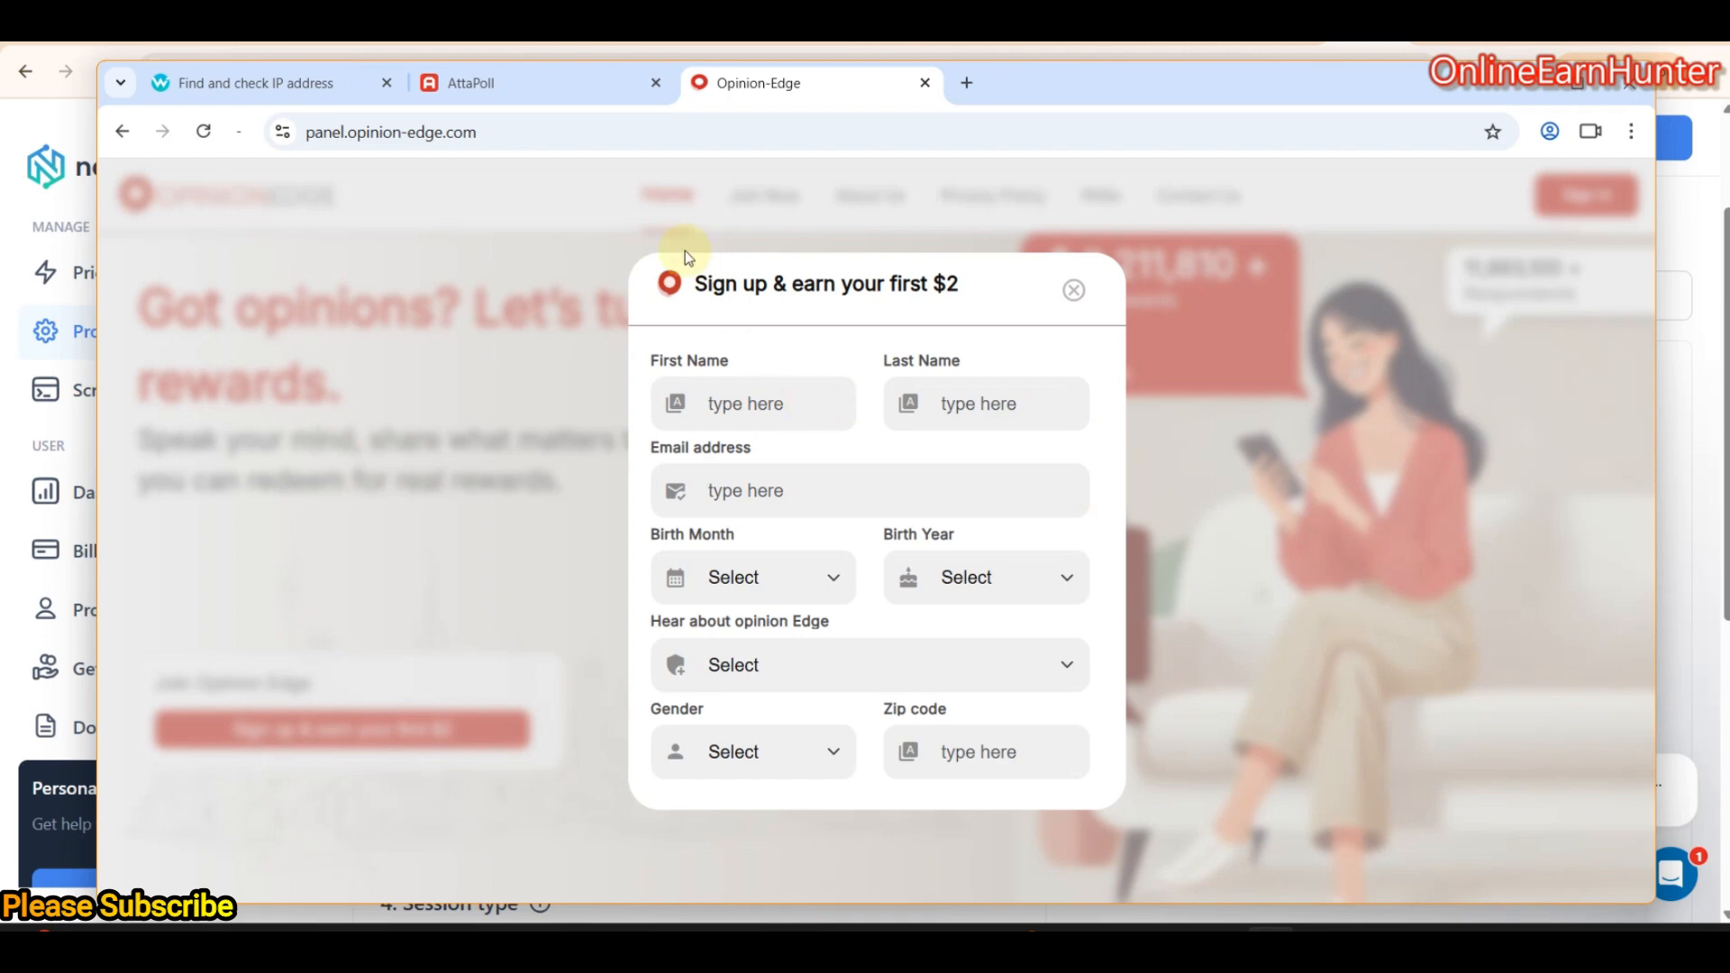
On AttaPoll, accept the terms, choose email sign-up, and submit the 'jhoden…' address.
{"action": "left_click", "coordinate": [497, 82]}
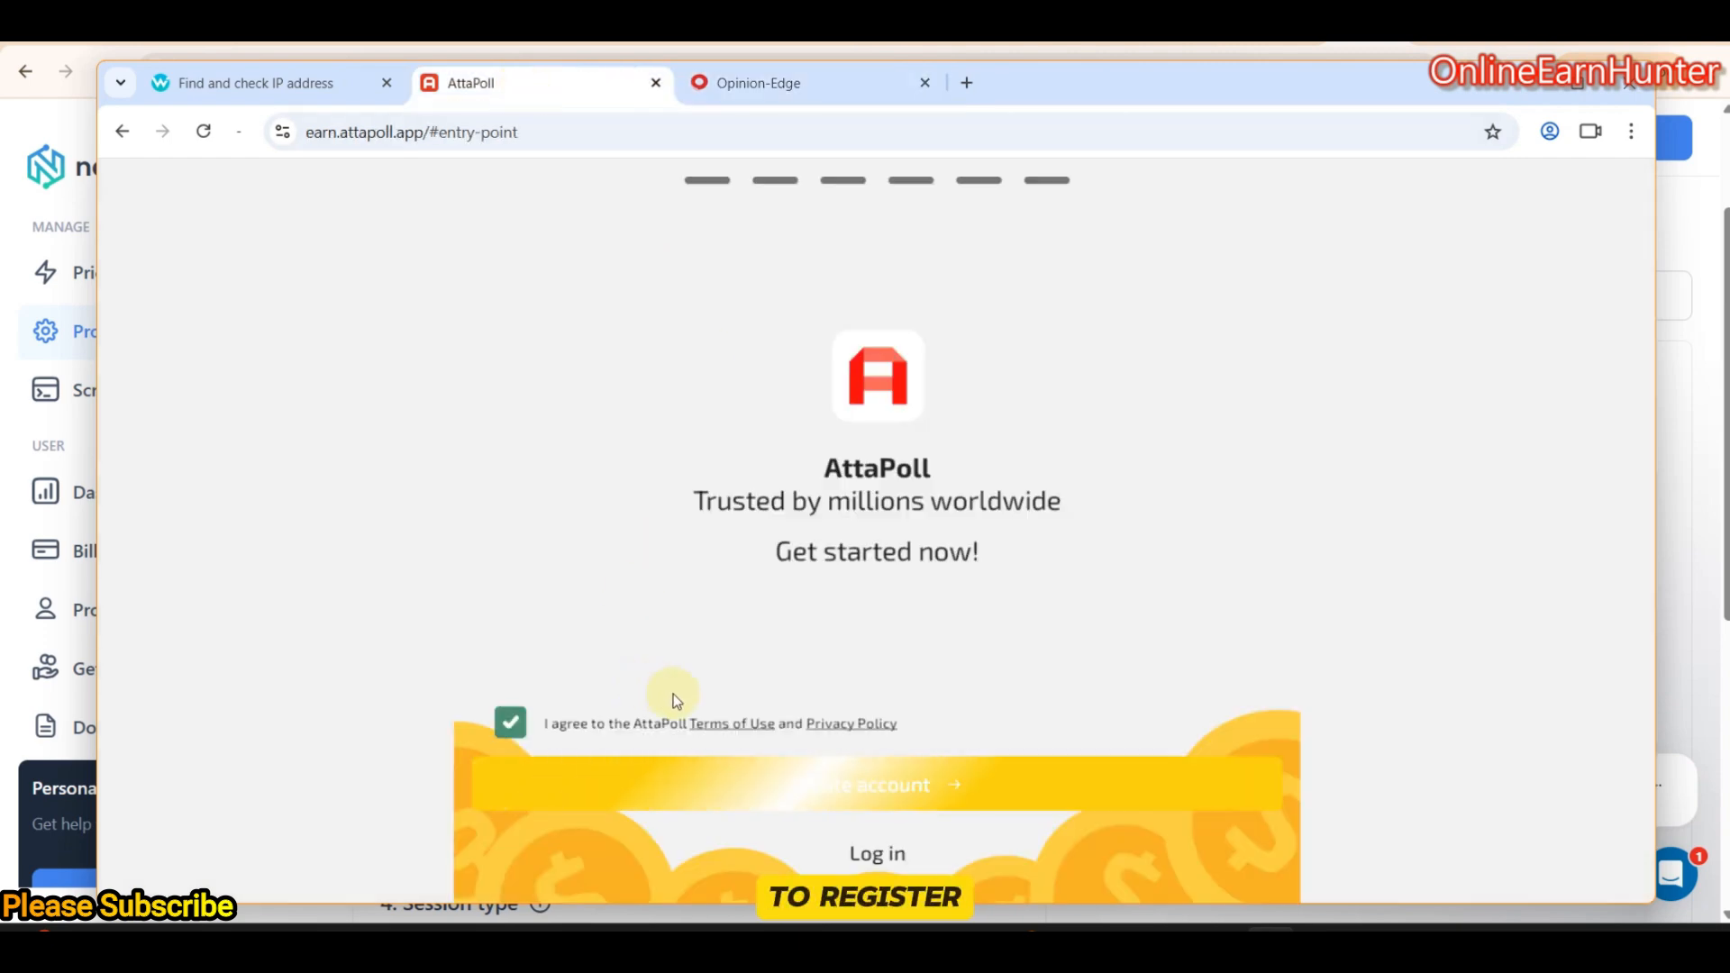
{"action": "left_click", "coordinate": [875, 785]}
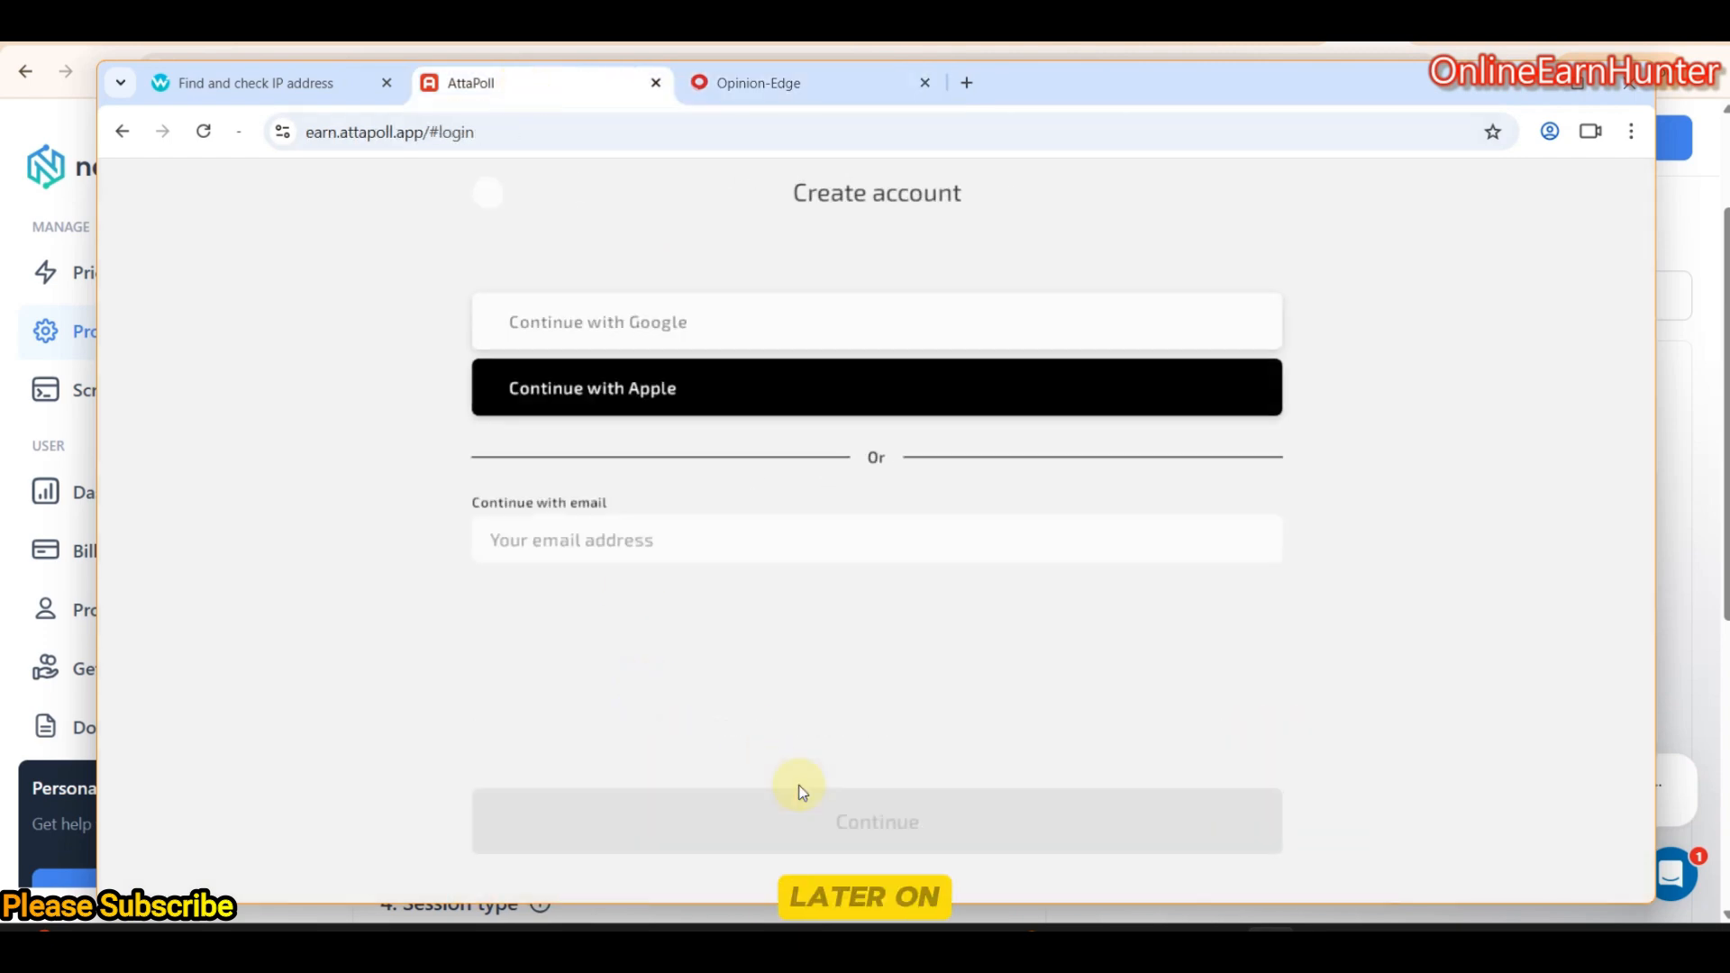
{"action": "left_click", "coordinate": [876, 540]}
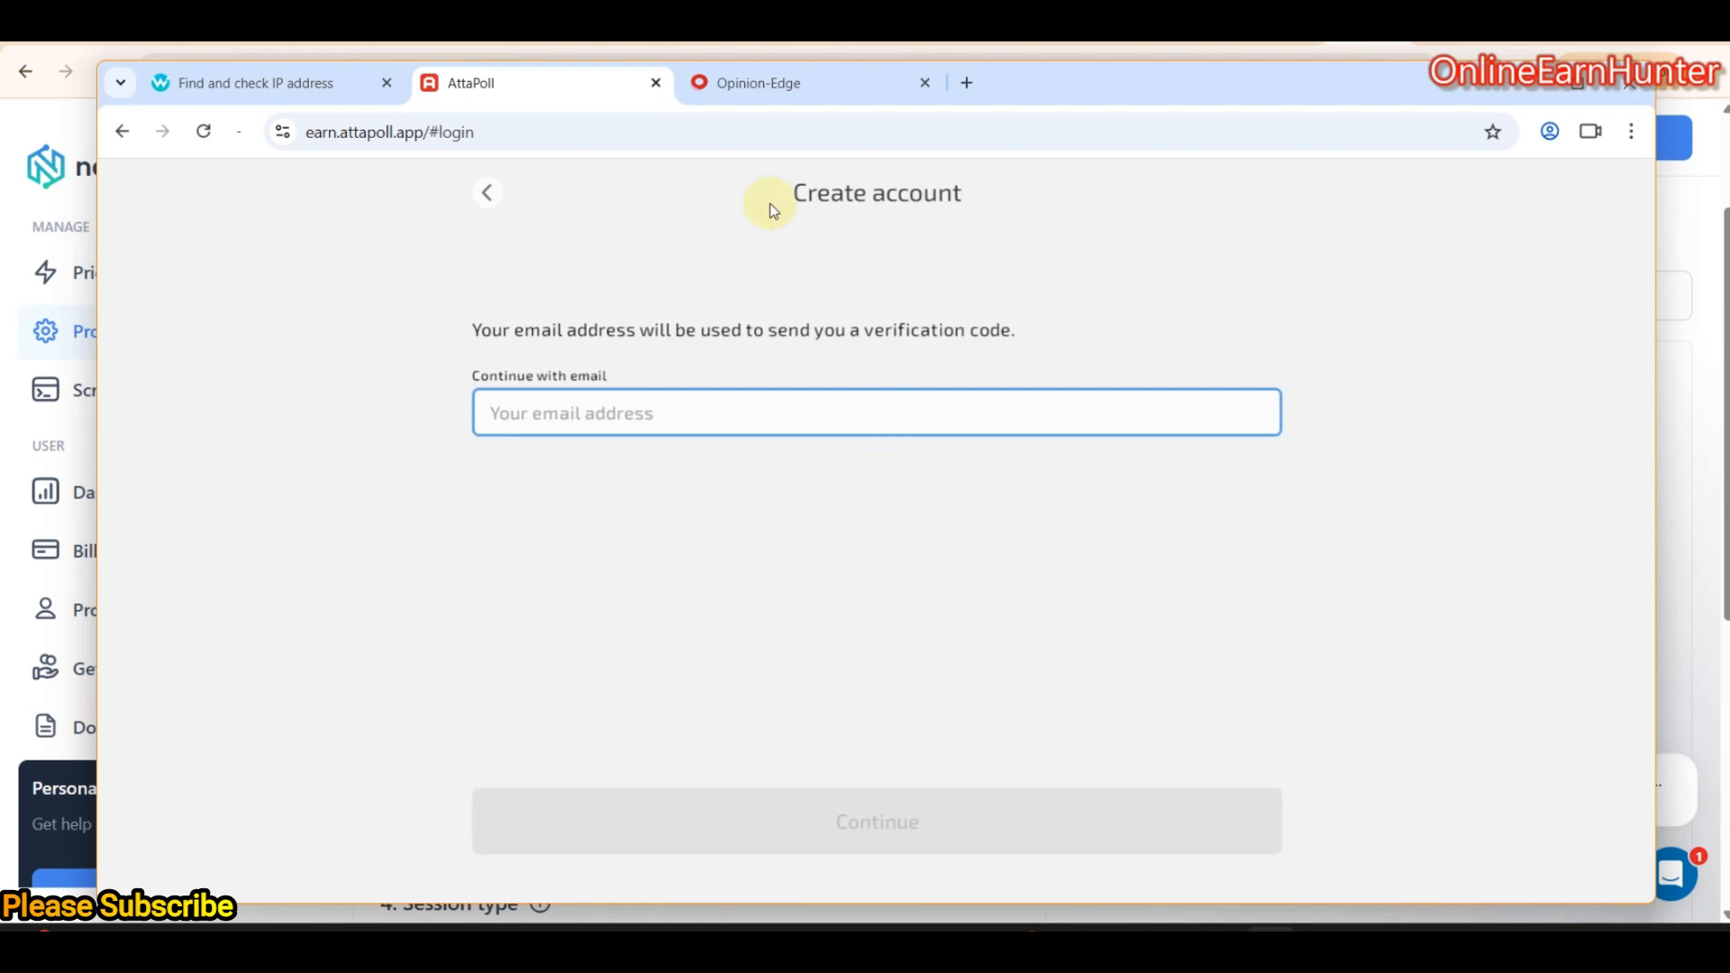
{"action": "left_click", "coordinate": [757, 83]}
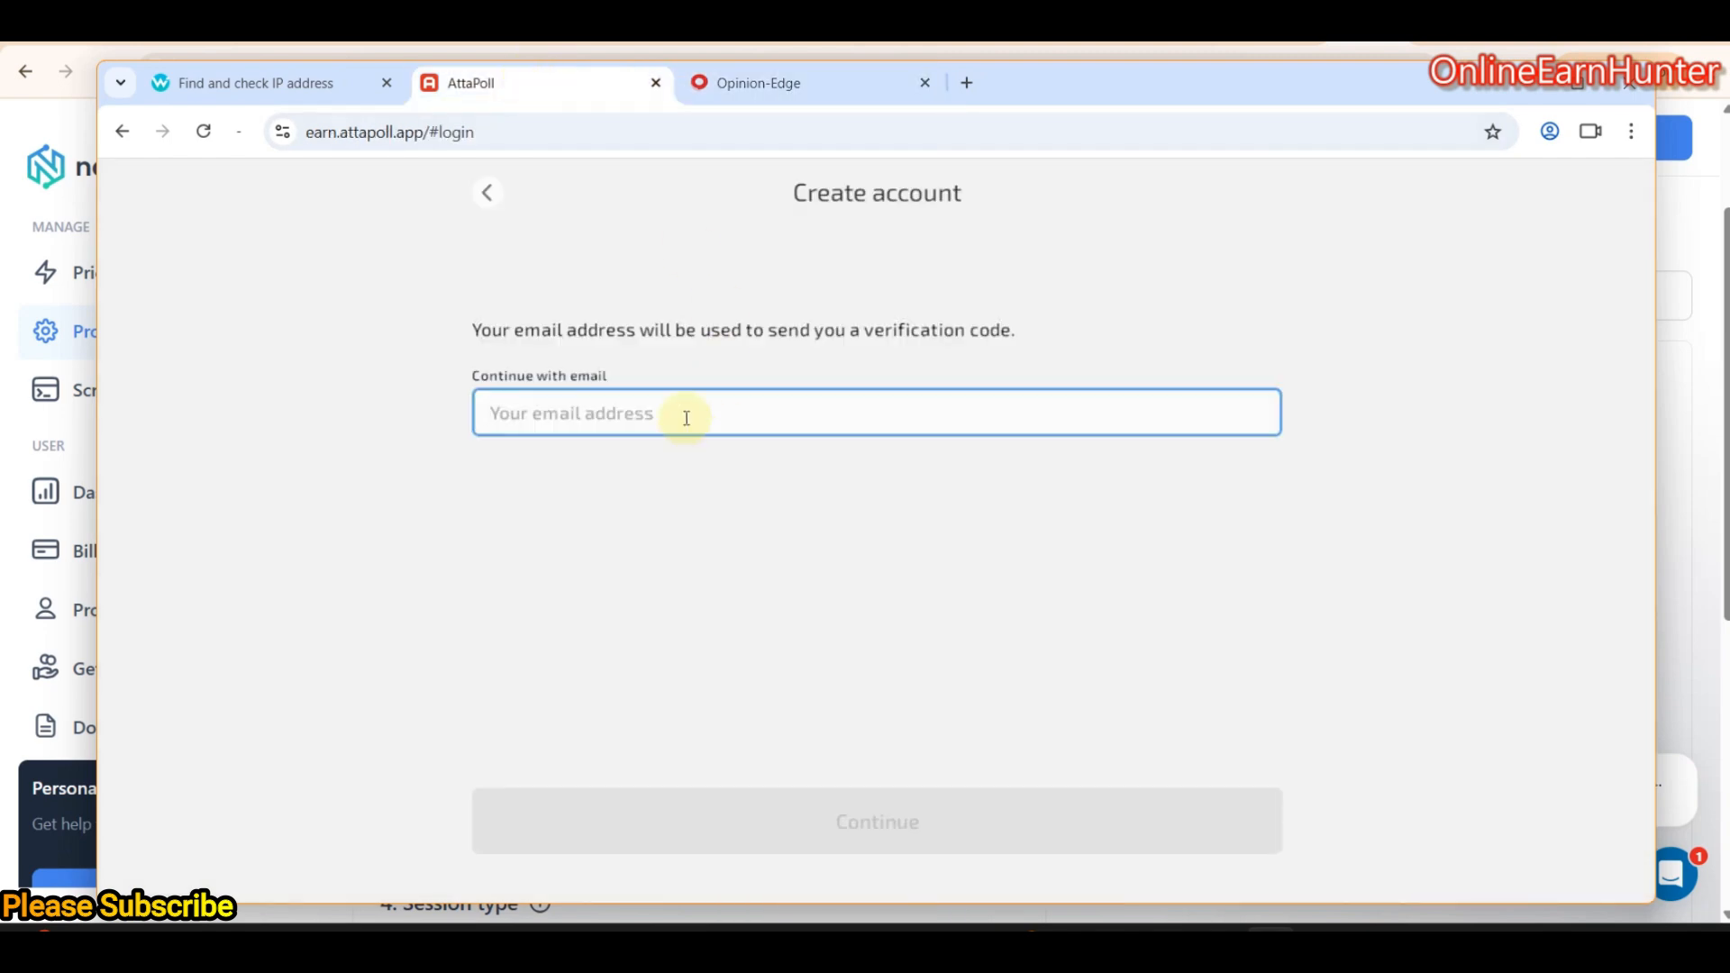
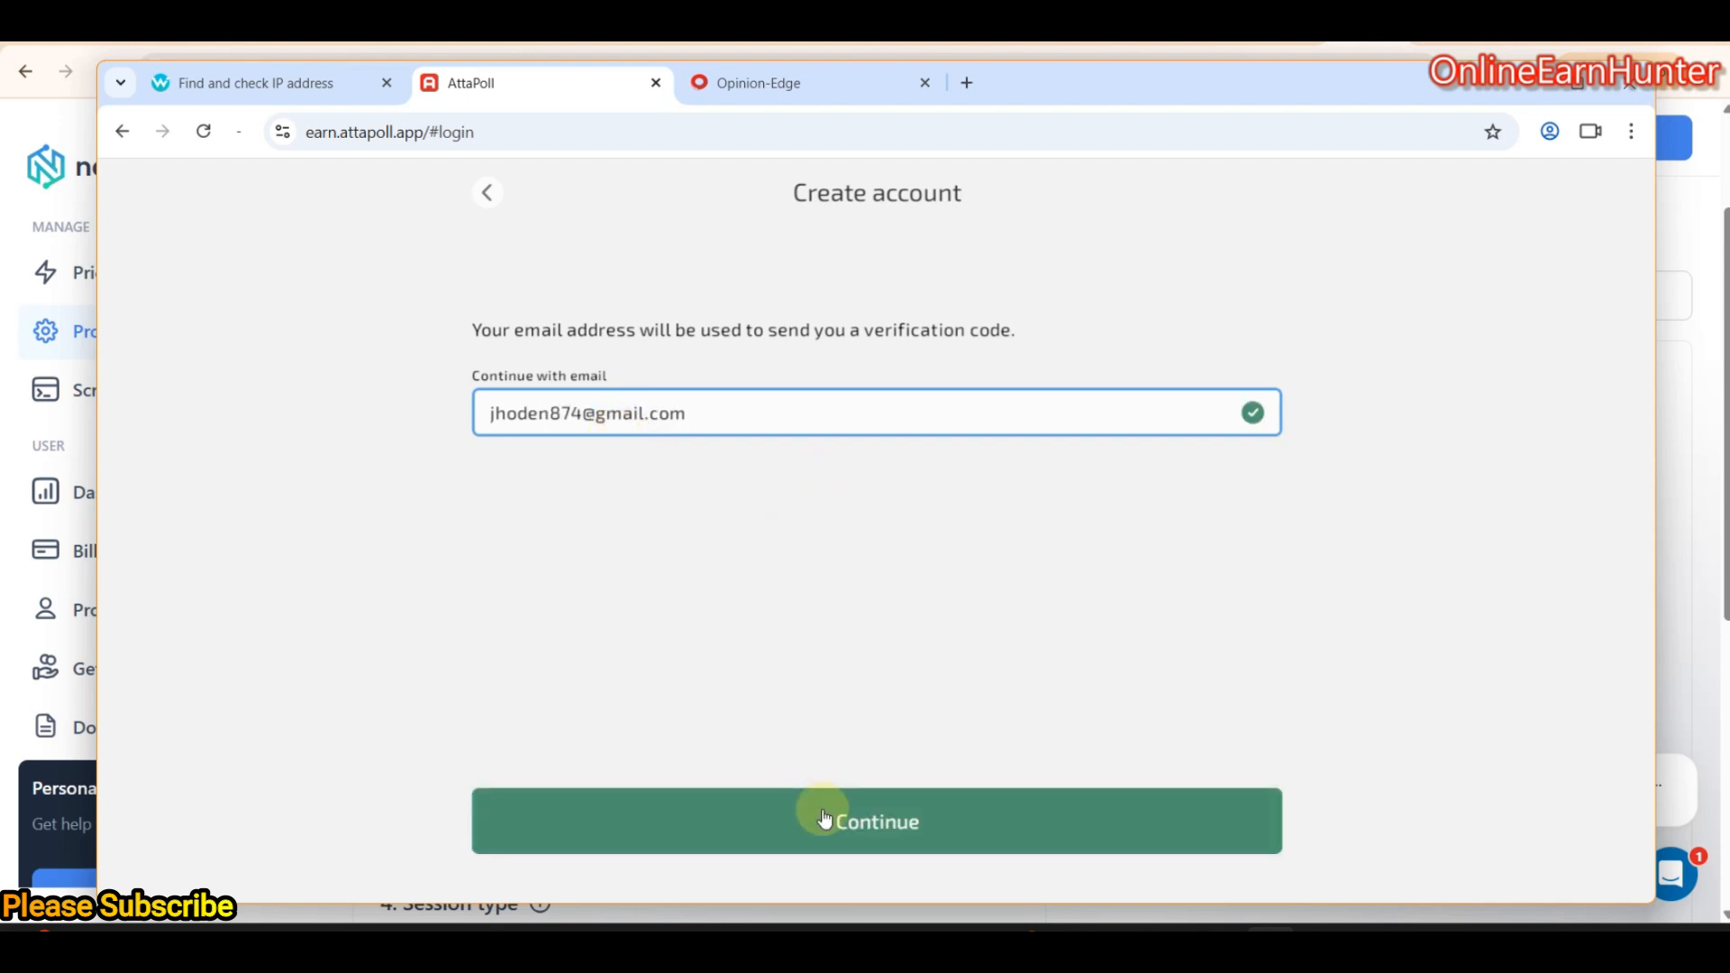
{"action": "left_click", "coordinate": [875, 820]}
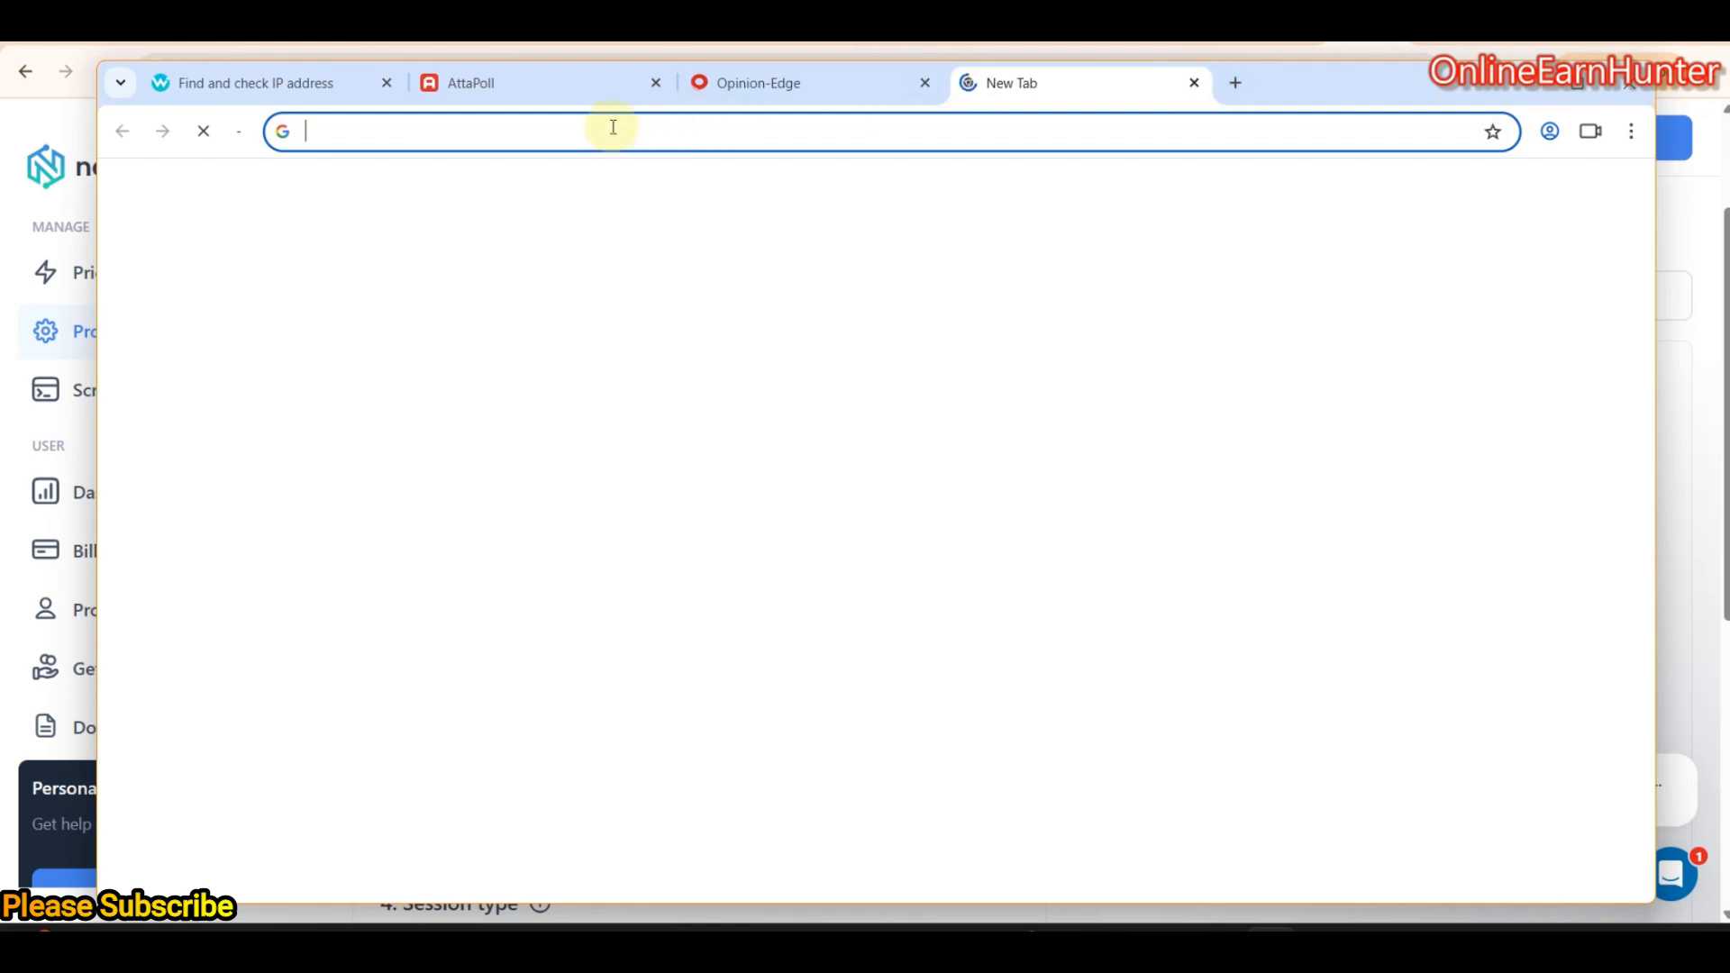
Paste the emailed AttaPoll verification link into a new tab's address bar and go.
{"action": "right_click", "coordinate": [613, 130]}
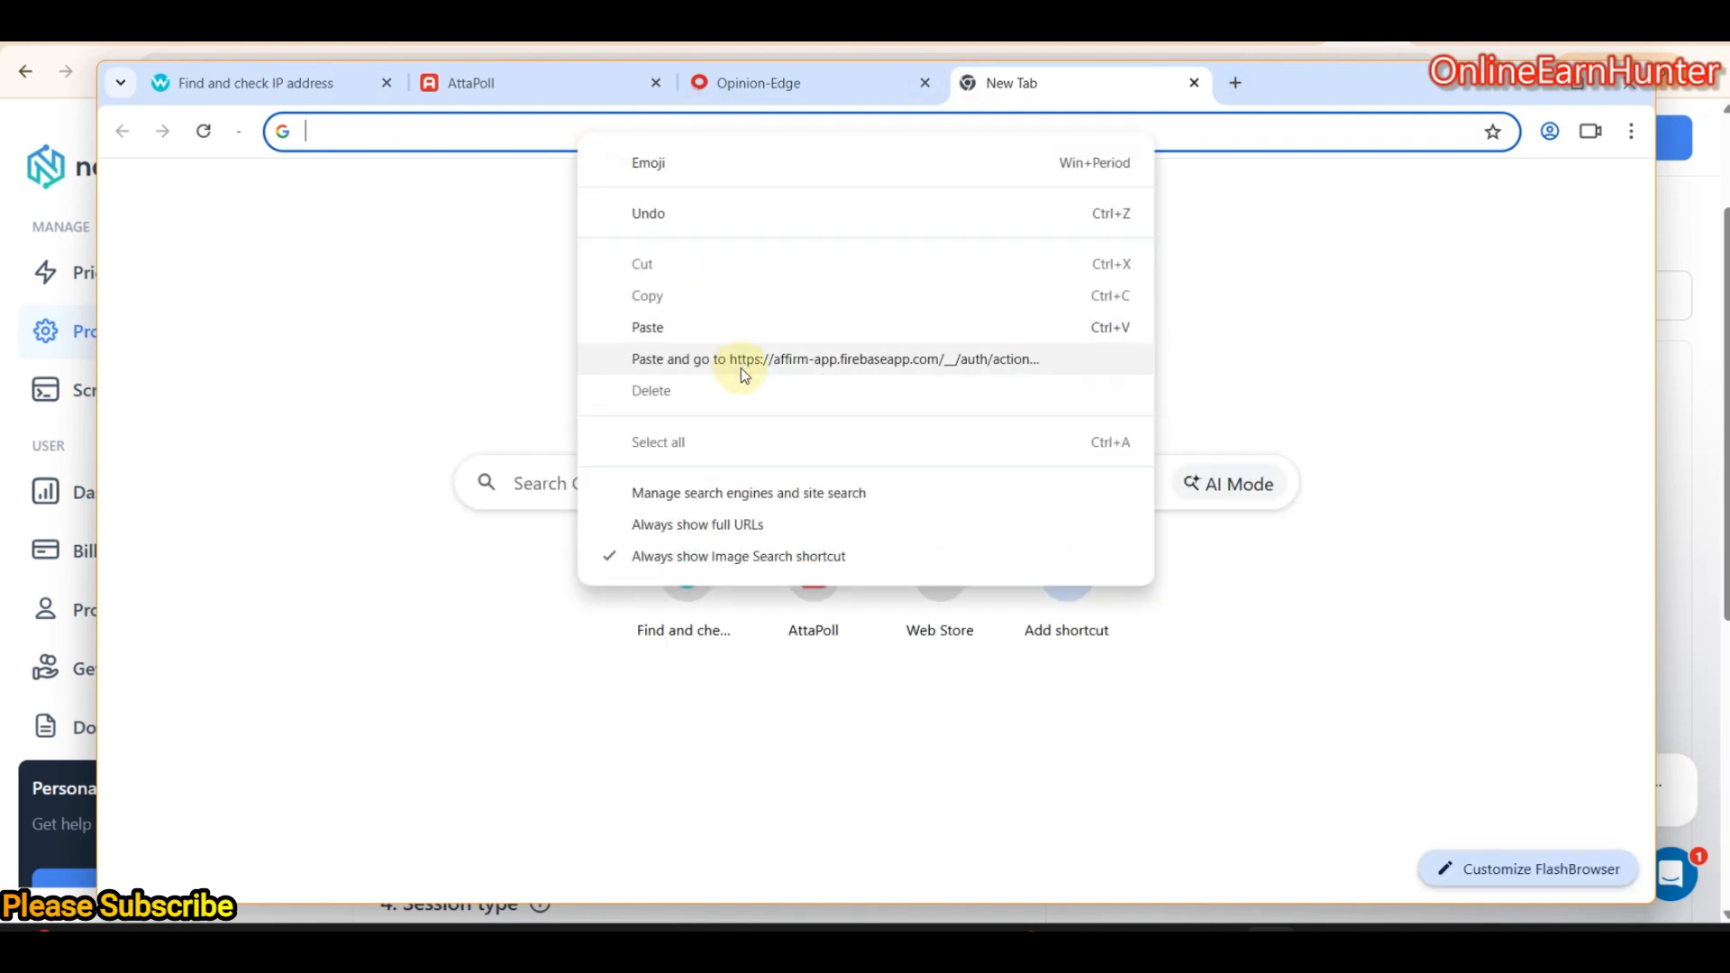
{"action": "left_click", "coordinate": [832, 358]}
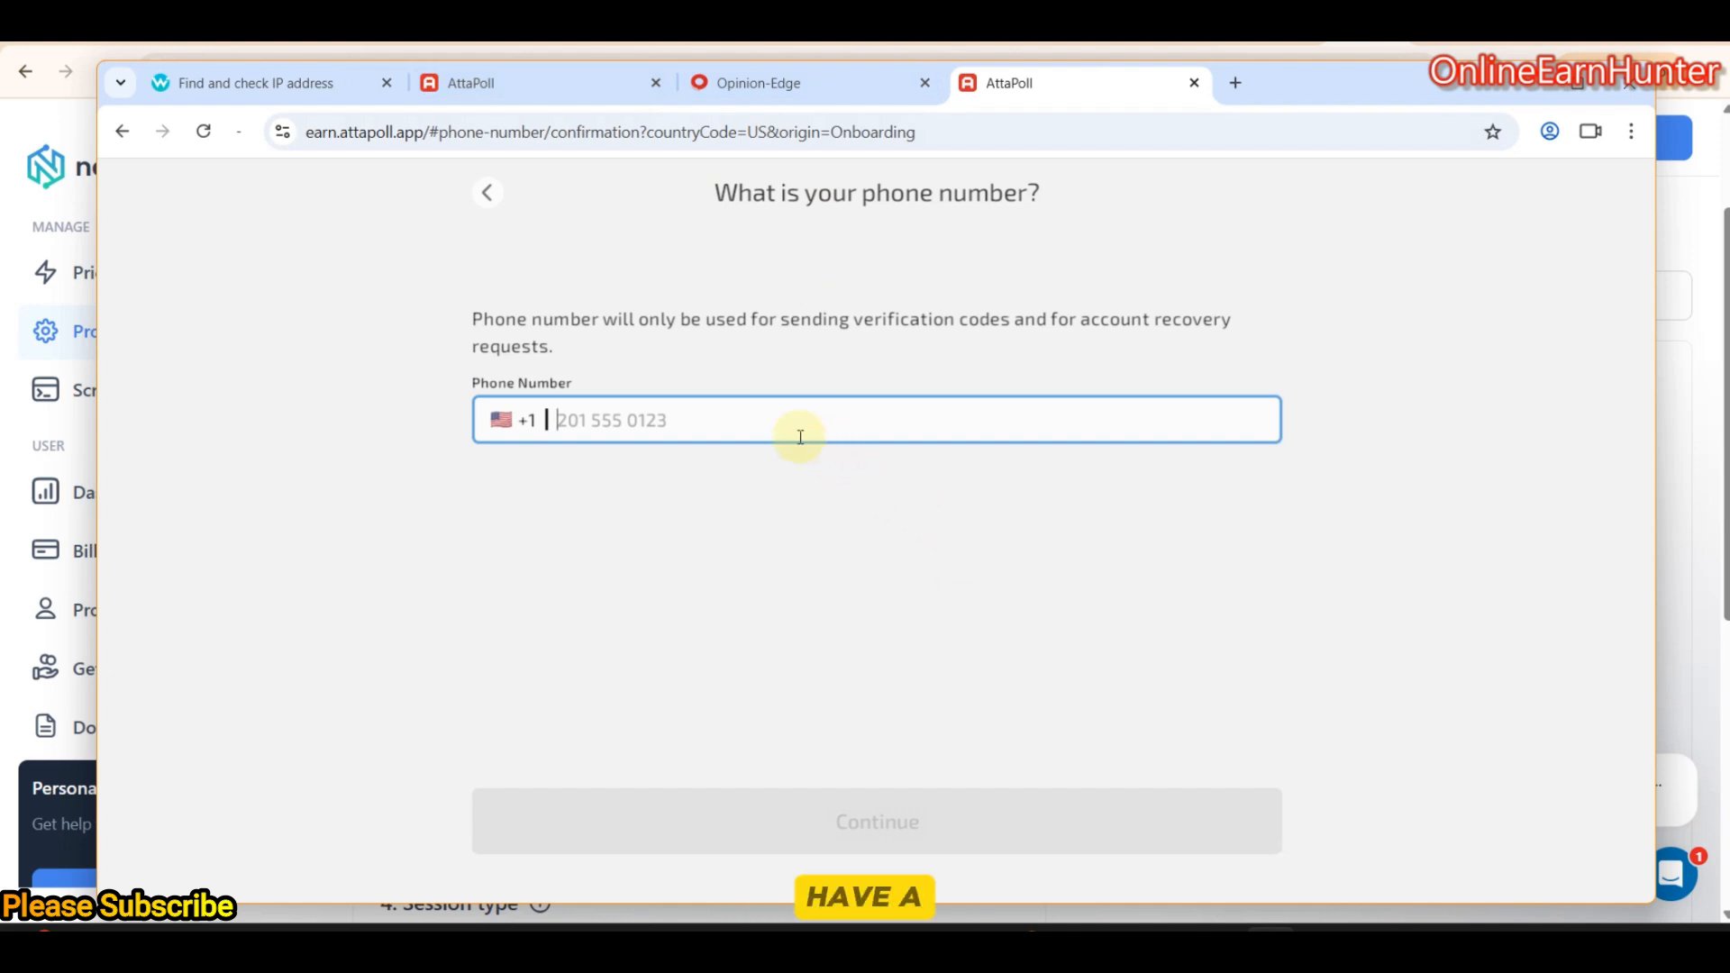
{"action": "mouse_move", "coordinate": [891, 649]}
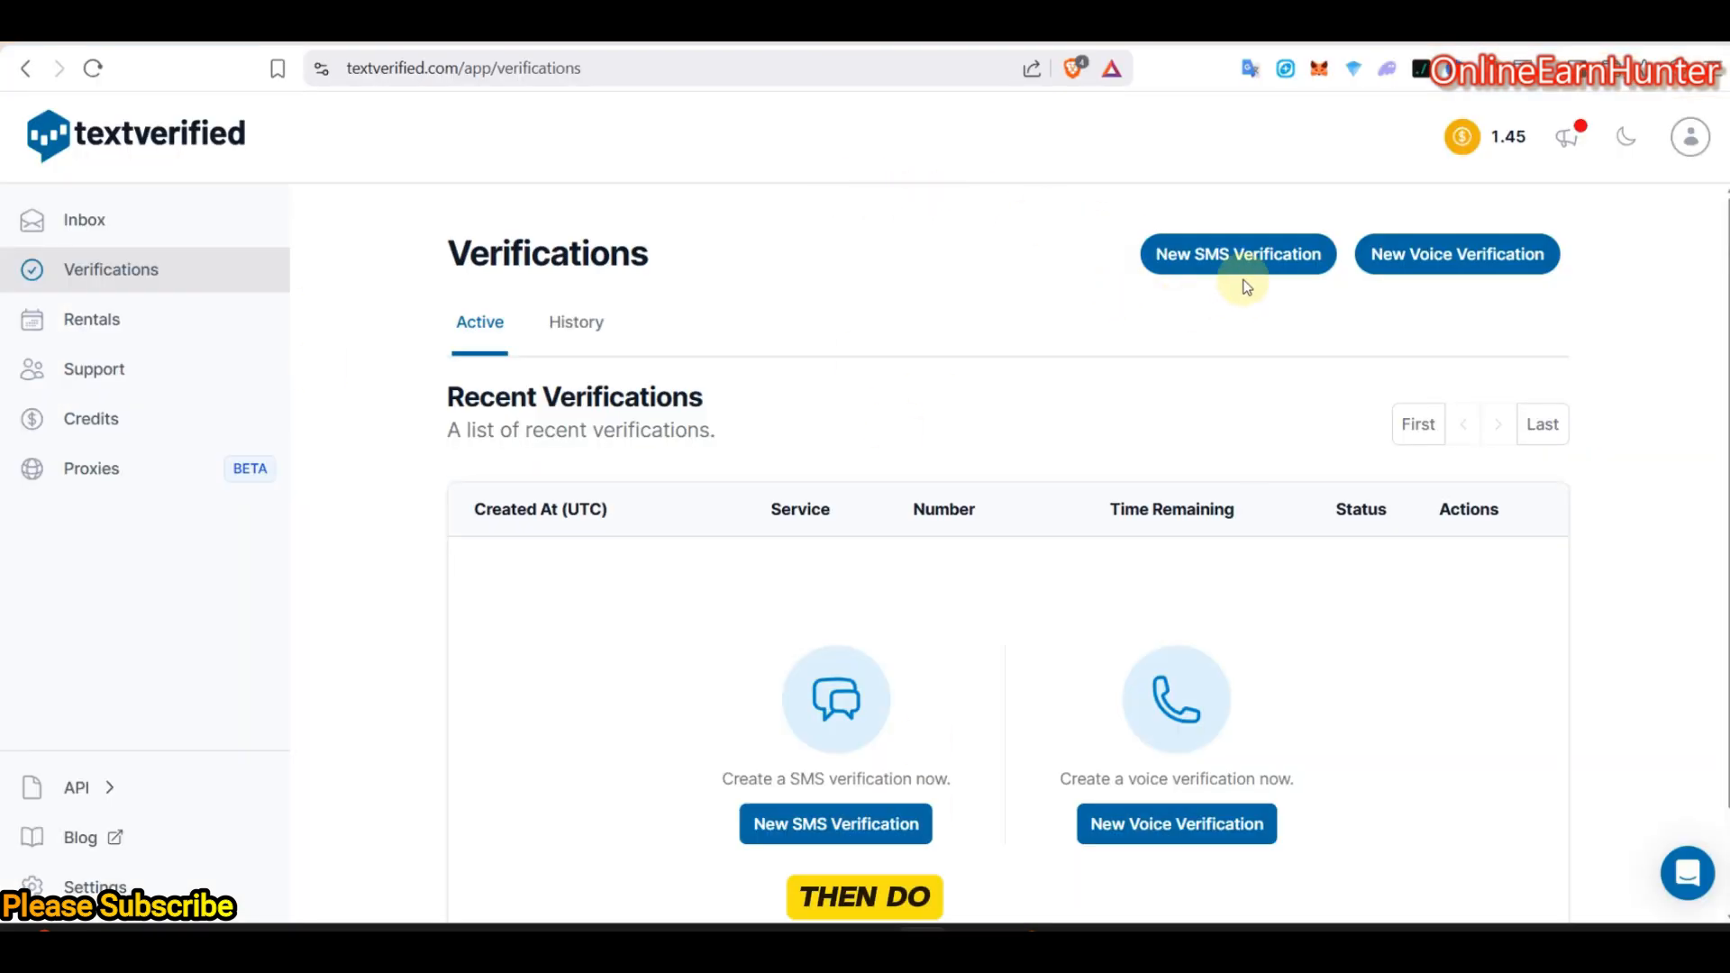
Start a new SMS verification and enable the area code filter.
{"action": "left_click", "coordinate": [1237, 254]}
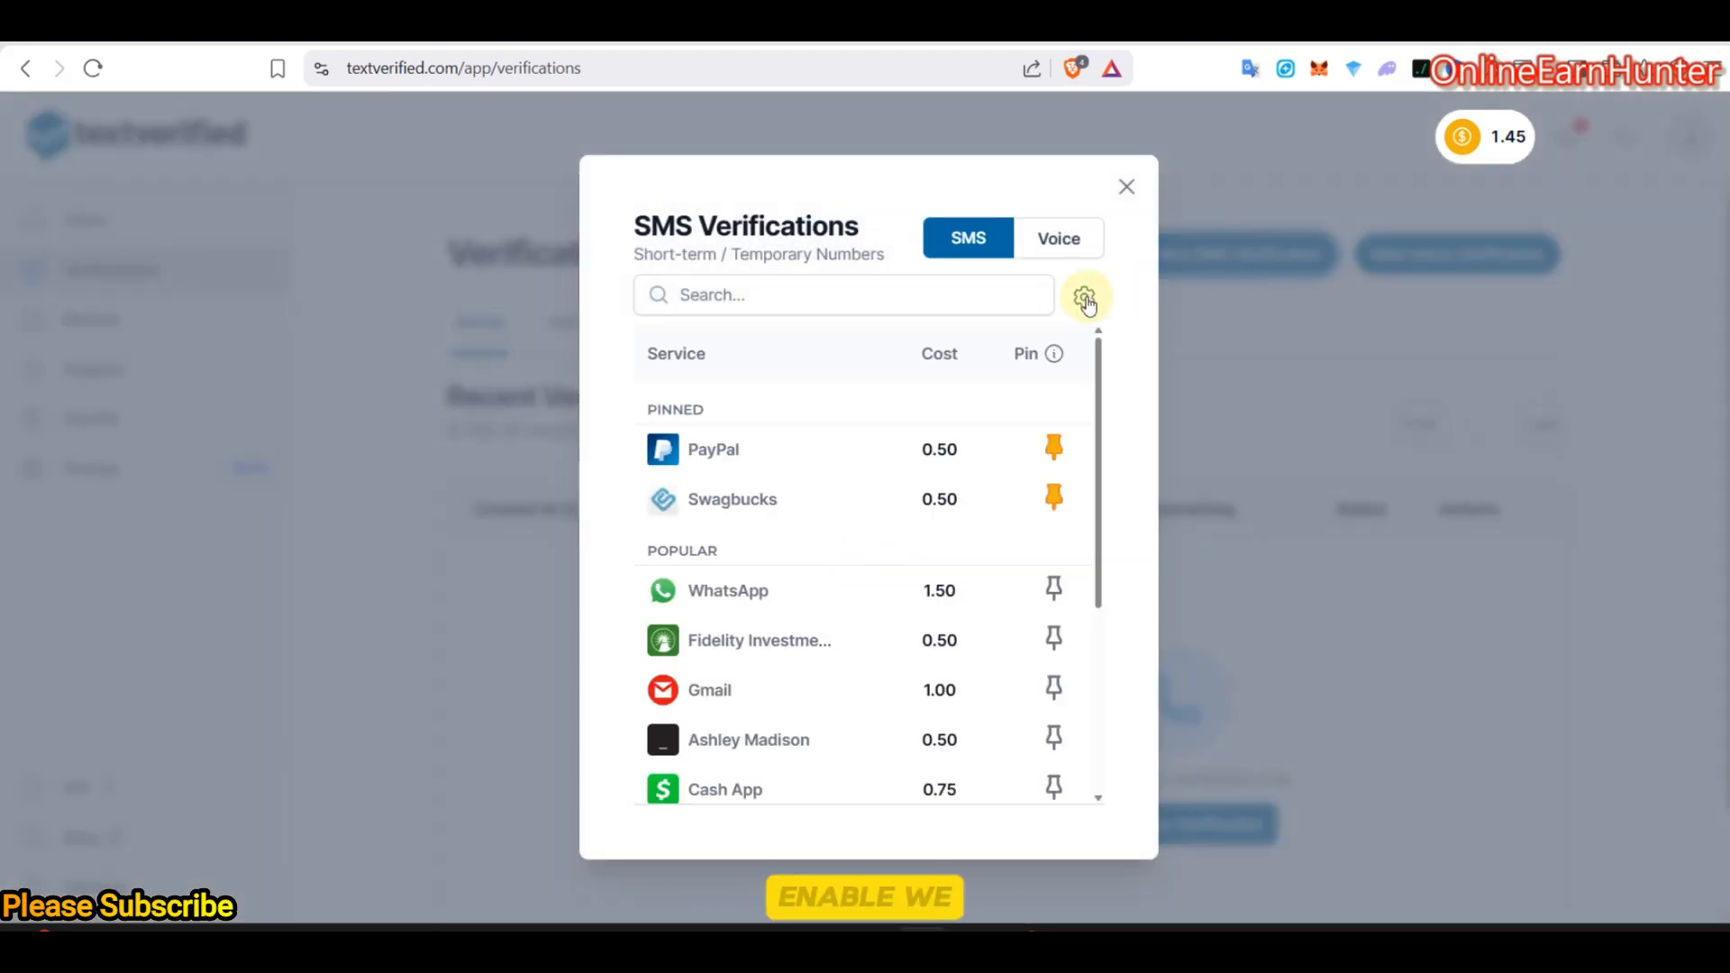
{"action": "left_click", "coordinate": [1083, 295]}
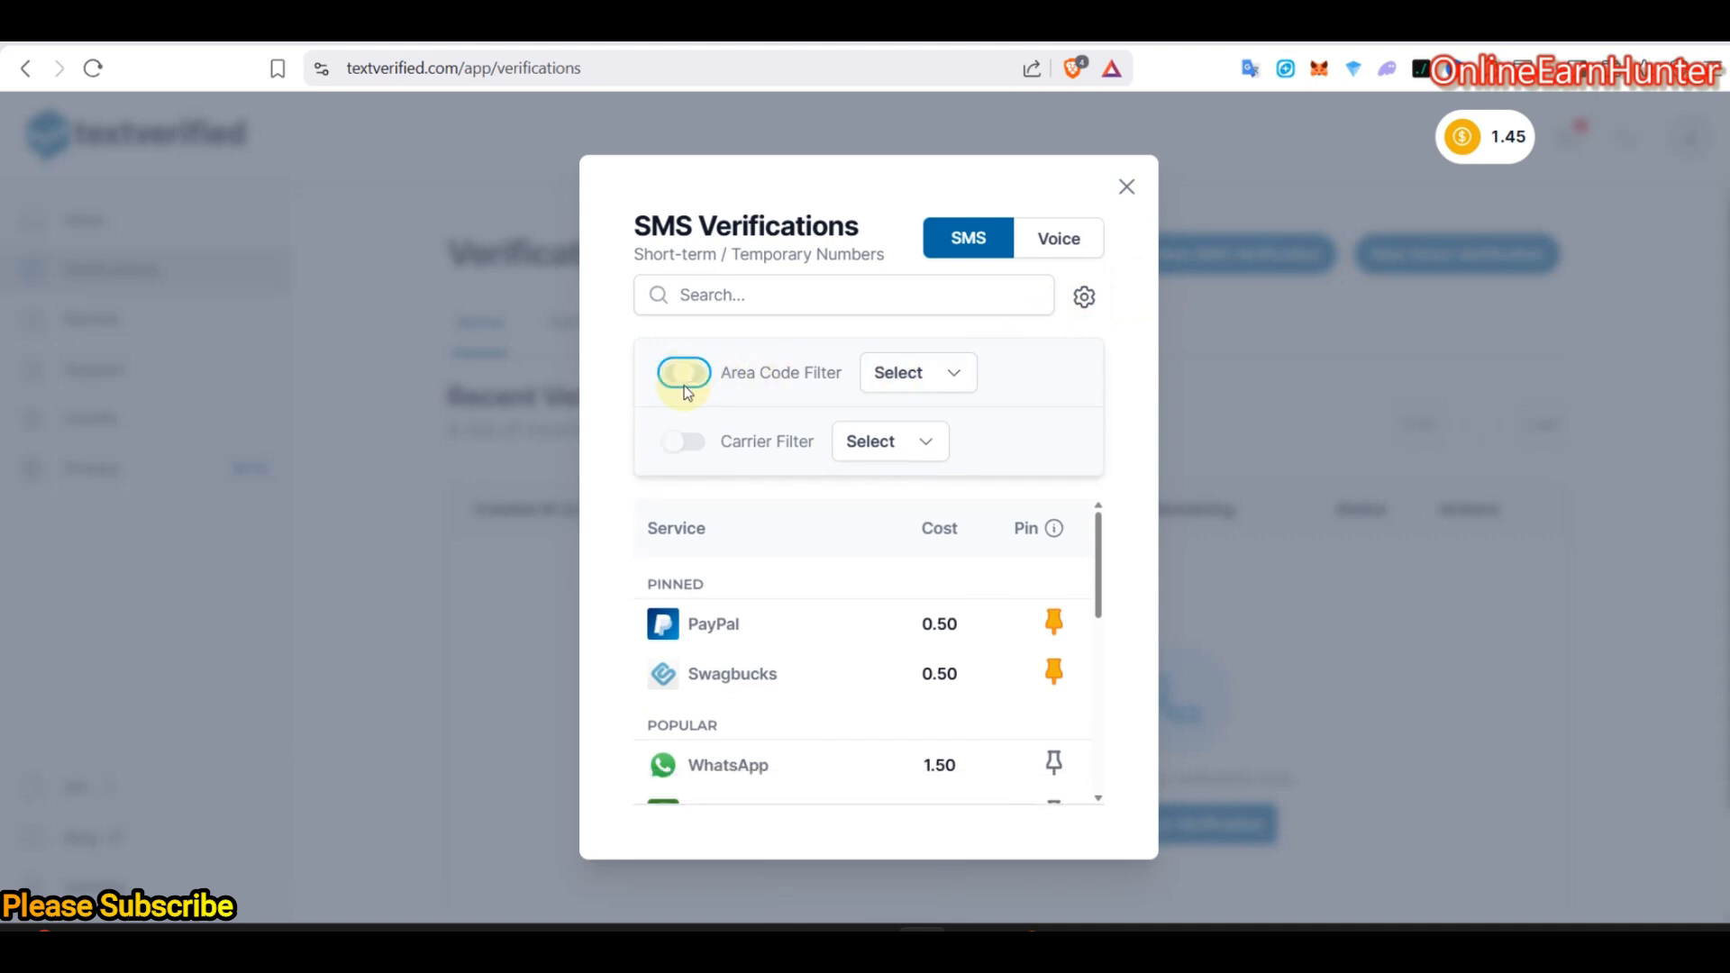
{"action": "left_click", "coordinate": [682, 373]}
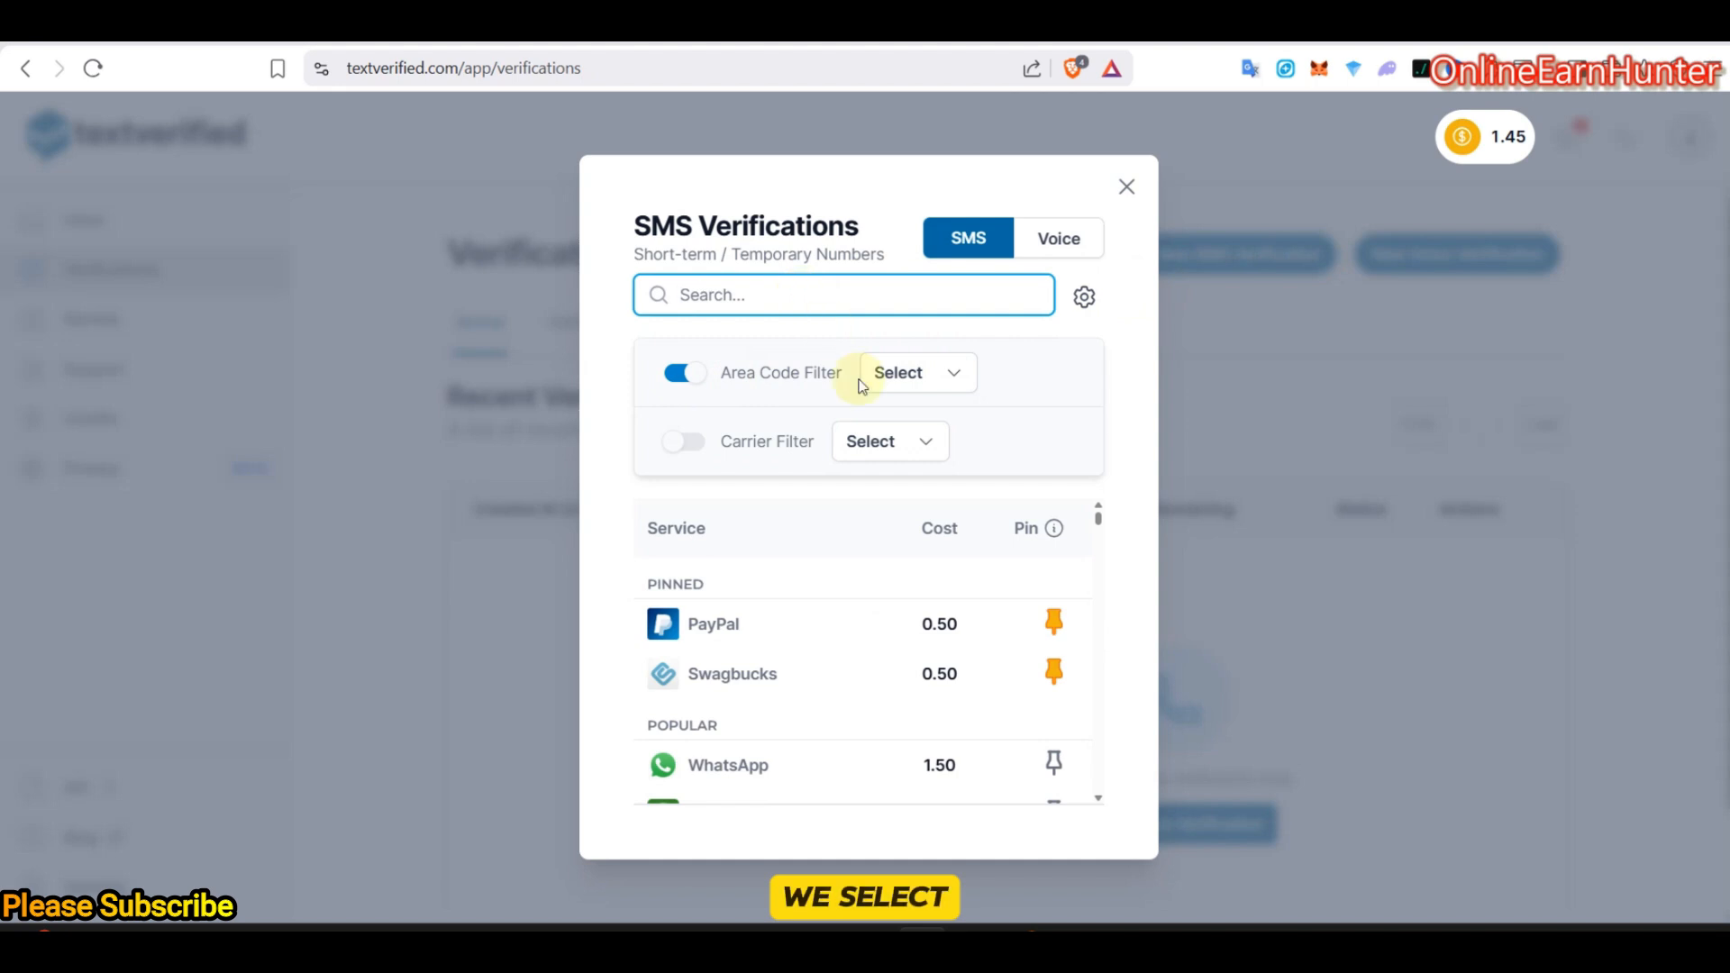
{"action": "left_click", "coordinate": [915, 372]}
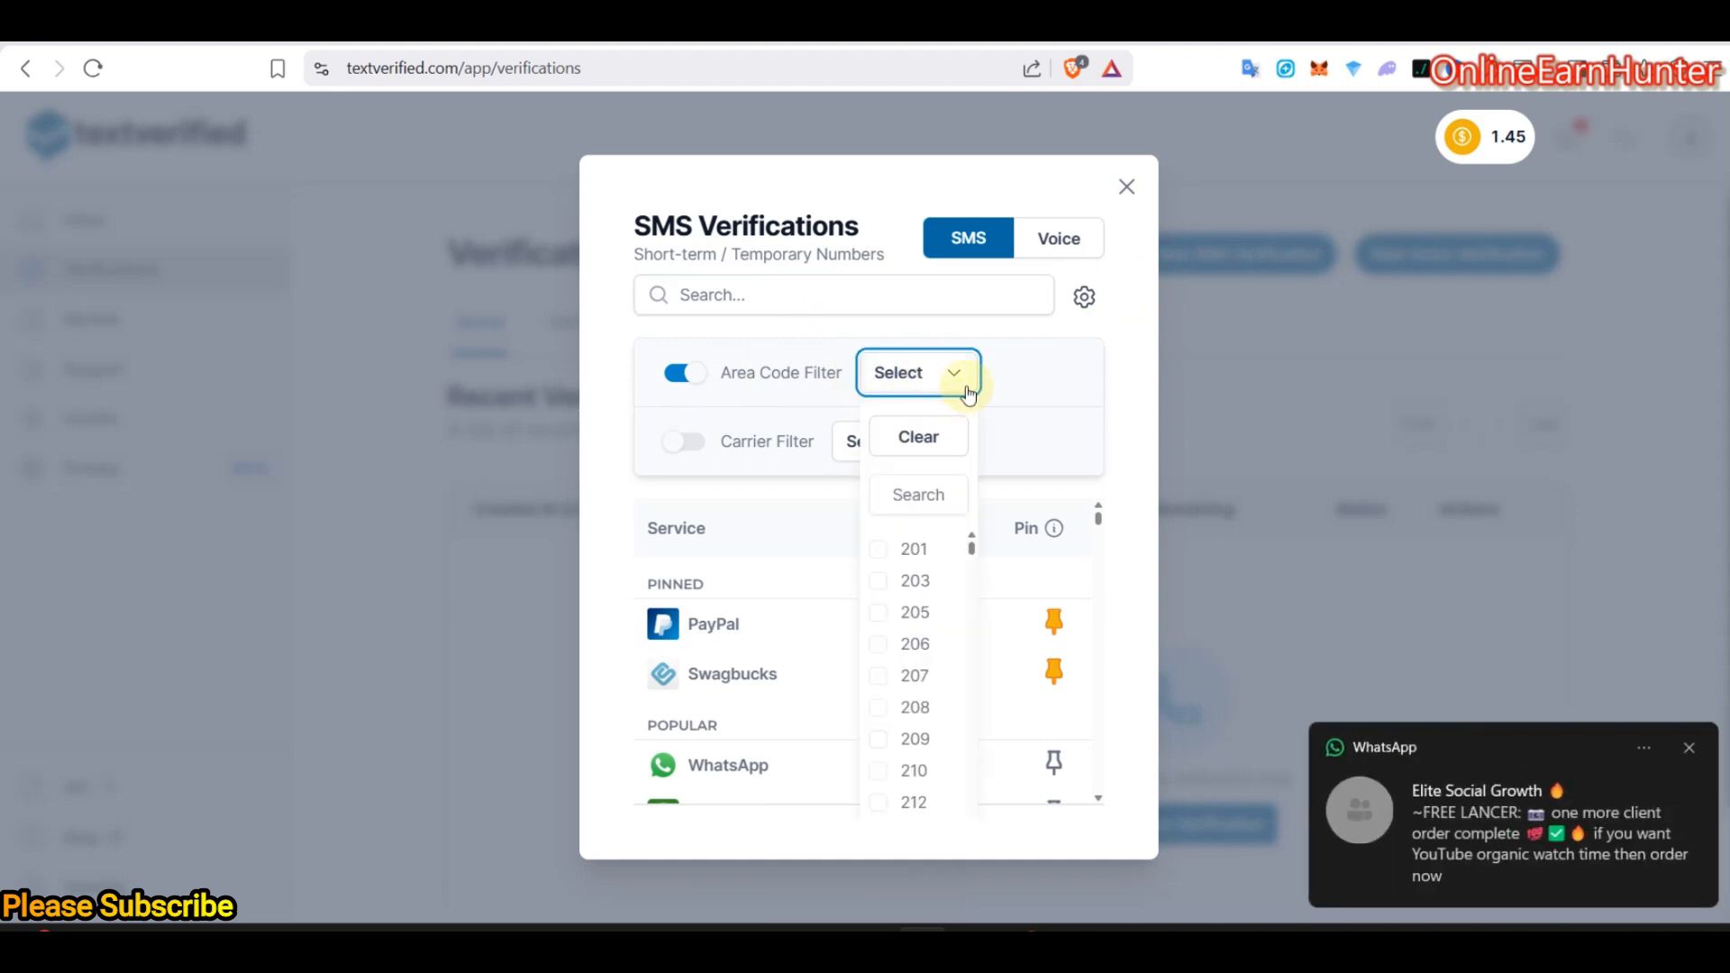
{"action": "scroll", "scroll_direction": "down", "scroll_amount": 3}
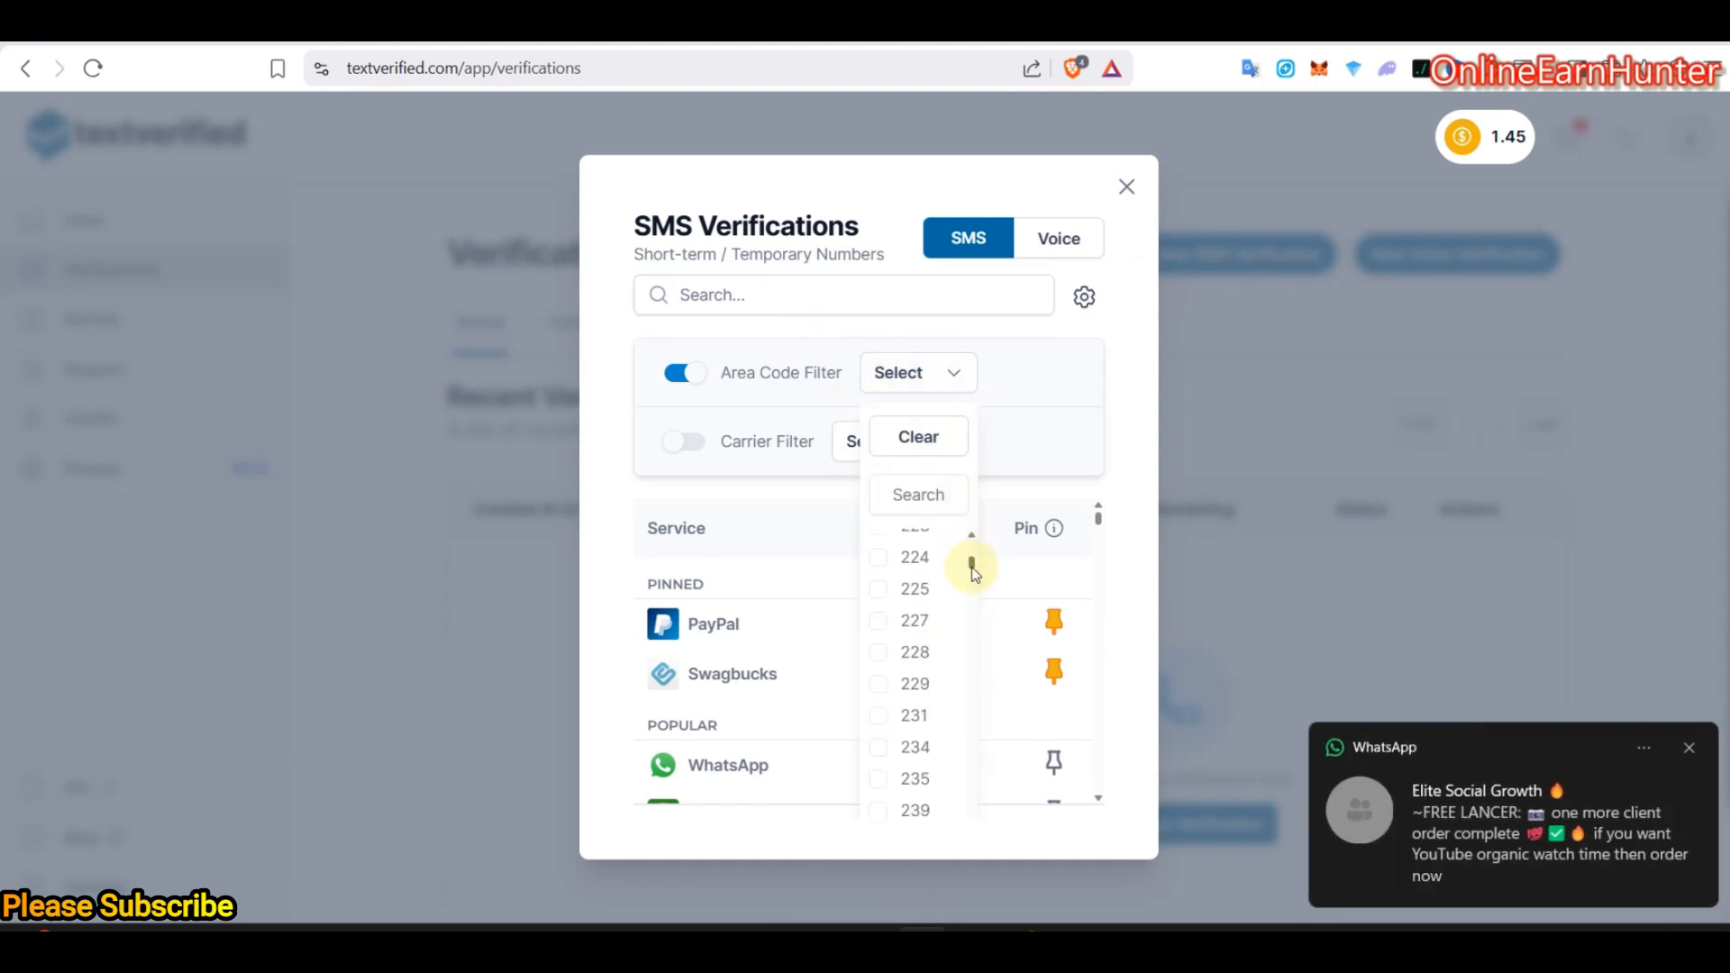
{"action": "scroll", "scroll_direction": "down", "scroll_amount": 3}
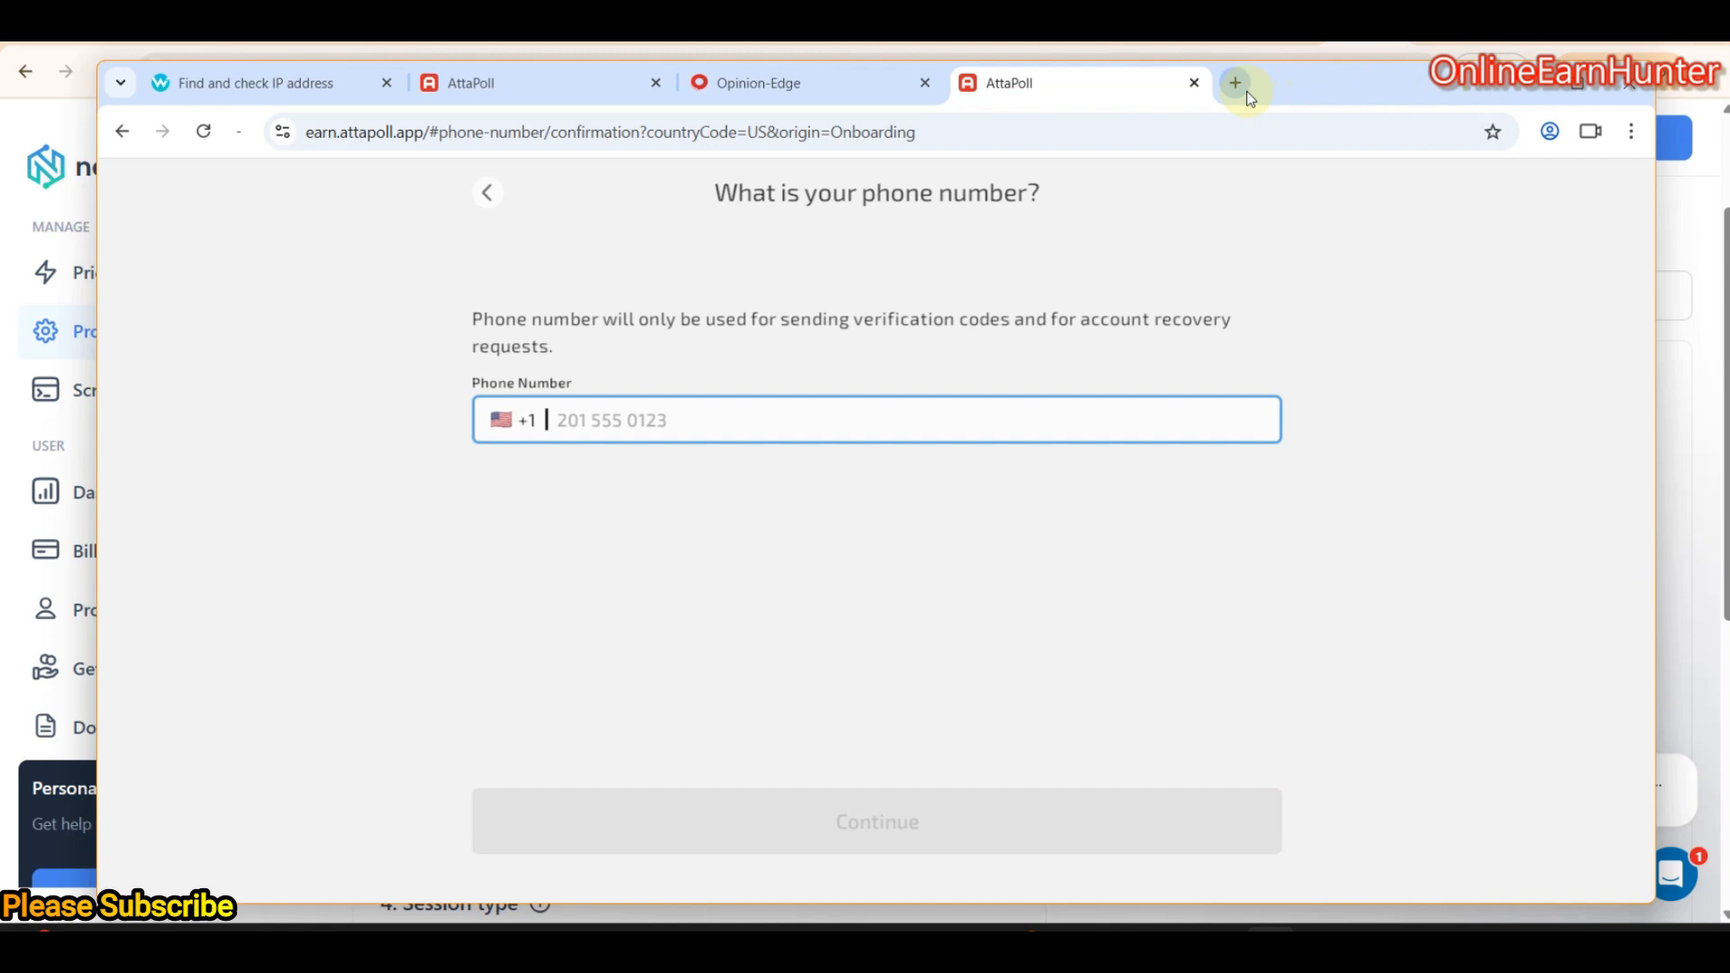
Look up Georgia area codes, select 404, and search services for 'Atta'.
{"action": "left_click", "coordinate": [1233, 83]}
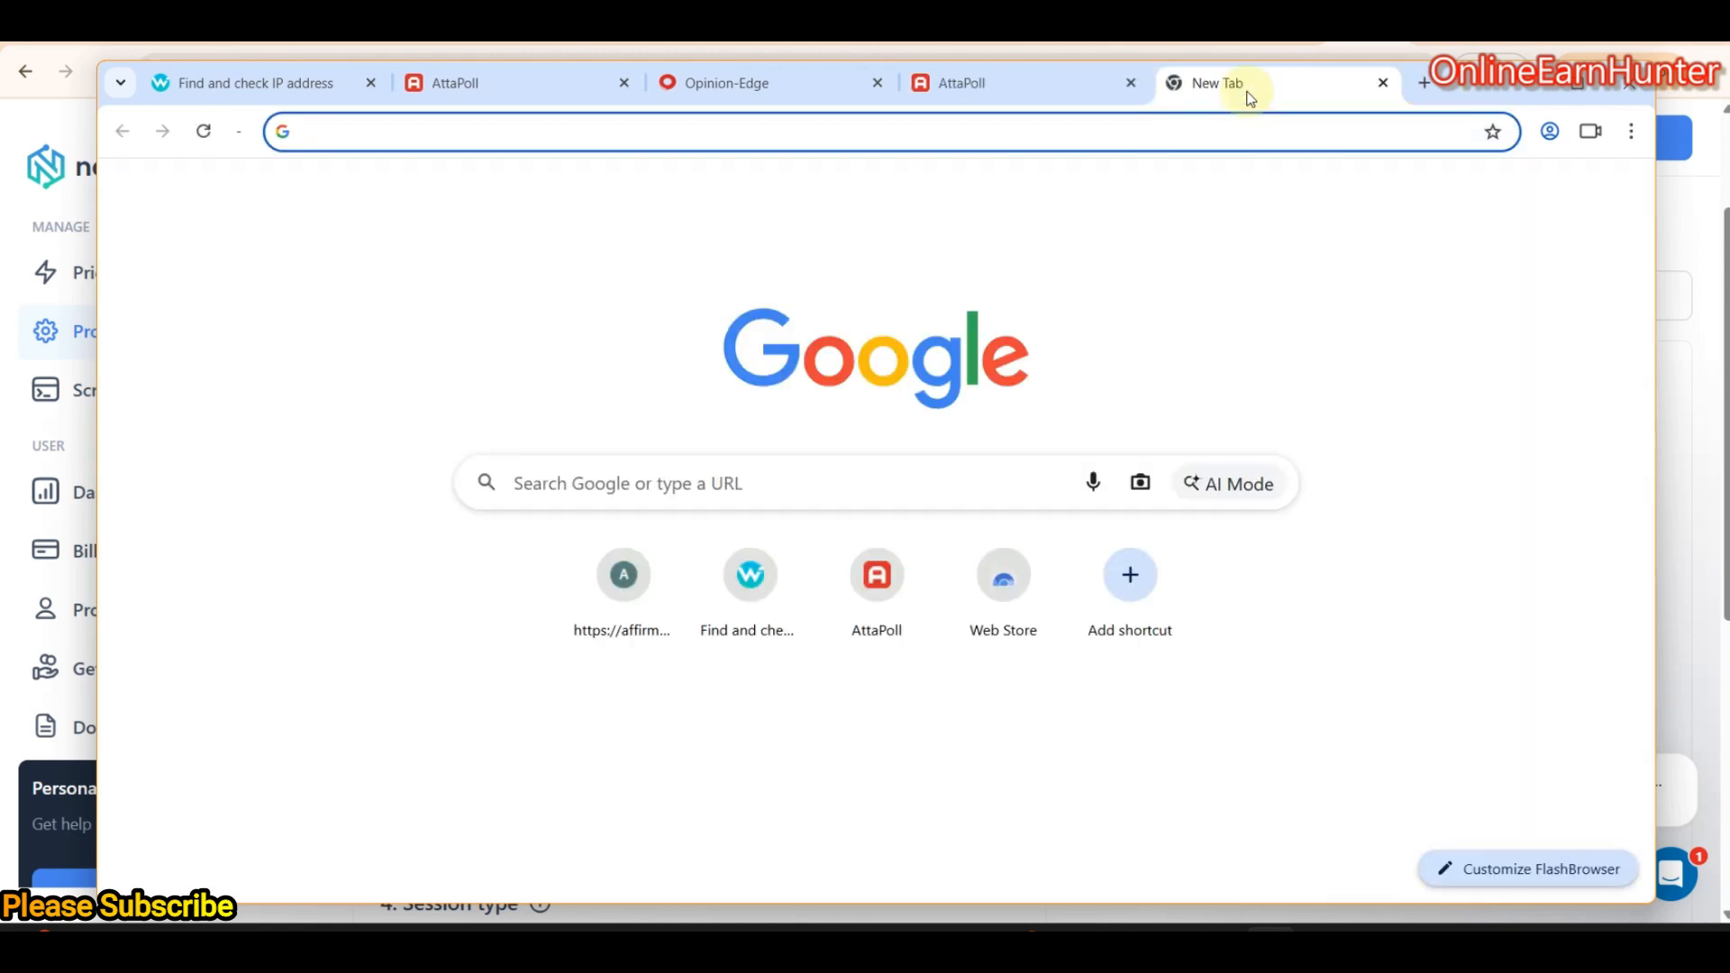
{"action": "type", "text": "georgis"}
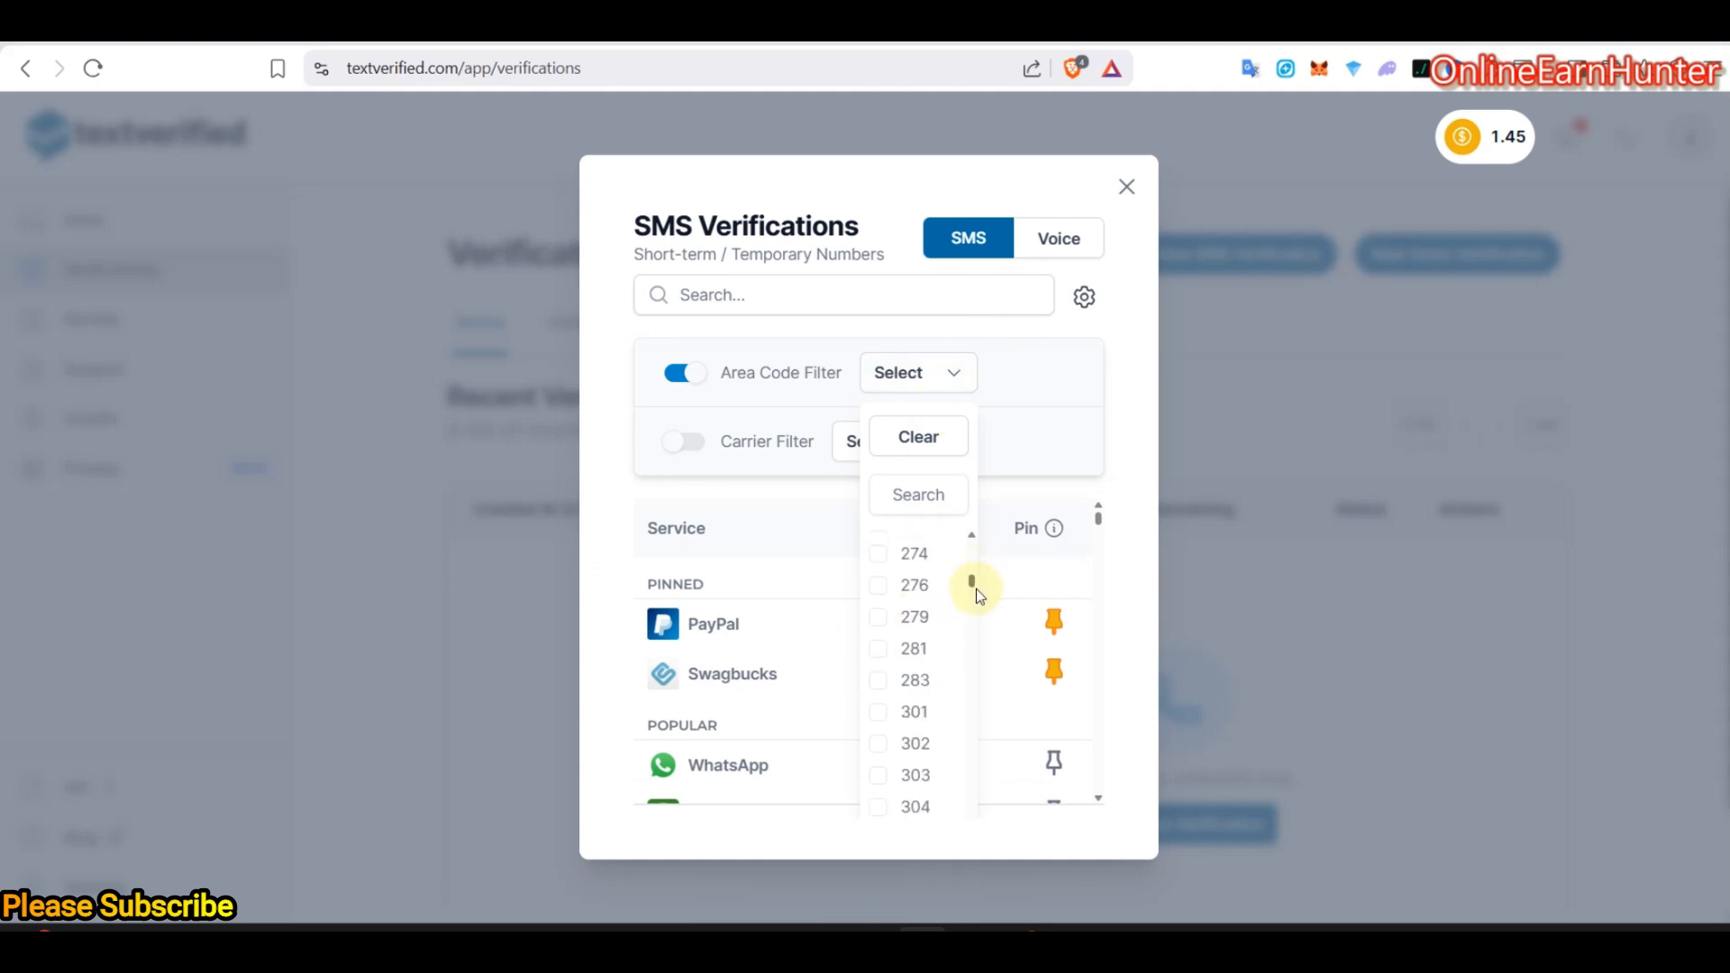
{"action": "scroll", "scroll_direction": "down", "scroll_amount": 3}
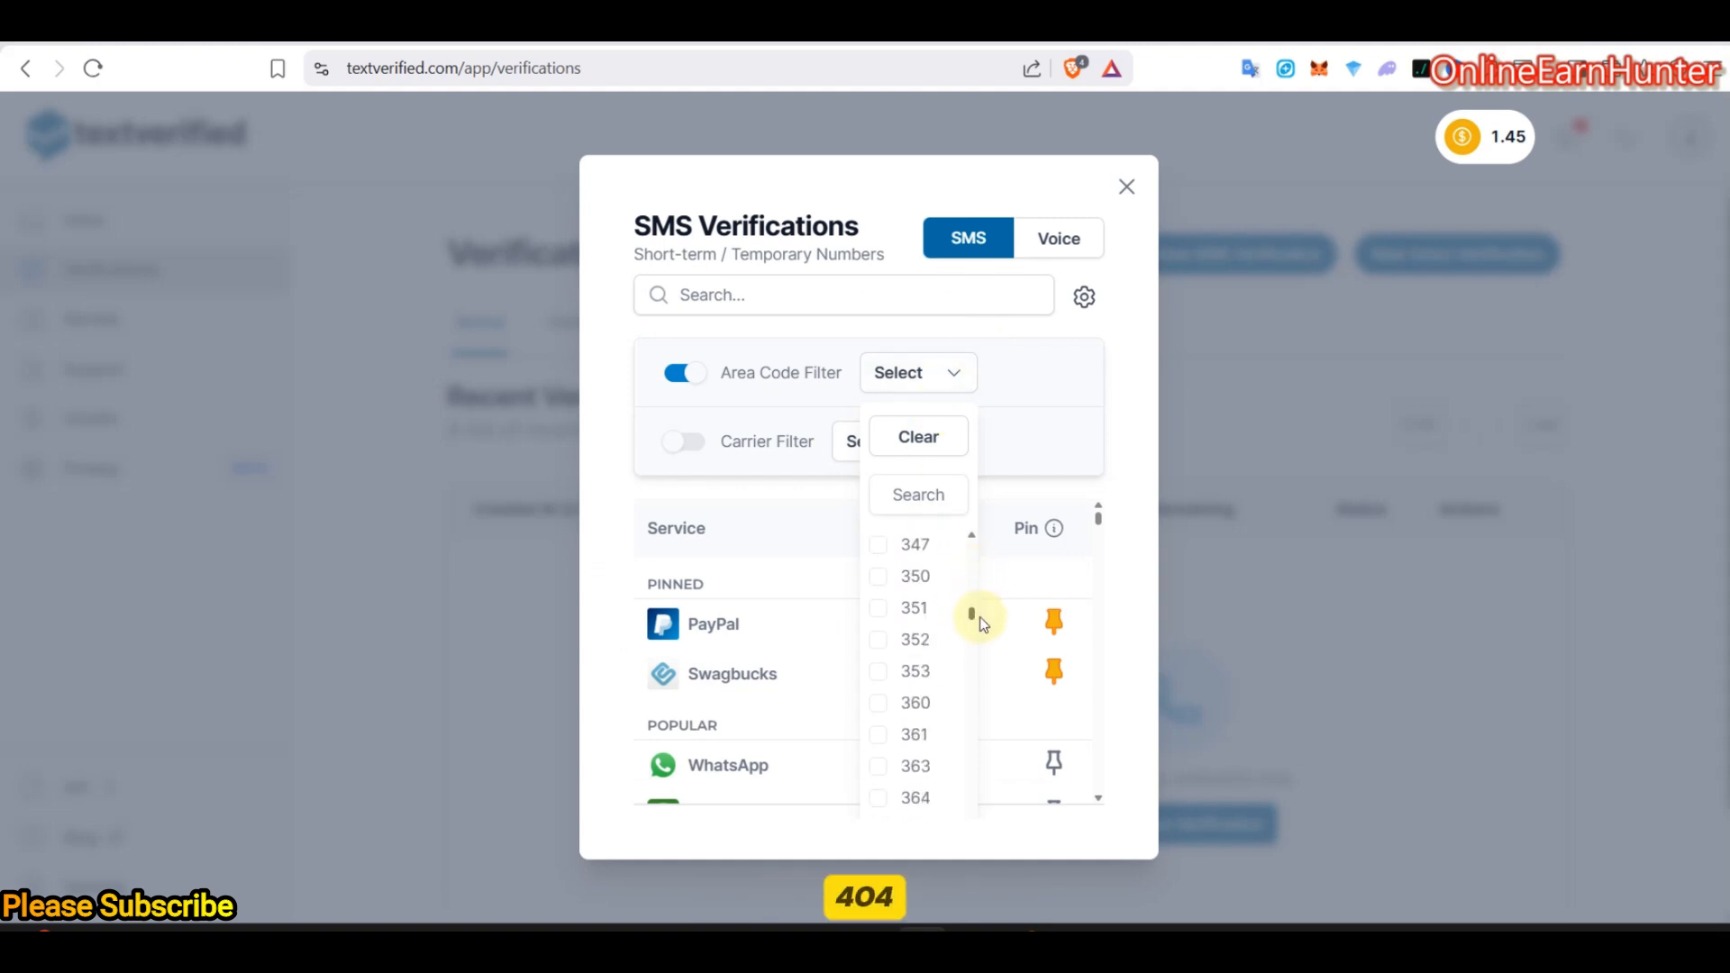
{"action": "scroll", "scroll_direction": "down", "scroll_amount": 3}
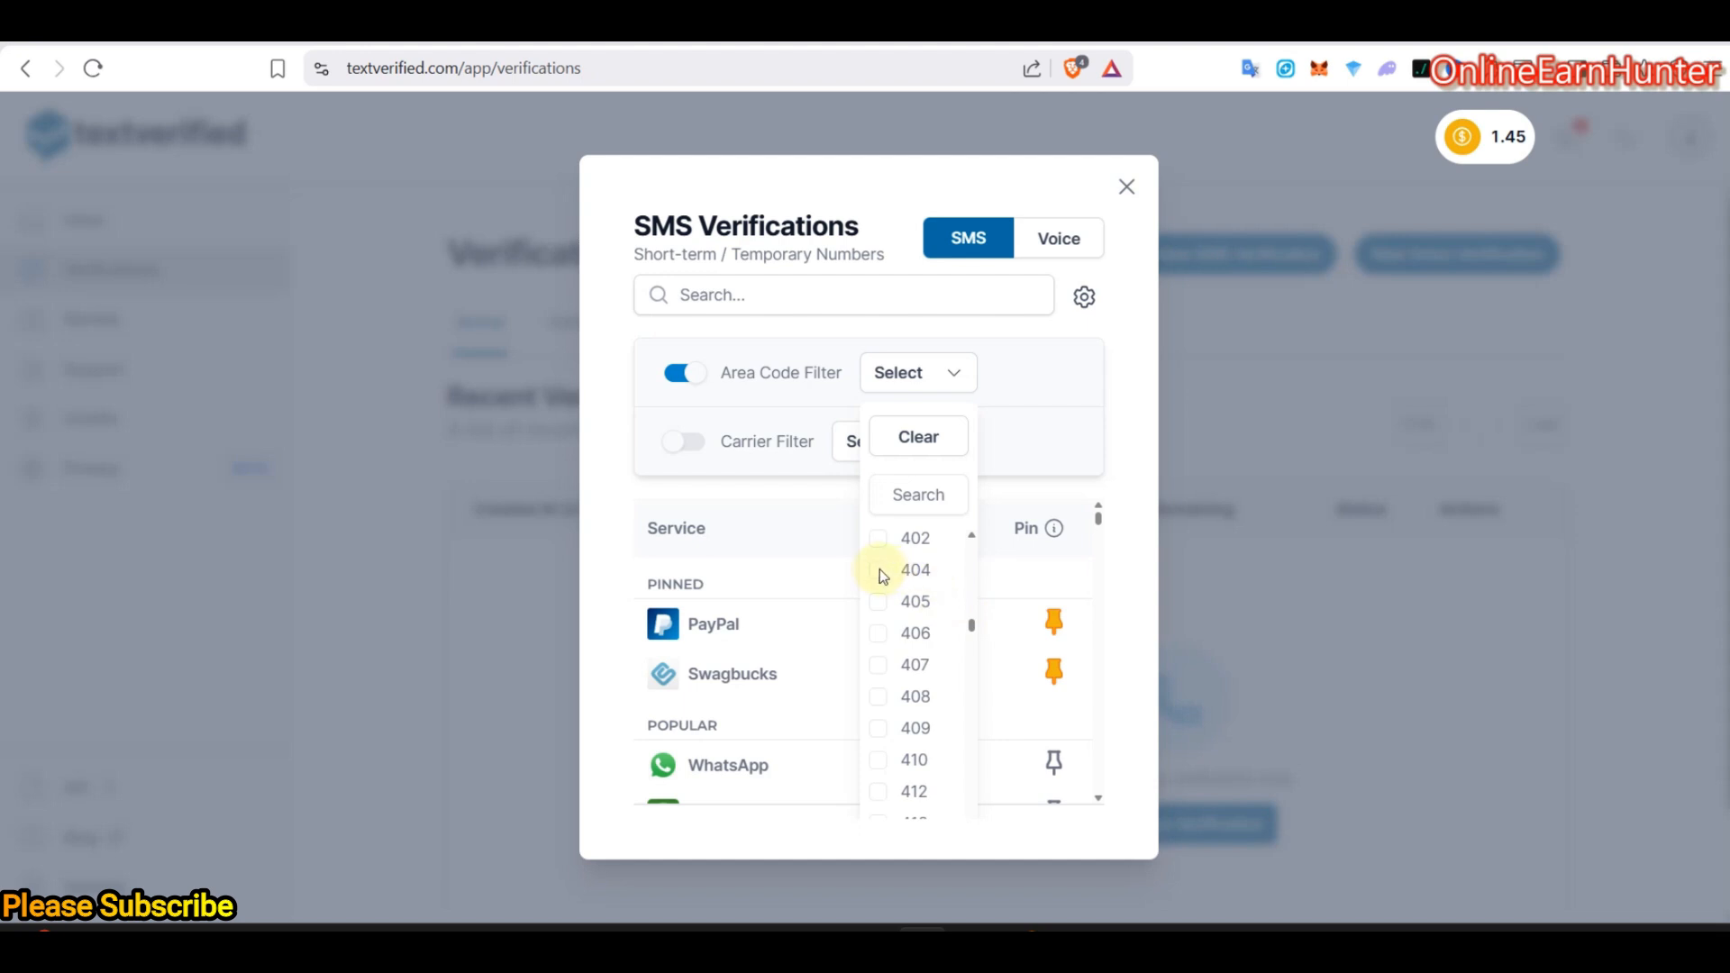
{"action": "left_click", "coordinate": [878, 570]}
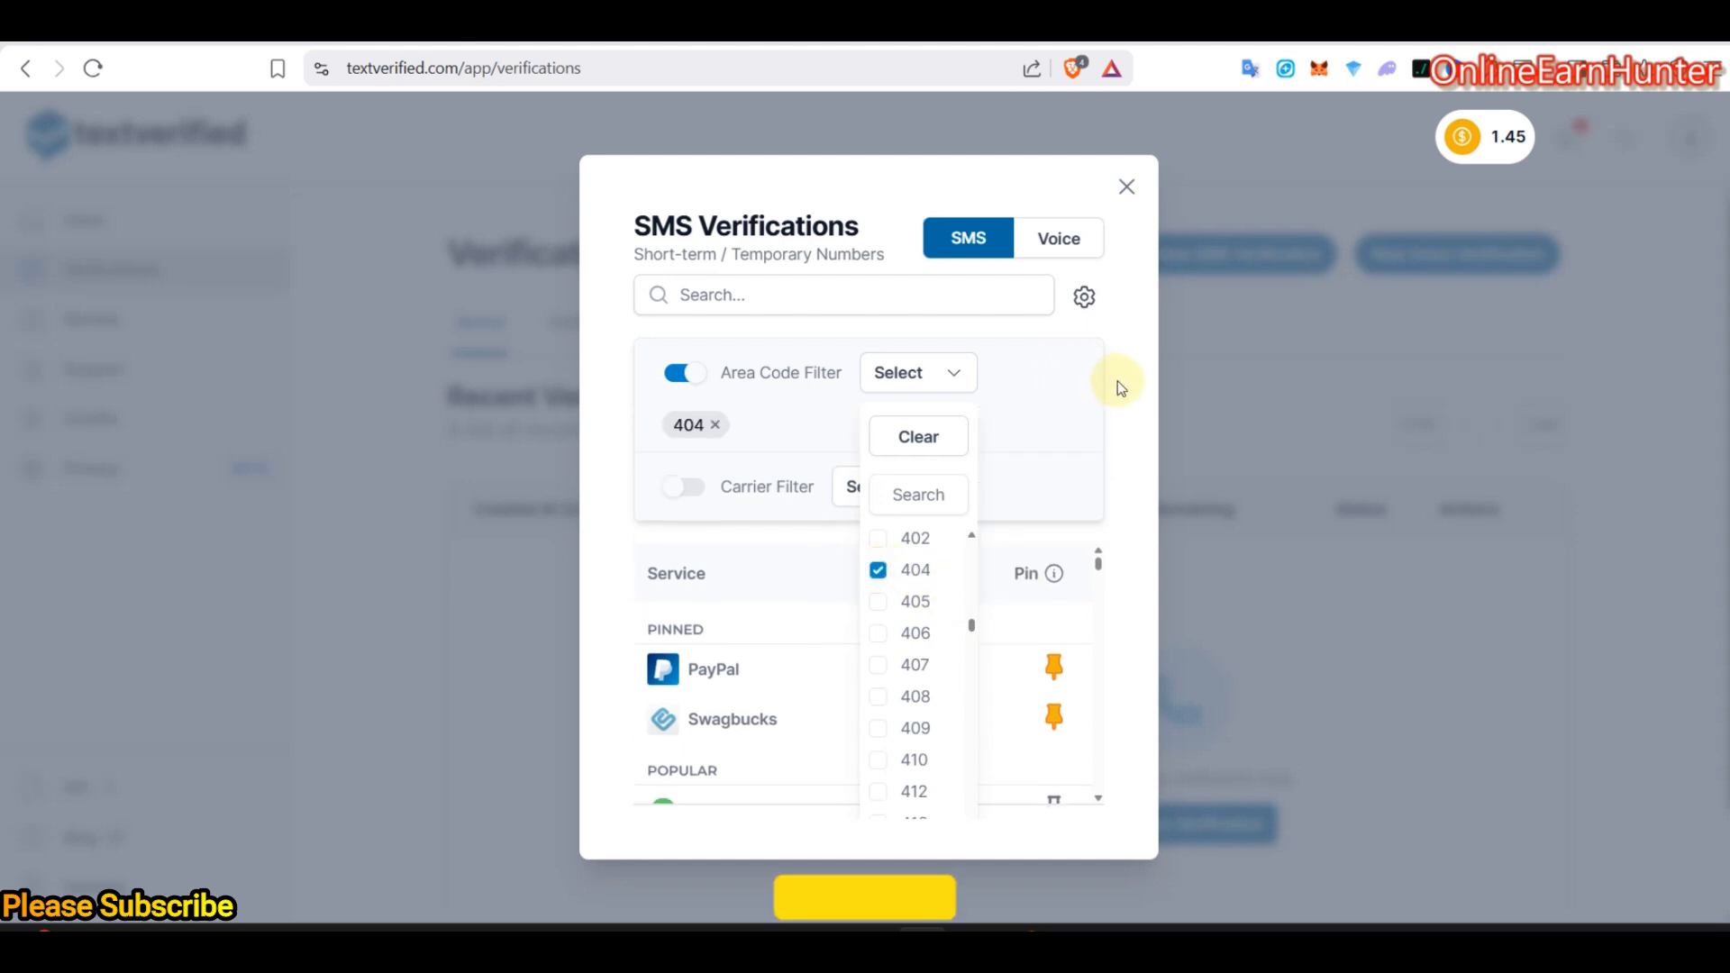
{"action": "left_click", "coordinate": [842, 294]}
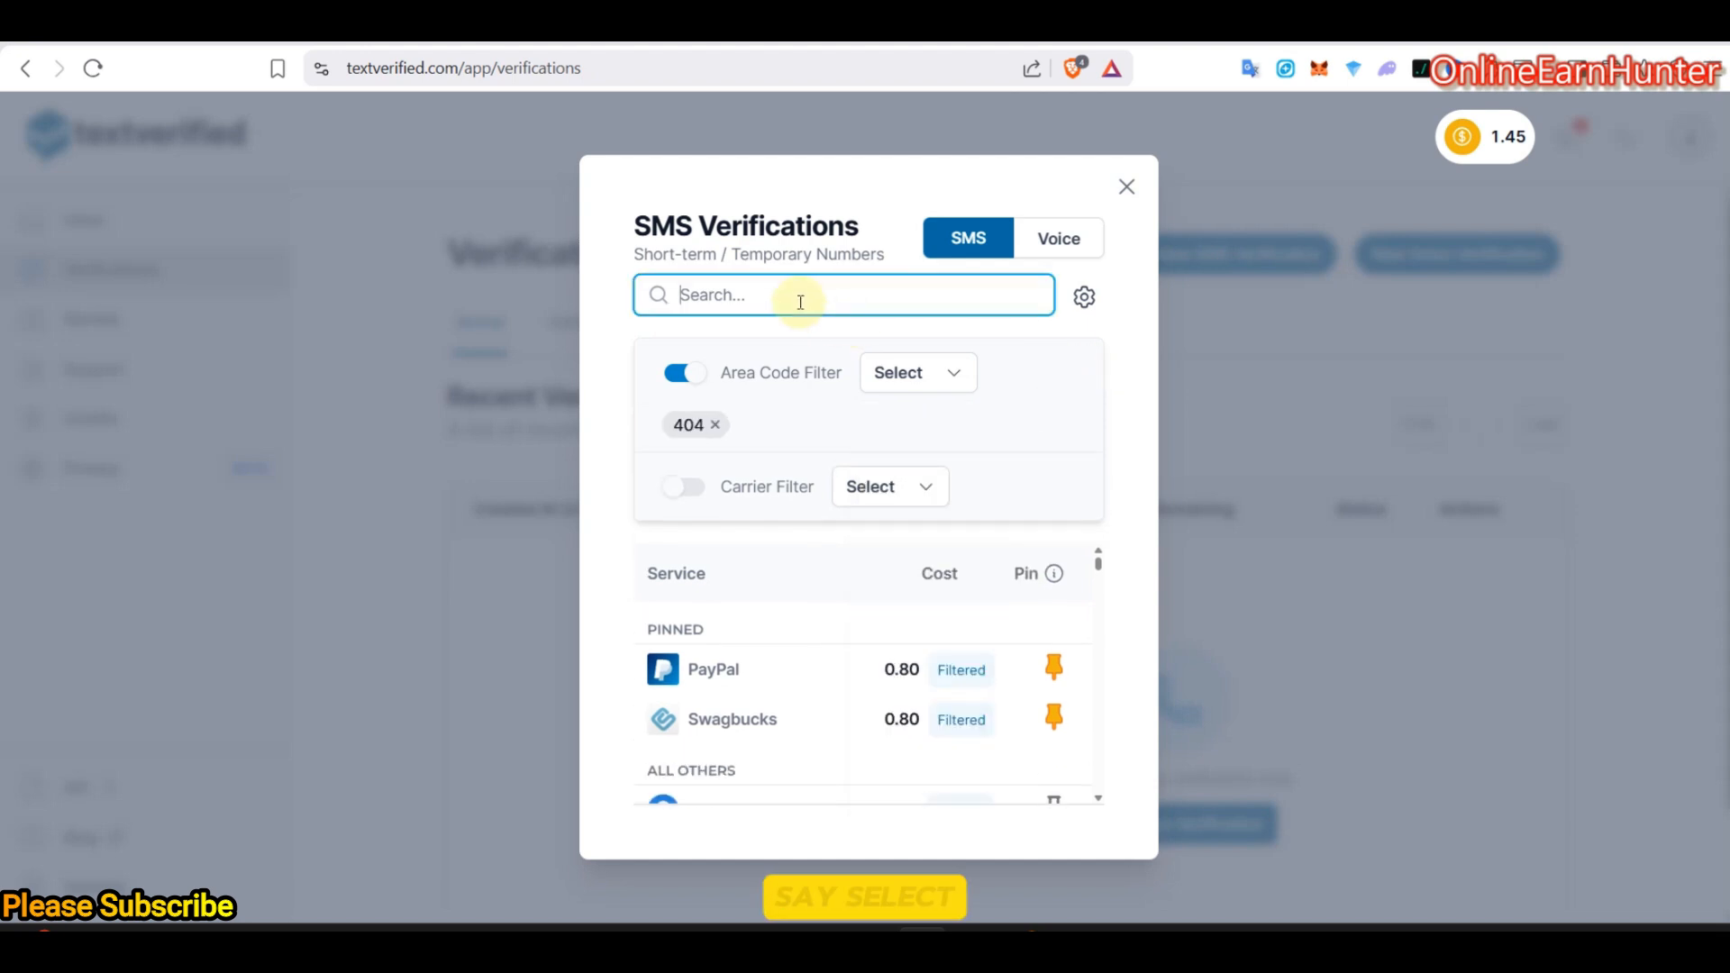
{"action": "type", "text": "Attapoll"}
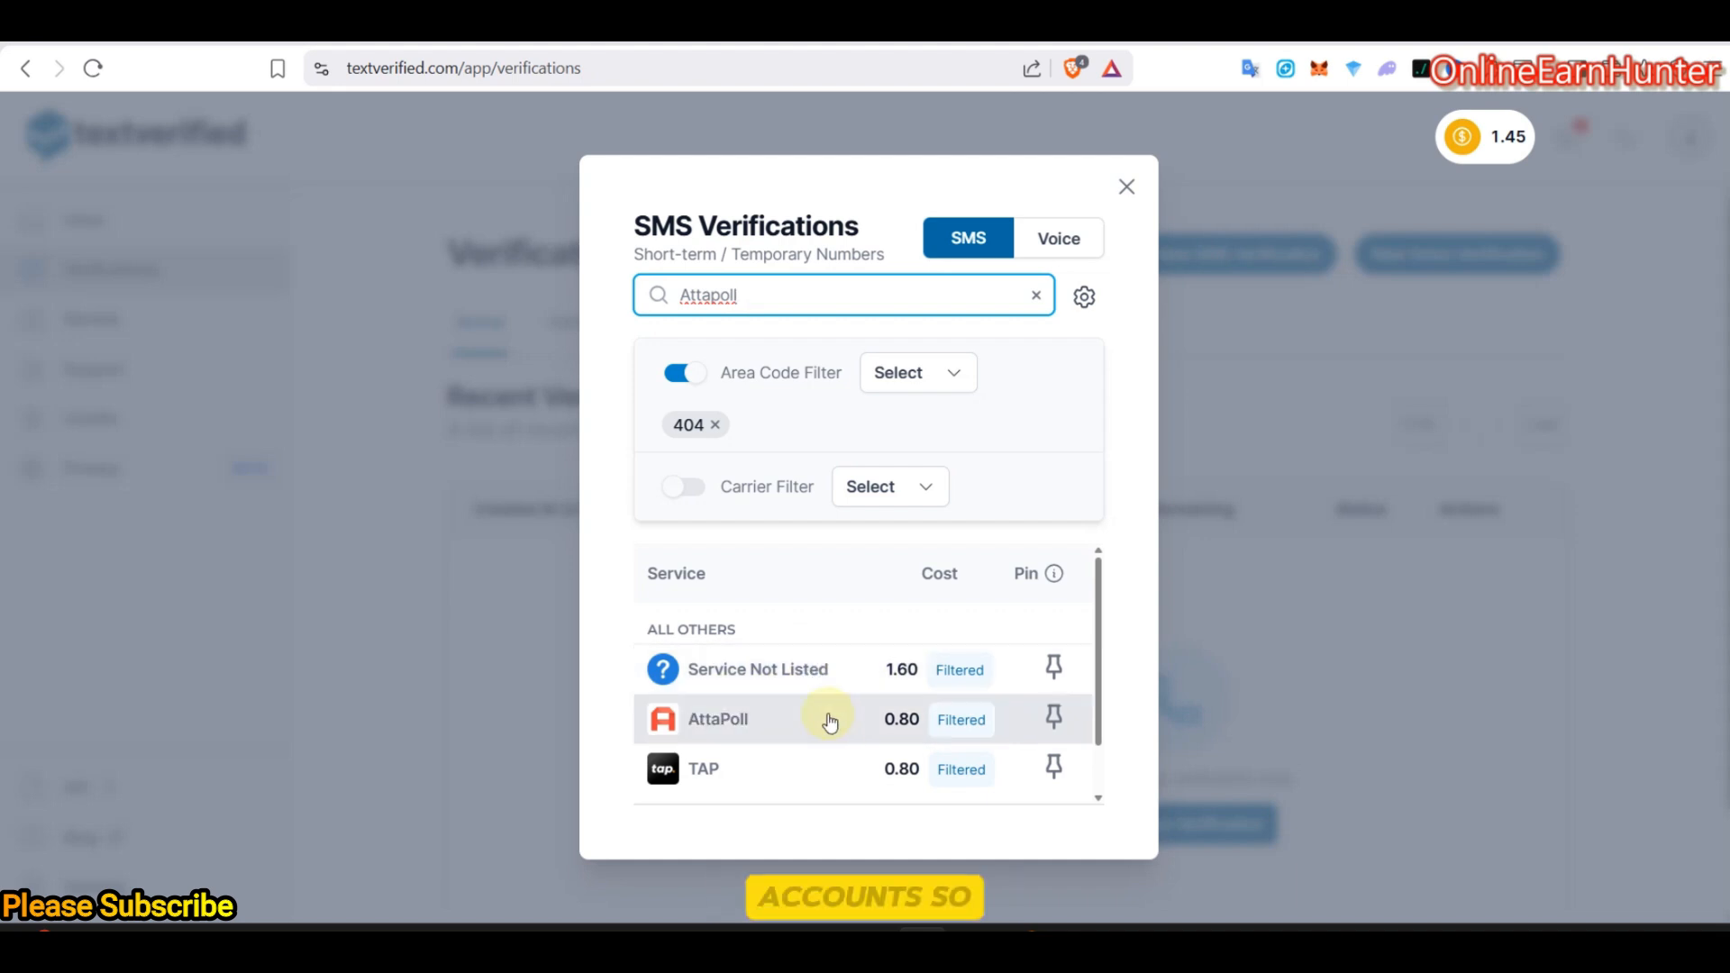
Rent an AttaPoll number from the area-code-404 results.
{"action": "left_click", "coordinate": [718, 719]}
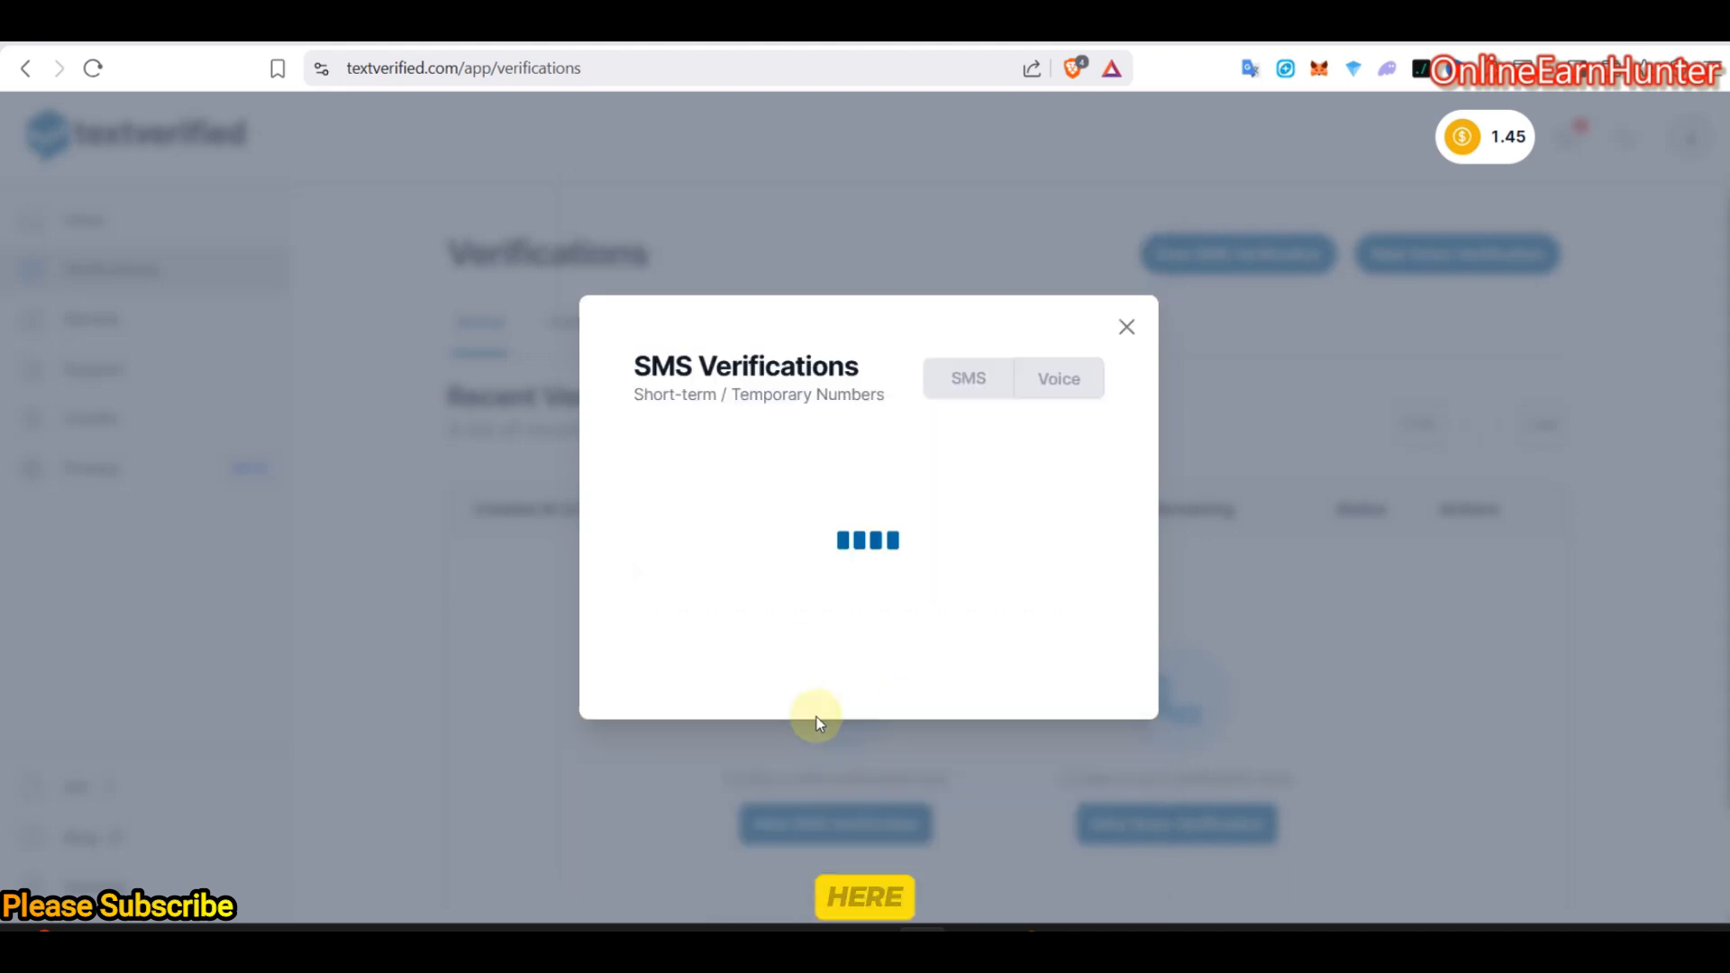
{"action": "mouse_move", "coordinate": [955, 541]}
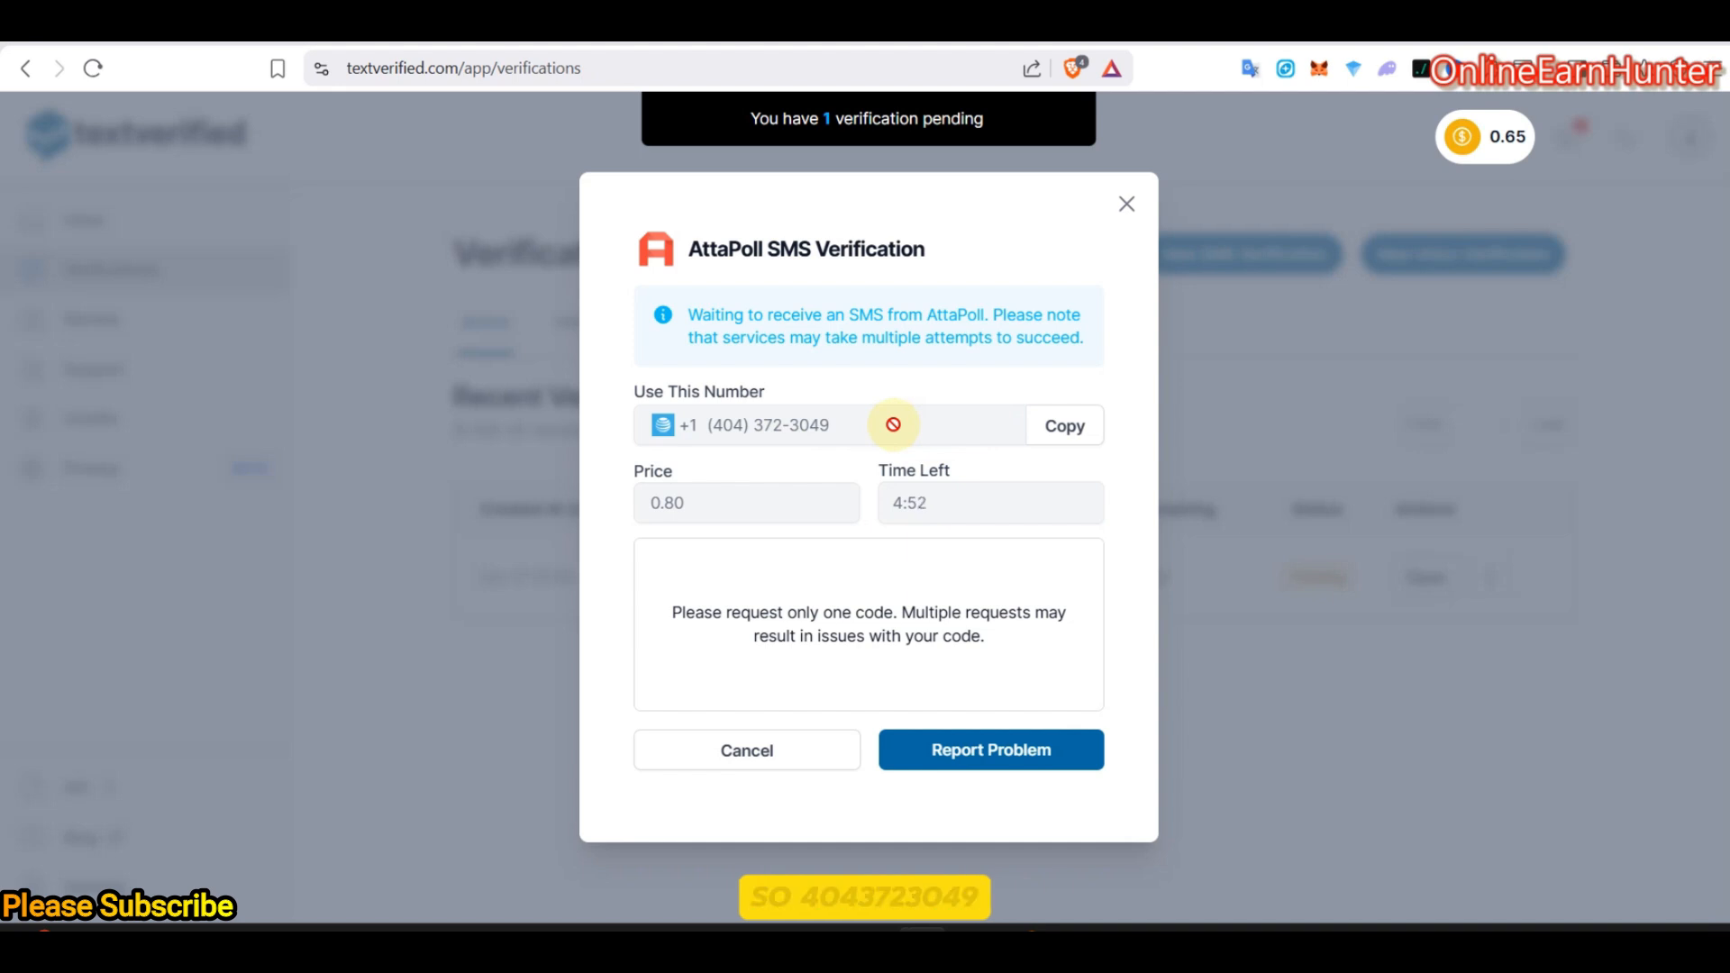
{"action": "mouse_move", "coordinate": [1255, 921]}
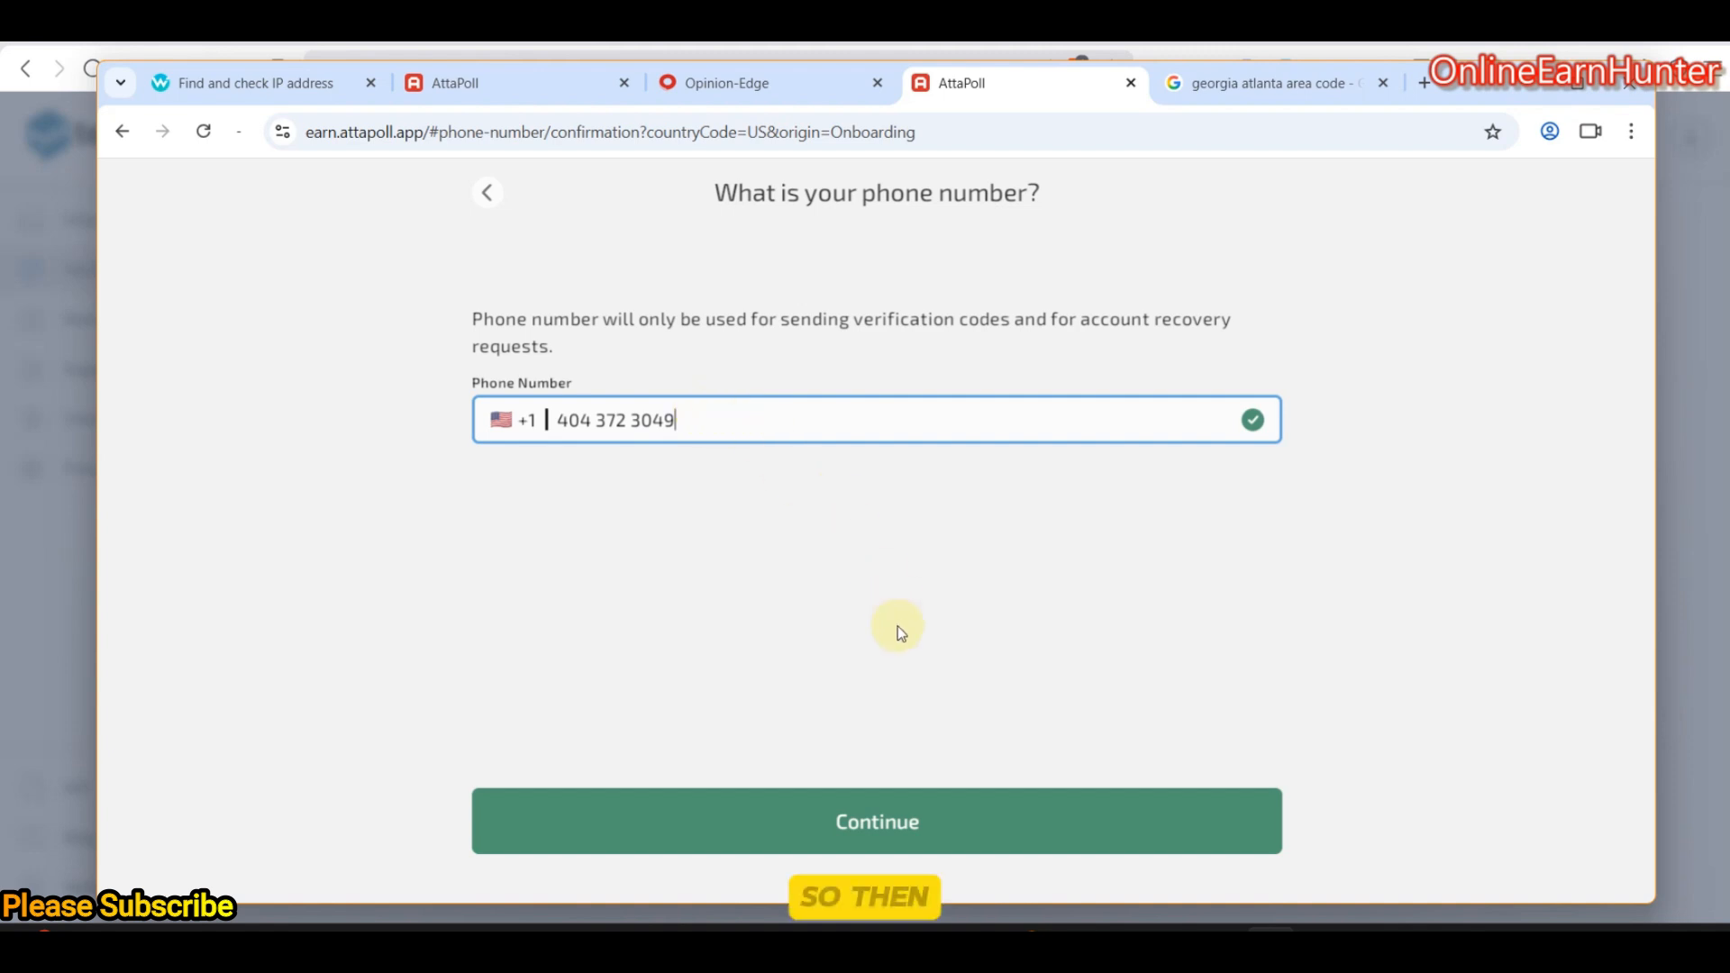
{"action": "left_click", "coordinate": [876, 821]}
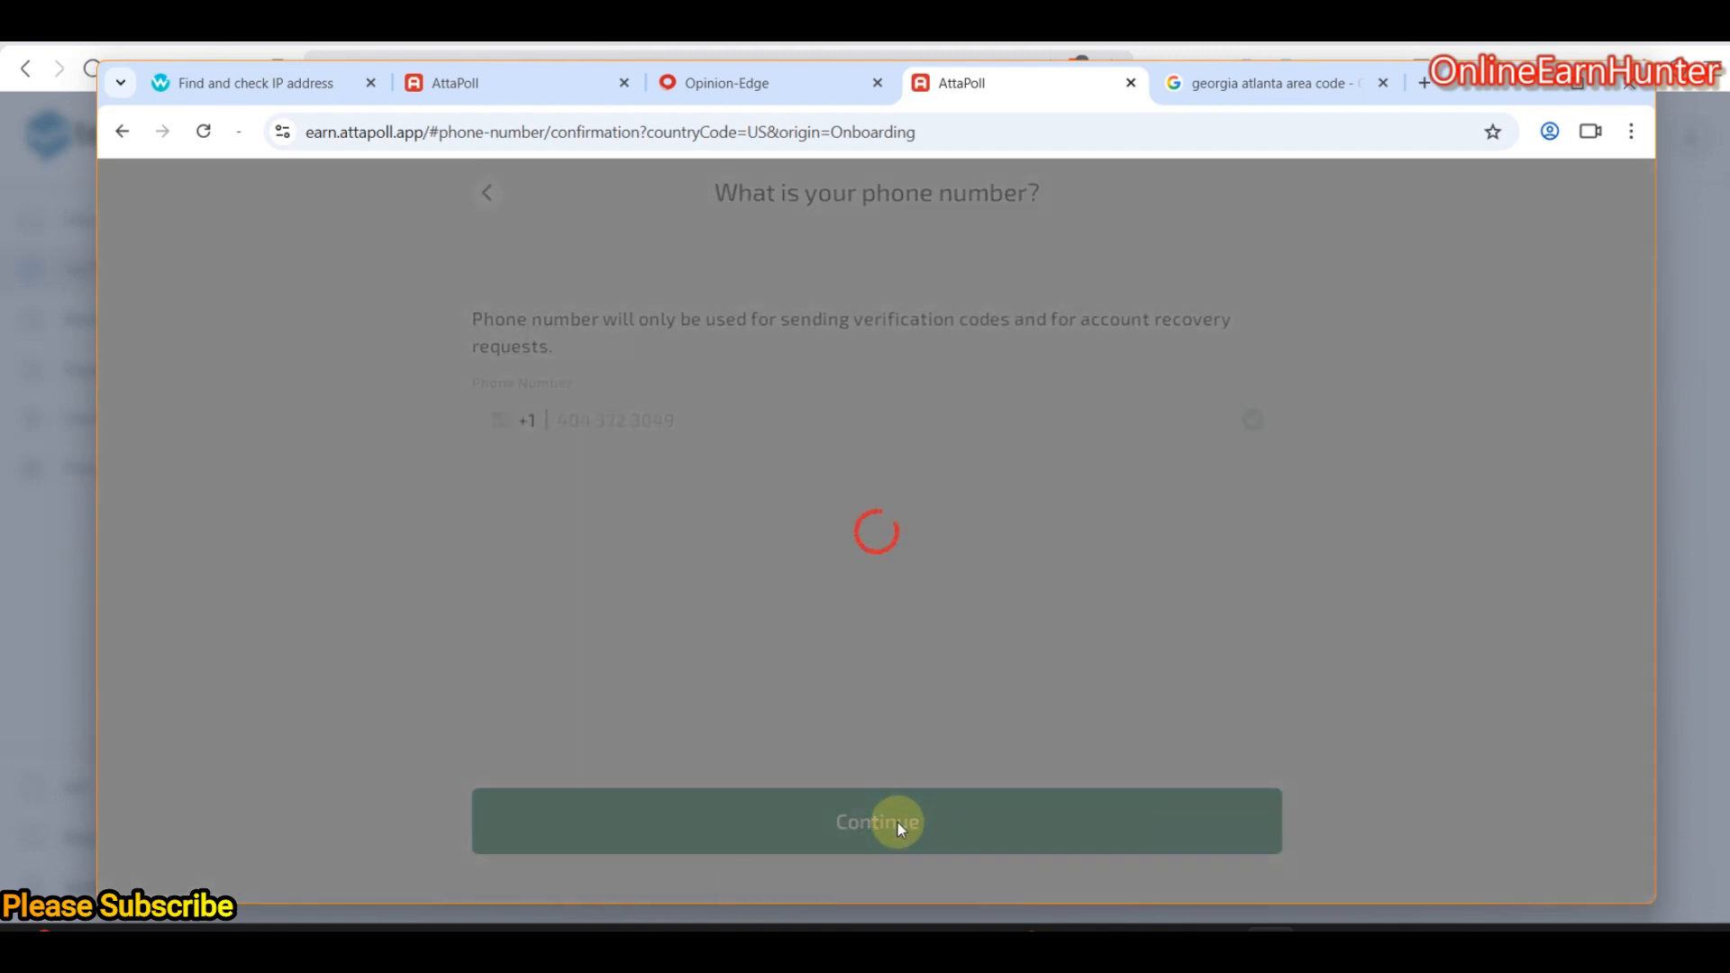
{"action": "left_click", "coordinate": [875, 820]}
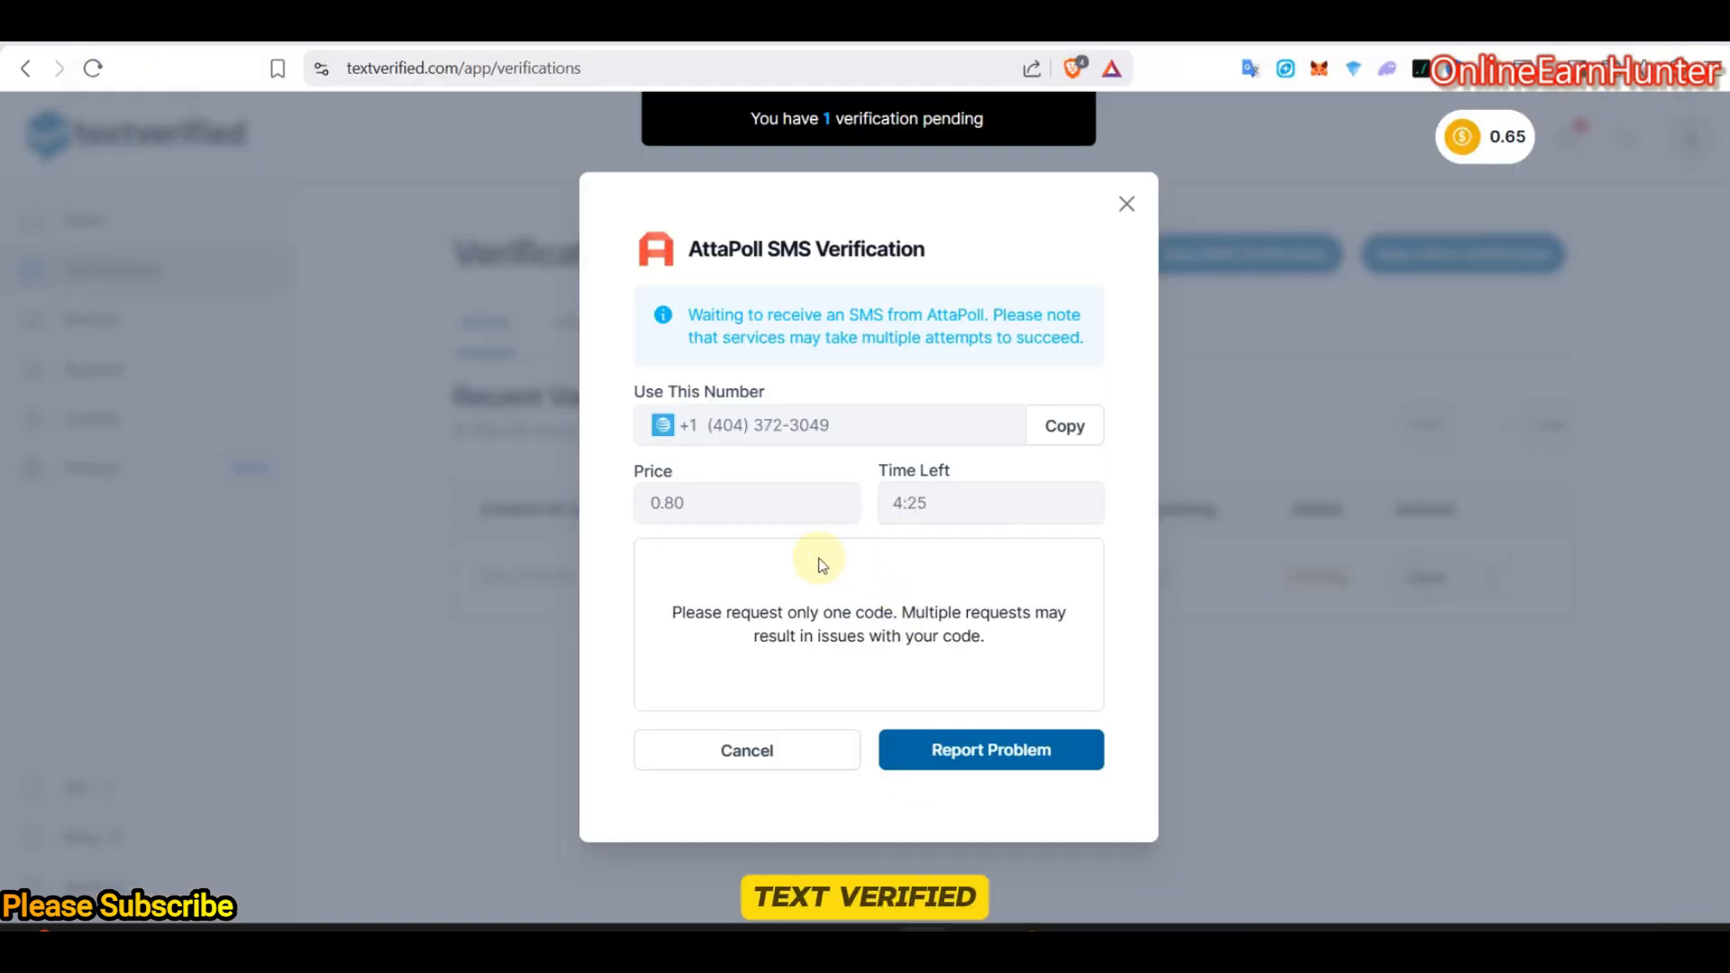
{"action": "mouse_move", "coordinate": [924, 581]}
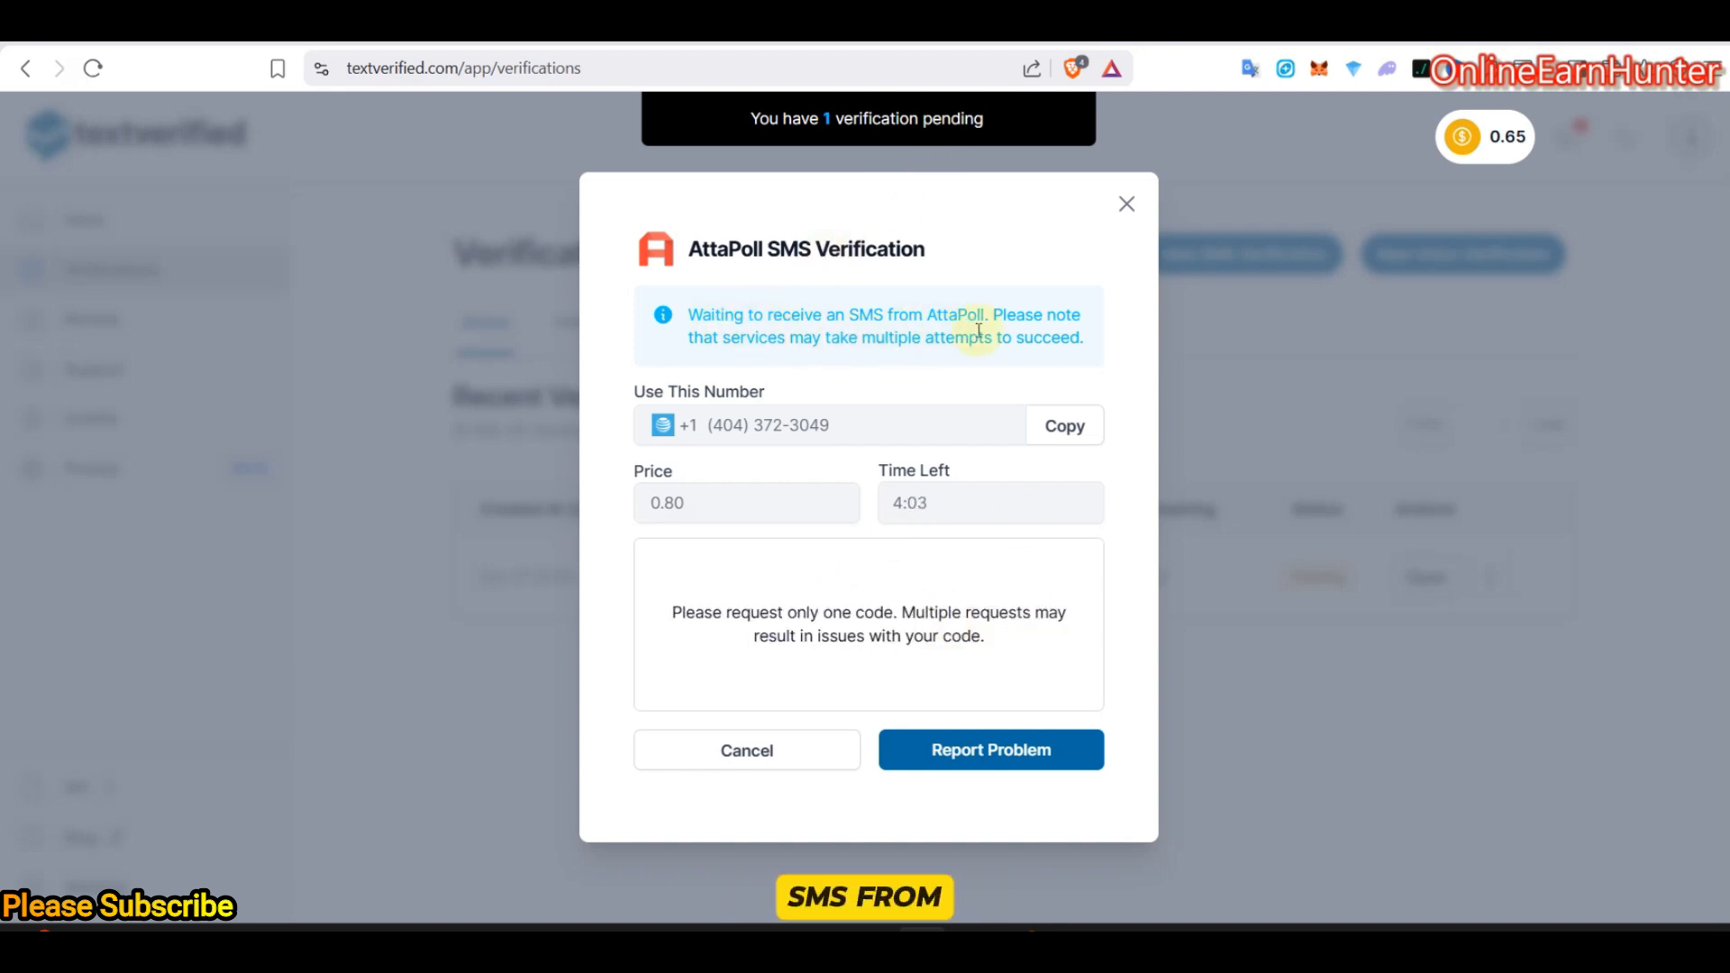
{"action": "mouse_move", "coordinate": [883, 364]}
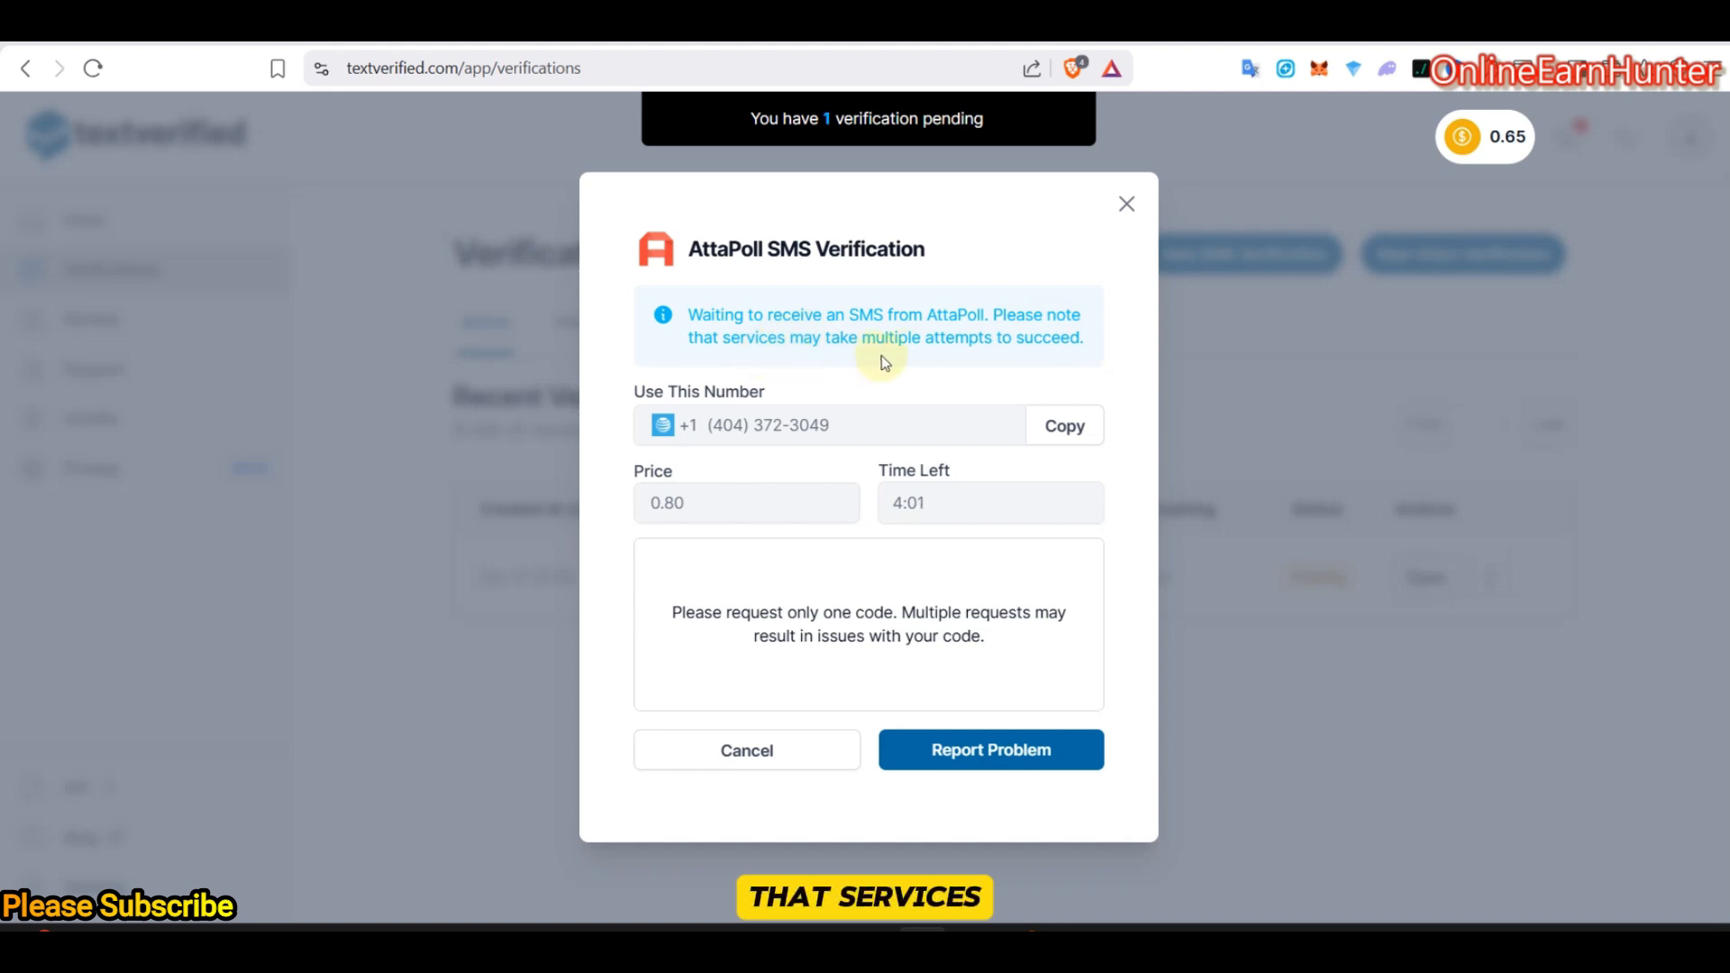
{"action": "mouse_move", "coordinate": [1021, 358]}
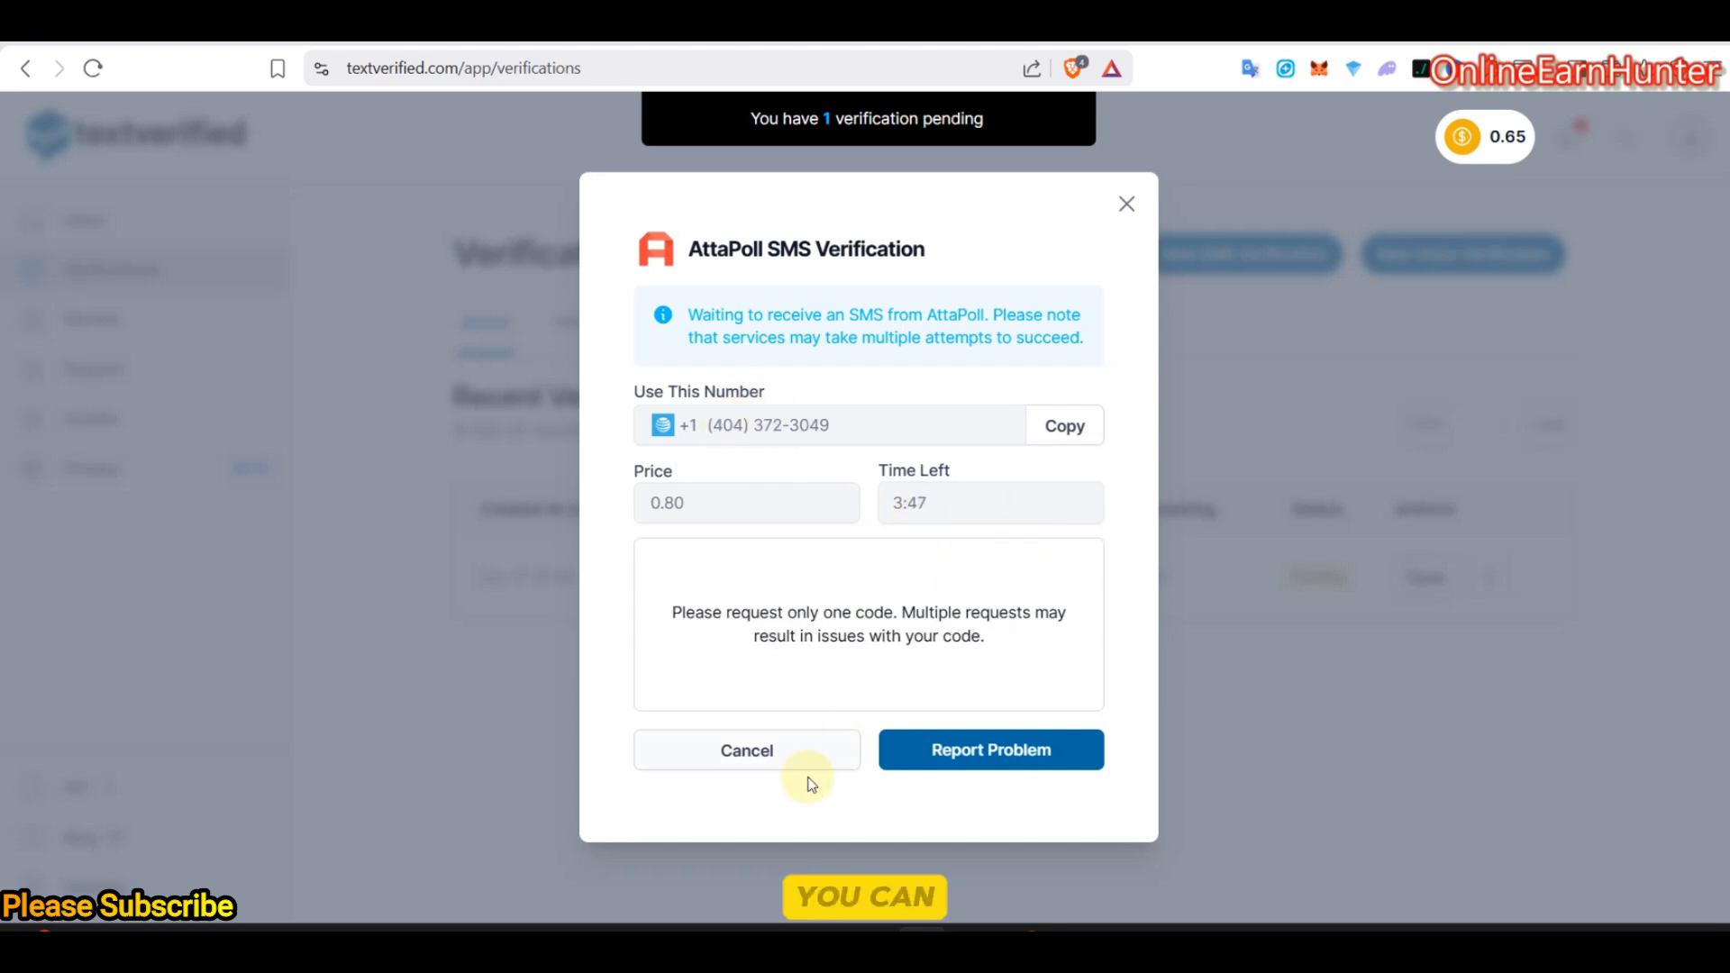
{"action": "left_click", "coordinate": [746, 749]}
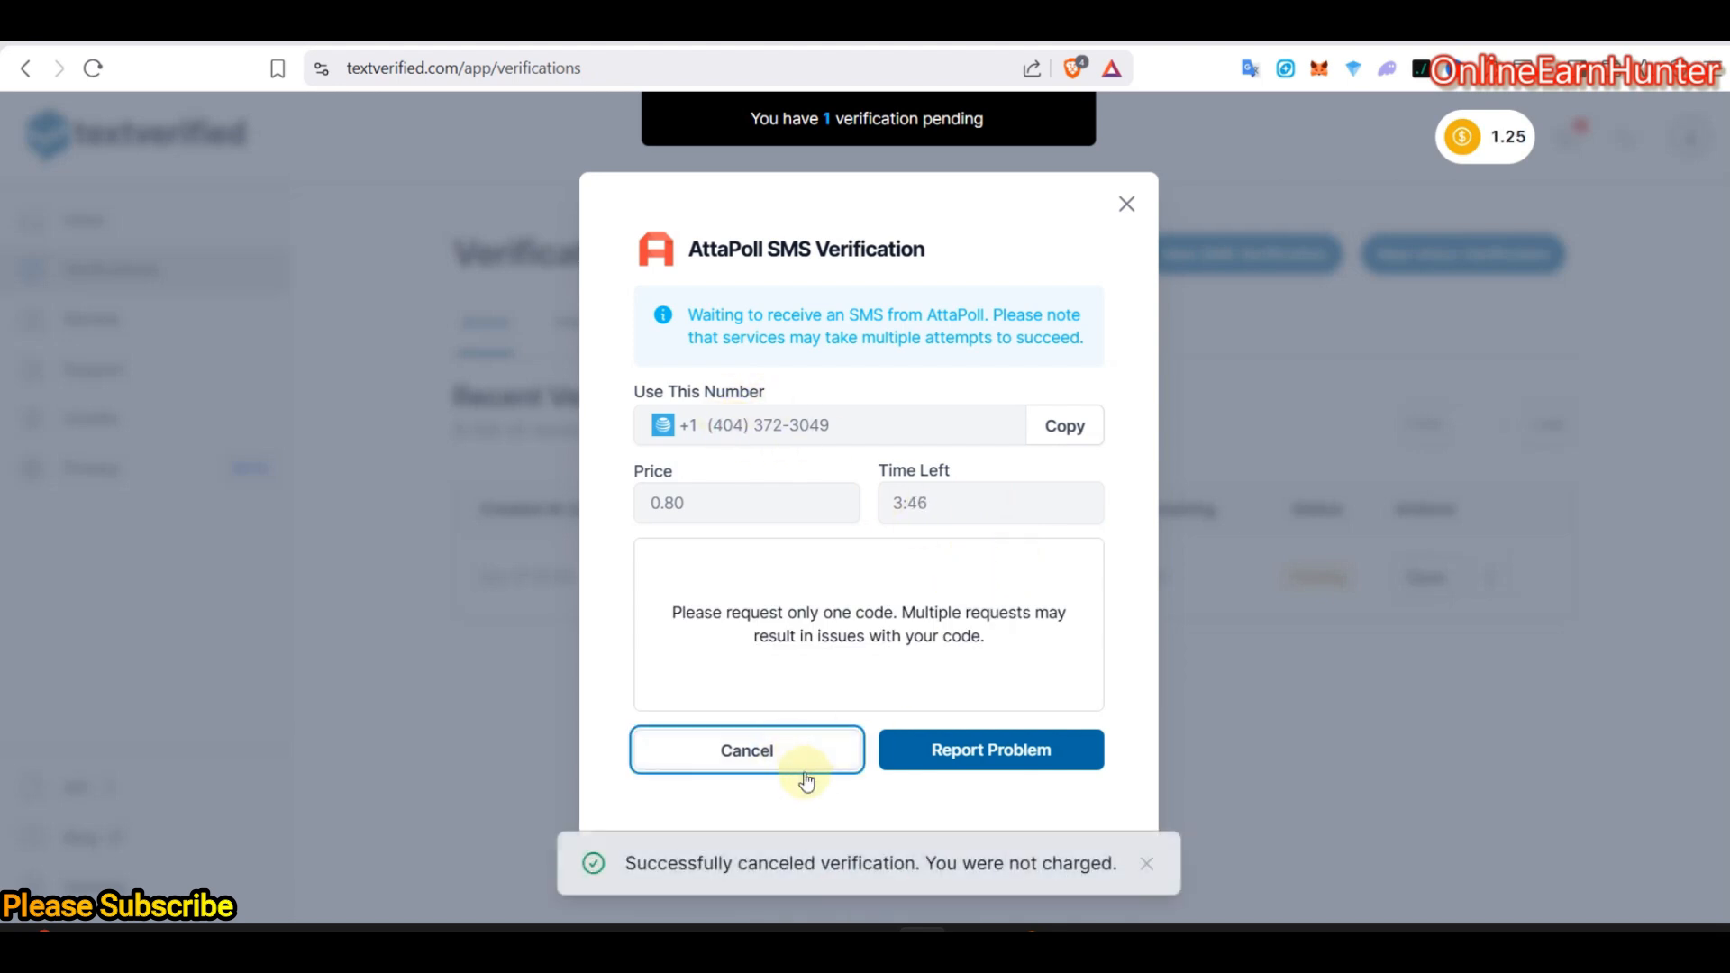
{"action": "left_click", "coordinate": [746, 749]}
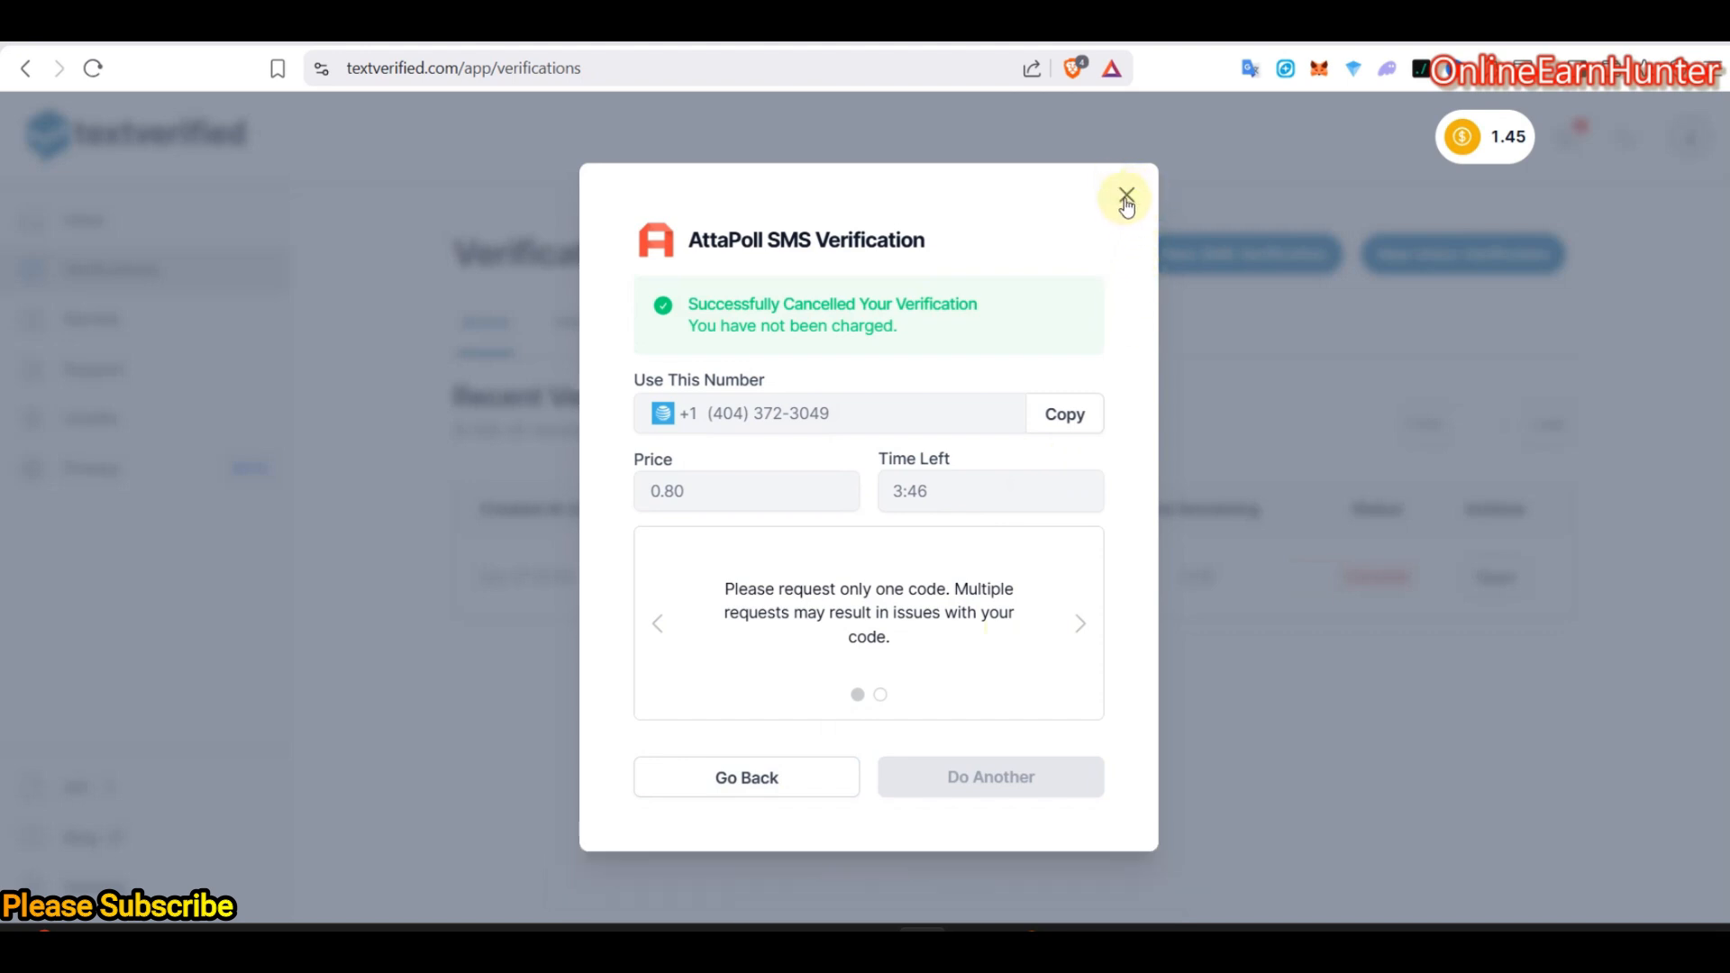
{"action": "left_click", "coordinate": [746, 777]}
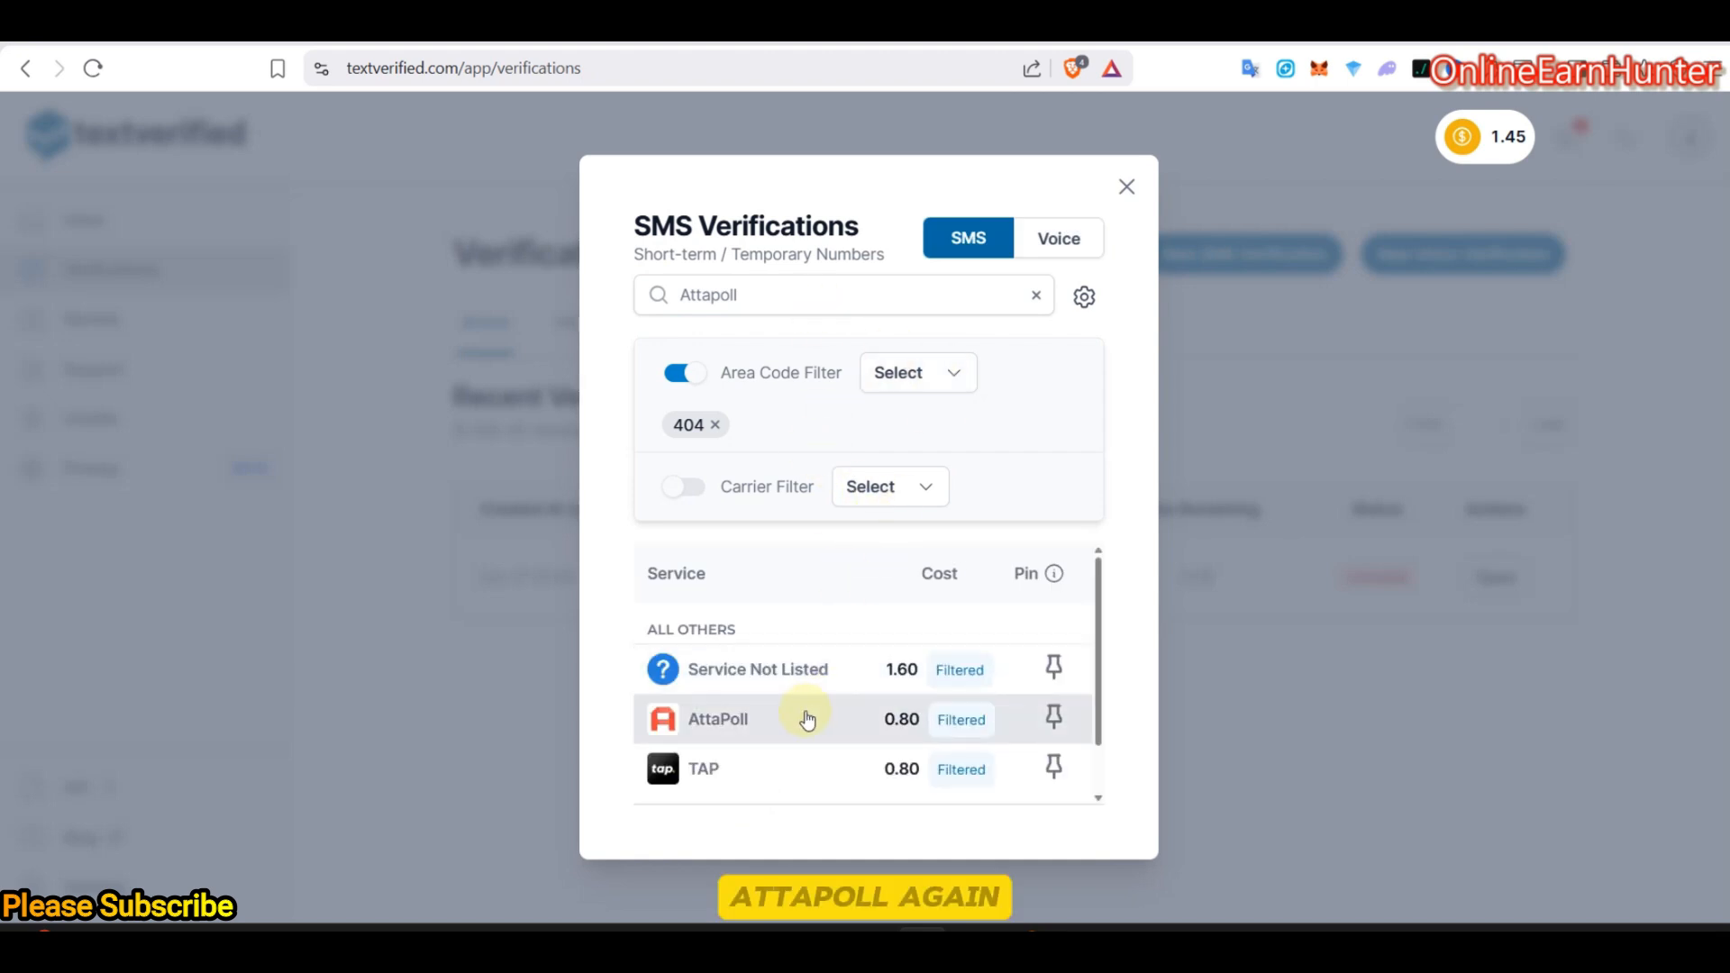
{"action": "left_click", "coordinate": [717, 718]}
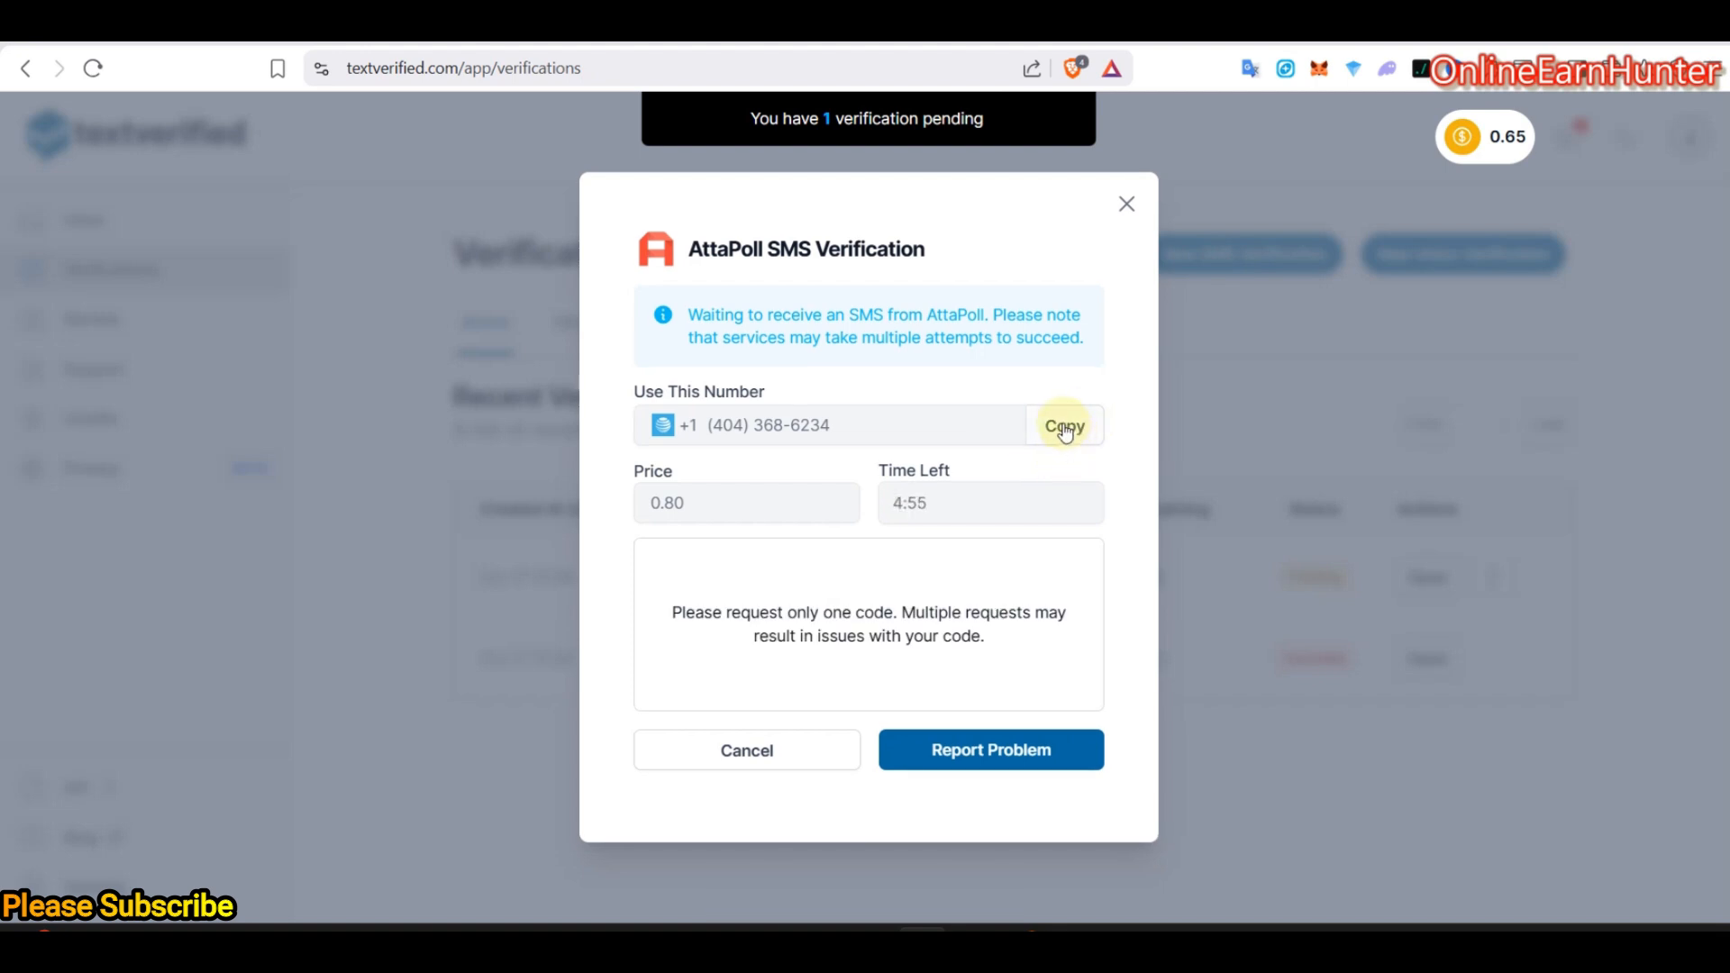
{"action": "left_click", "coordinate": [1062, 427]}
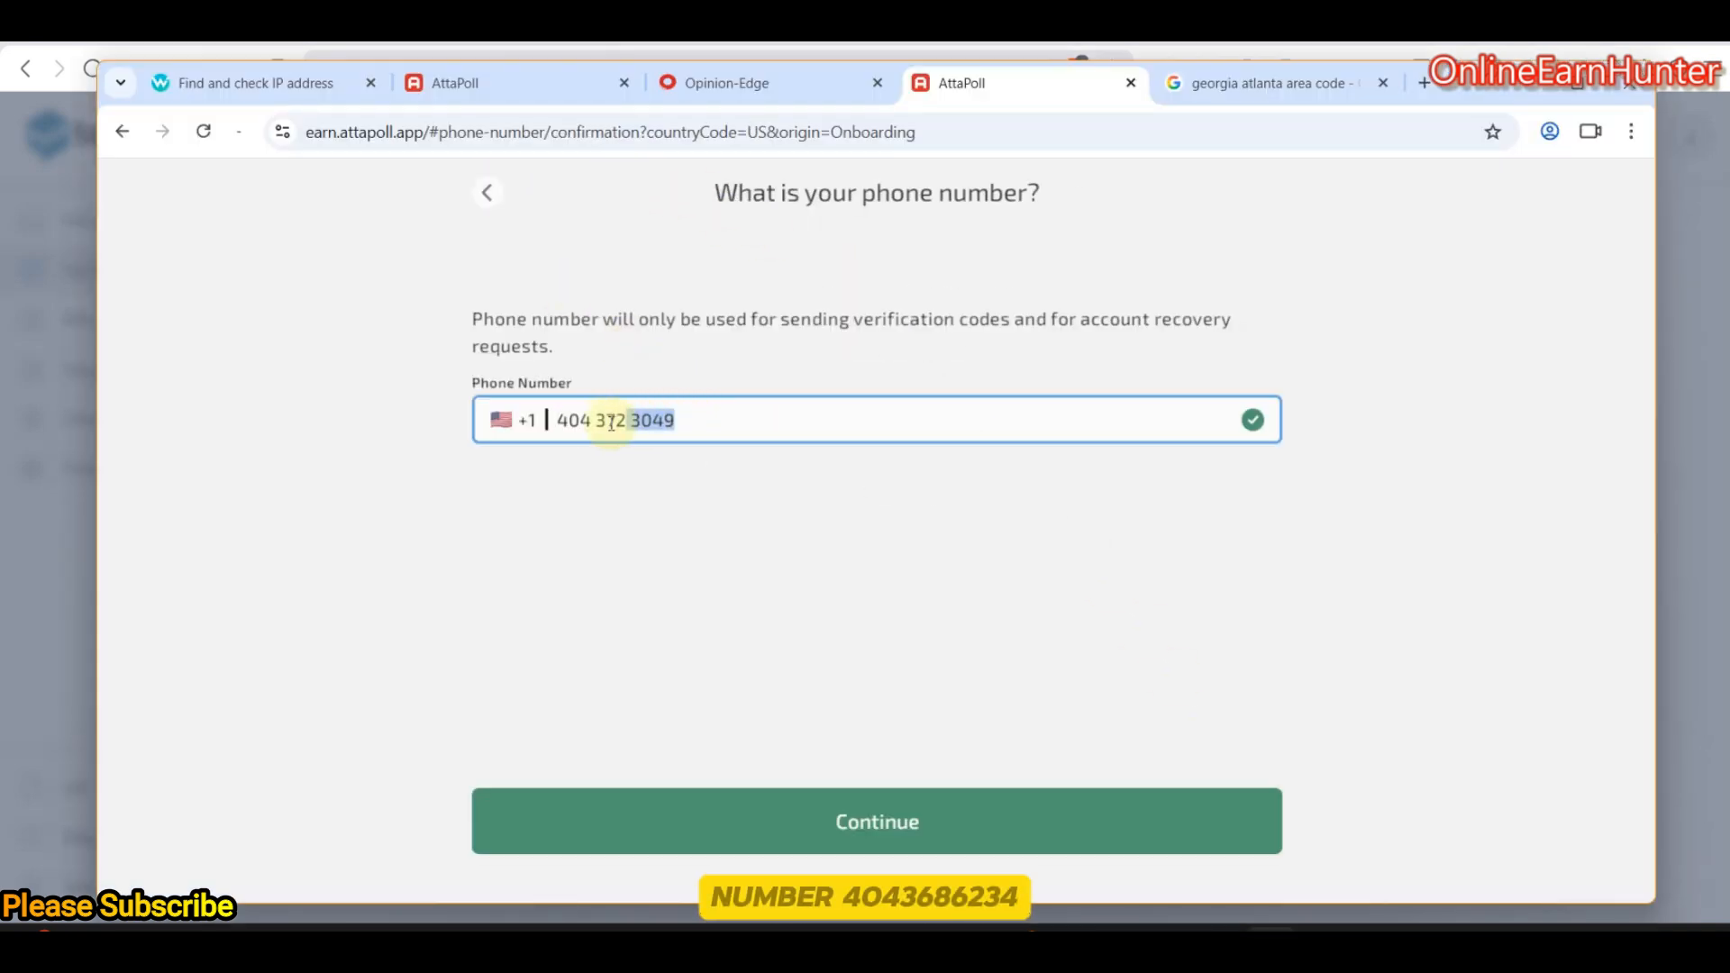
{"action": "key", "text": "Backspace"}
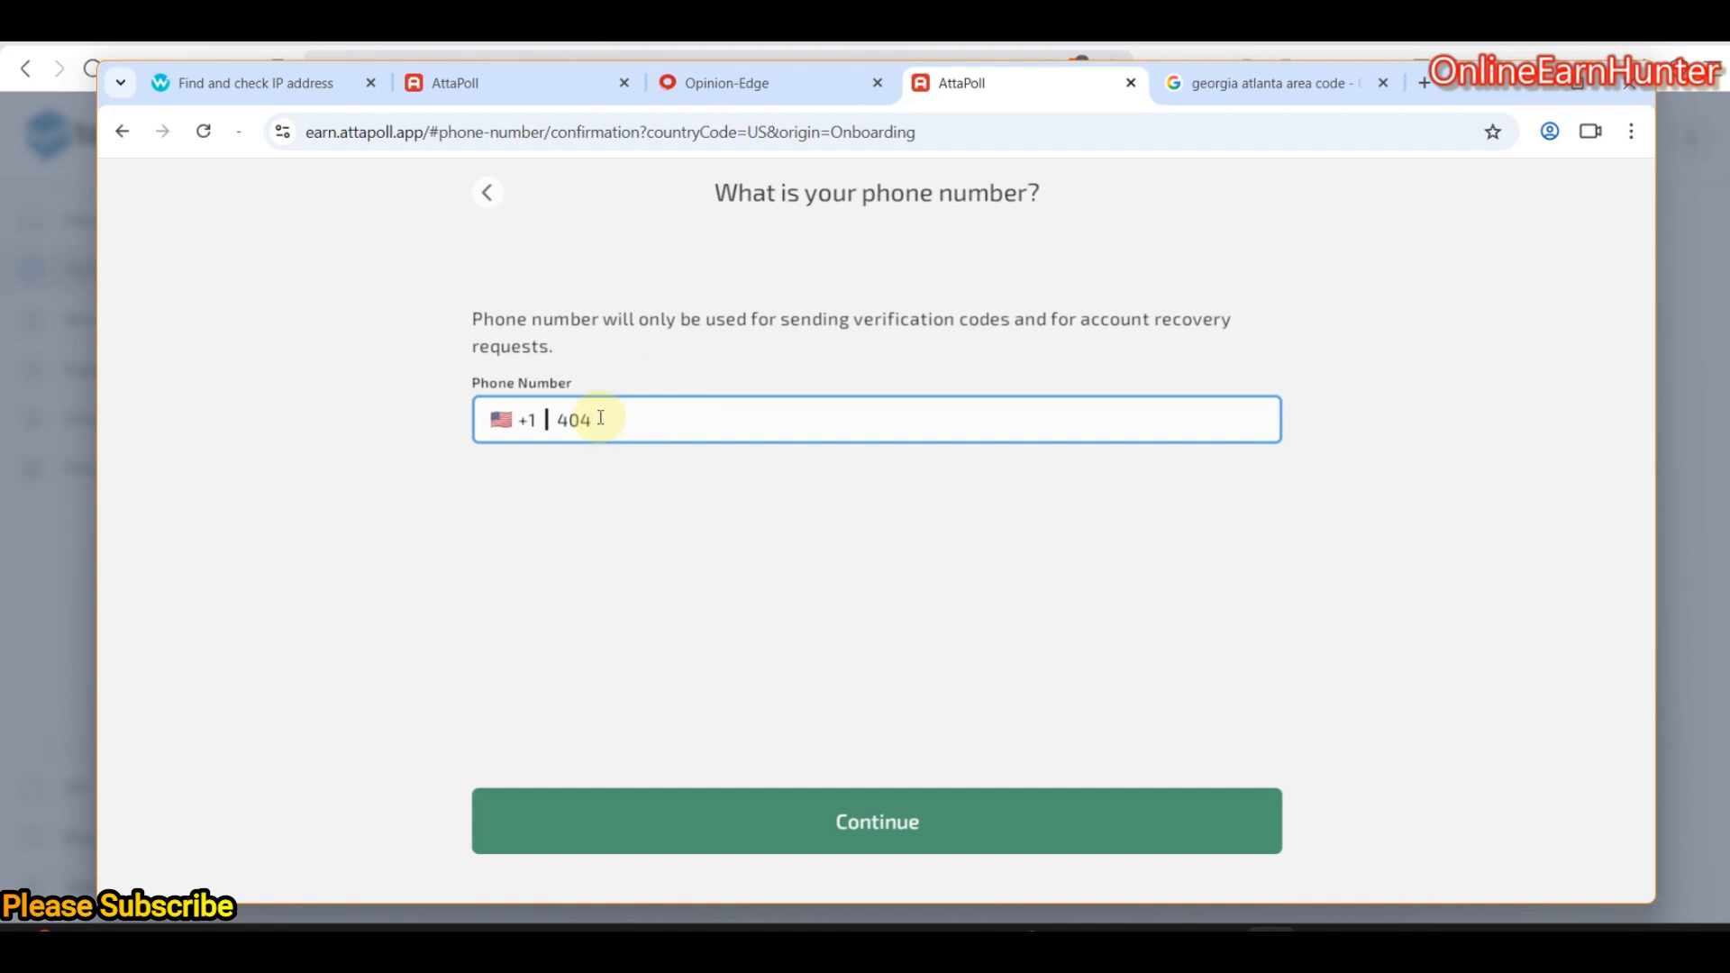
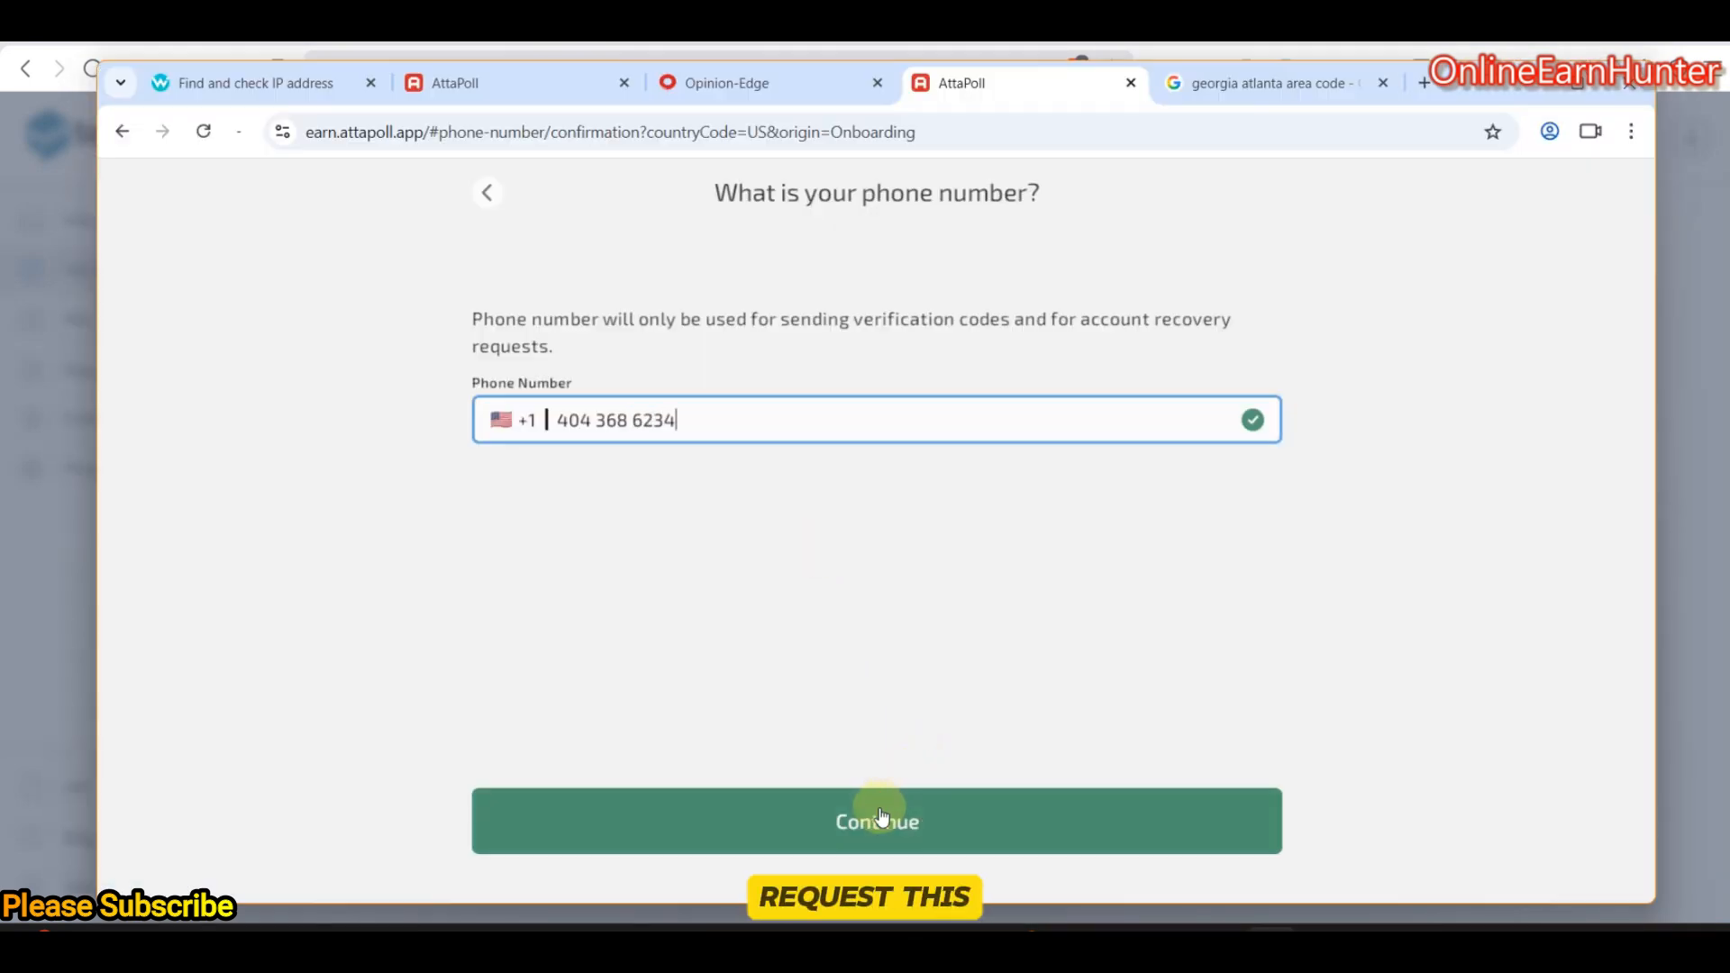
{"action": "left_click", "coordinate": [875, 821]}
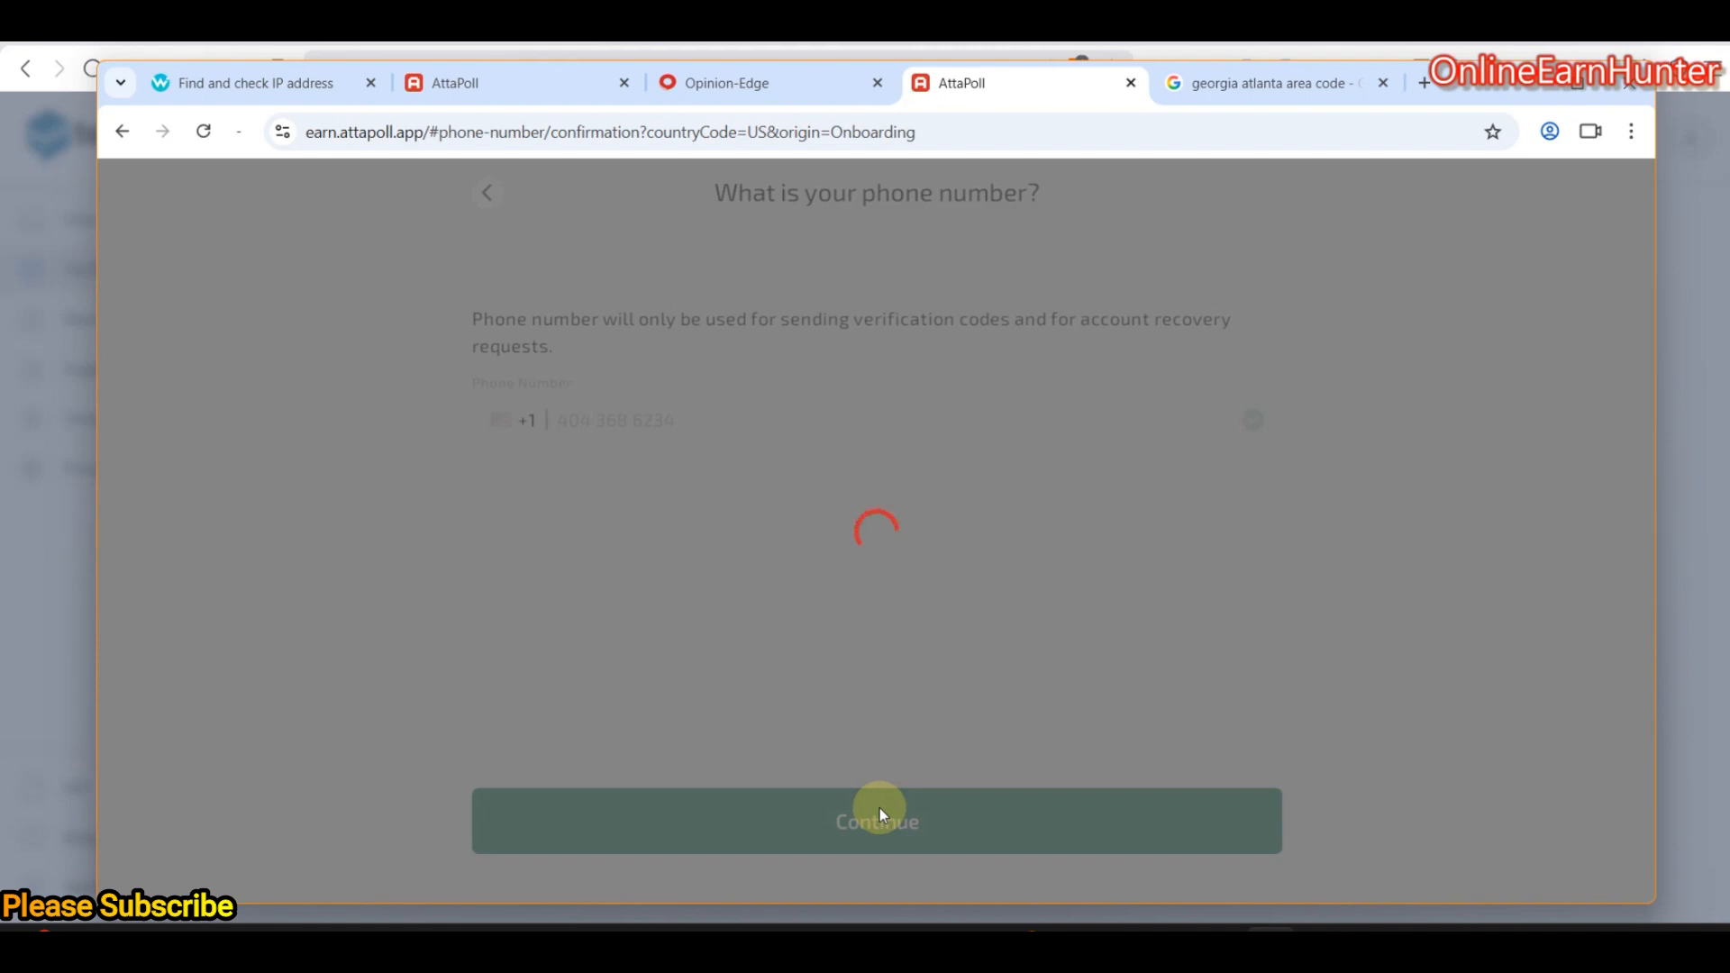
{"action": "left_click", "coordinate": [875, 820]}
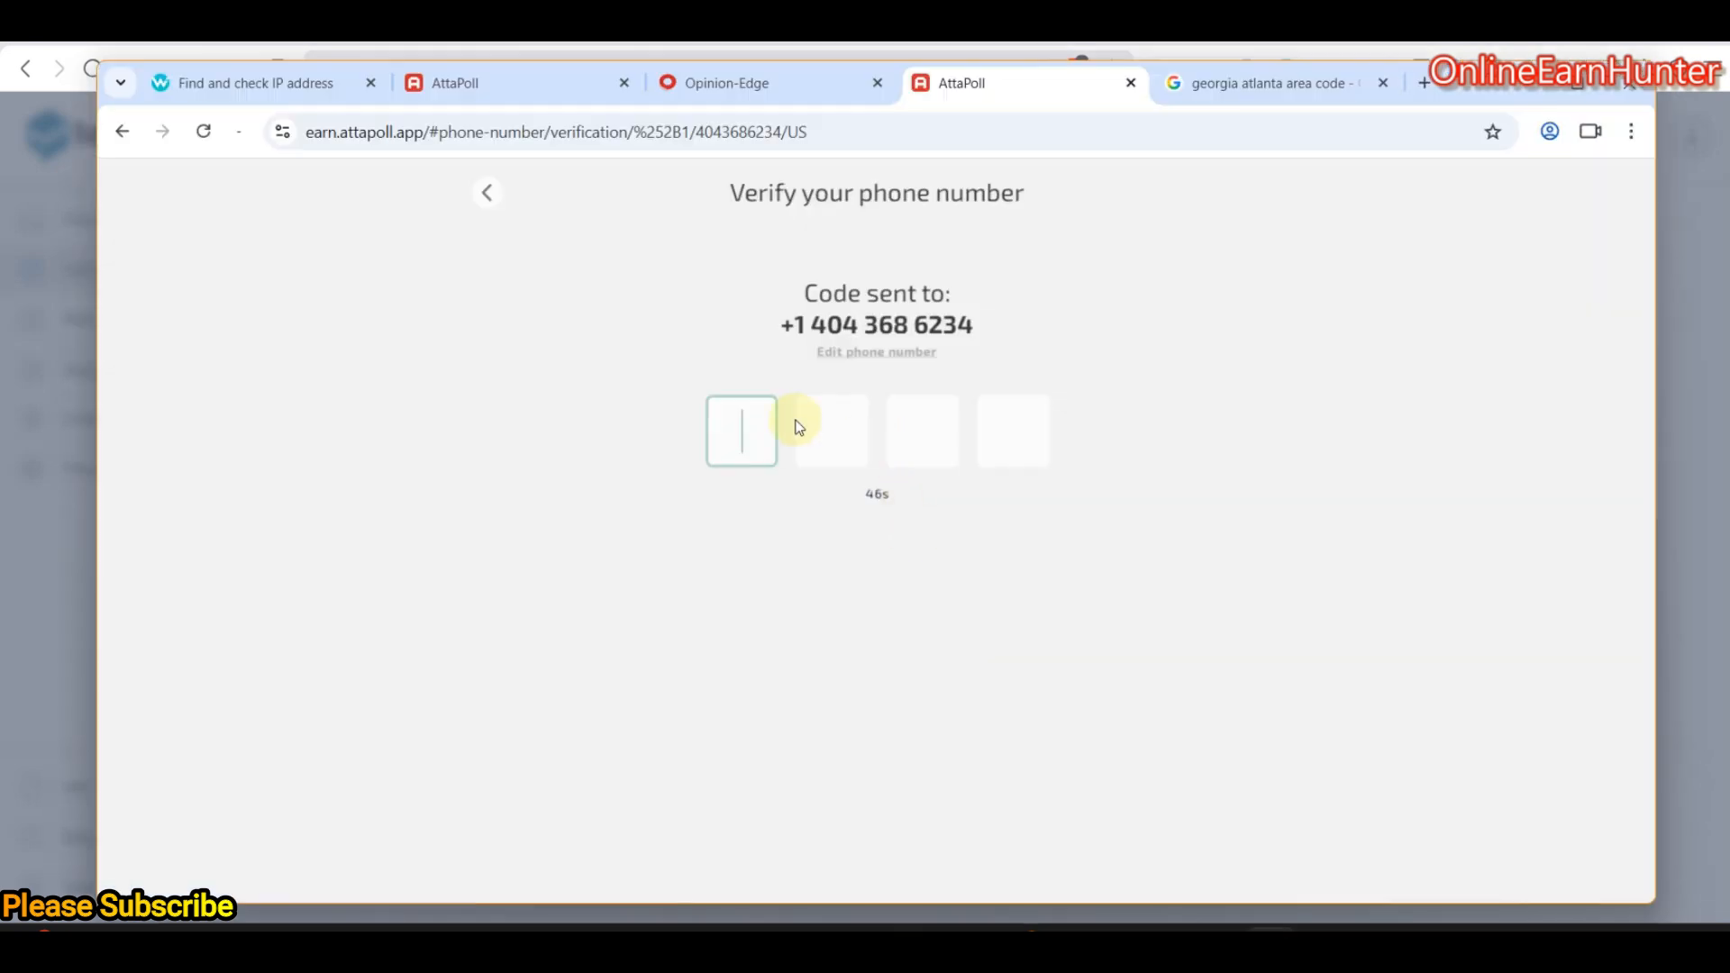
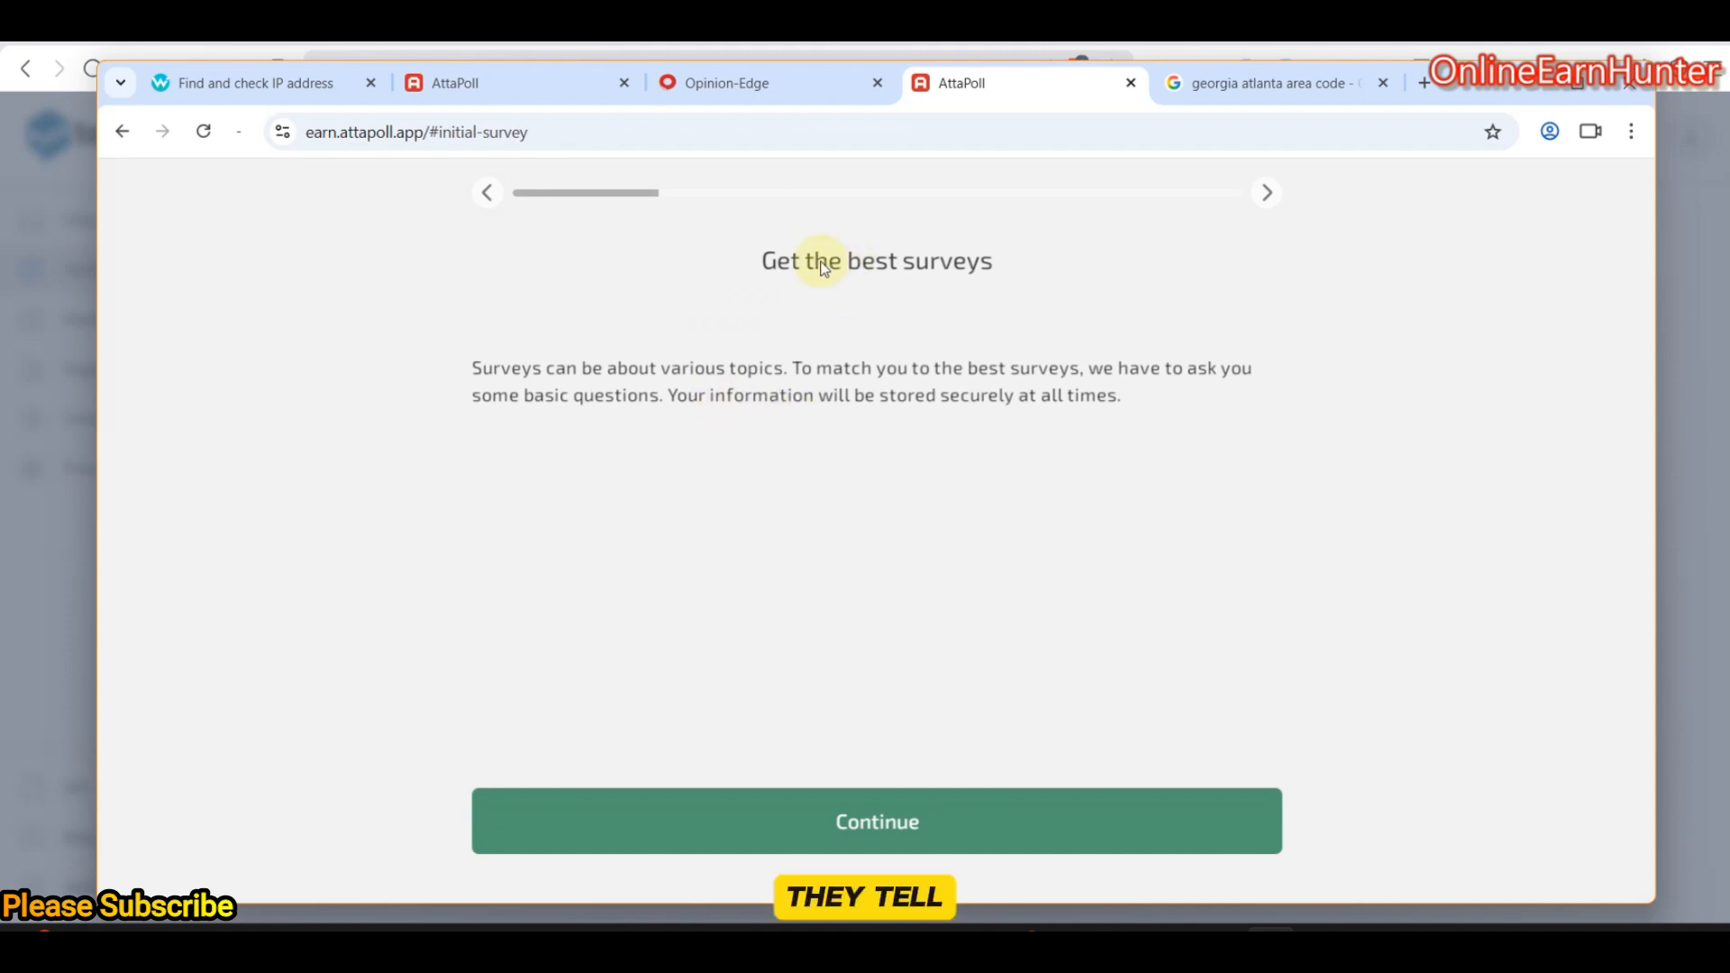
{"action": "left_click", "coordinate": [875, 821]}
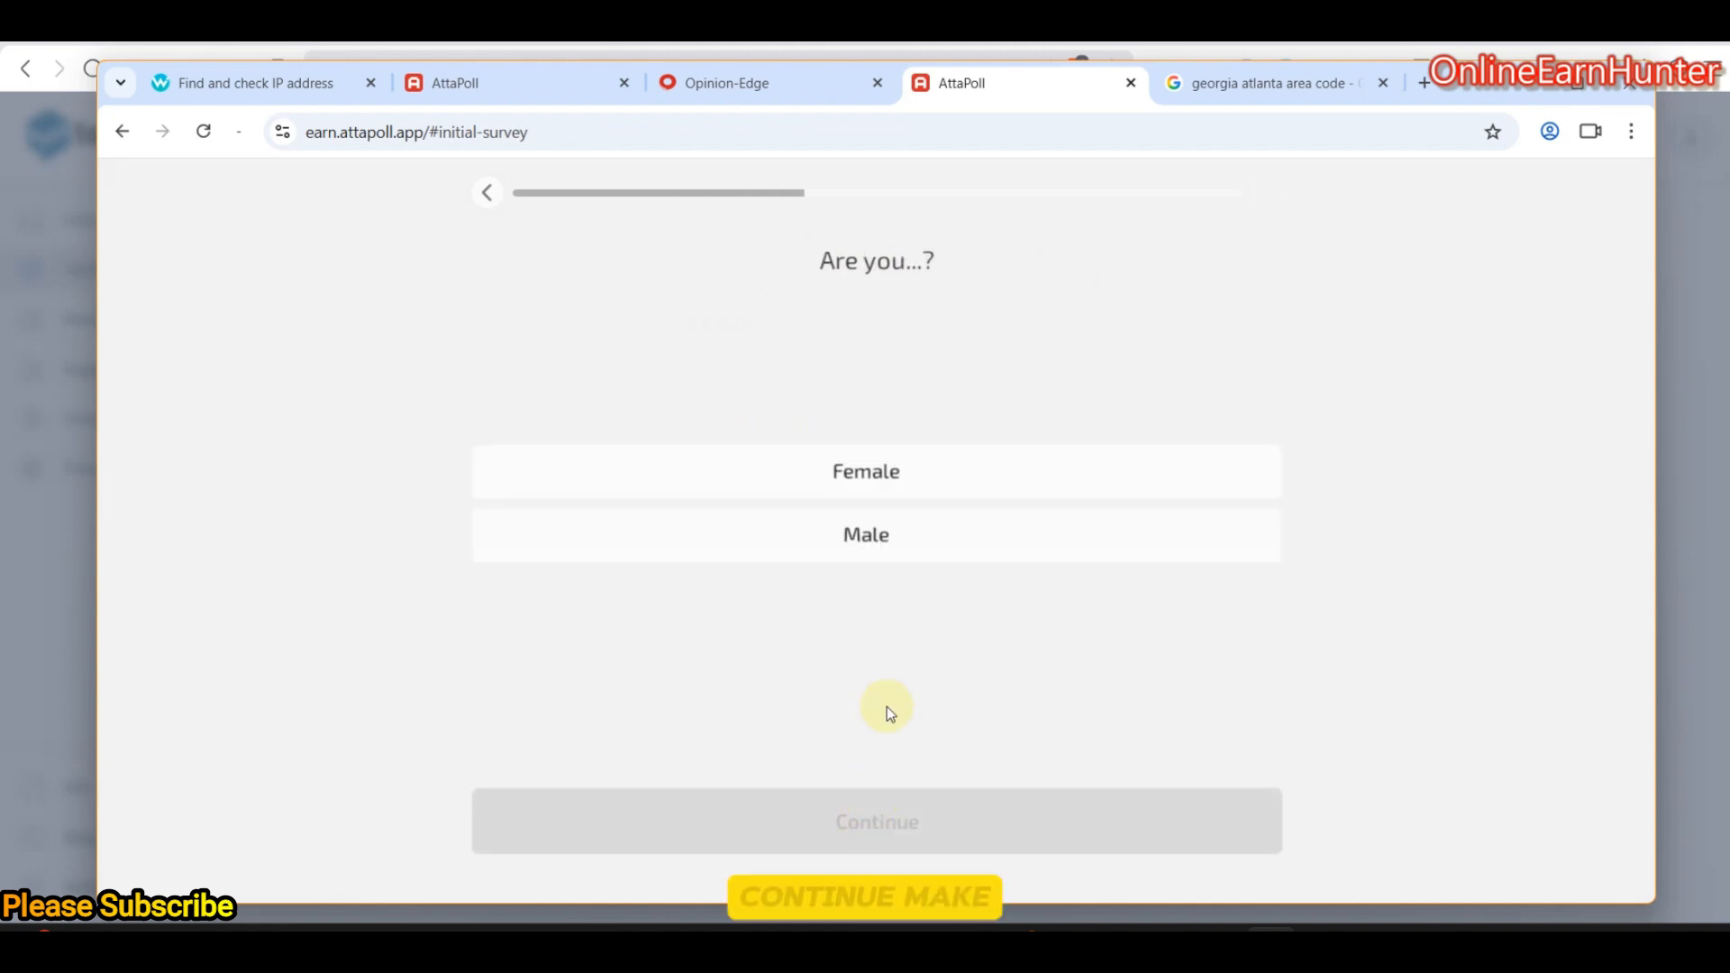
{"action": "left_click", "coordinate": [875, 534]}
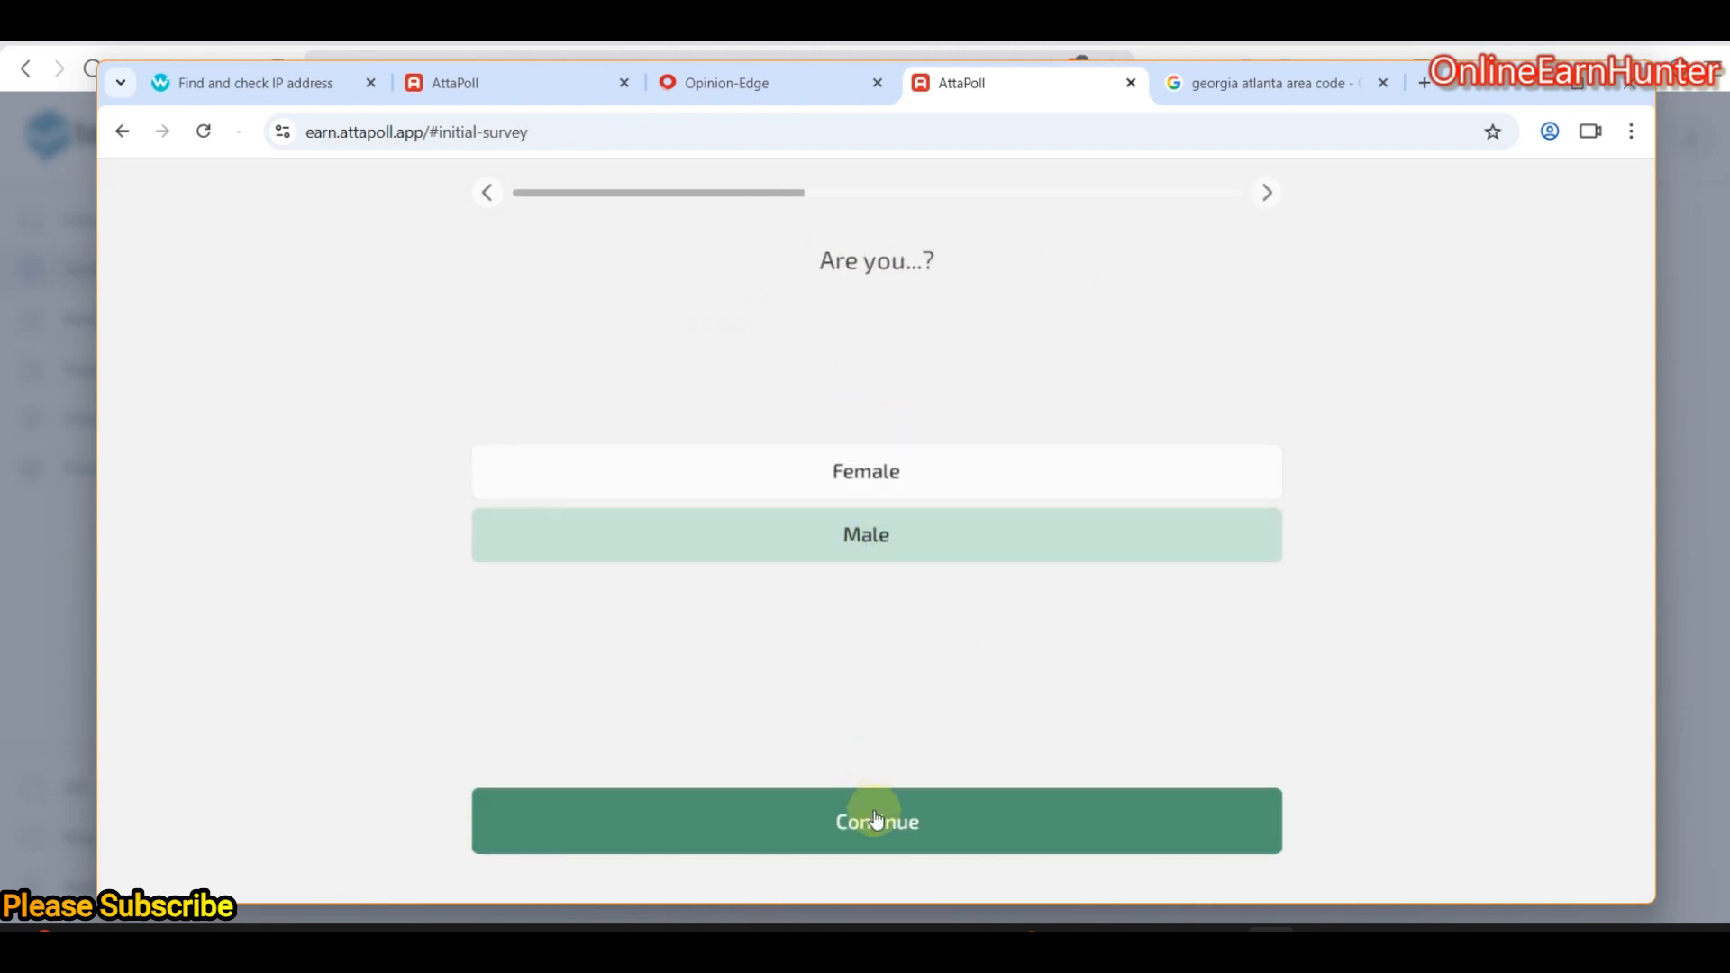
{"action": "left_click", "coordinate": [875, 821]}
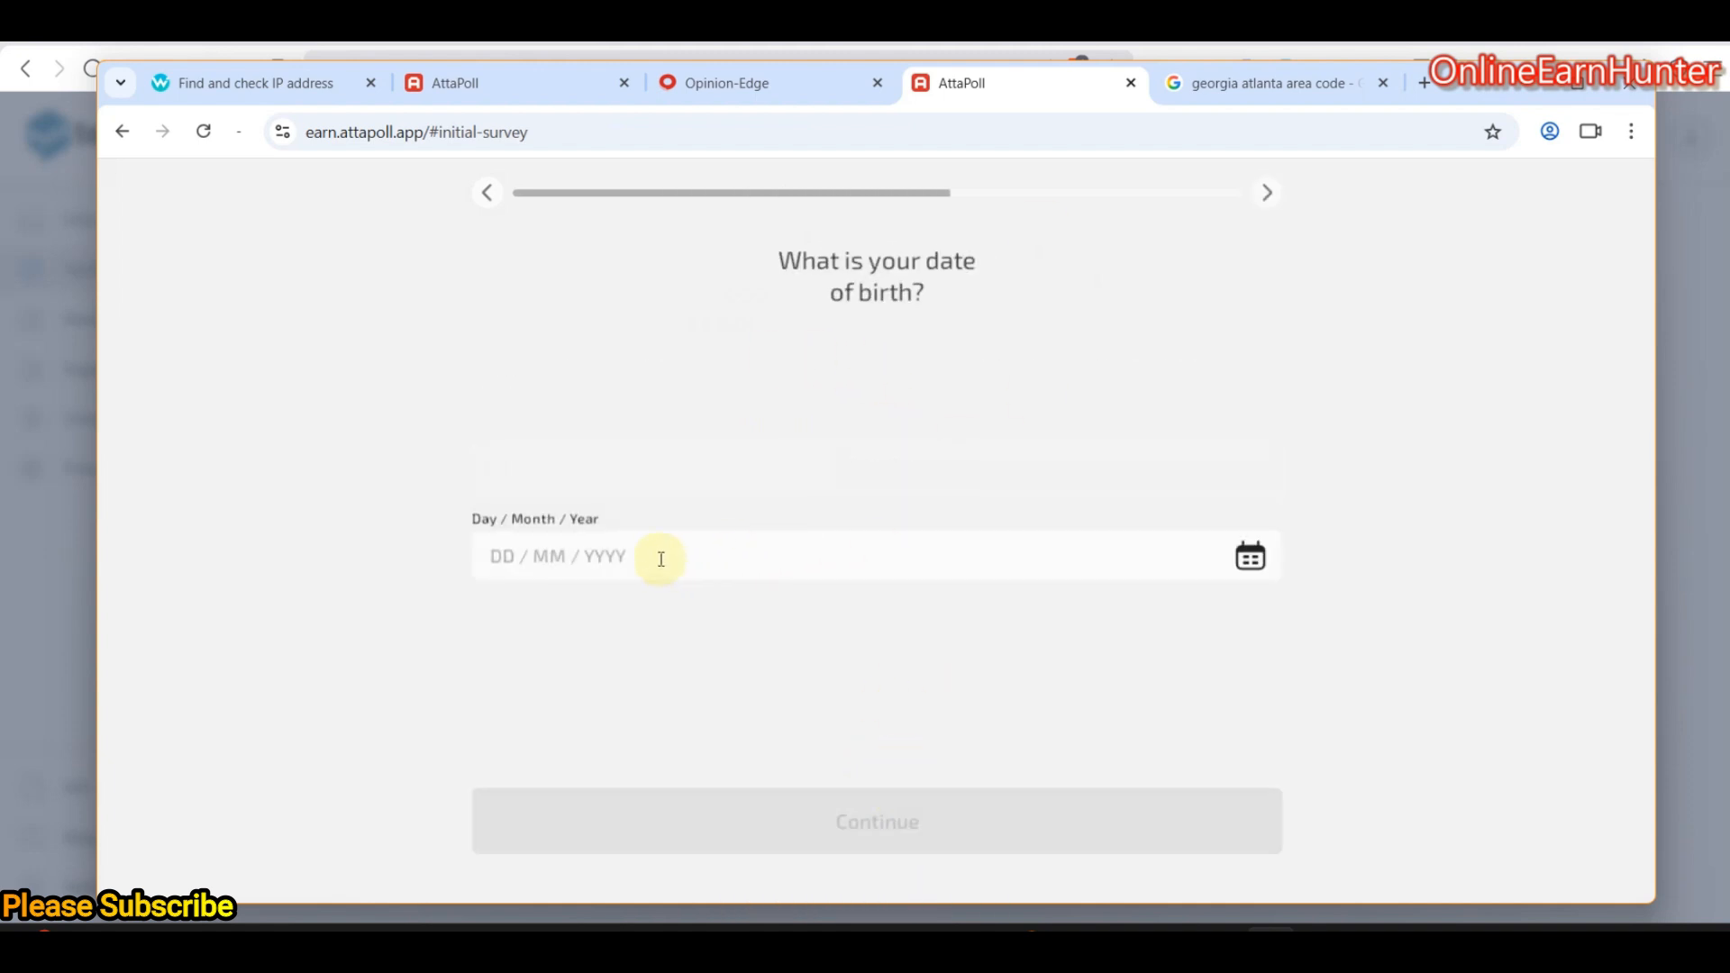
{"action": "left_click", "coordinate": [629, 555]}
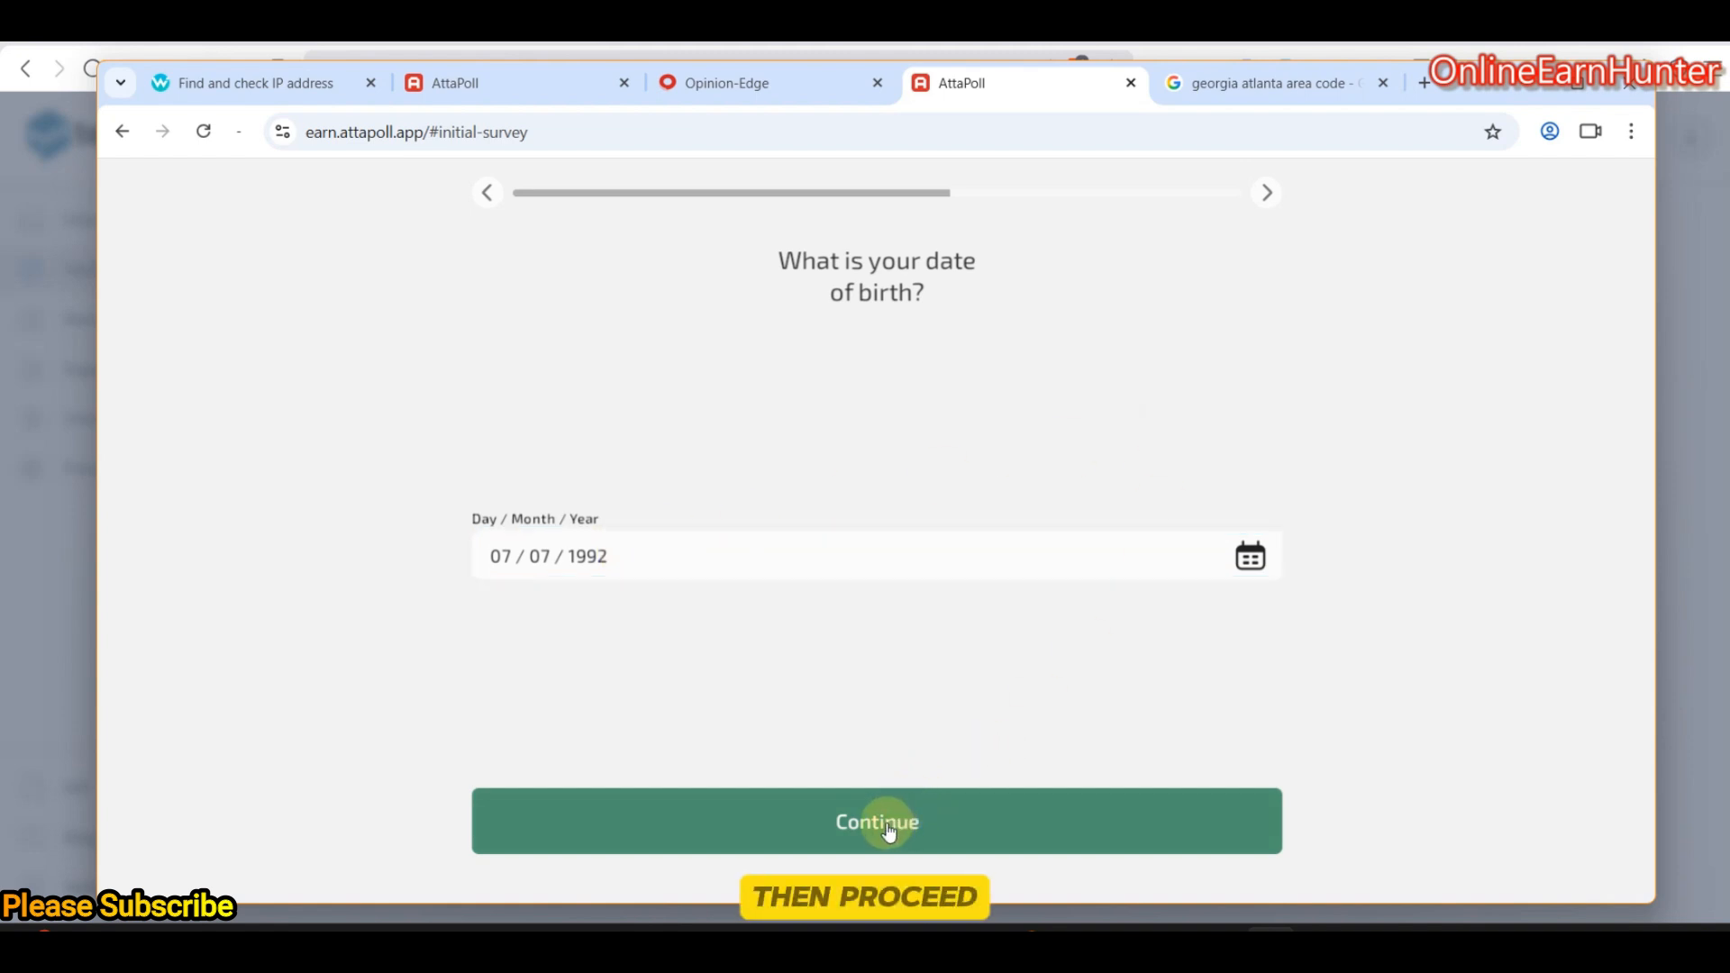
{"action": "left_click", "coordinate": [875, 821]}
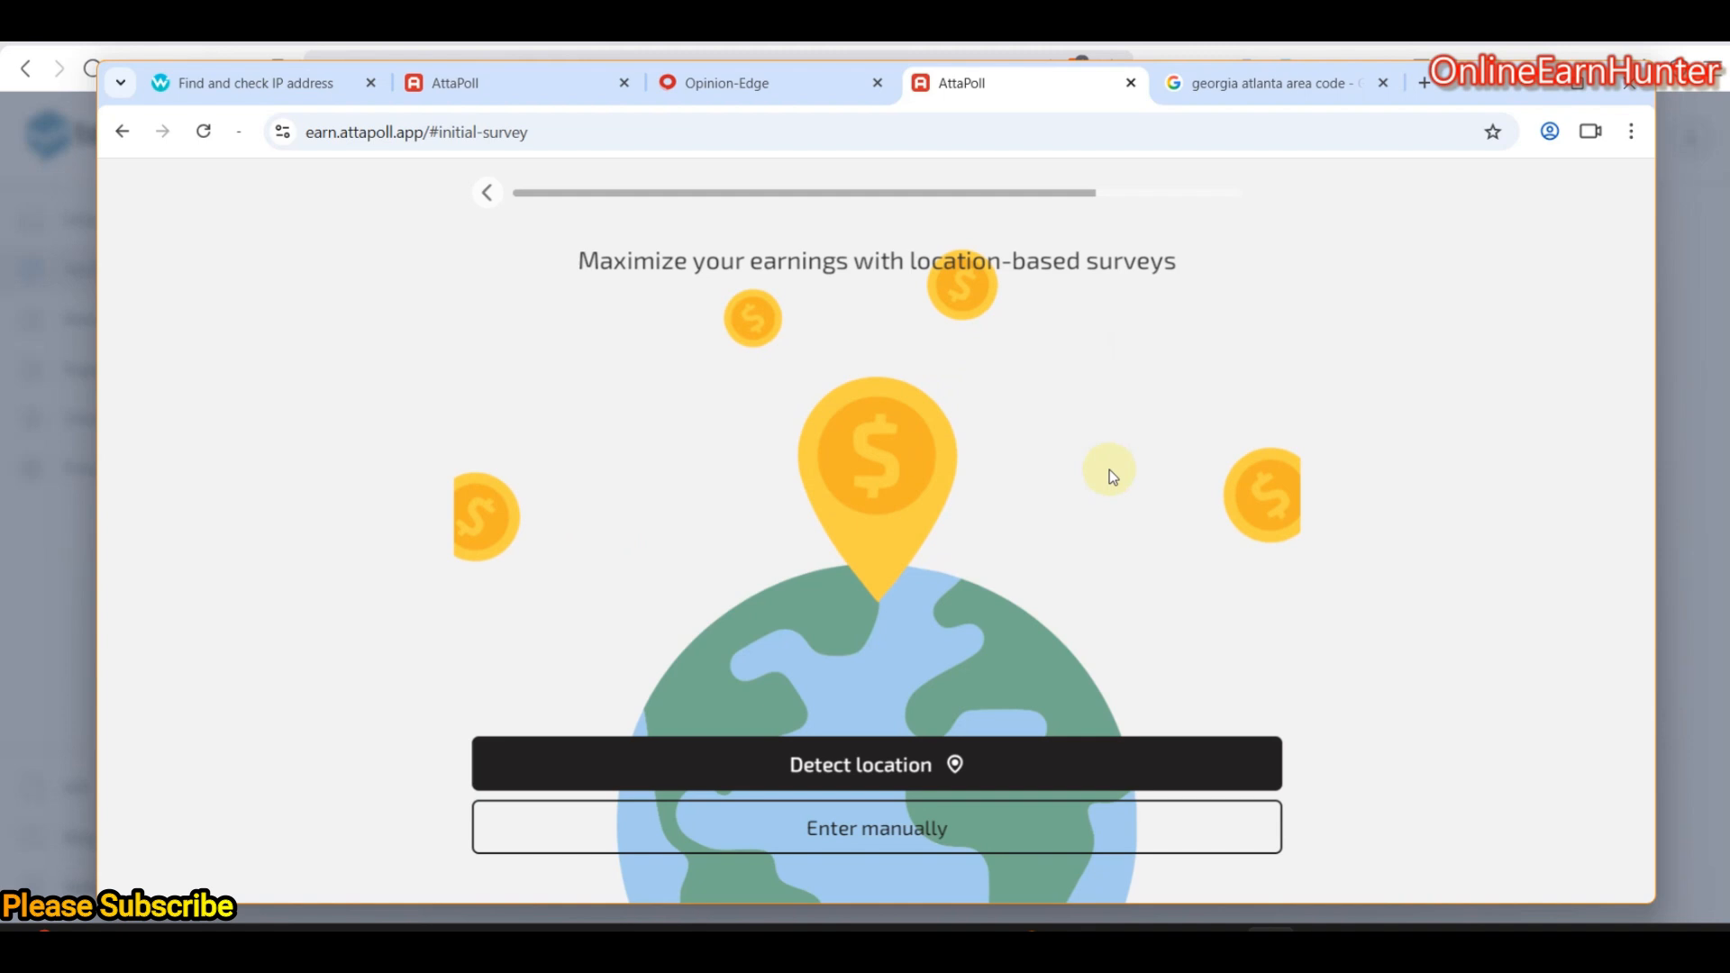
{"action": "mouse_move", "coordinate": [708, 451]}
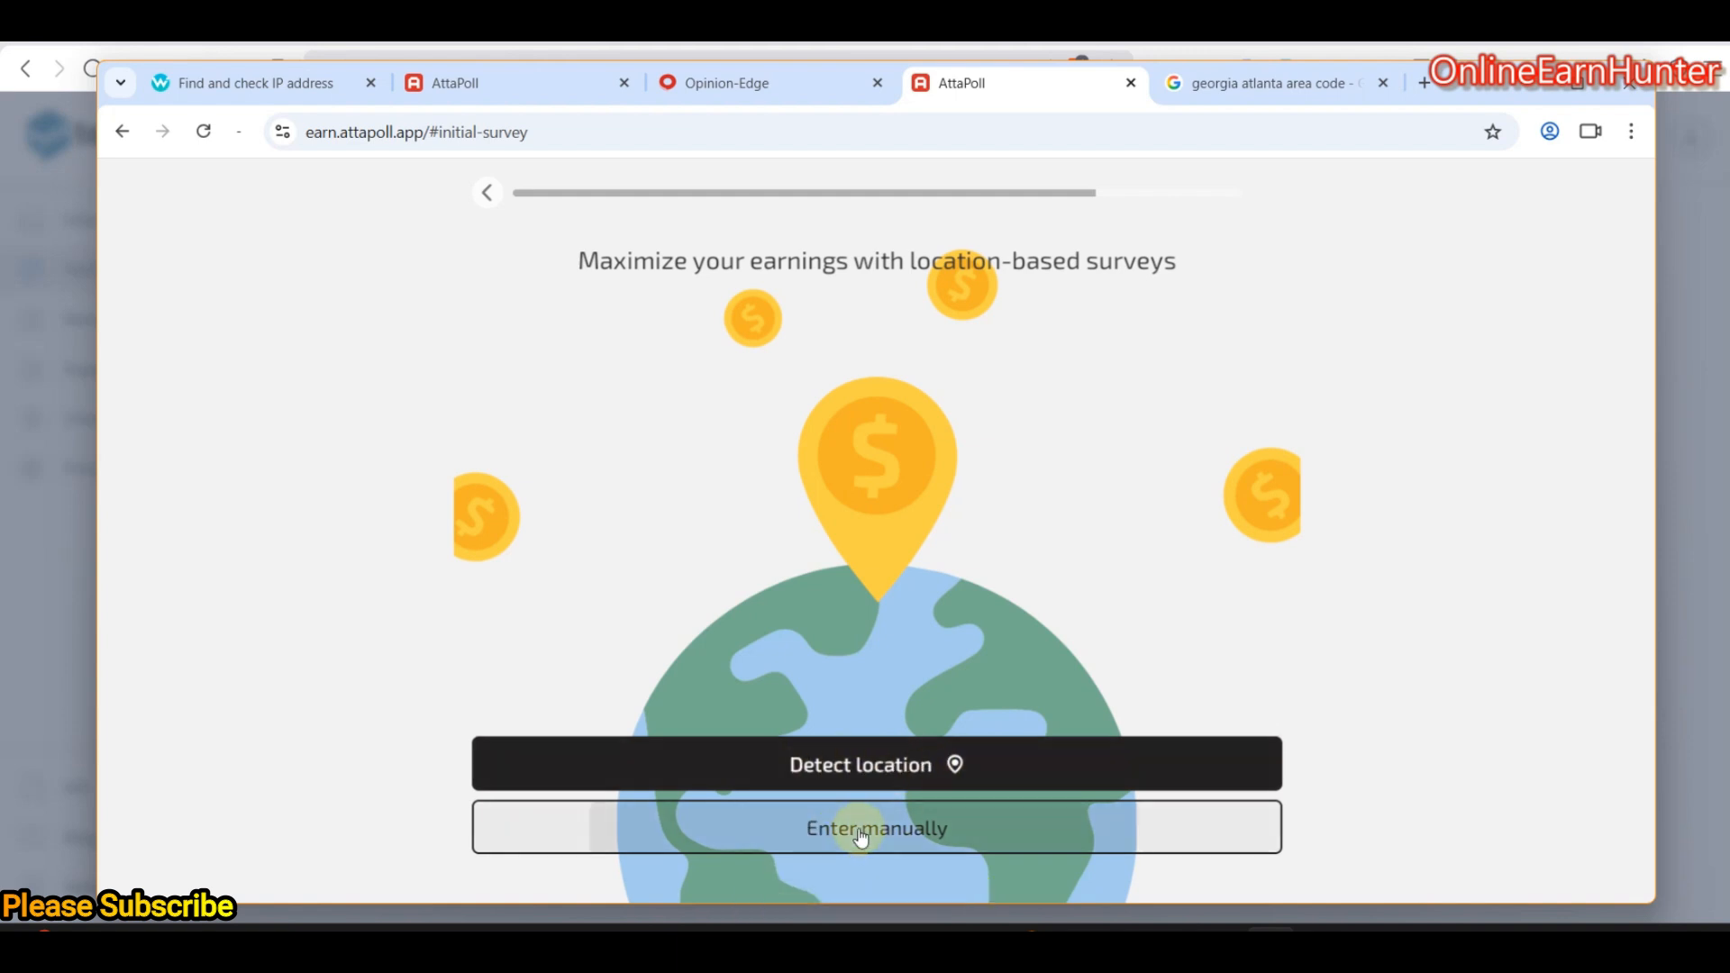
{"action": "left_click", "coordinate": [875, 829]}
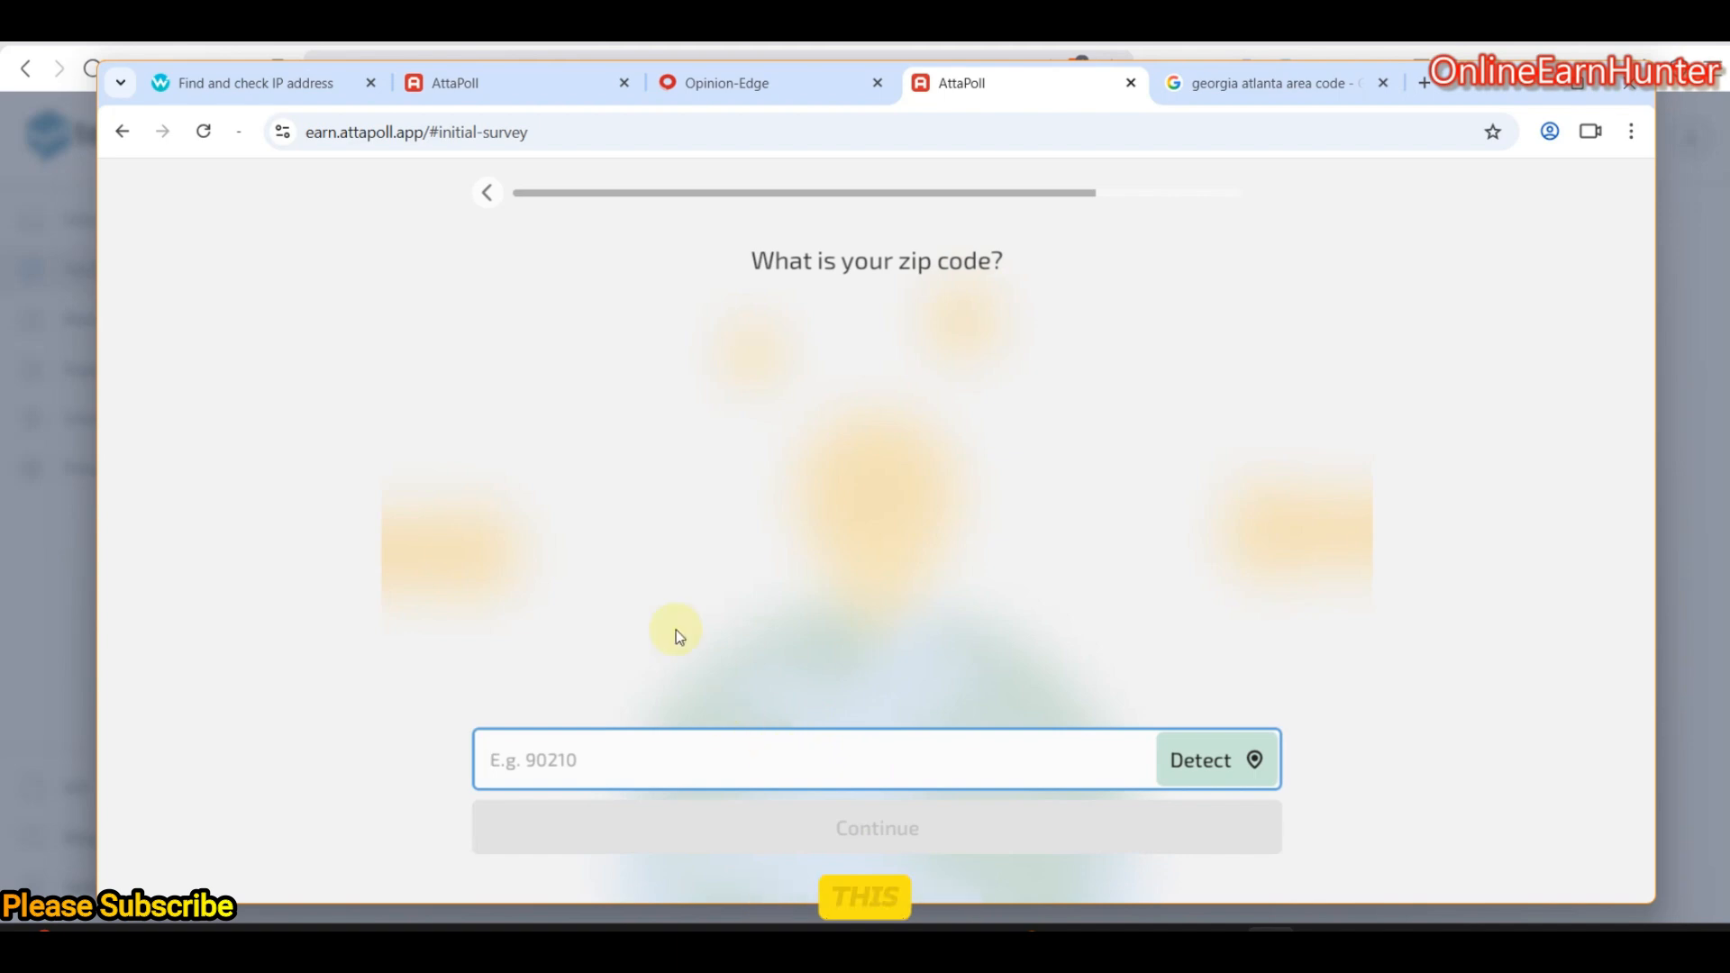
Read the Atlanta, Georgia ZIP 30316 from Whoer.net's Location panel.
{"action": "left_click", "coordinate": [254, 83]}
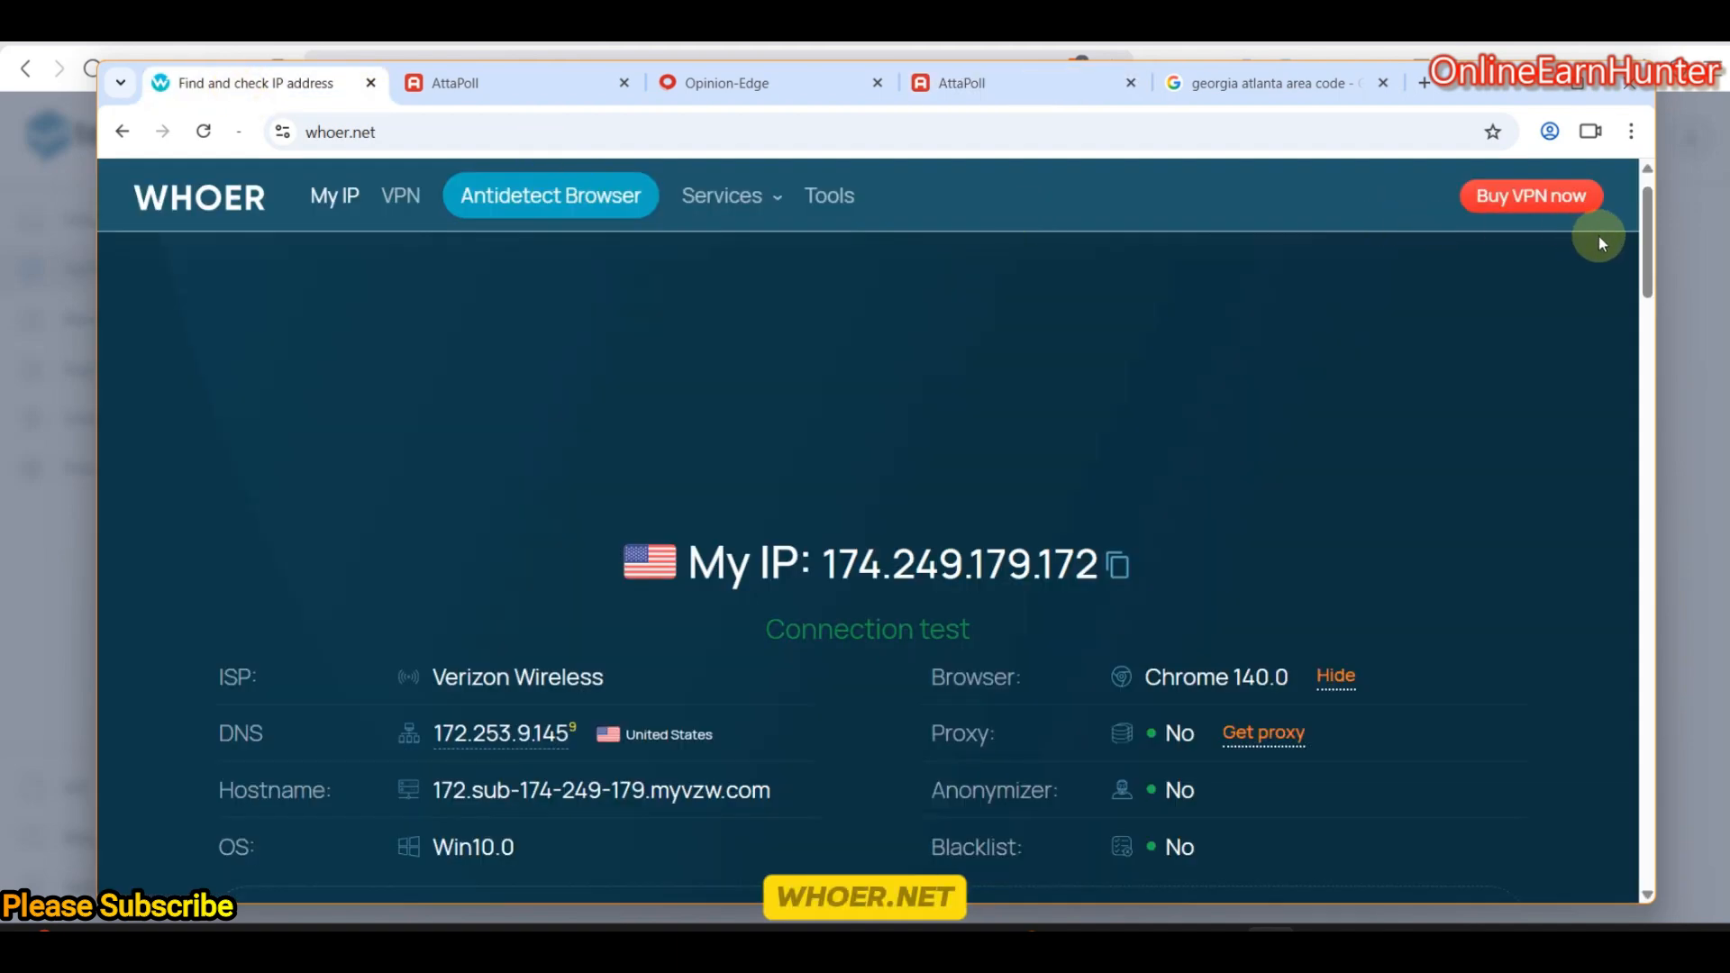
{"action": "scroll", "scroll_direction": "down", "scroll_amount": 3}
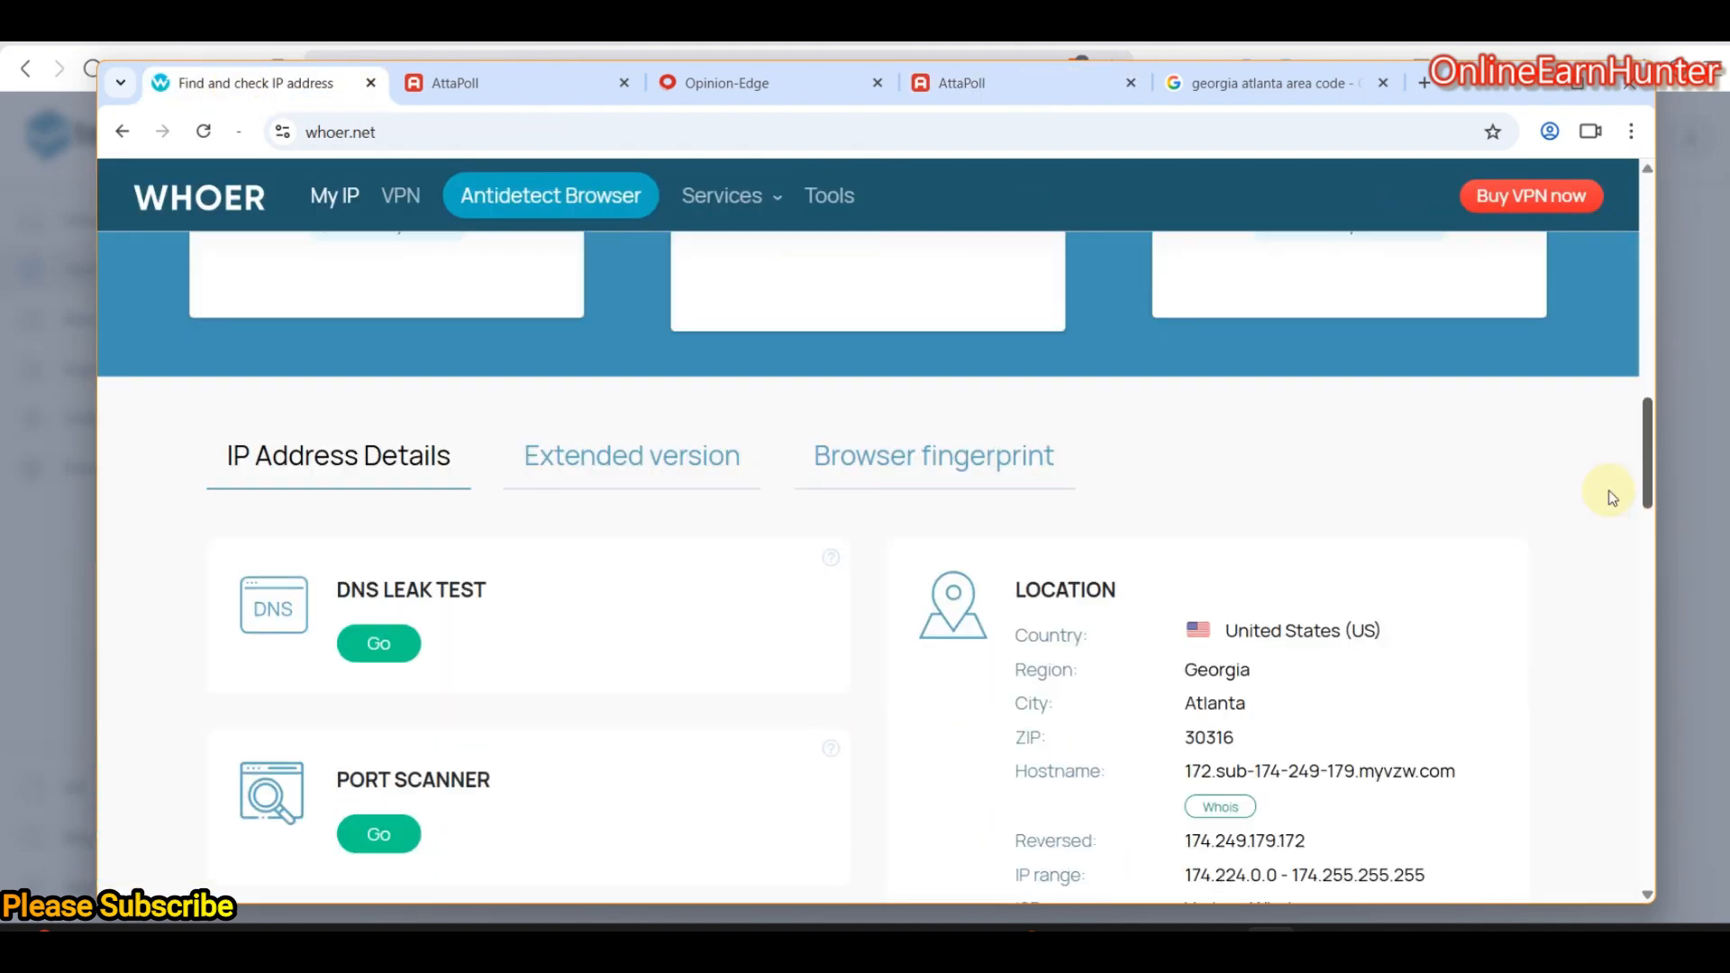
{"action": "scroll", "scroll_direction": "down", "scroll_amount": 3}
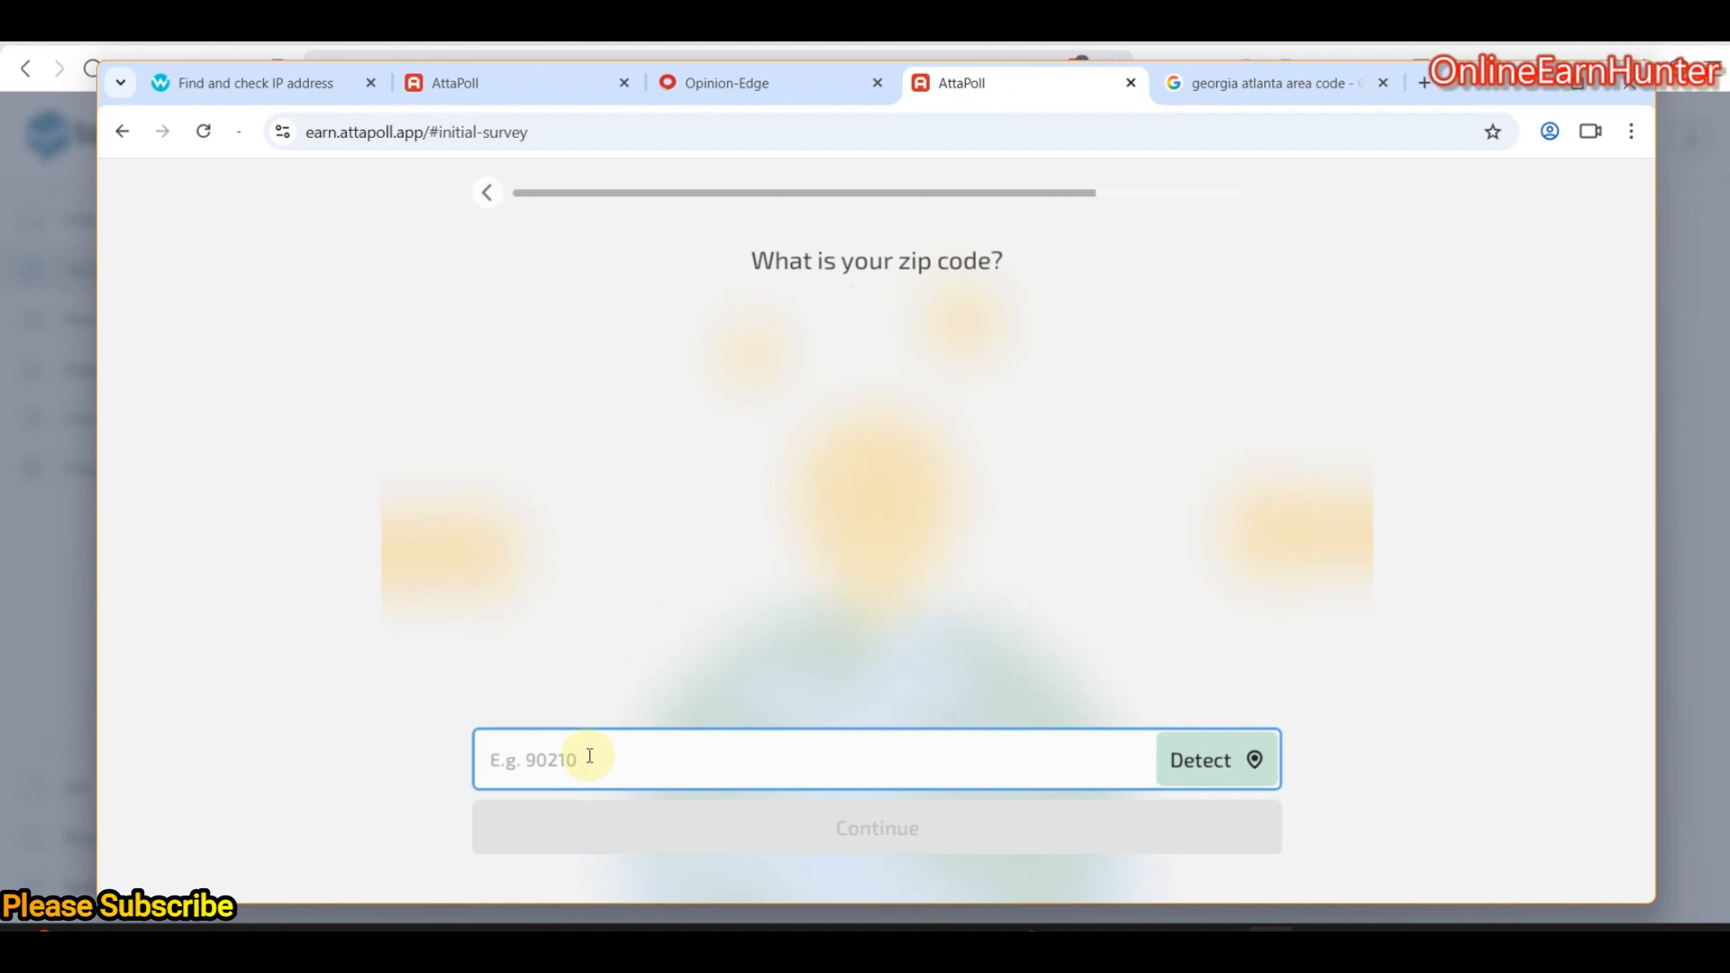
Enter ZIP 30316 and select English as the survey language.
{"action": "type", "text": "30316"}
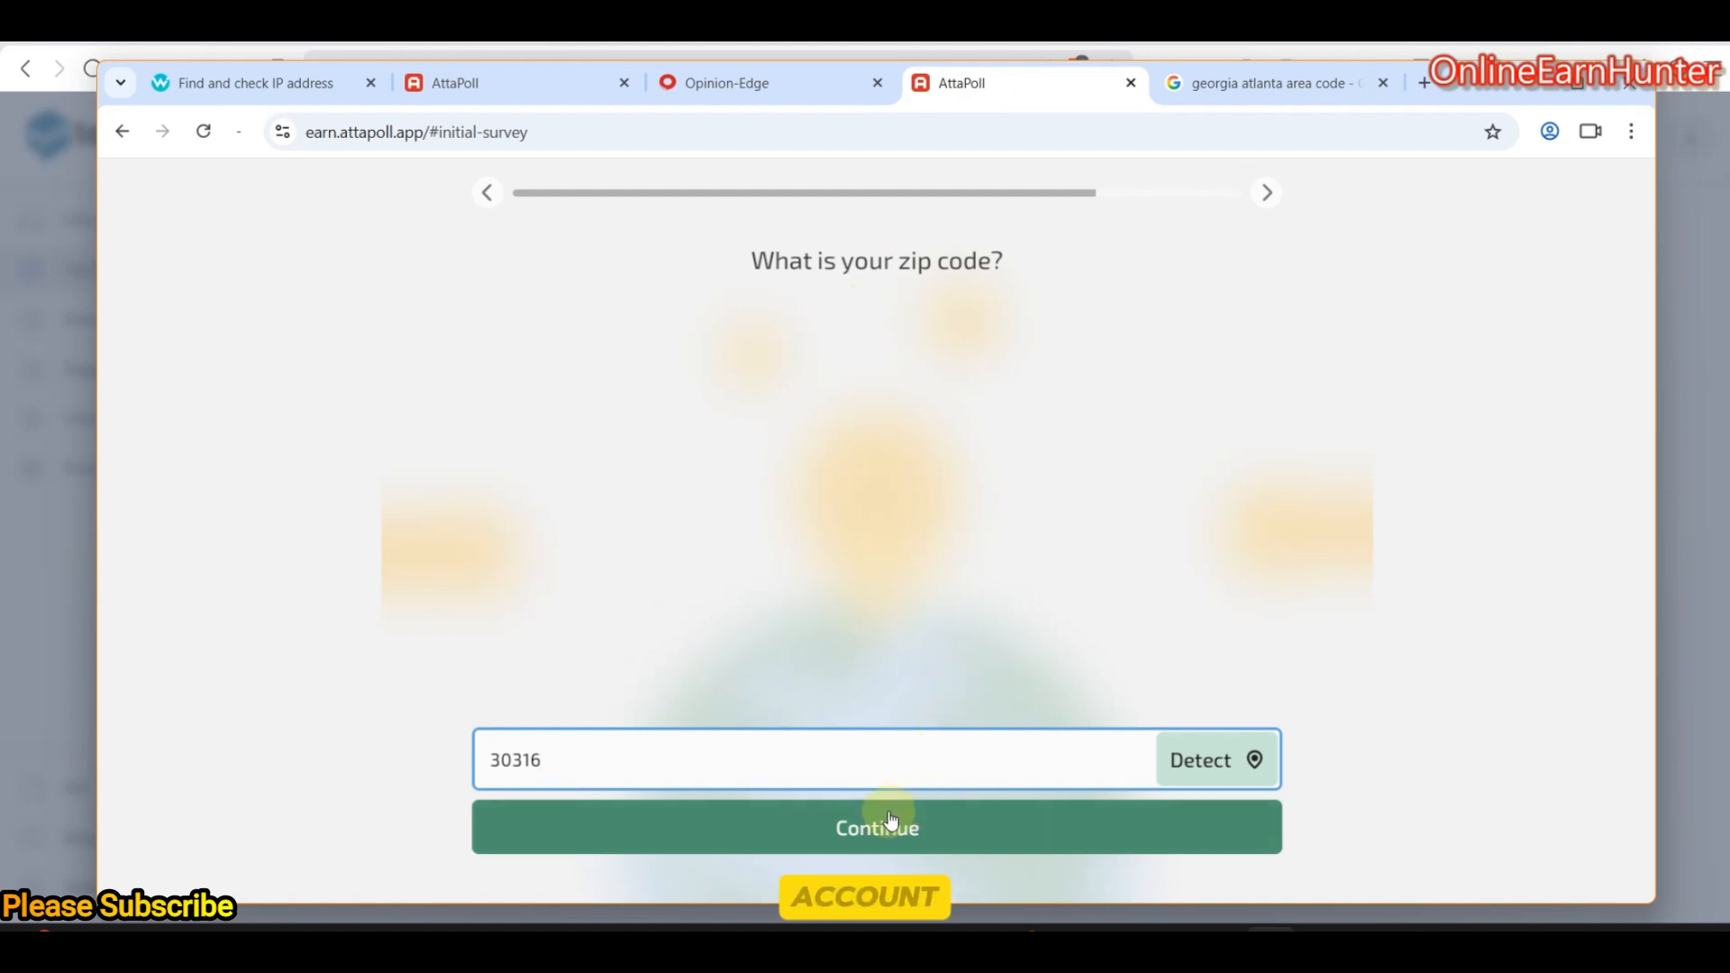
{"action": "left_click", "coordinate": [875, 827]}
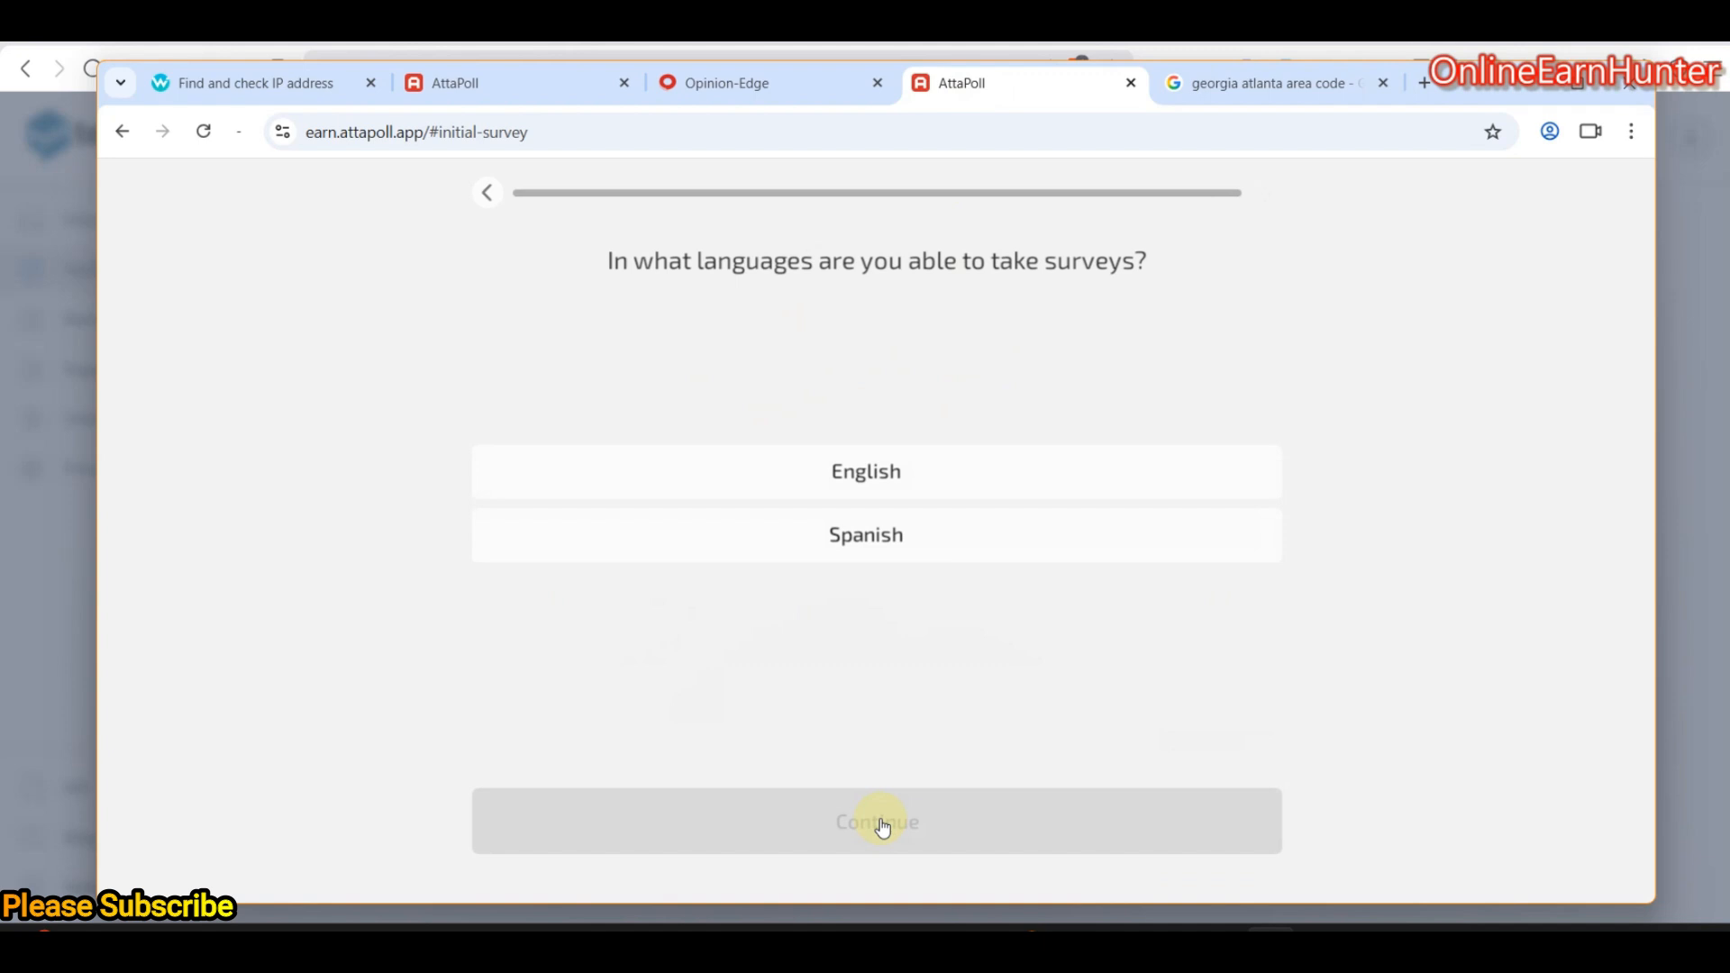
{"action": "mouse_move", "coordinate": [734, 248]}
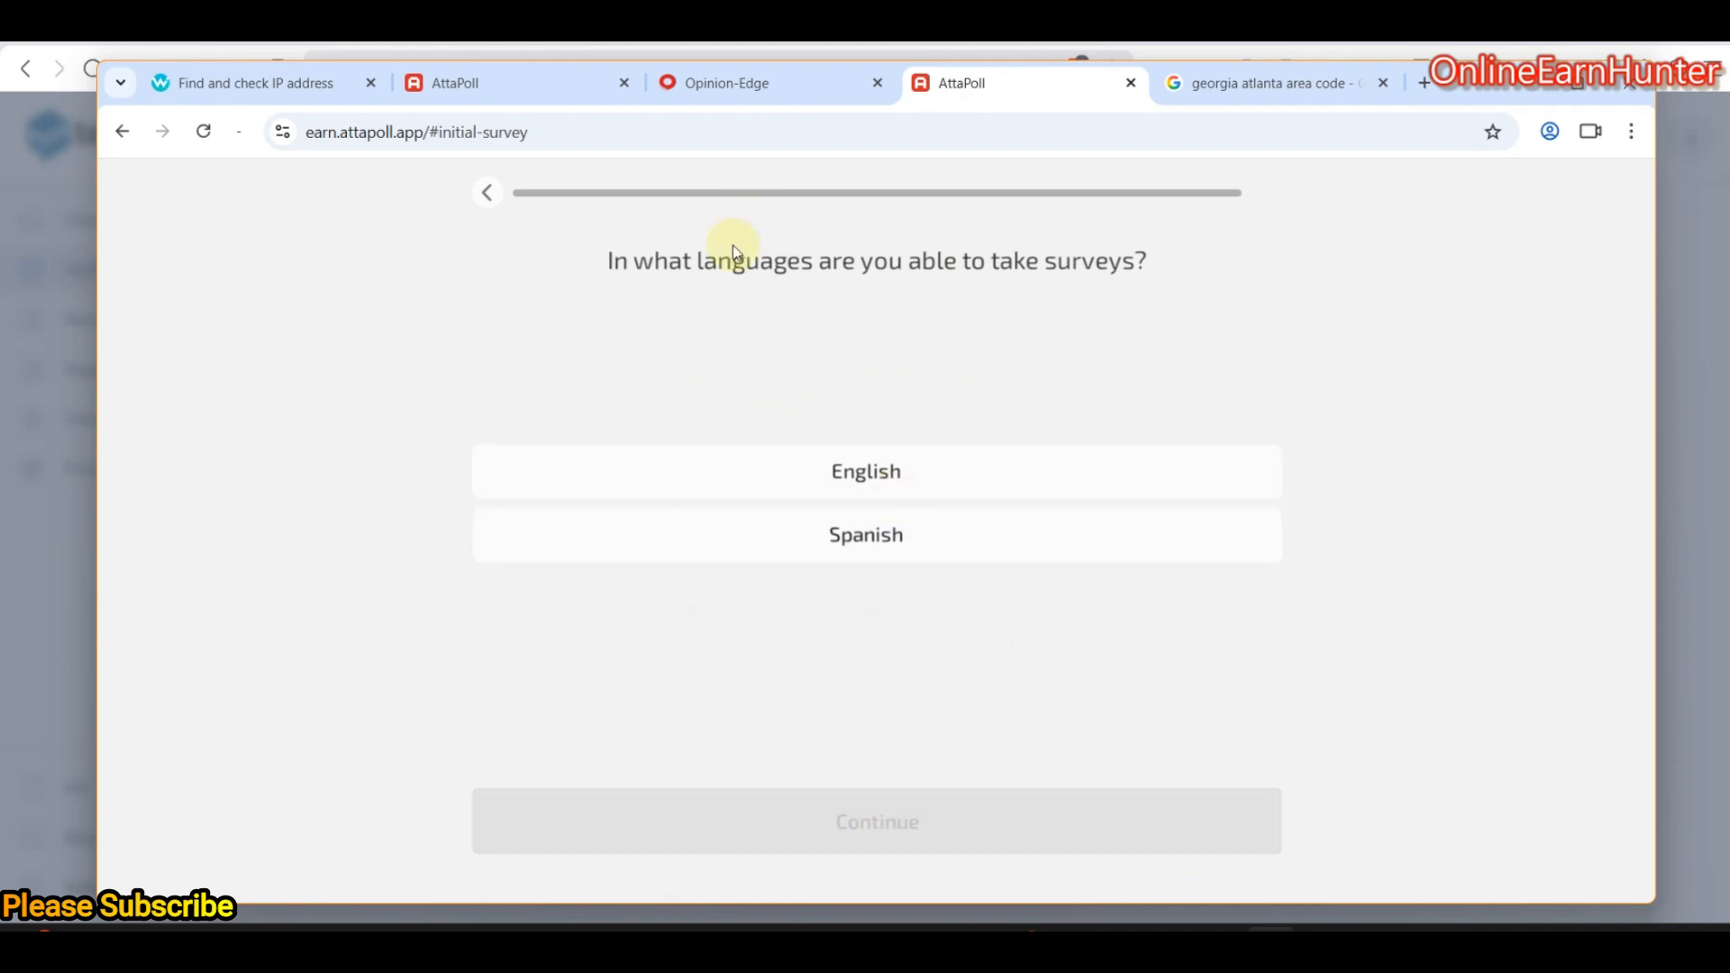
{"action": "left_click", "coordinate": [865, 471]}
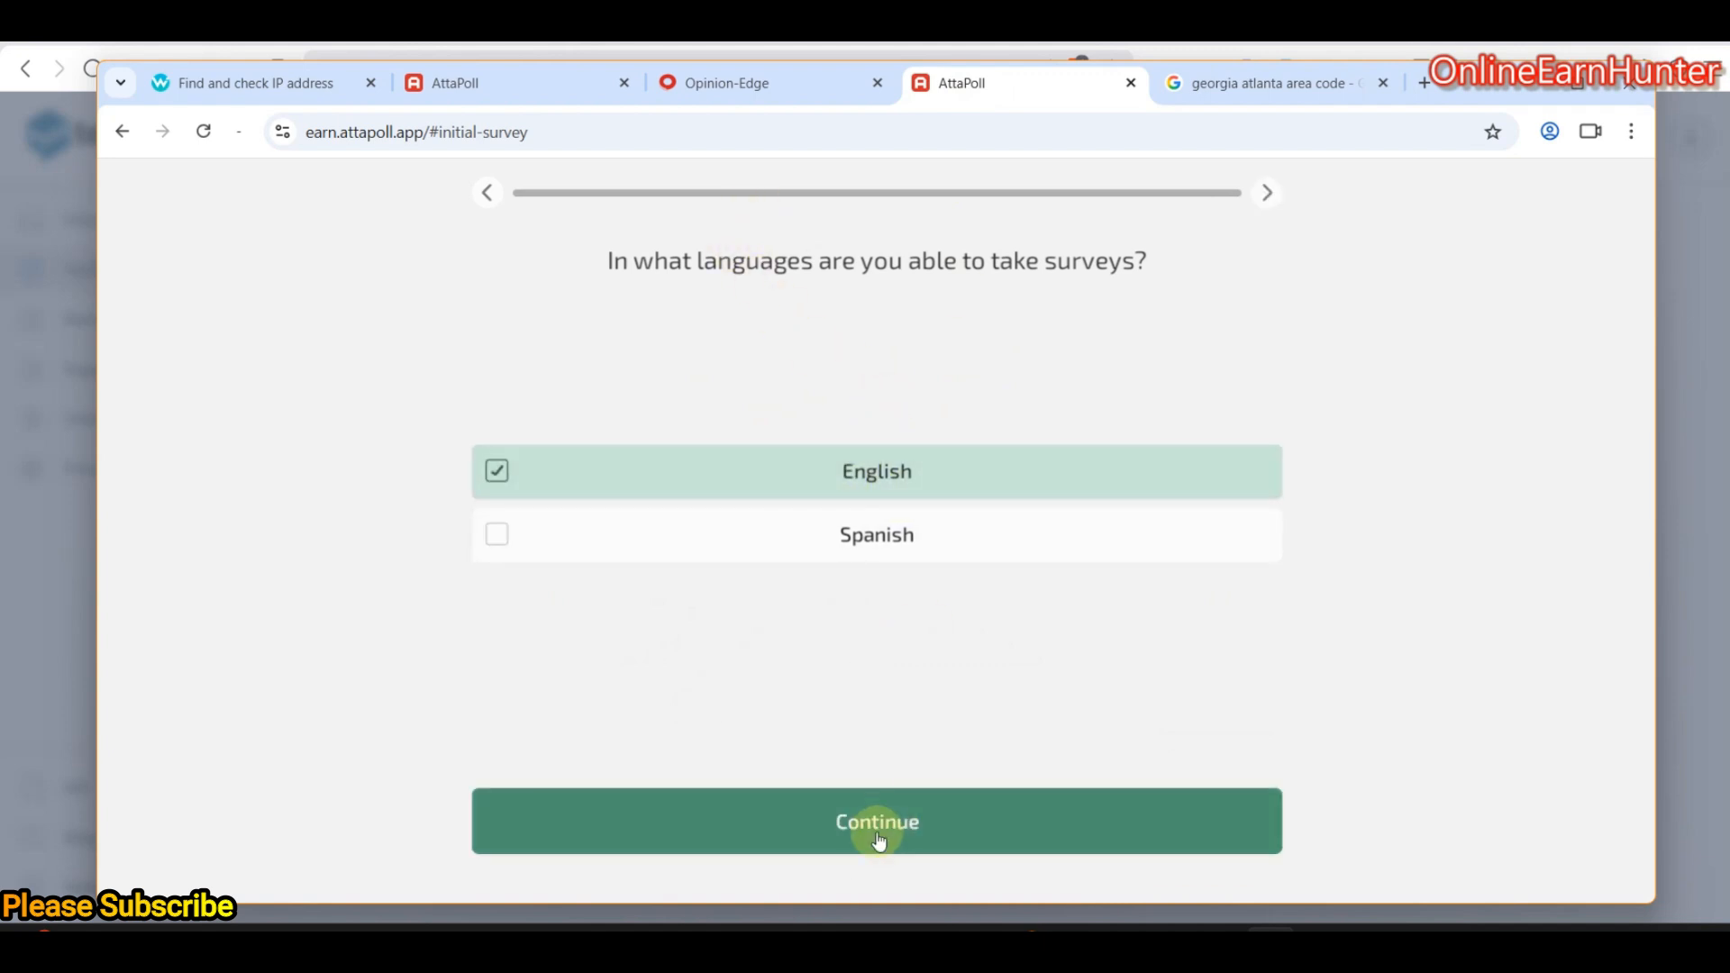
{"action": "left_click", "coordinate": [875, 820]}
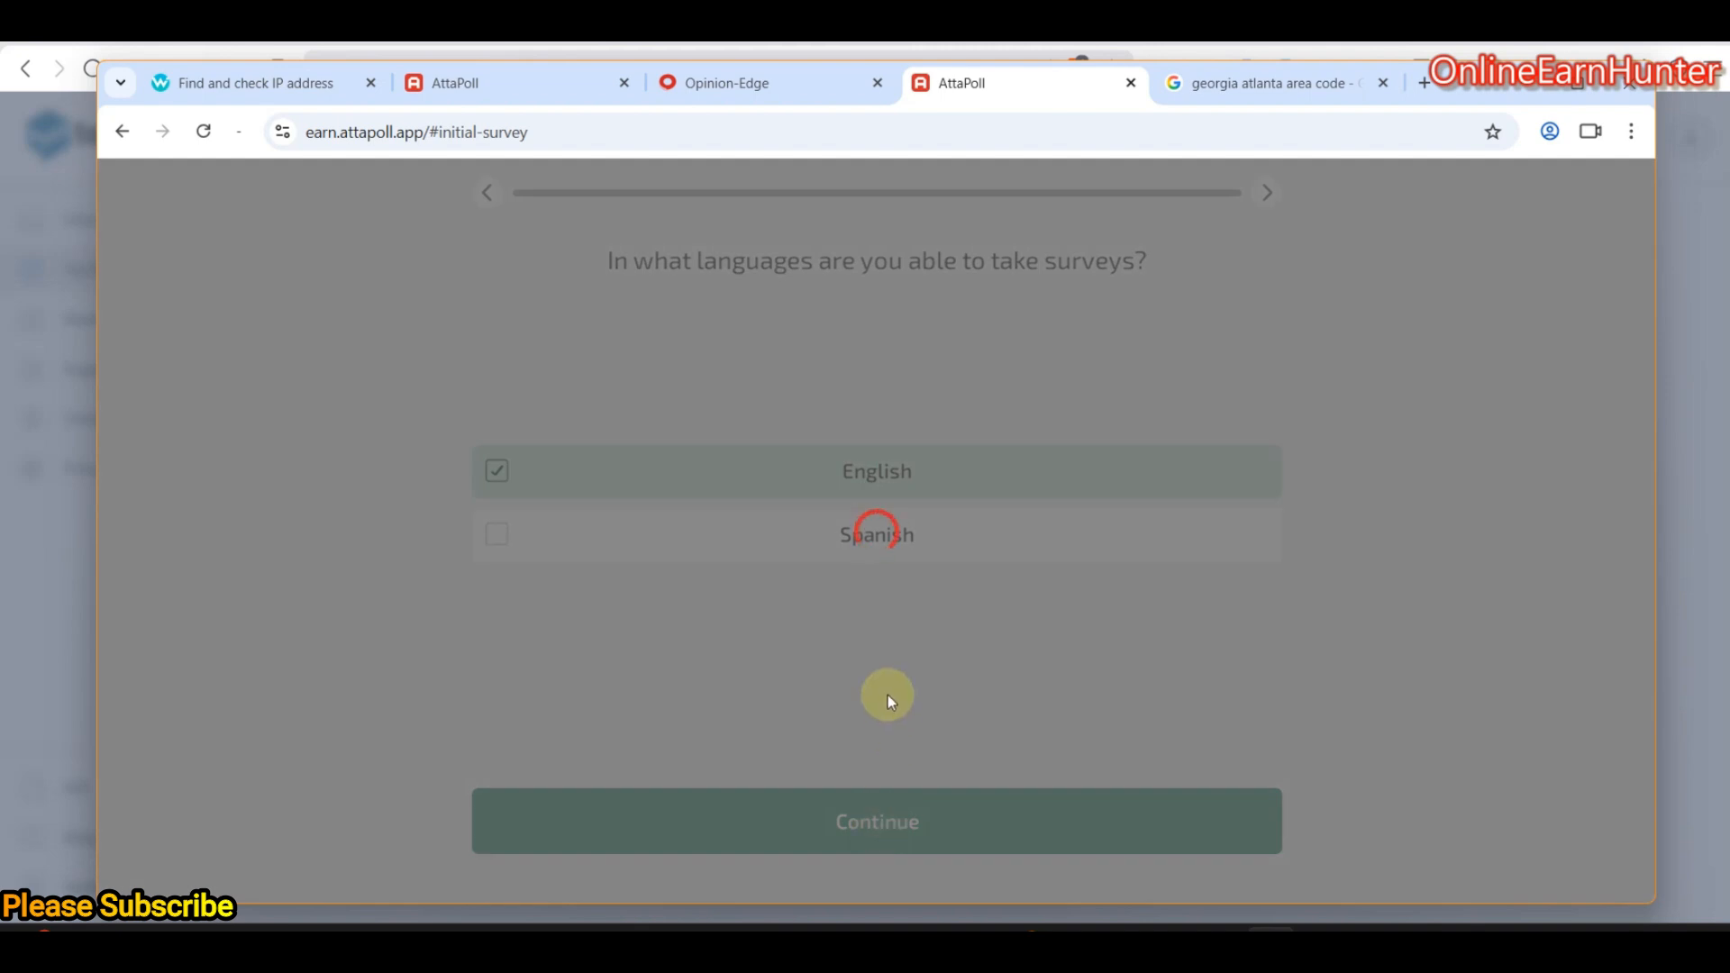
{"action": "left_click", "coordinate": [875, 821]}
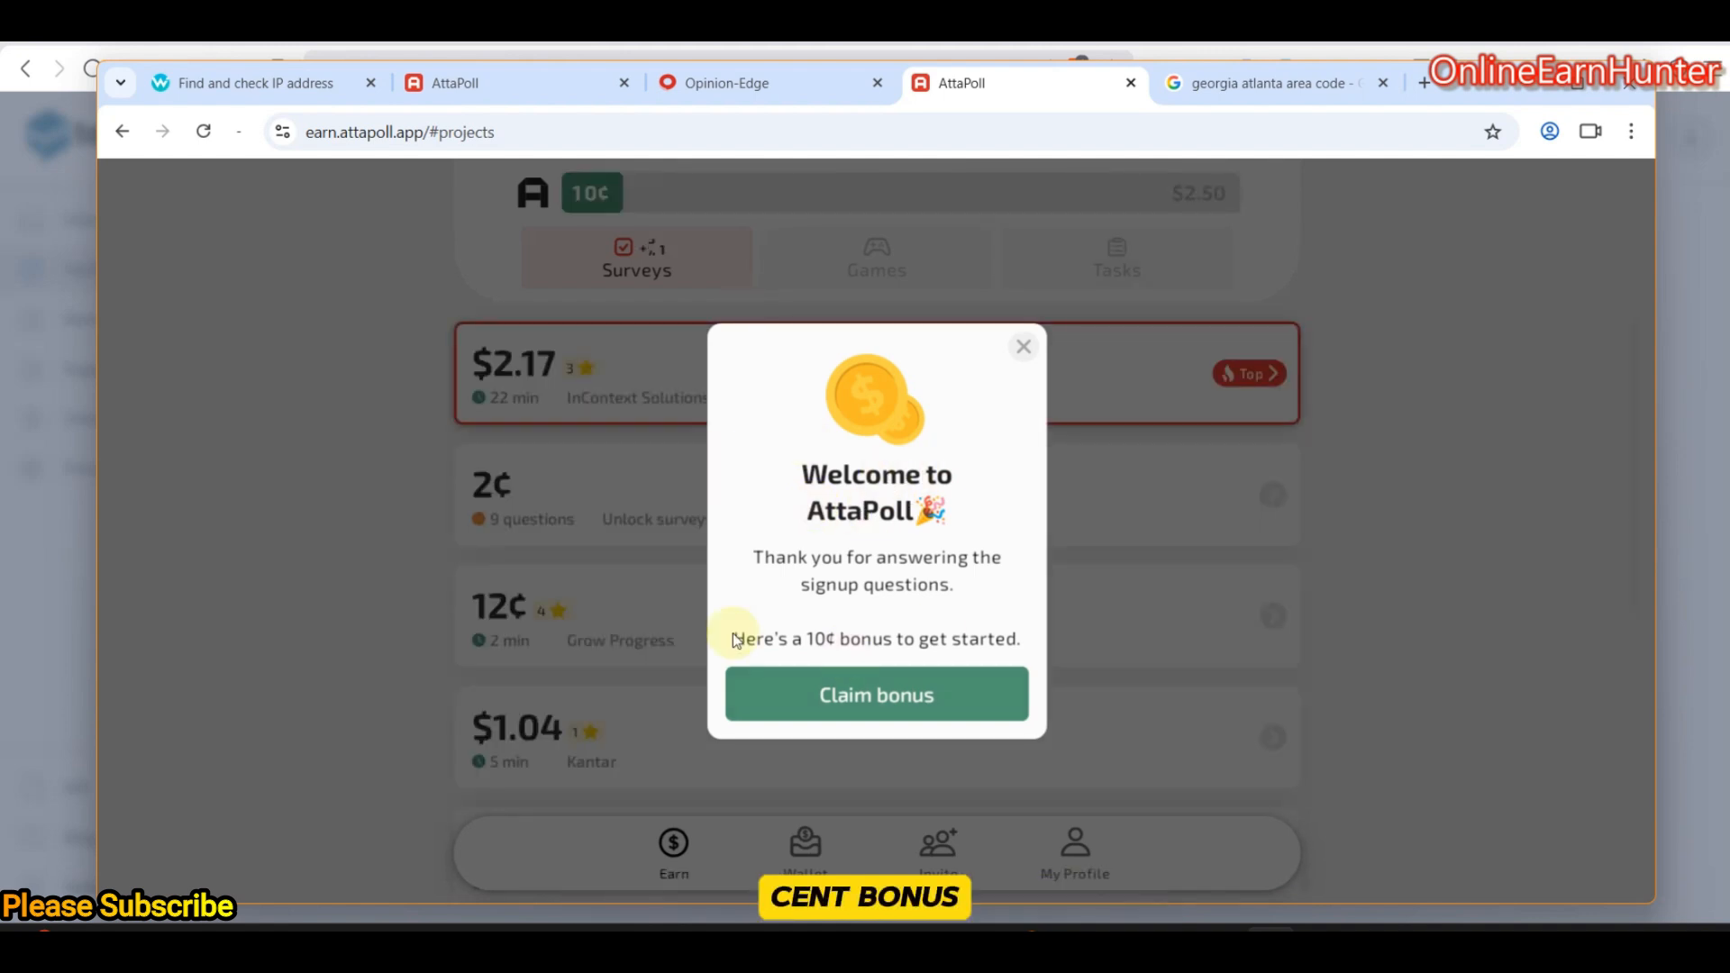
Claim the 10¢ welcome bonus and scroll through the Earn page's survey list.
{"action": "left_click", "coordinate": [875, 693]}
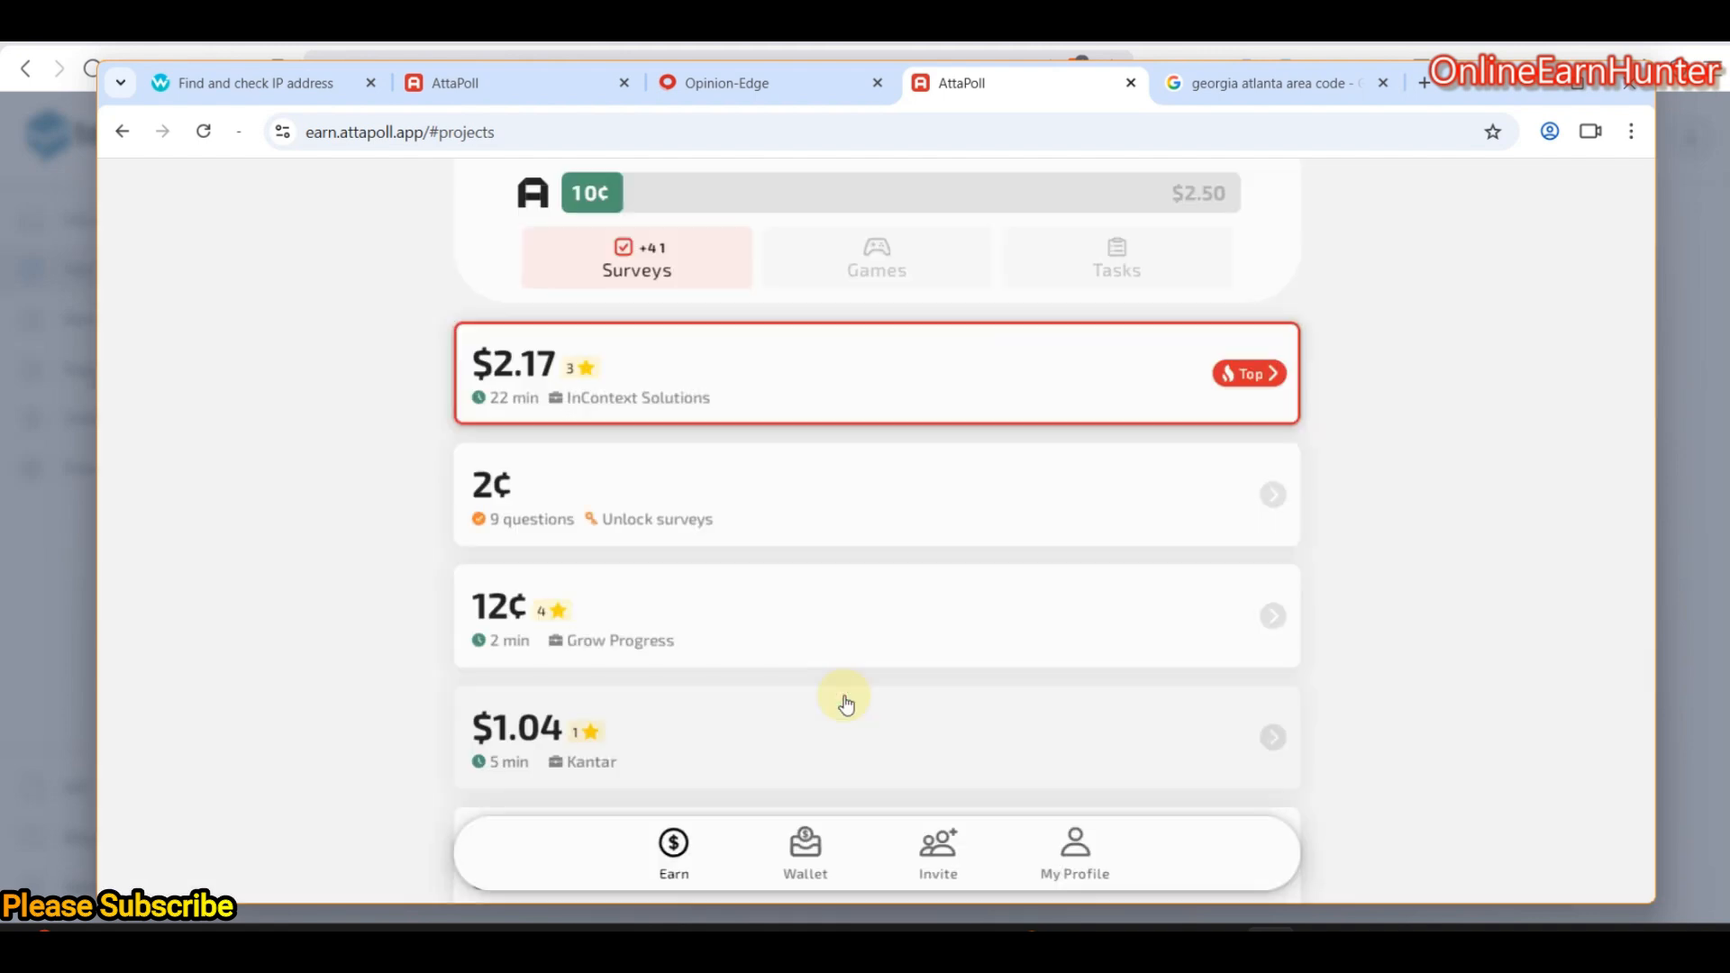
{"action": "scroll", "scroll_direction": "down", "scroll_amount": 3}
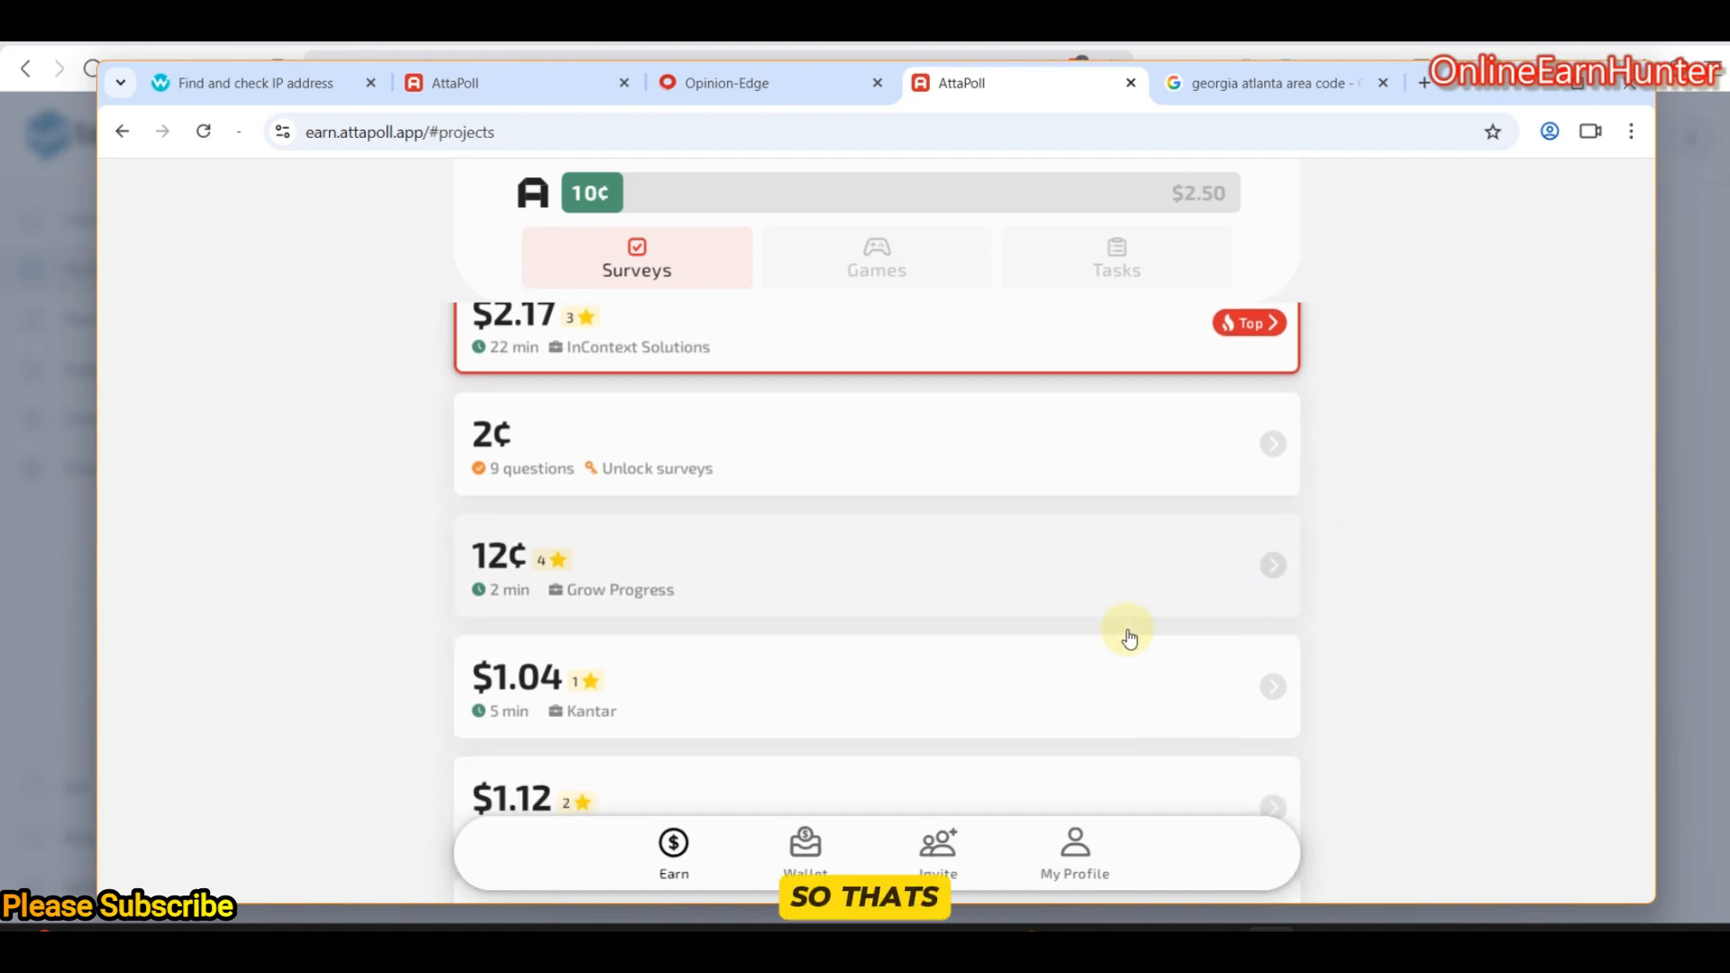
{"action": "scroll", "scroll_direction": "down", "scroll_amount": 3}
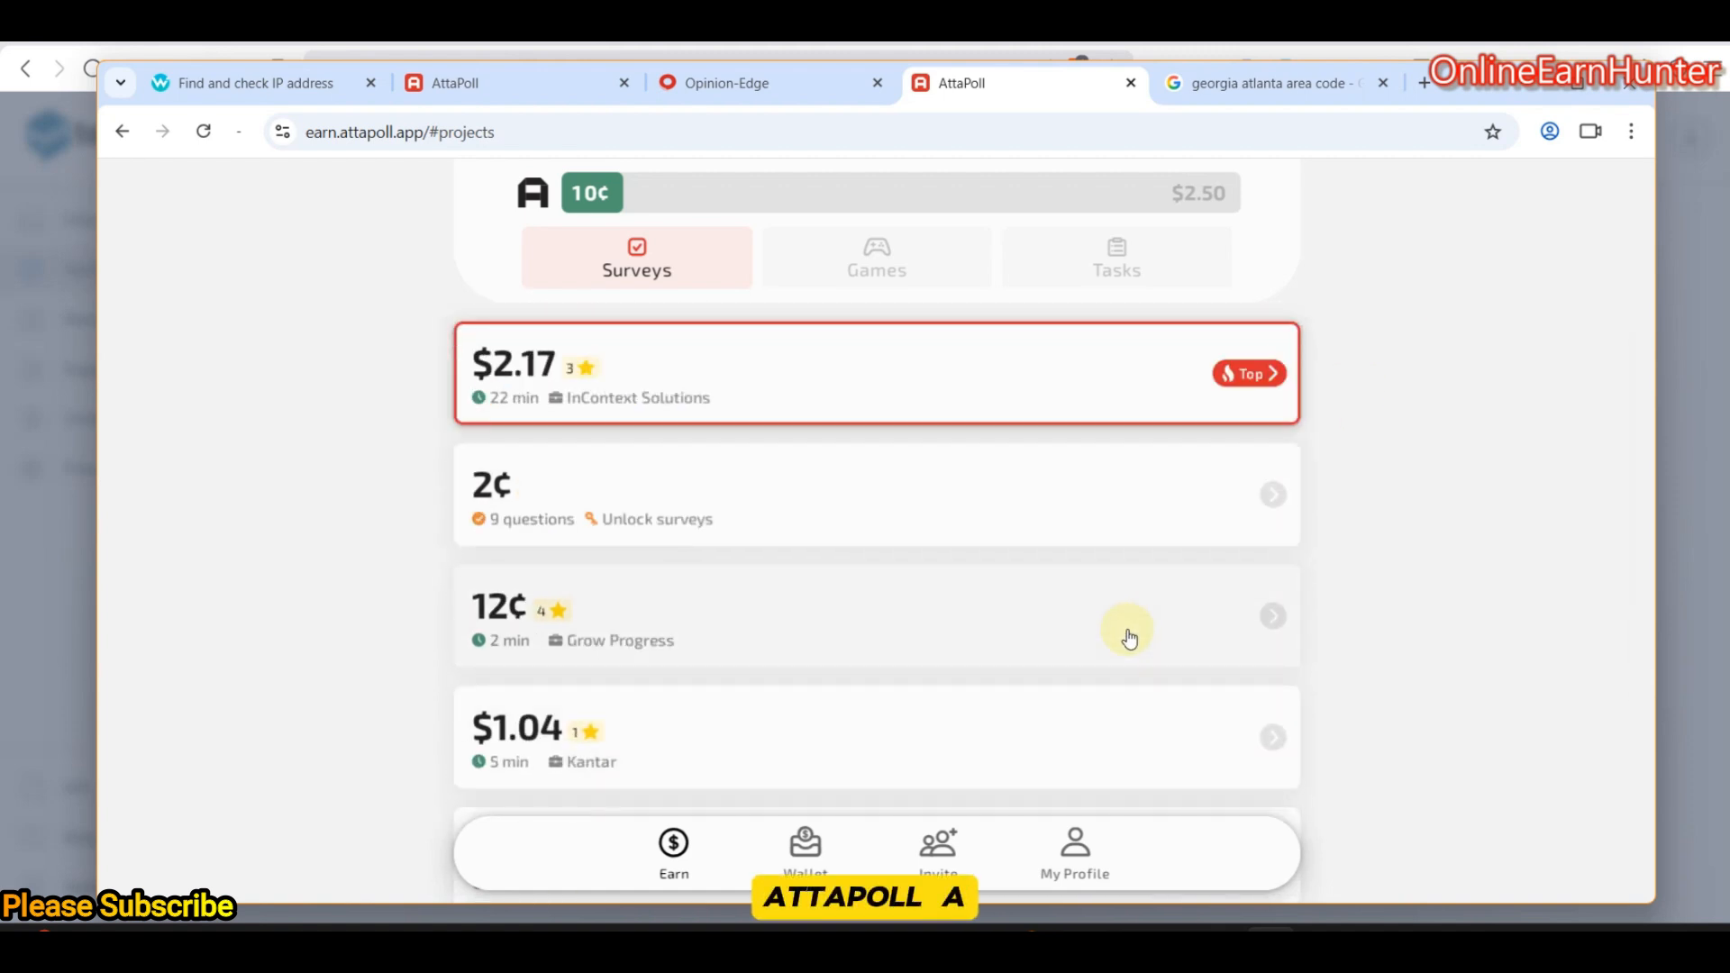
{"action": "scroll", "scroll_direction": "down", "scroll_amount": 3}
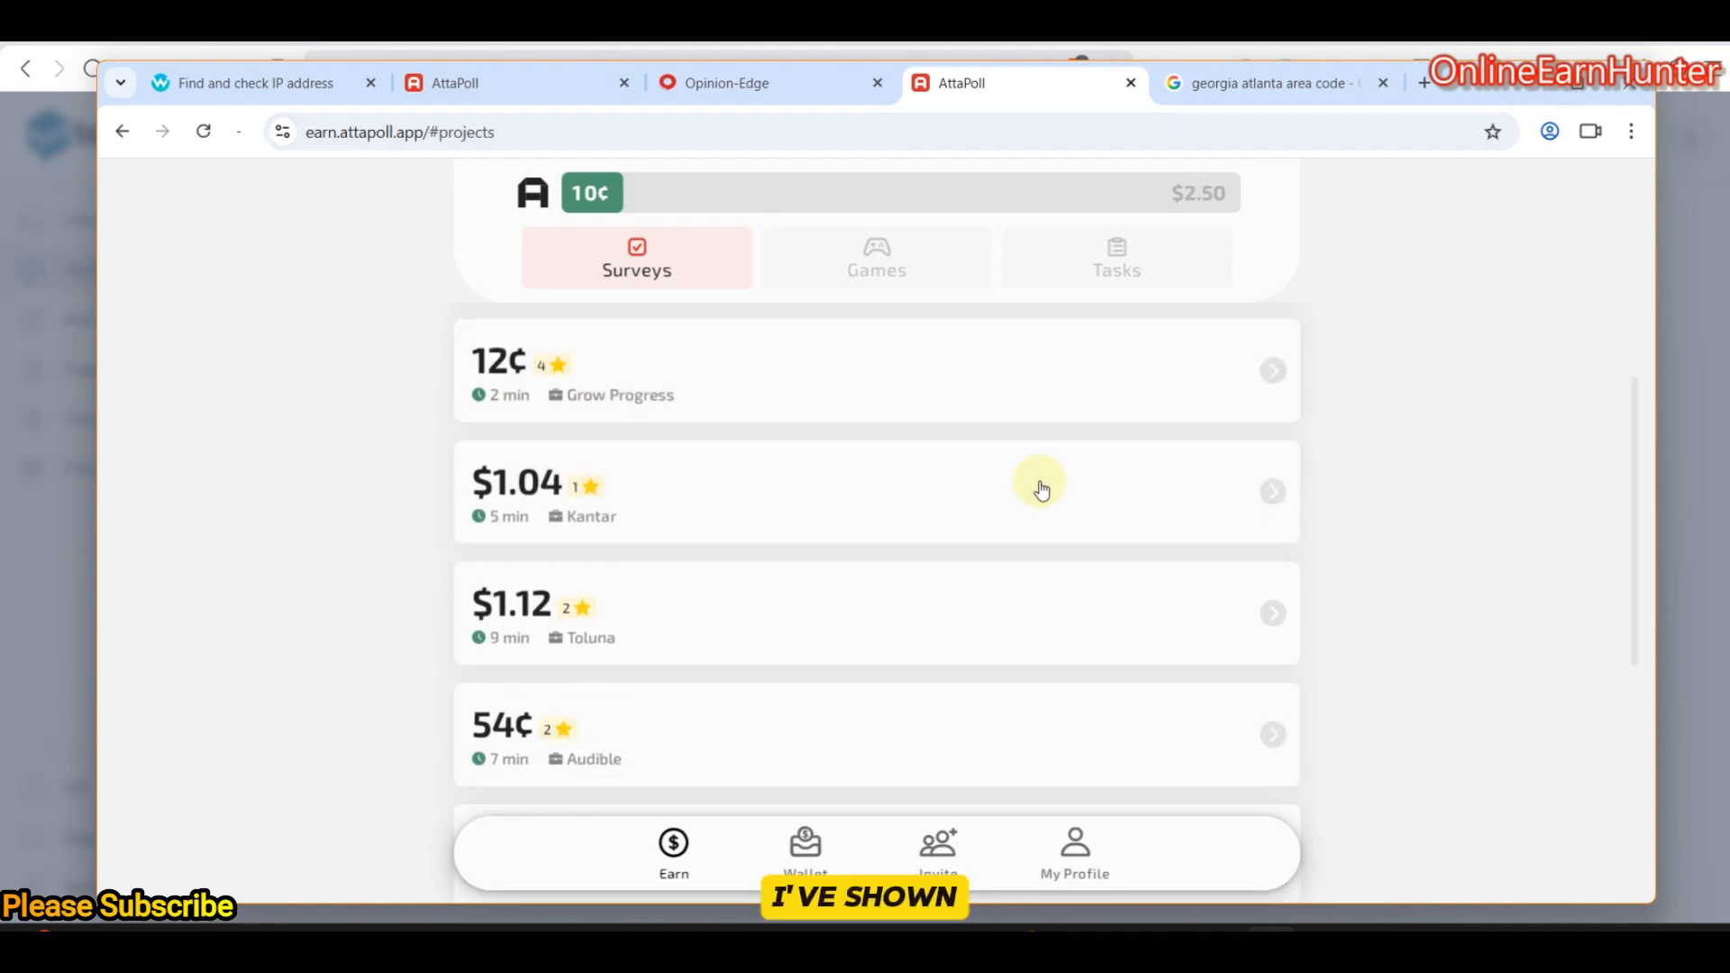
{"action": "scroll", "scroll_direction": "down", "scroll_amount": 3}
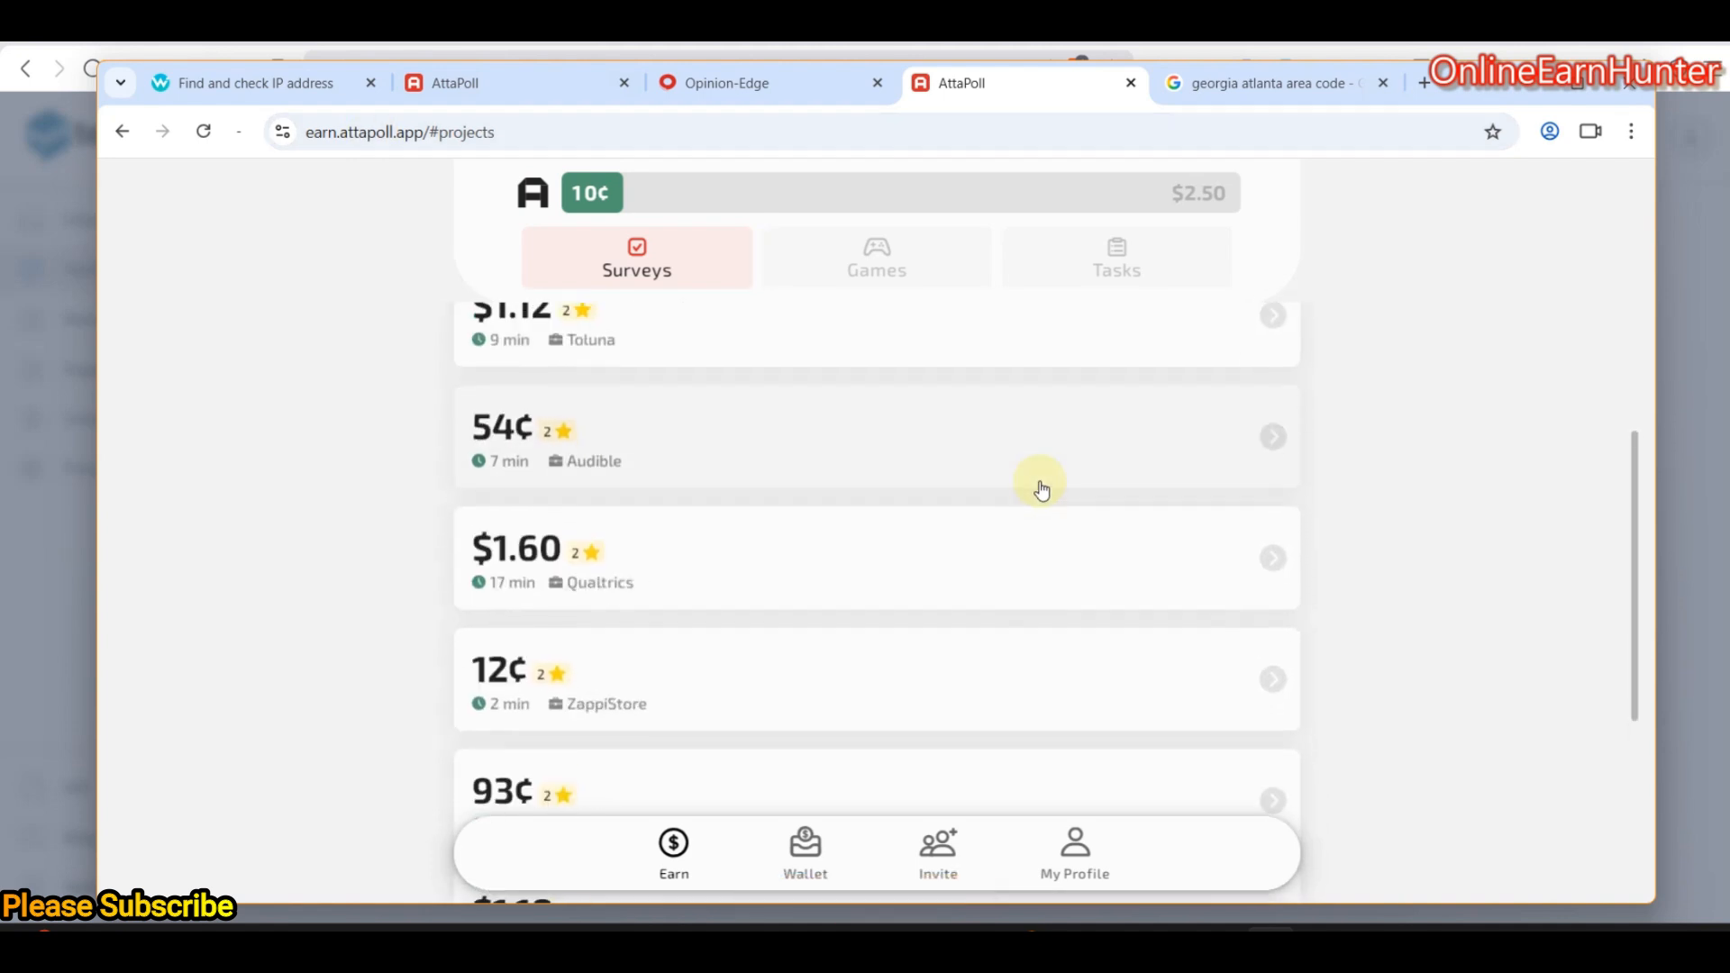
{"action": "scroll", "scroll_direction": "down", "scroll_amount": 3}
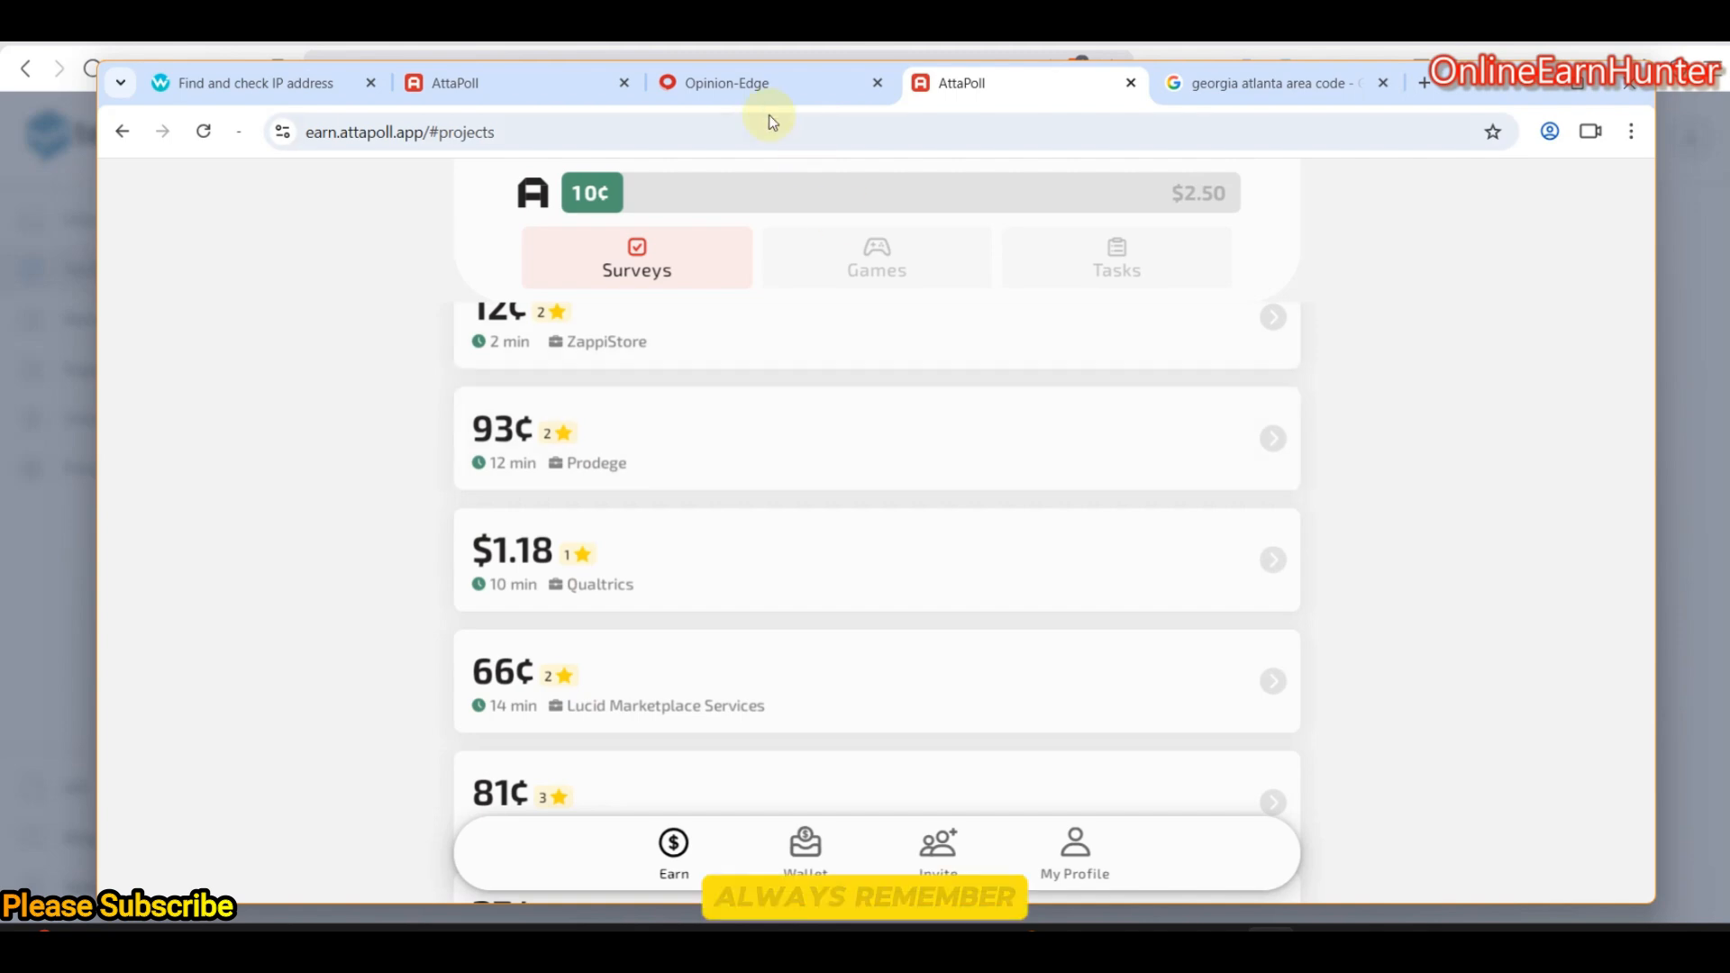
Close Opinion Edge's sign-up popup and open its first-$2 sign-up offer.
{"action": "left_click", "coordinate": [725, 83]}
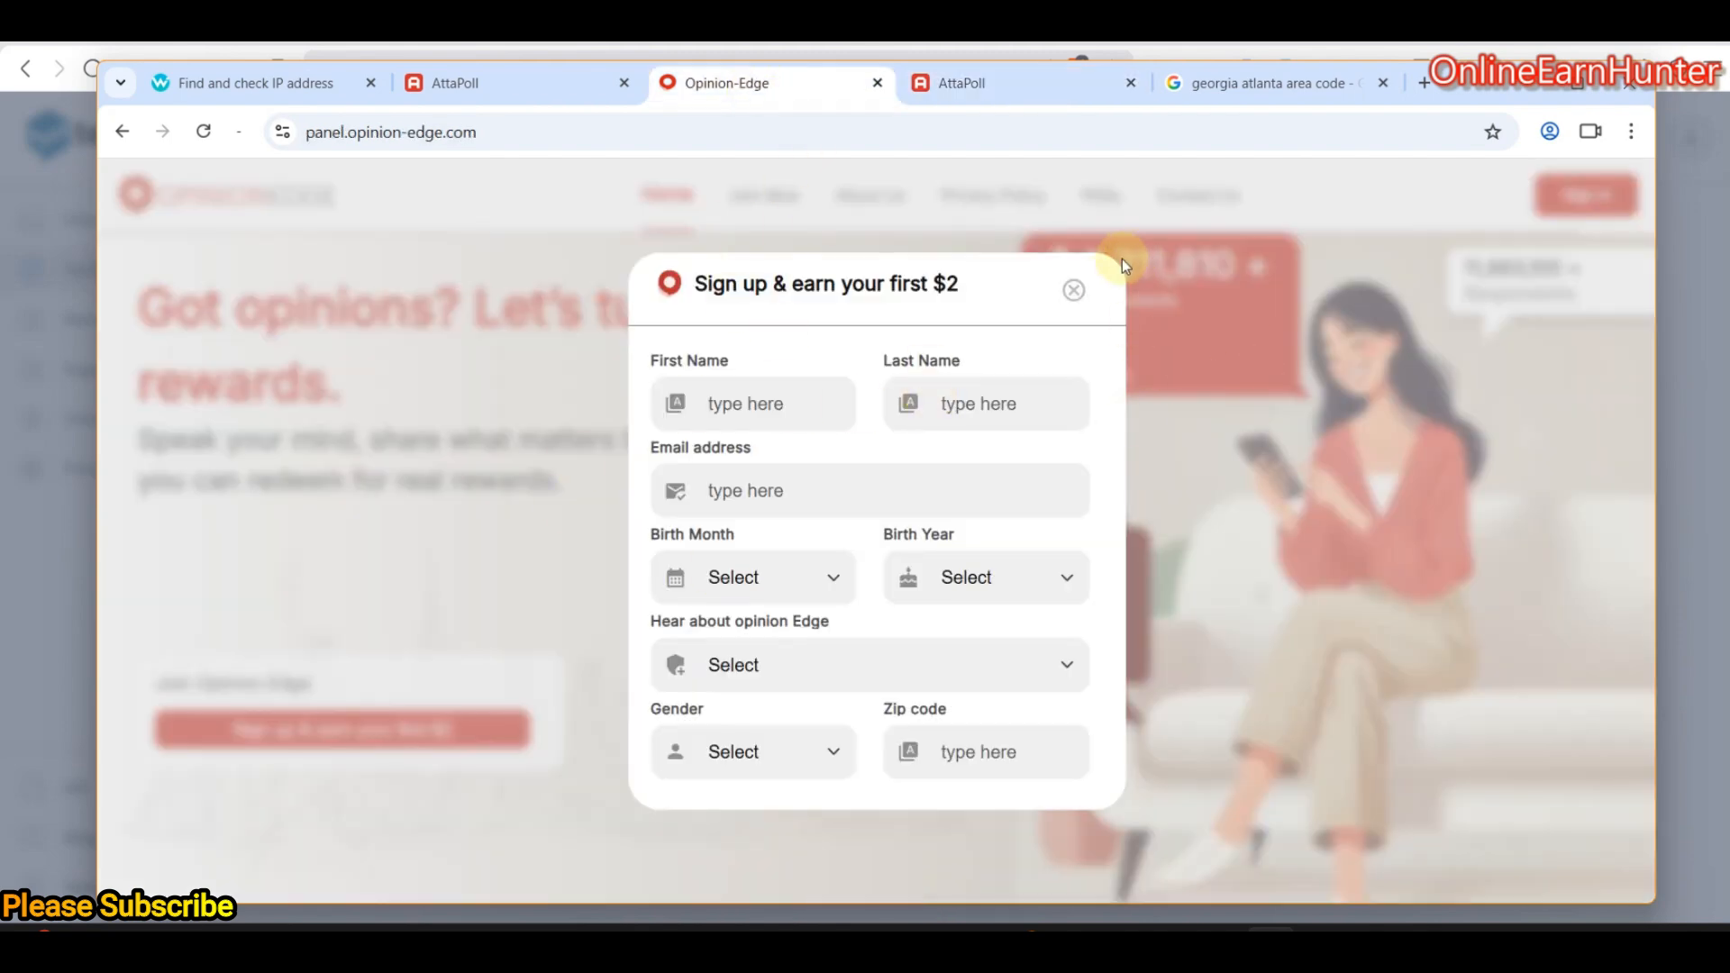
{"action": "left_click", "coordinate": [1072, 289]}
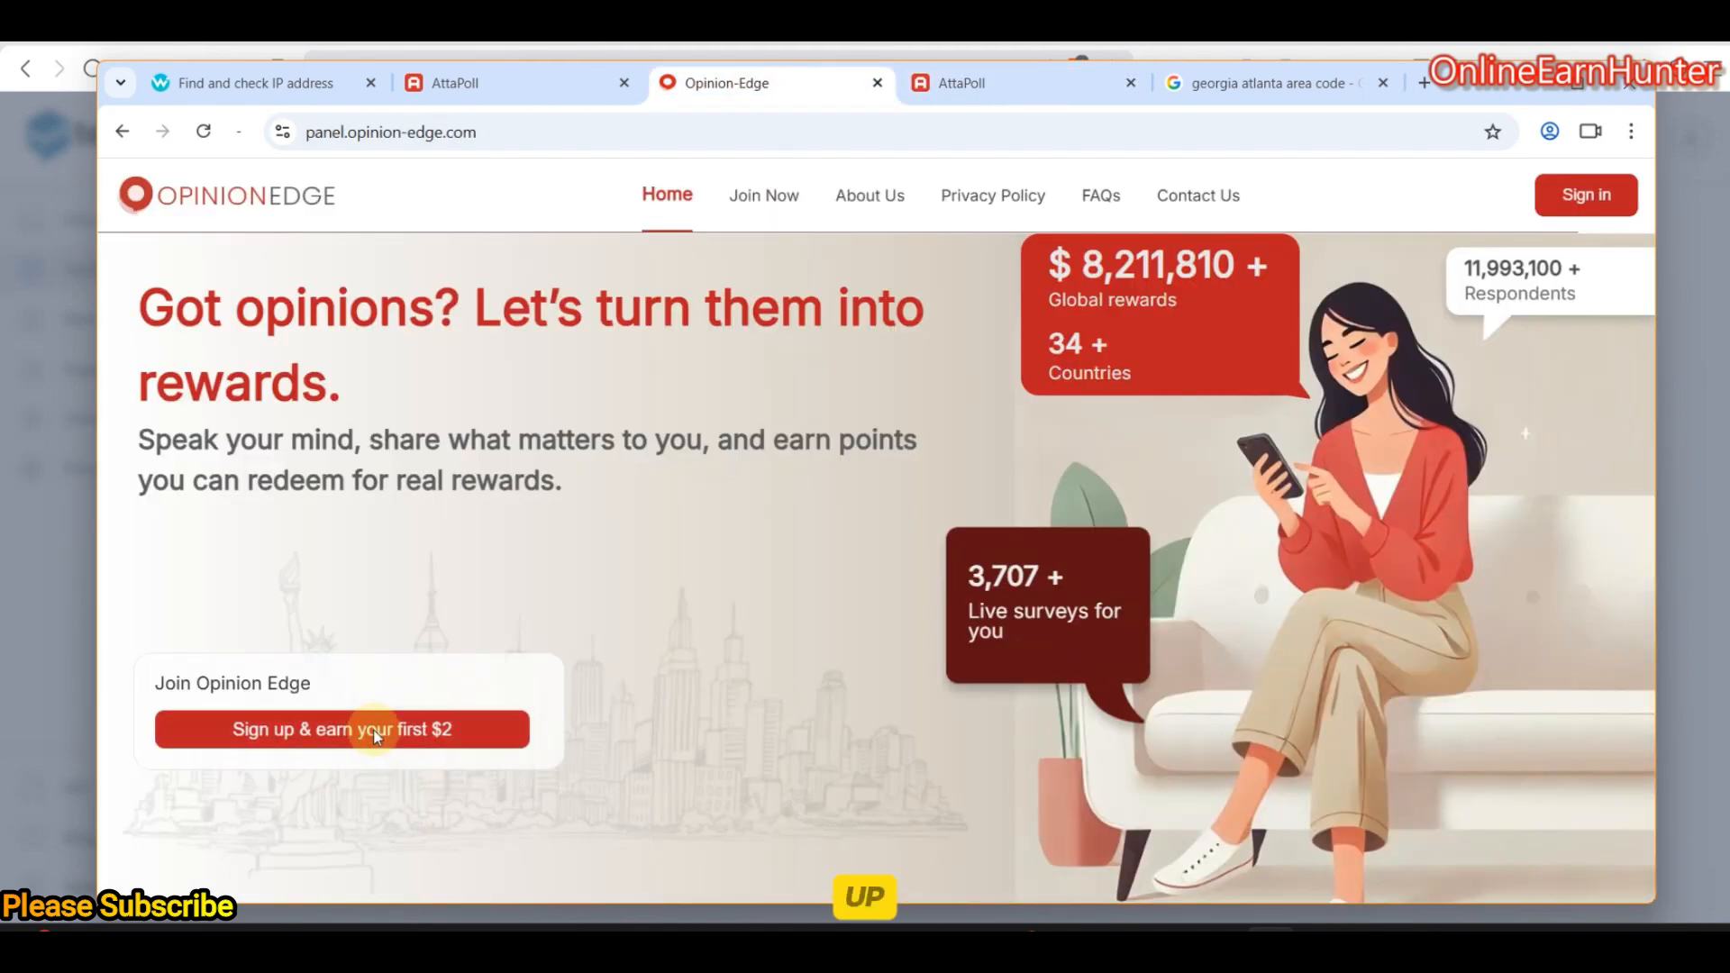
{"action": "left_click", "coordinate": [342, 729]}
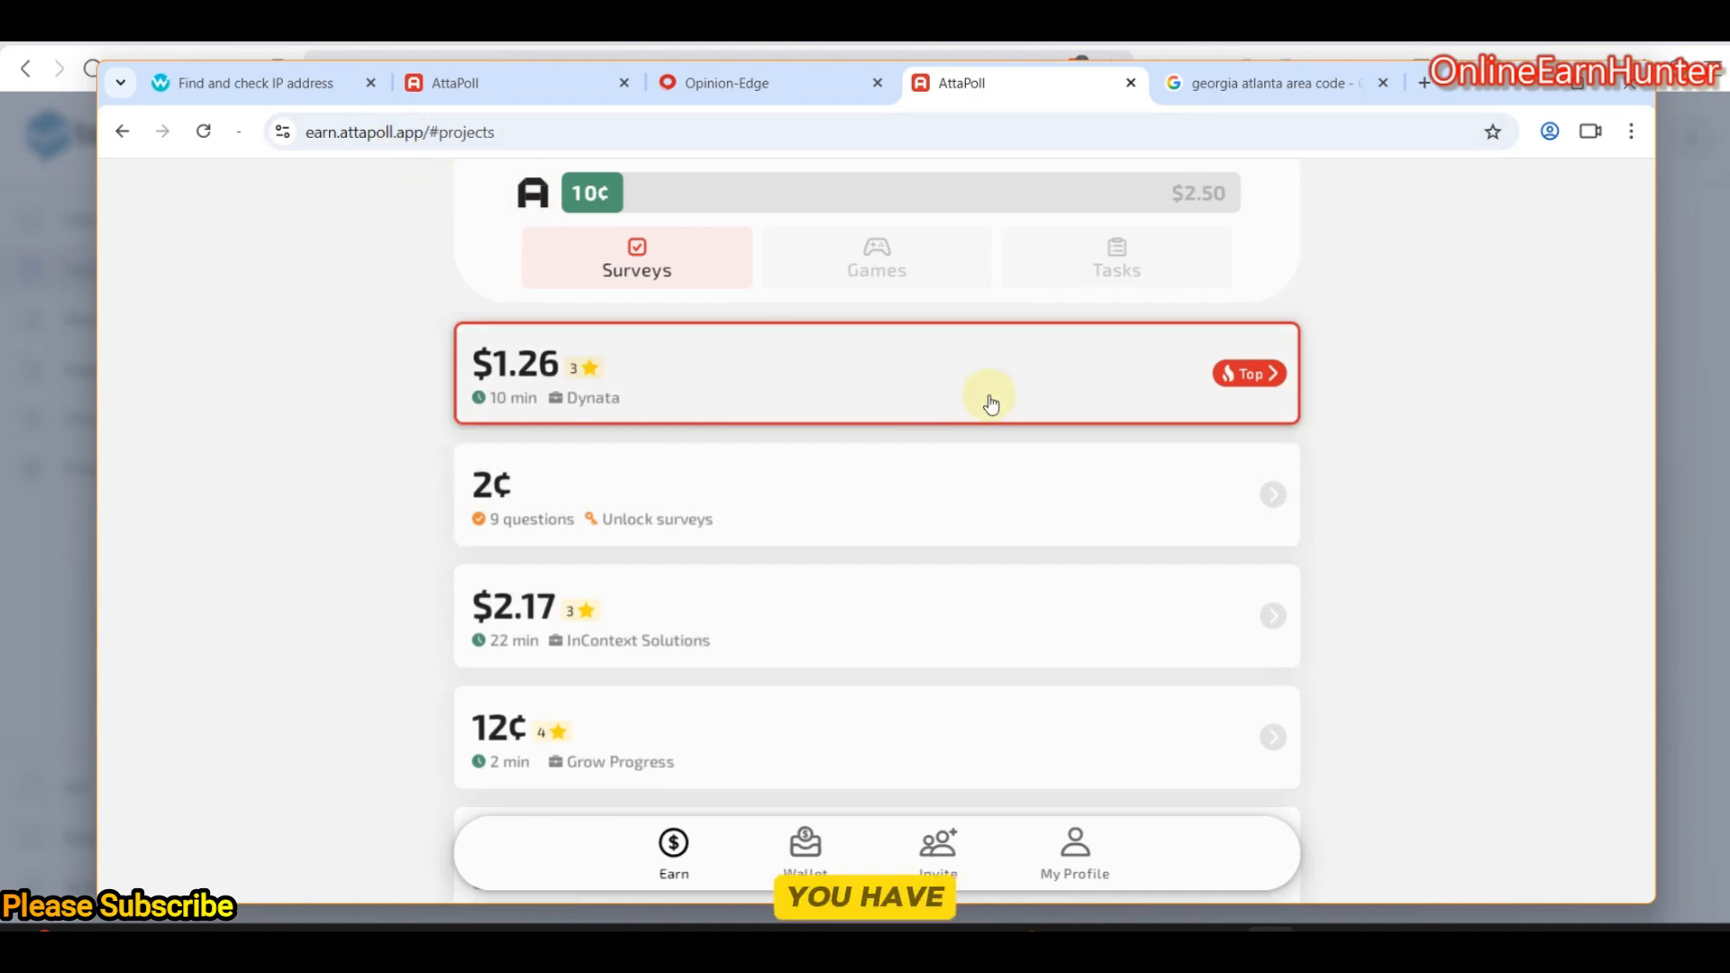
{"action": "mouse_move", "coordinate": [1186, 659]}
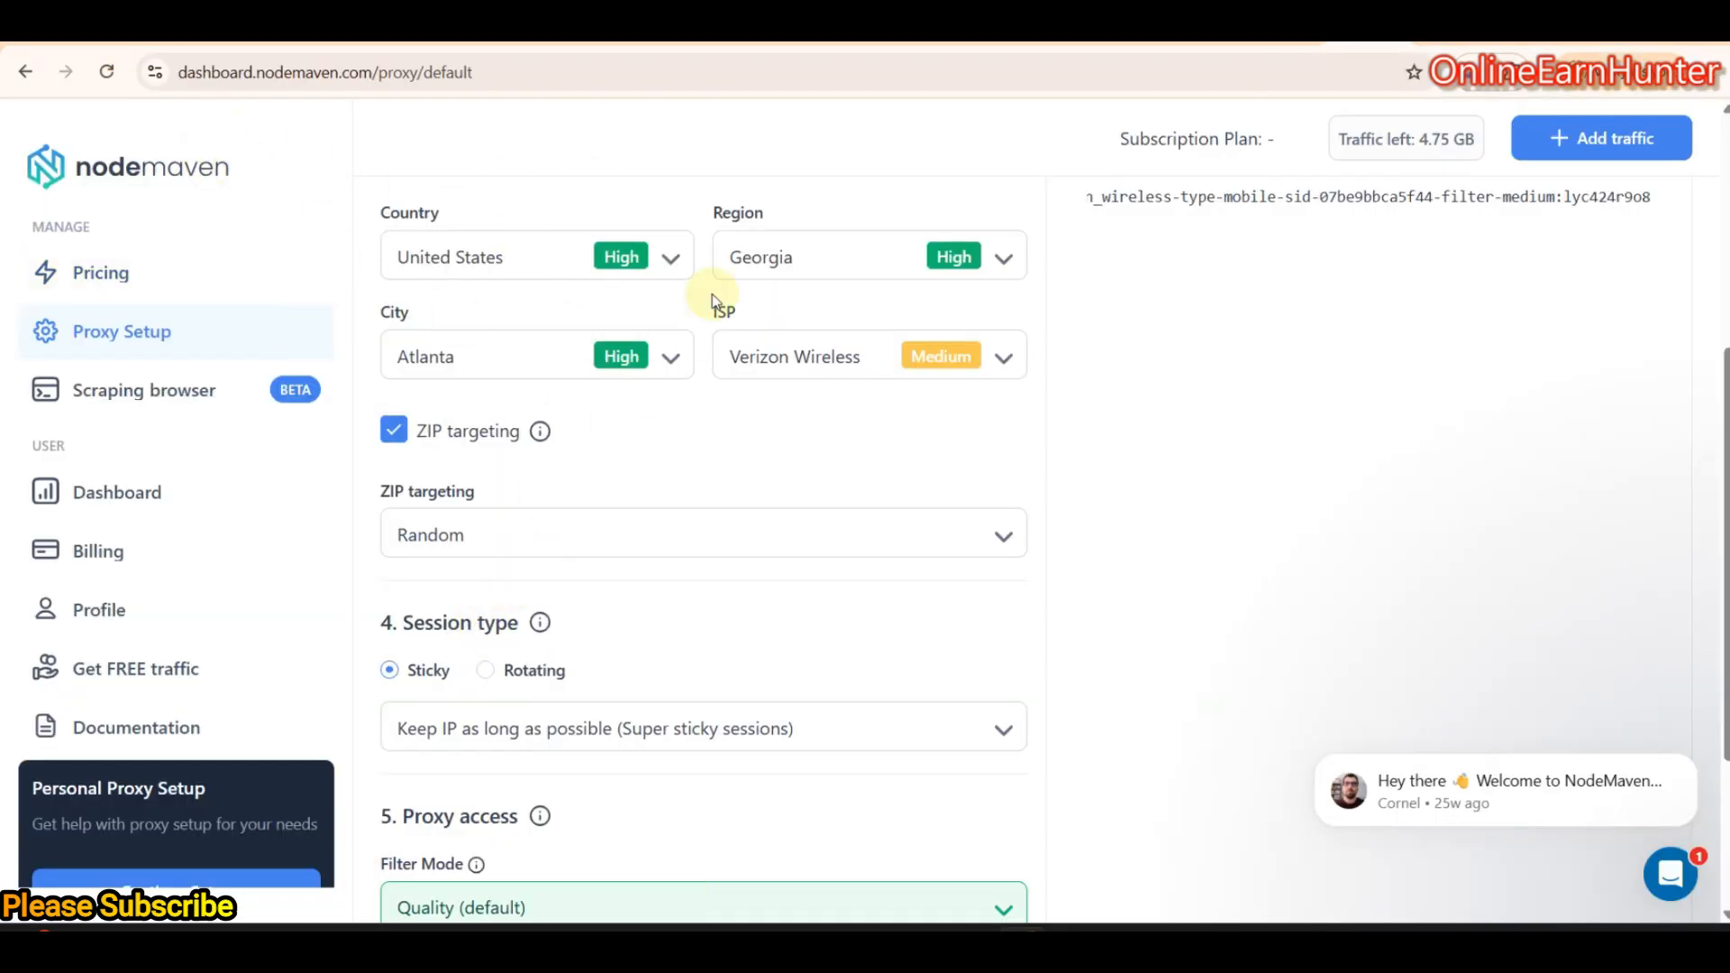
{"action": "mouse_move", "coordinate": [526, 276]}
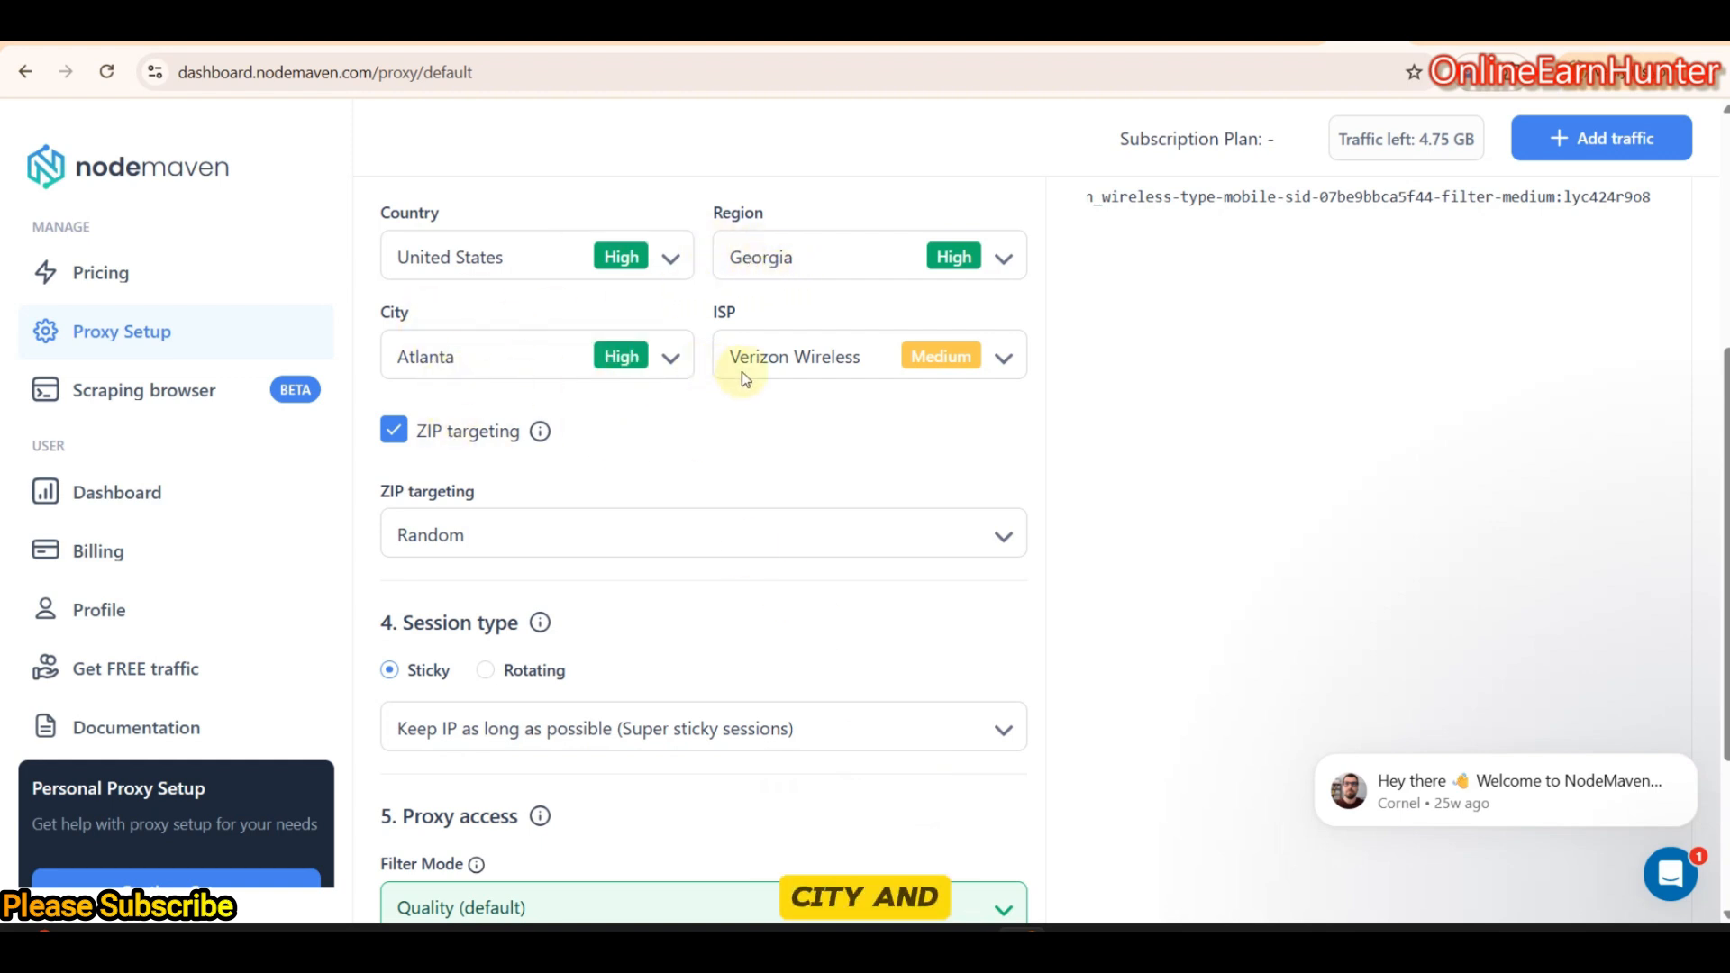
{"action": "mouse_move", "coordinate": [783, 383]}
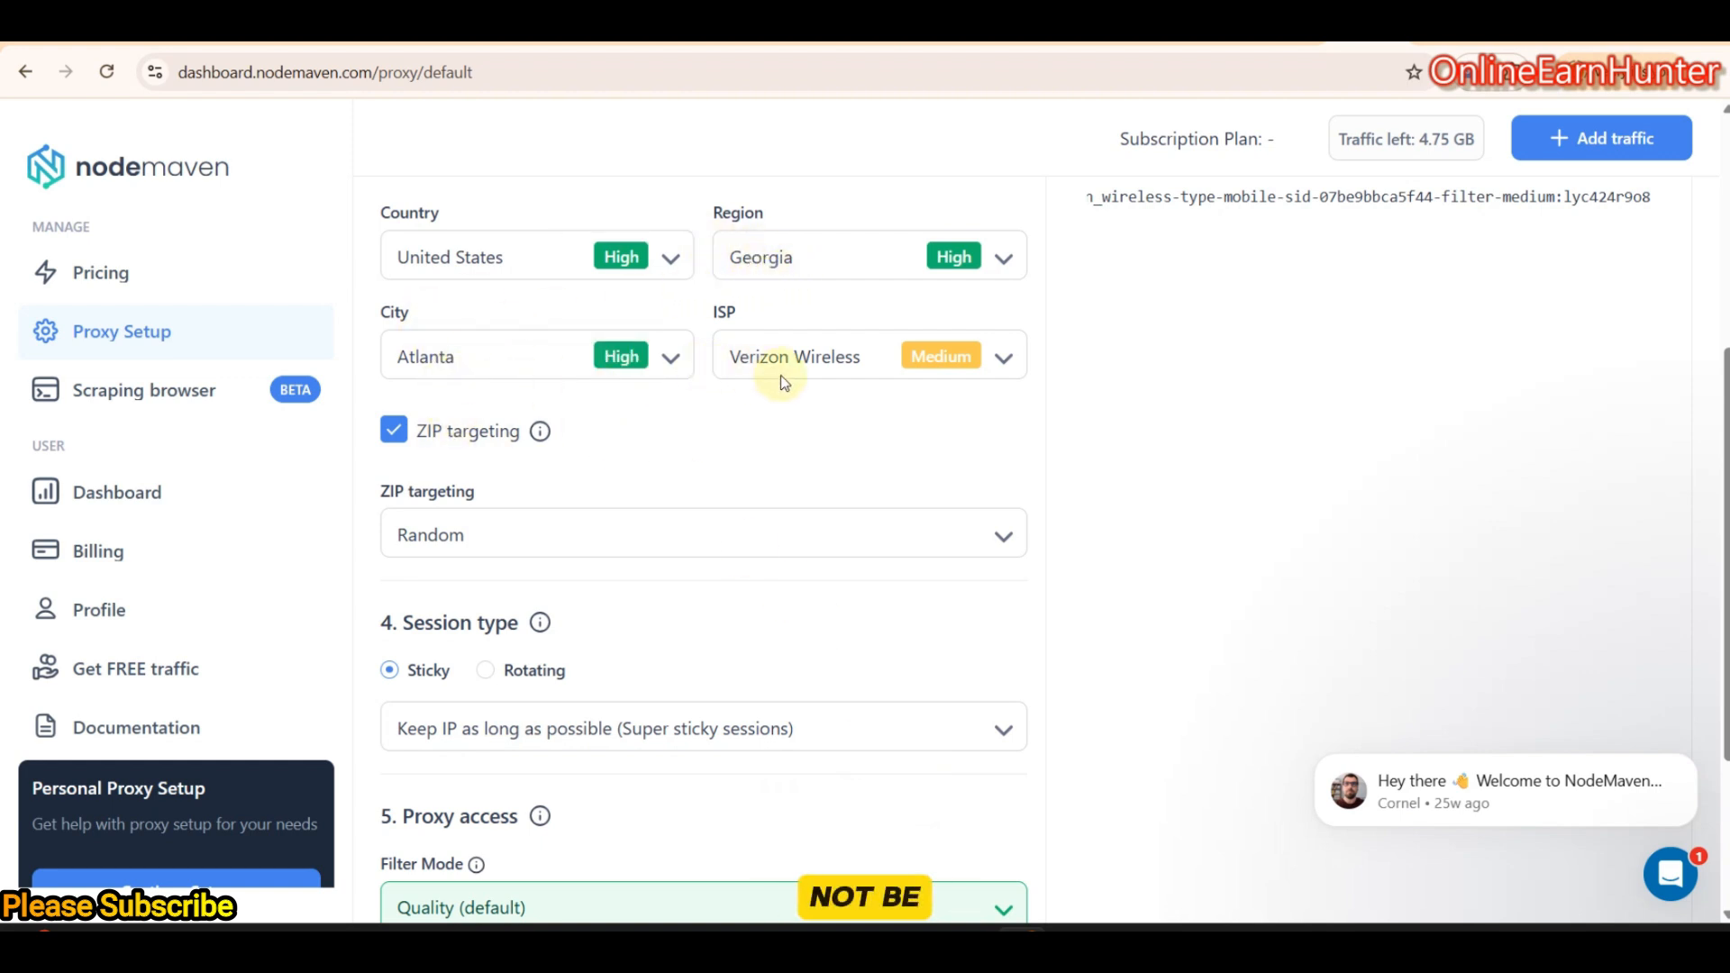